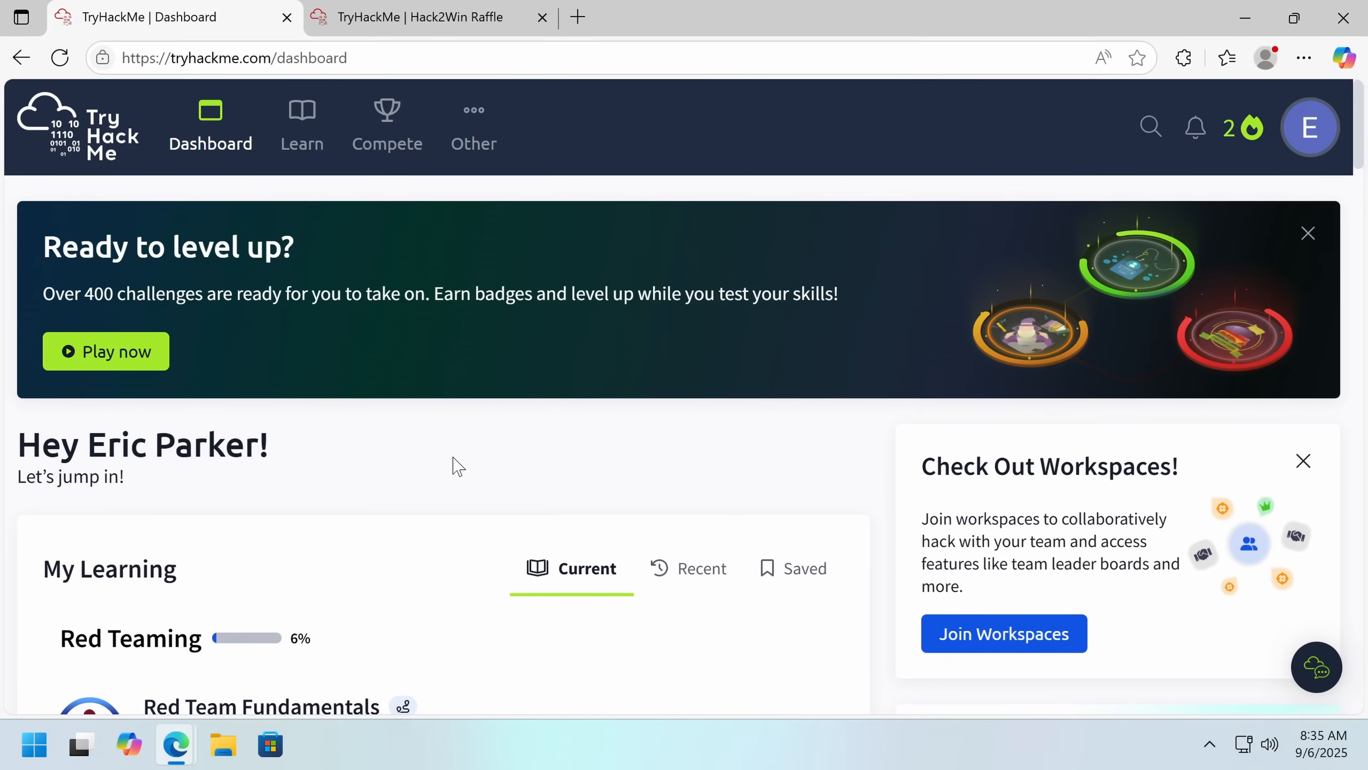
{"action": "mouse_move", "coordinate": [485, 253]}
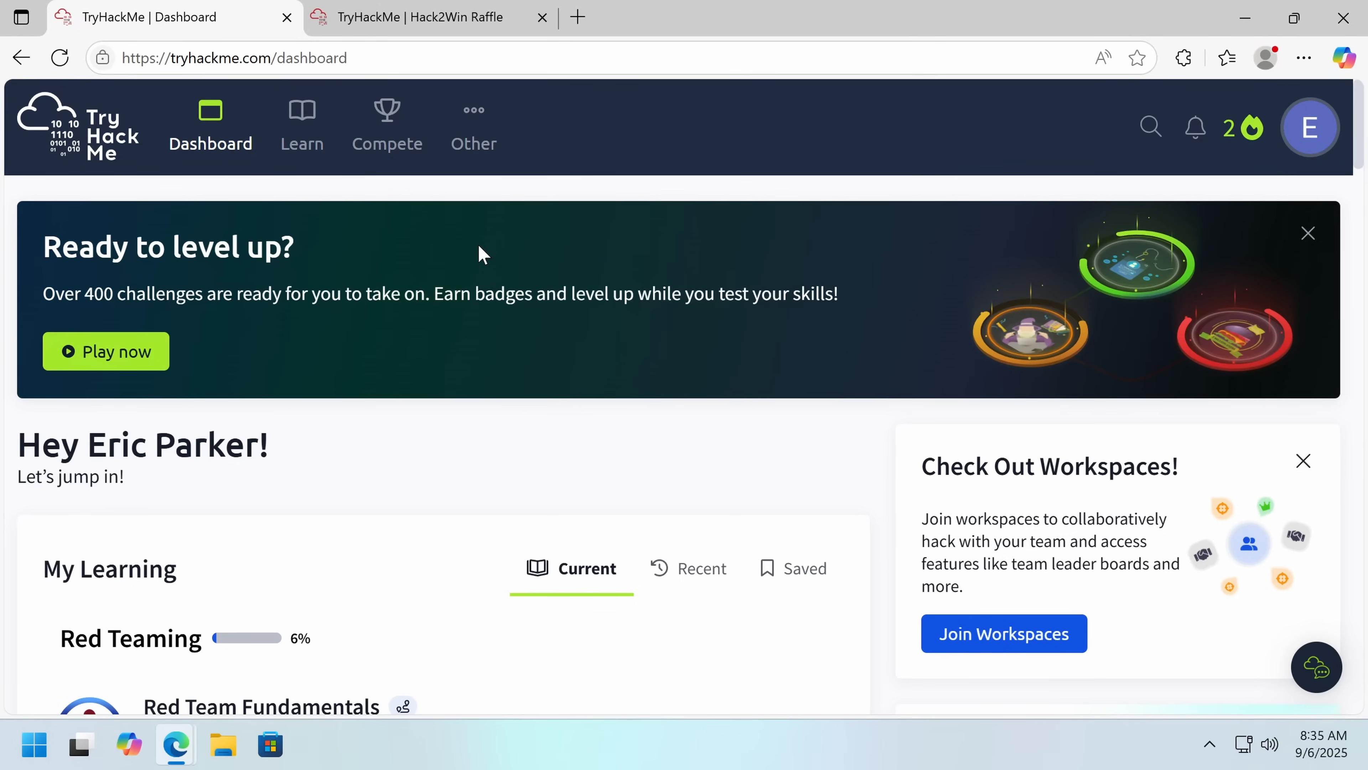
{"action": "mouse_move", "coordinate": [508, 237]}
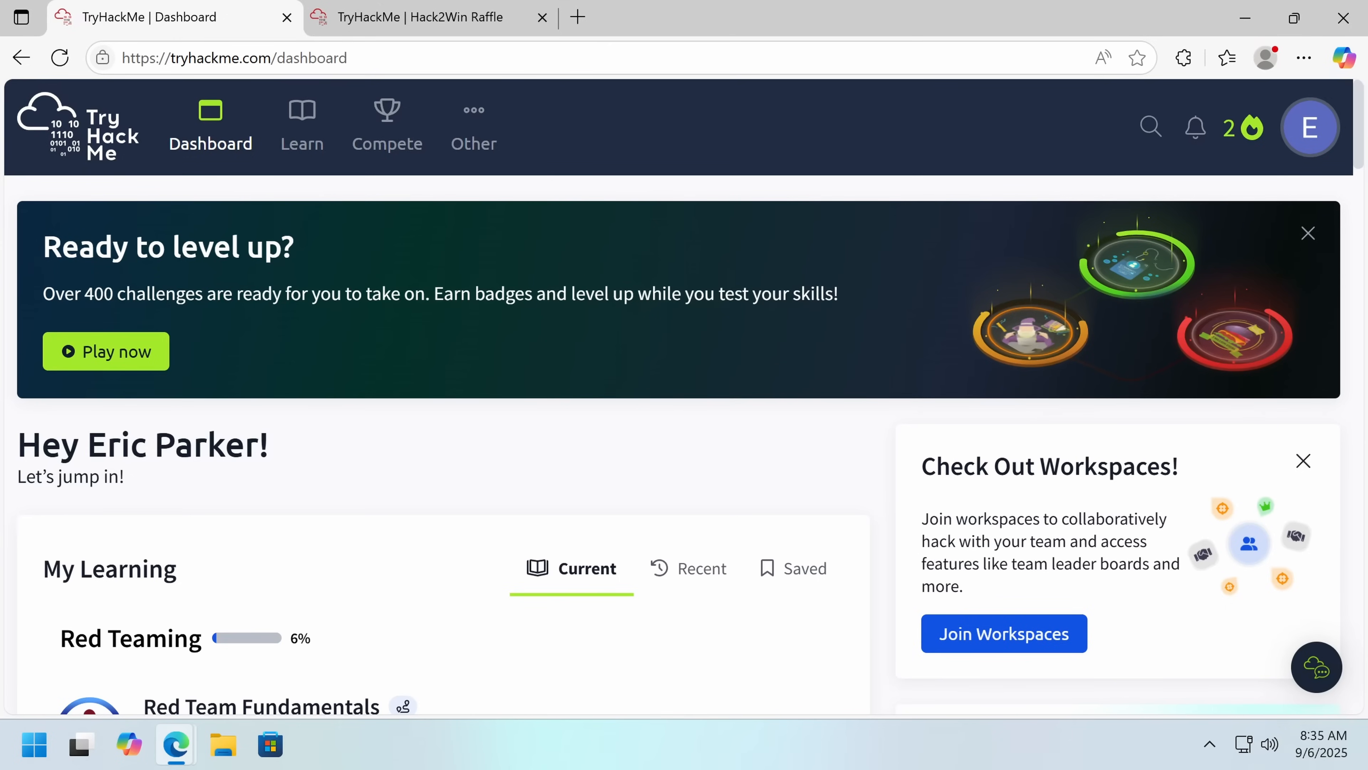
{"action": "mouse_move", "coordinate": [568, 236]}
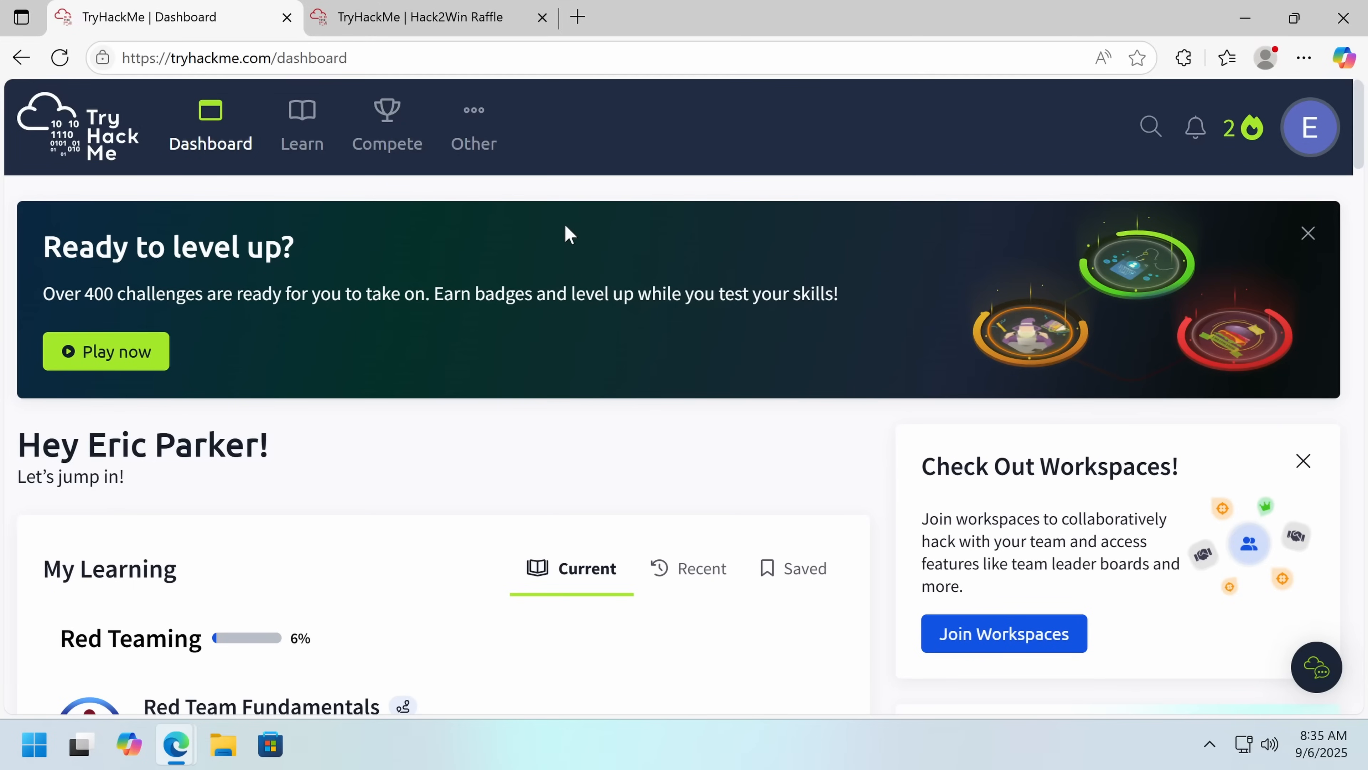
{"action": "mouse_move", "coordinate": [482, 283]}
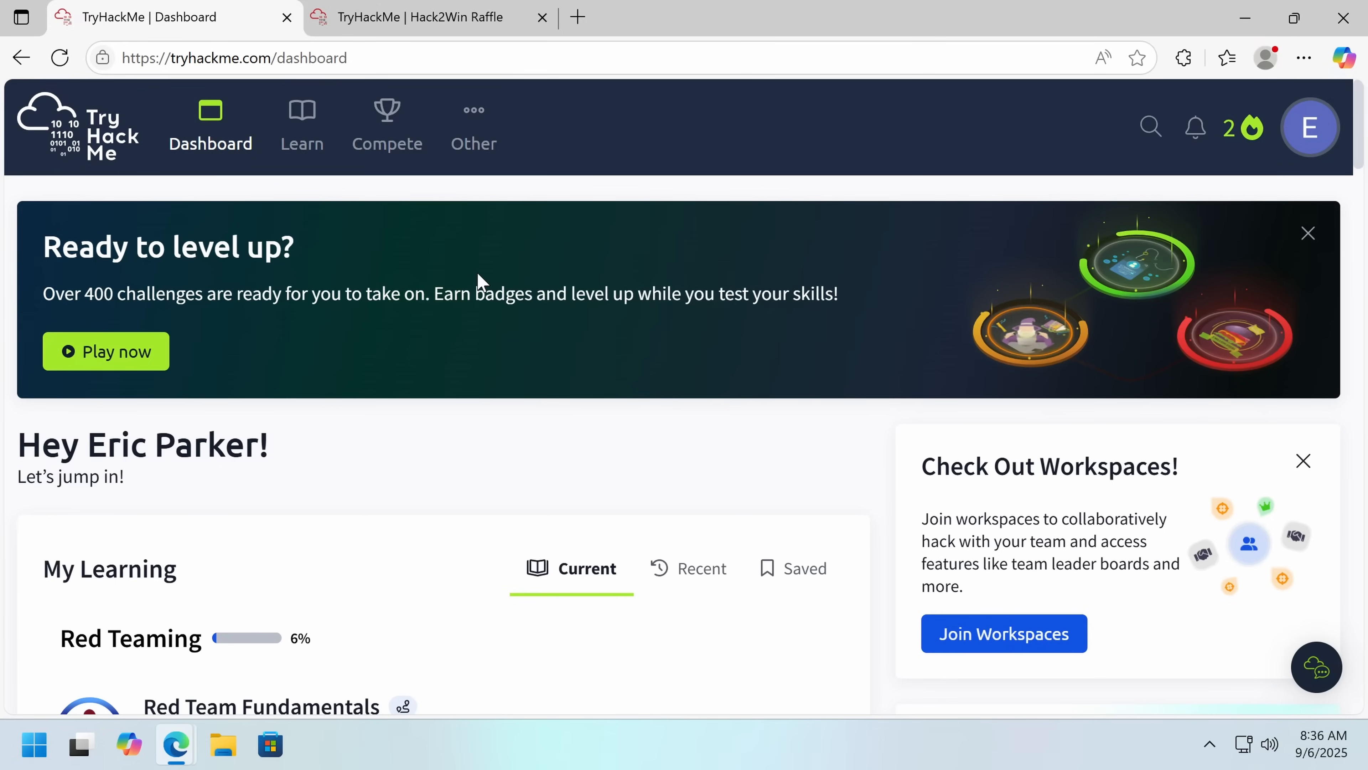
{"action": "mouse_move", "coordinate": [635, 170]}
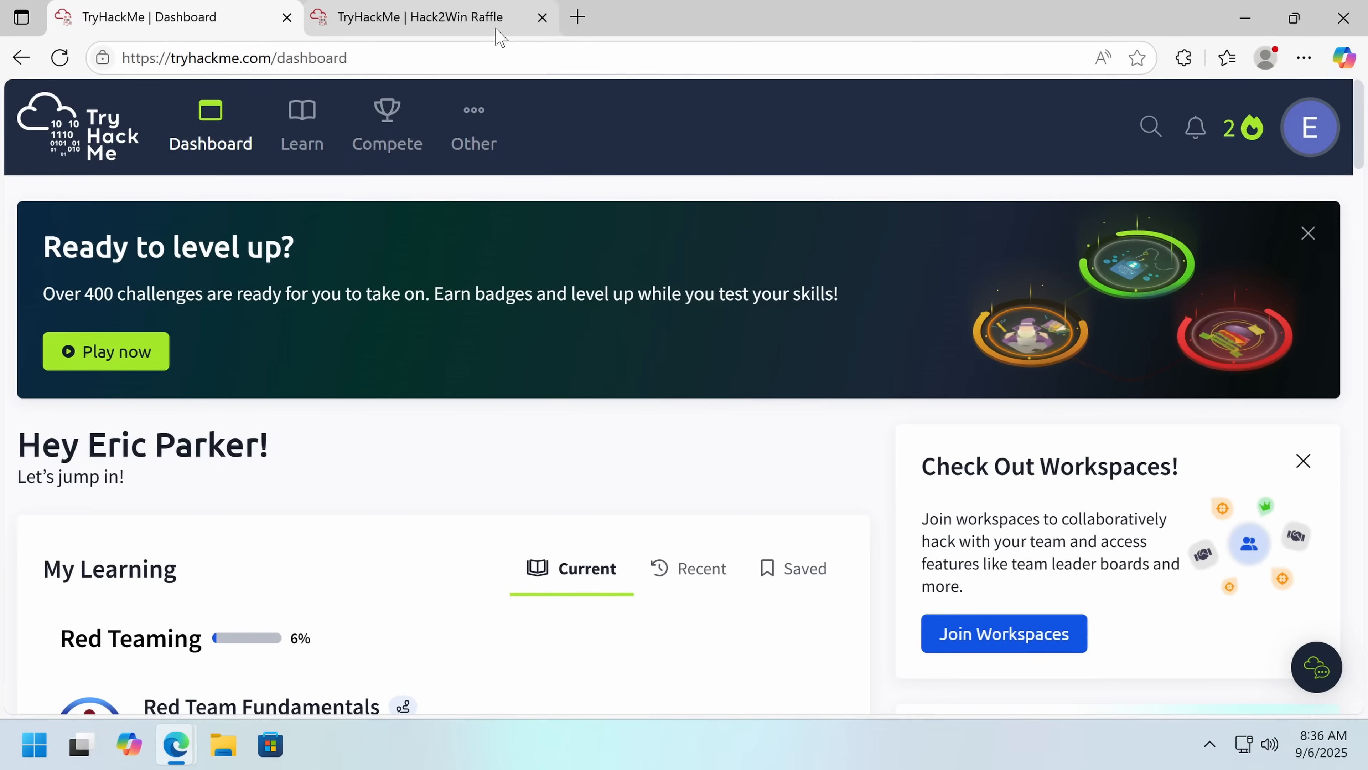
- Browse through the Hack2Win Raffle page to find the CyberHeroes challenge room
{"action": "left_click", "coordinate": [420, 16]}
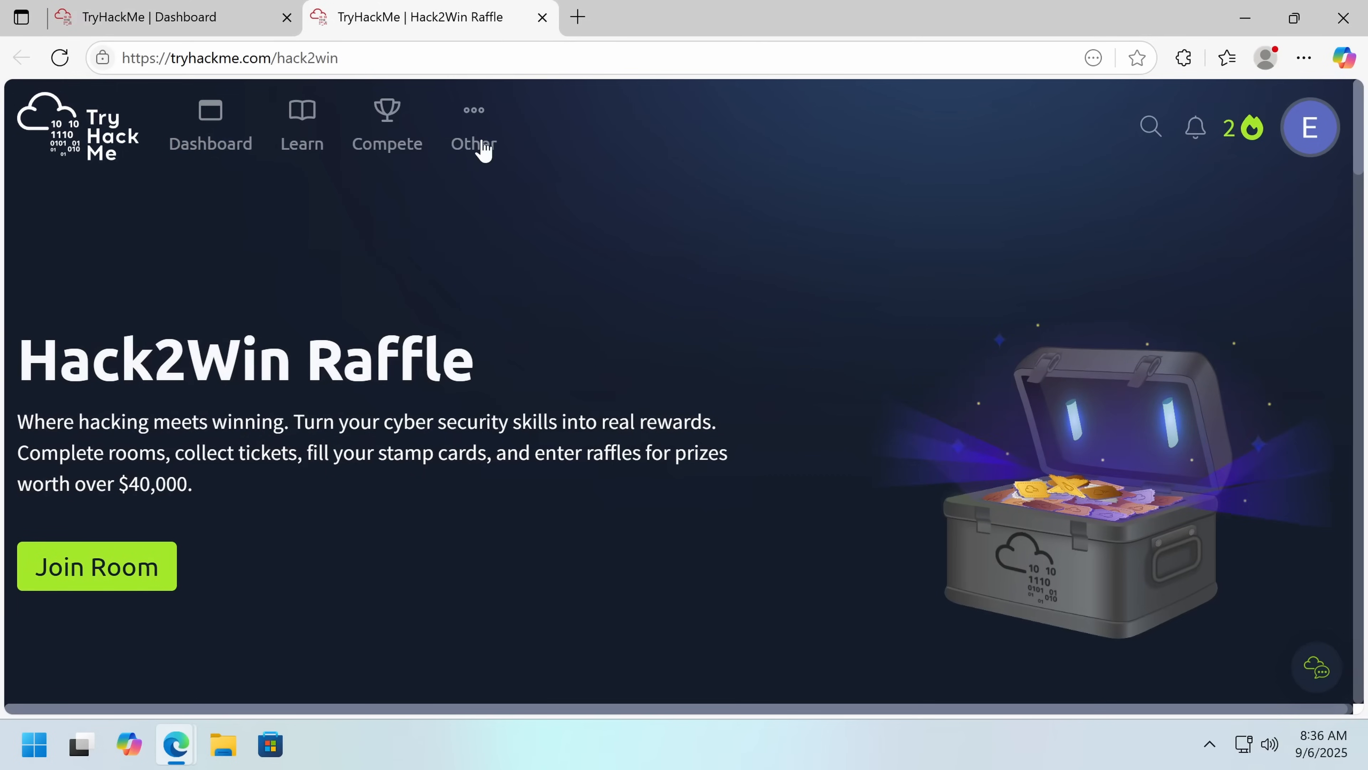
{"action": "mouse_move", "coordinate": [715, 335]}
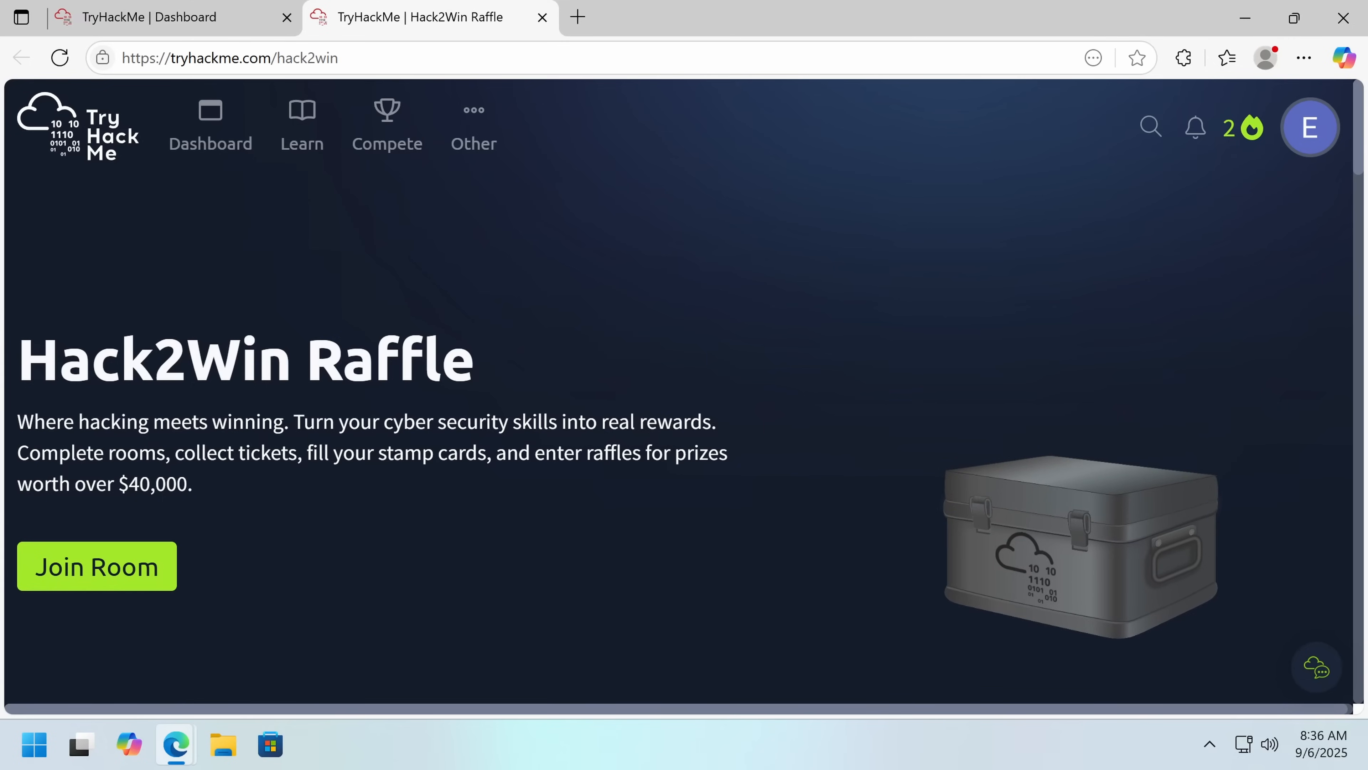
{"action": "scroll", "scroll_direction": "down", "scroll_amount": 3}
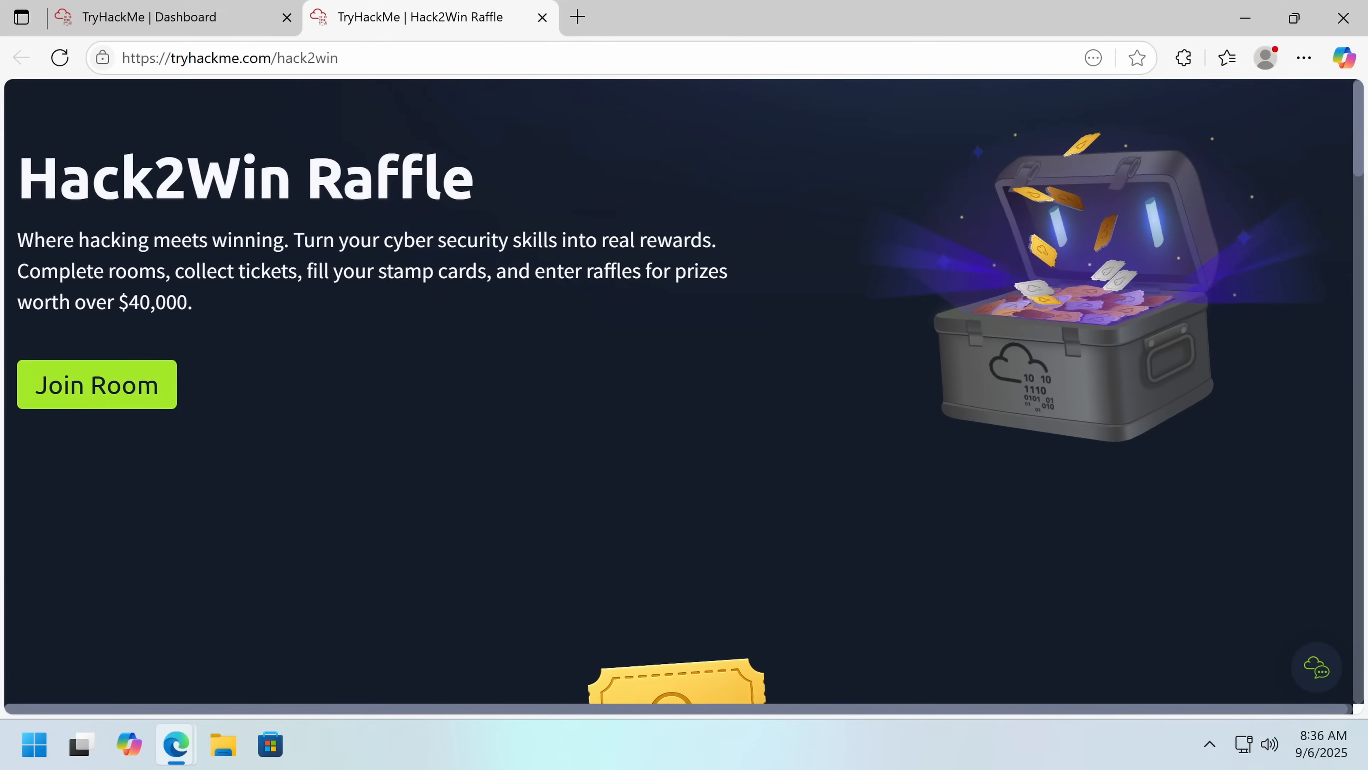
{"action": "scroll", "scroll_direction": "down", "scroll_amount": 3}
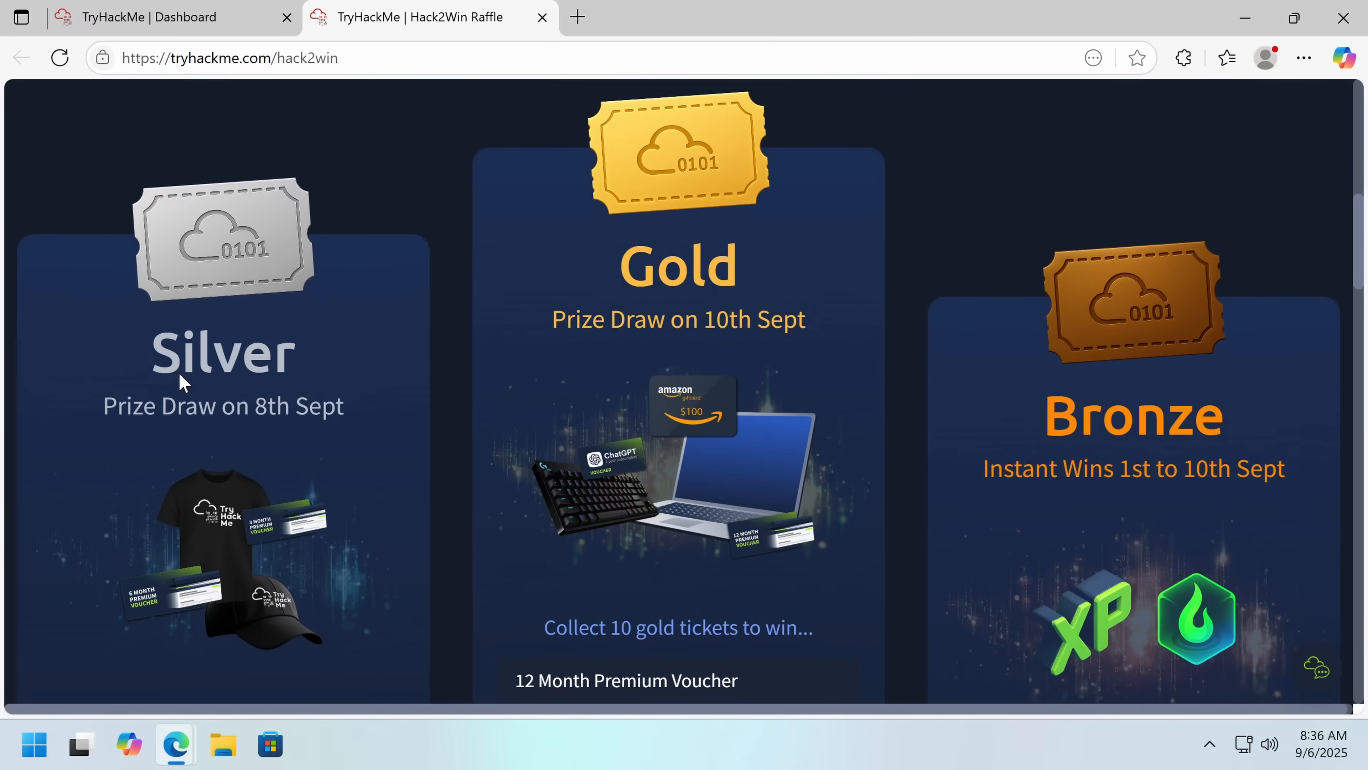
{"action": "scroll", "scroll_direction": "down", "scroll_amount": 3}
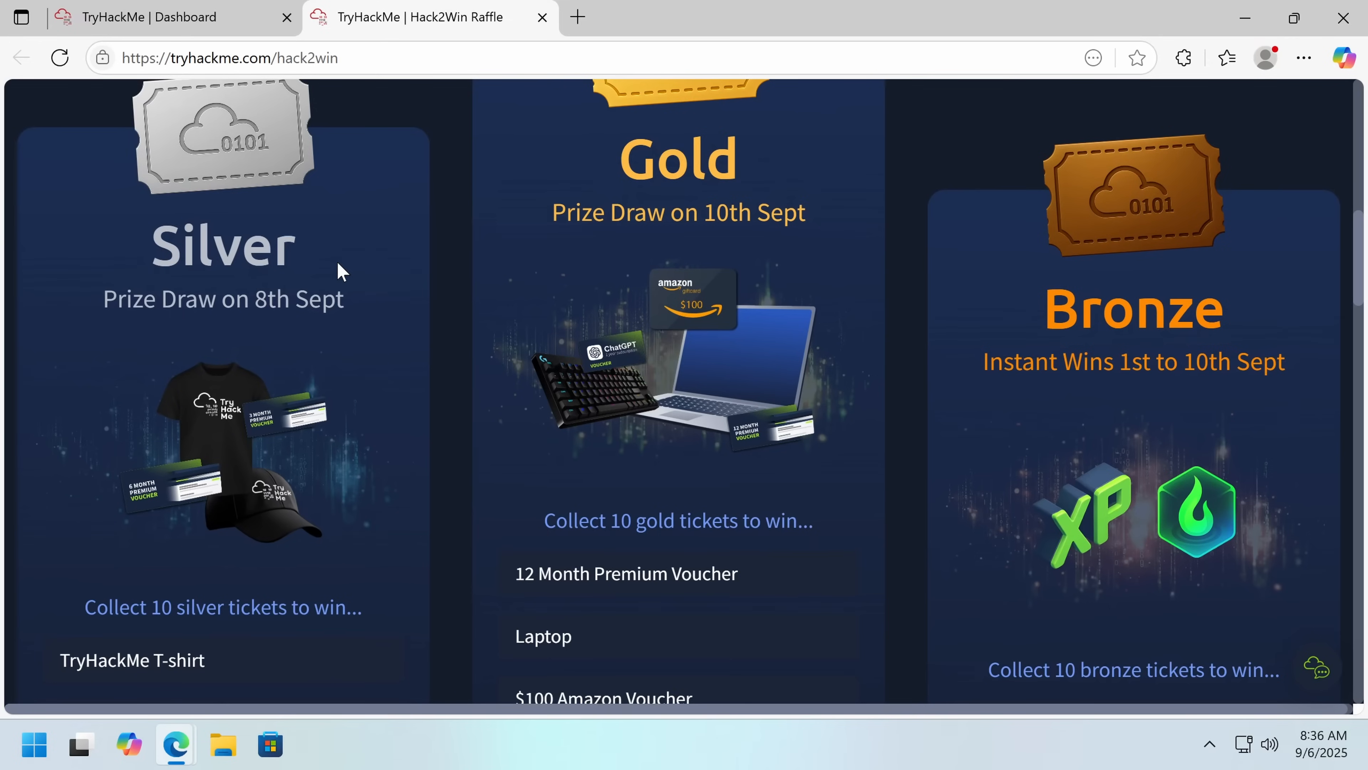
{"action": "scroll", "scroll_direction": "down", "scroll_amount": 3}
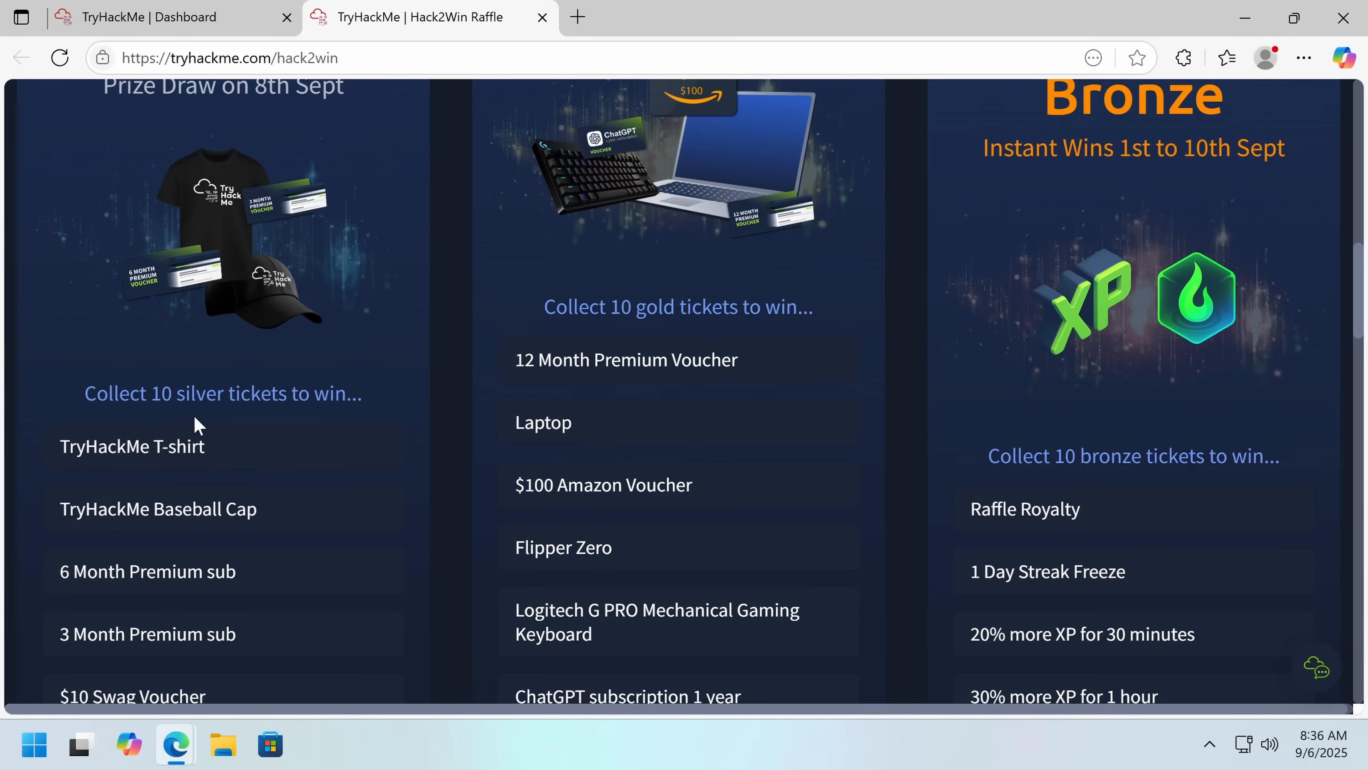
{"action": "mouse_move", "coordinate": [794, 315]}
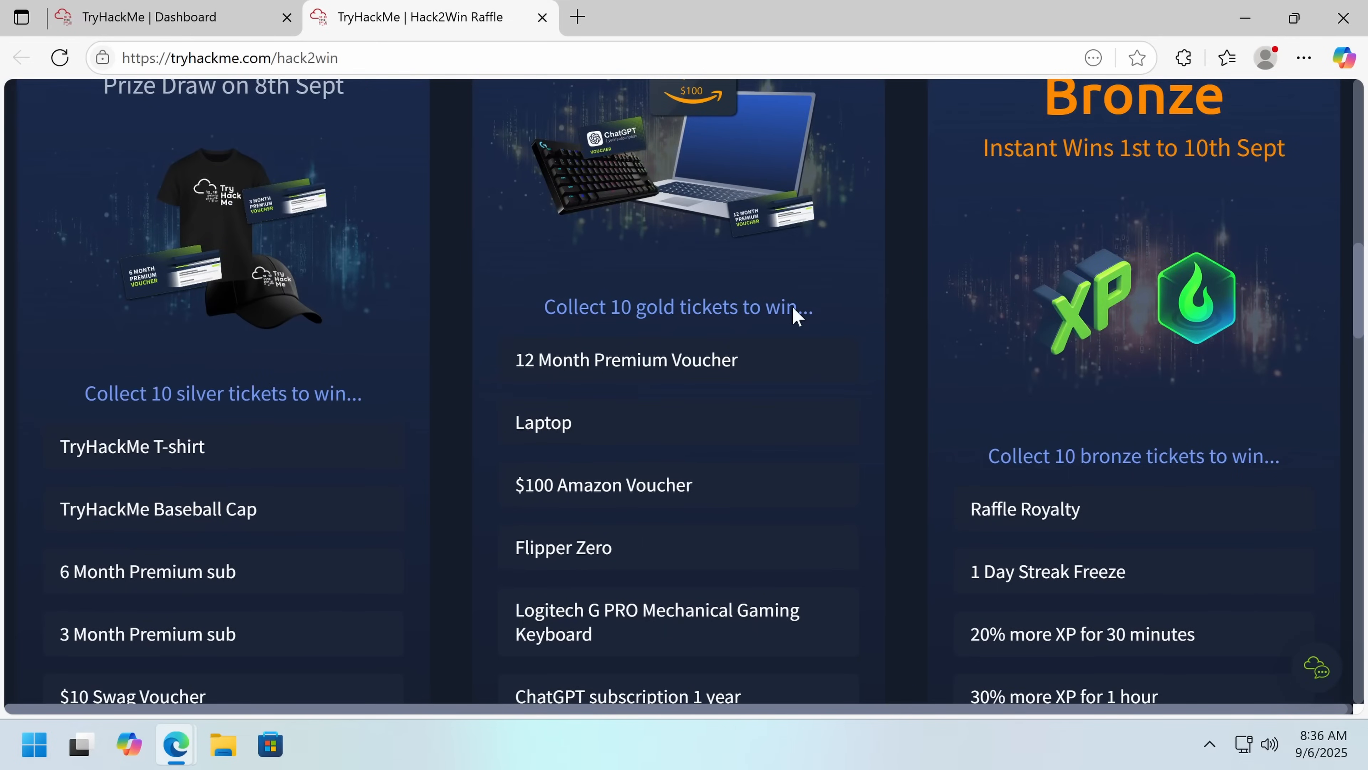
{"action": "scroll", "scroll_direction": "down", "scroll_amount": 3}
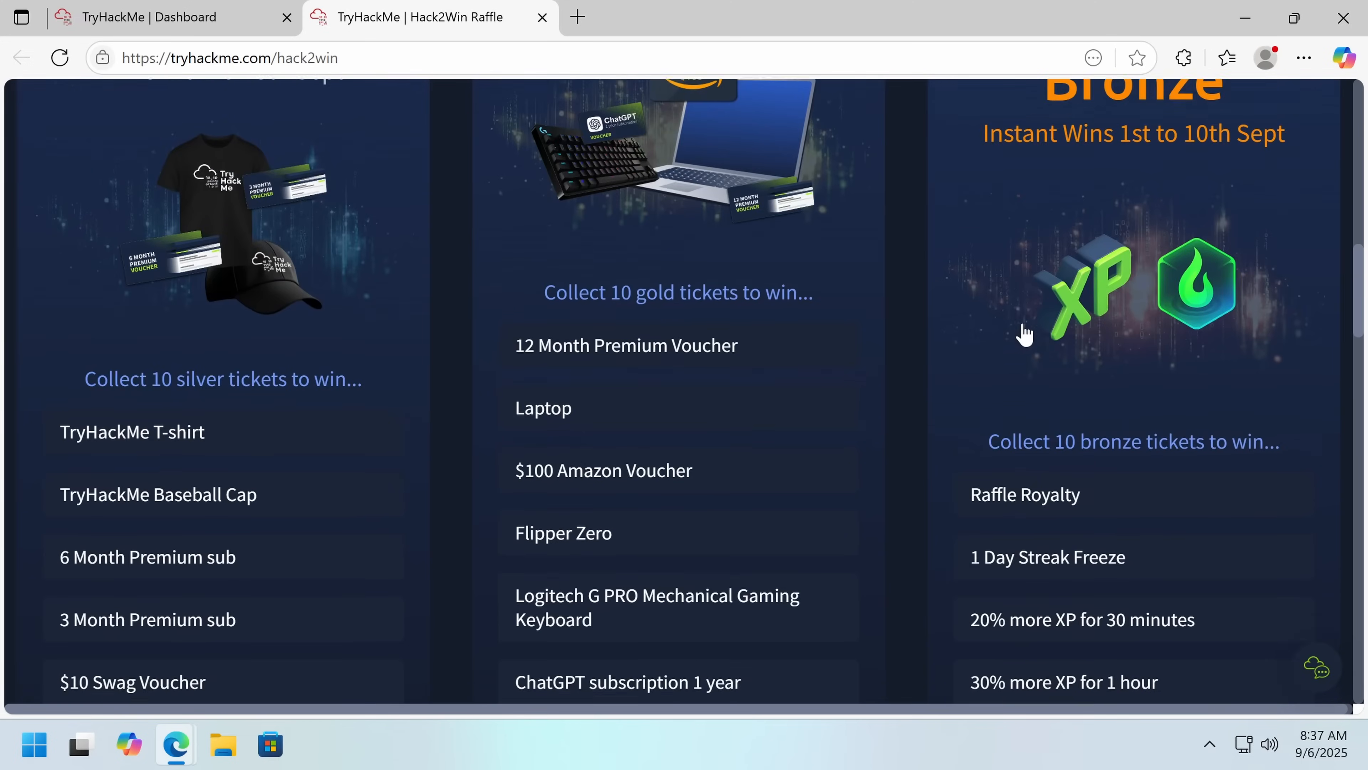
{"action": "scroll", "scroll_direction": "up", "scroll_amount": 3}
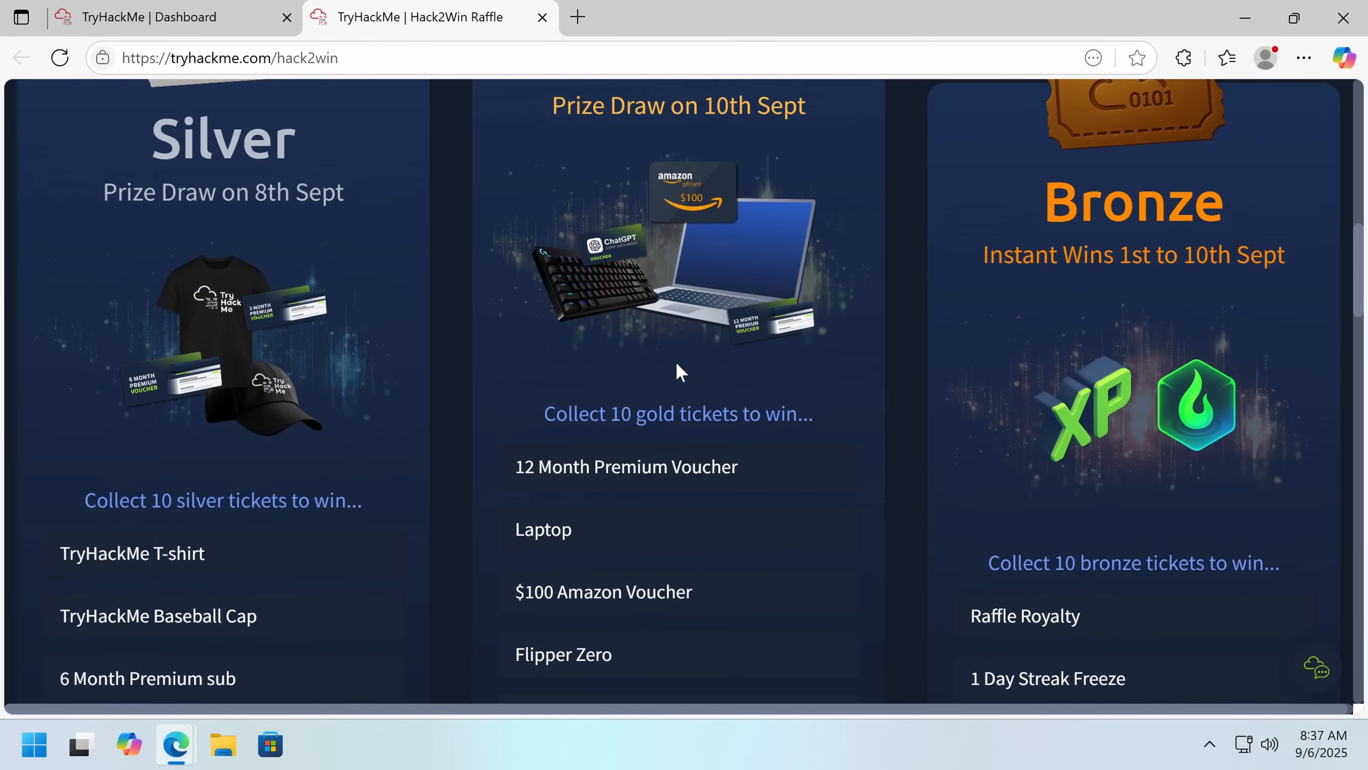
{"action": "mouse_move", "coordinate": [562, 536]}
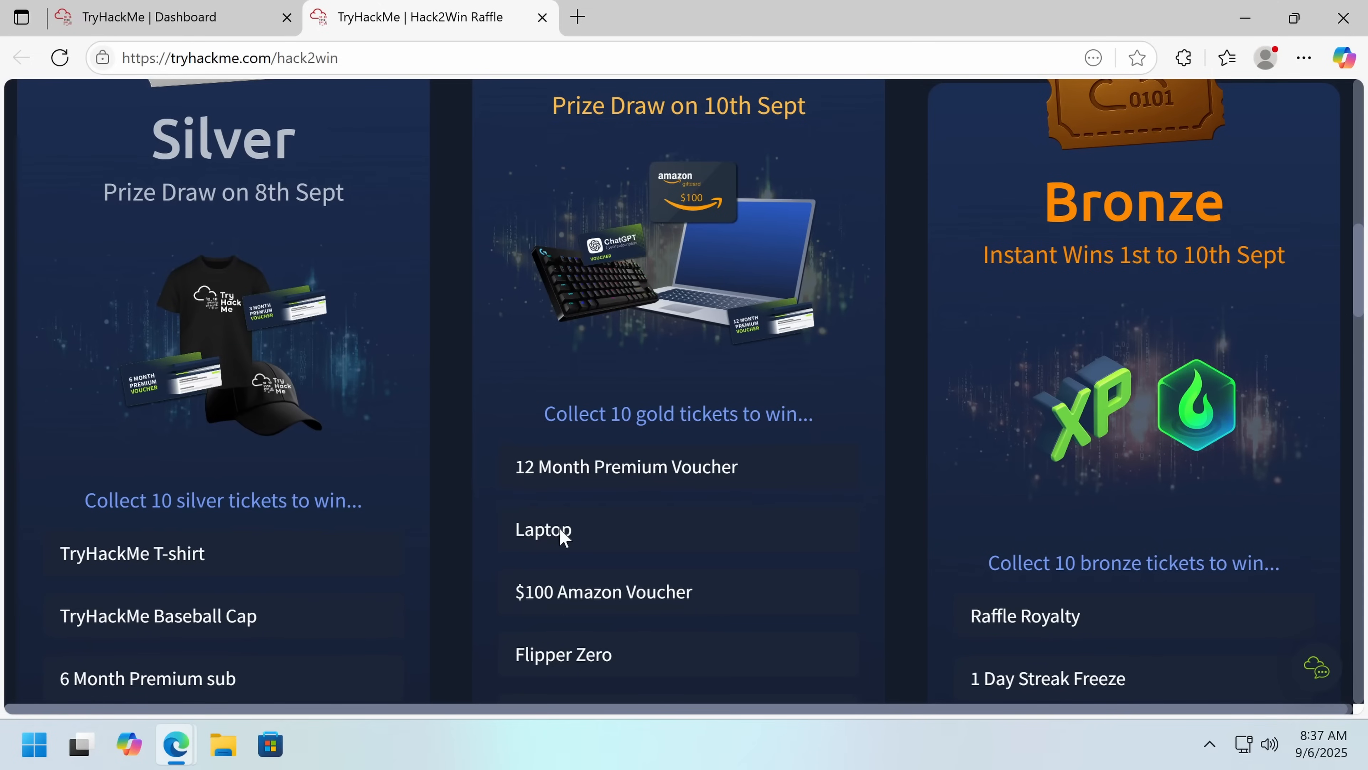
{"action": "mouse_move", "coordinate": [455, 471]}
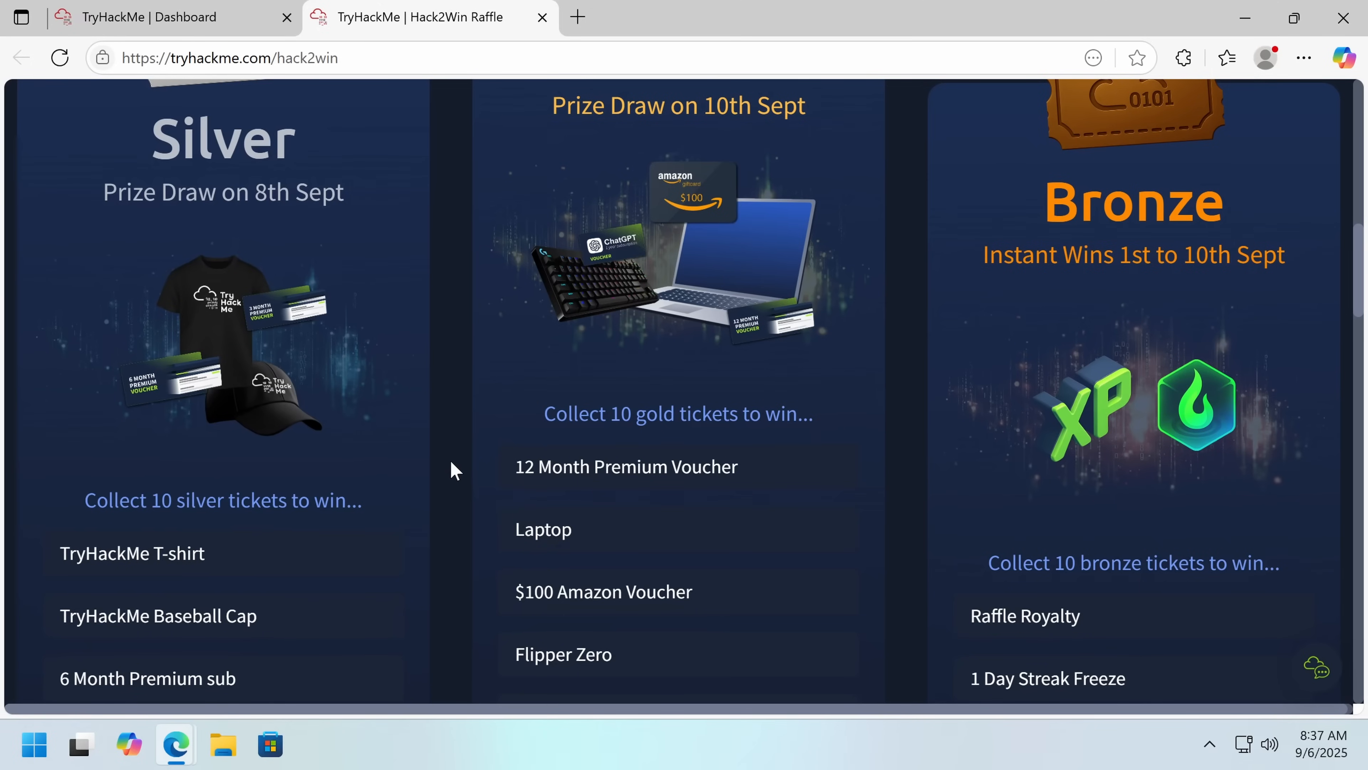
{"action": "scroll", "scroll_direction": "down", "scroll_amount": 3}
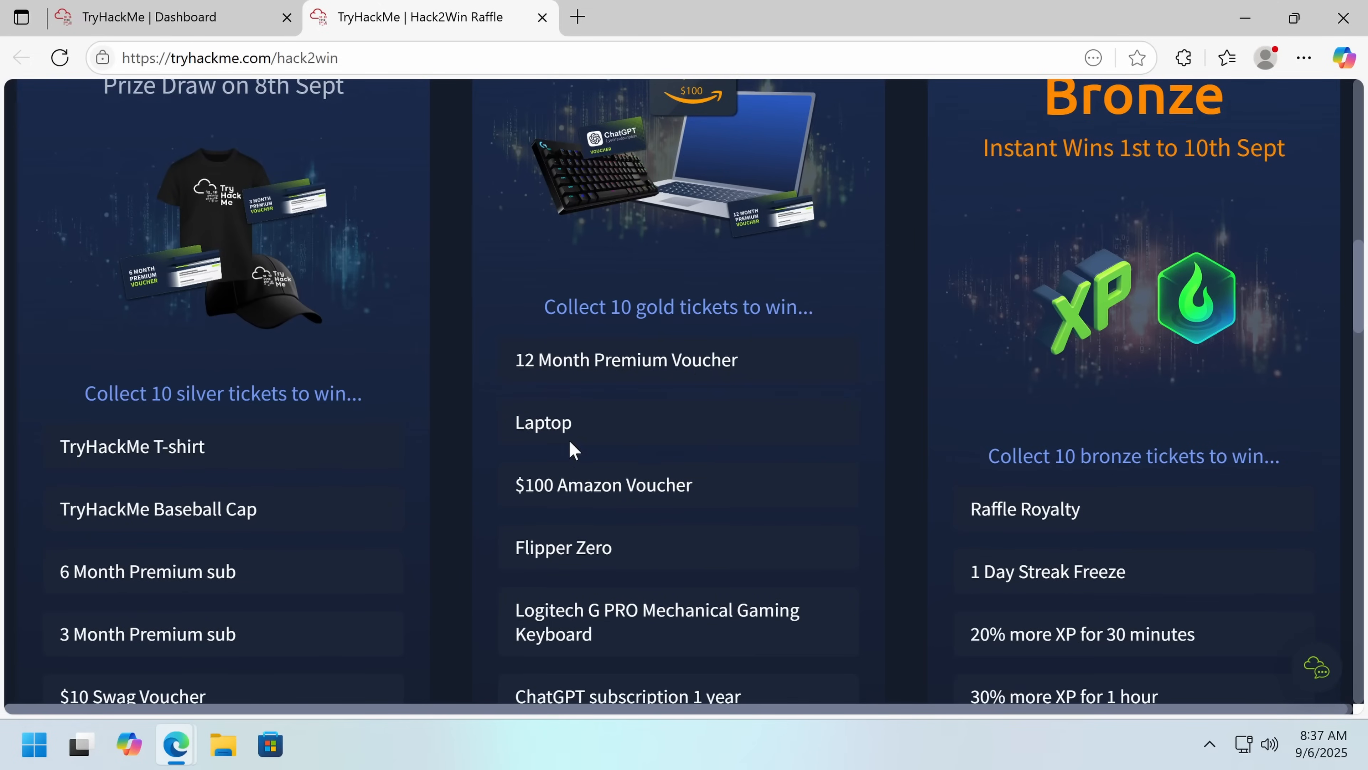
{"action": "mouse_move", "coordinate": [637, 551]}
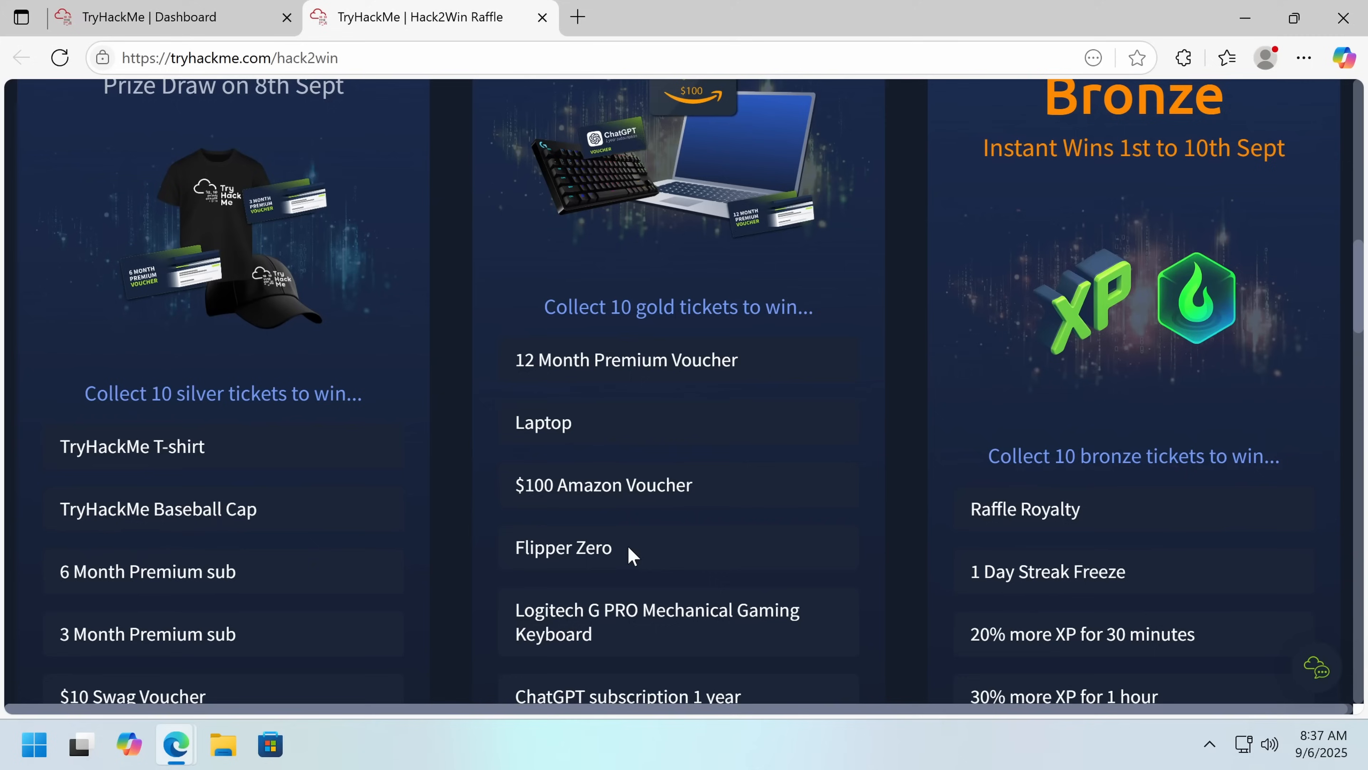
{"action": "scroll", "scroll_direction": "down", "scroll_amount": 3}
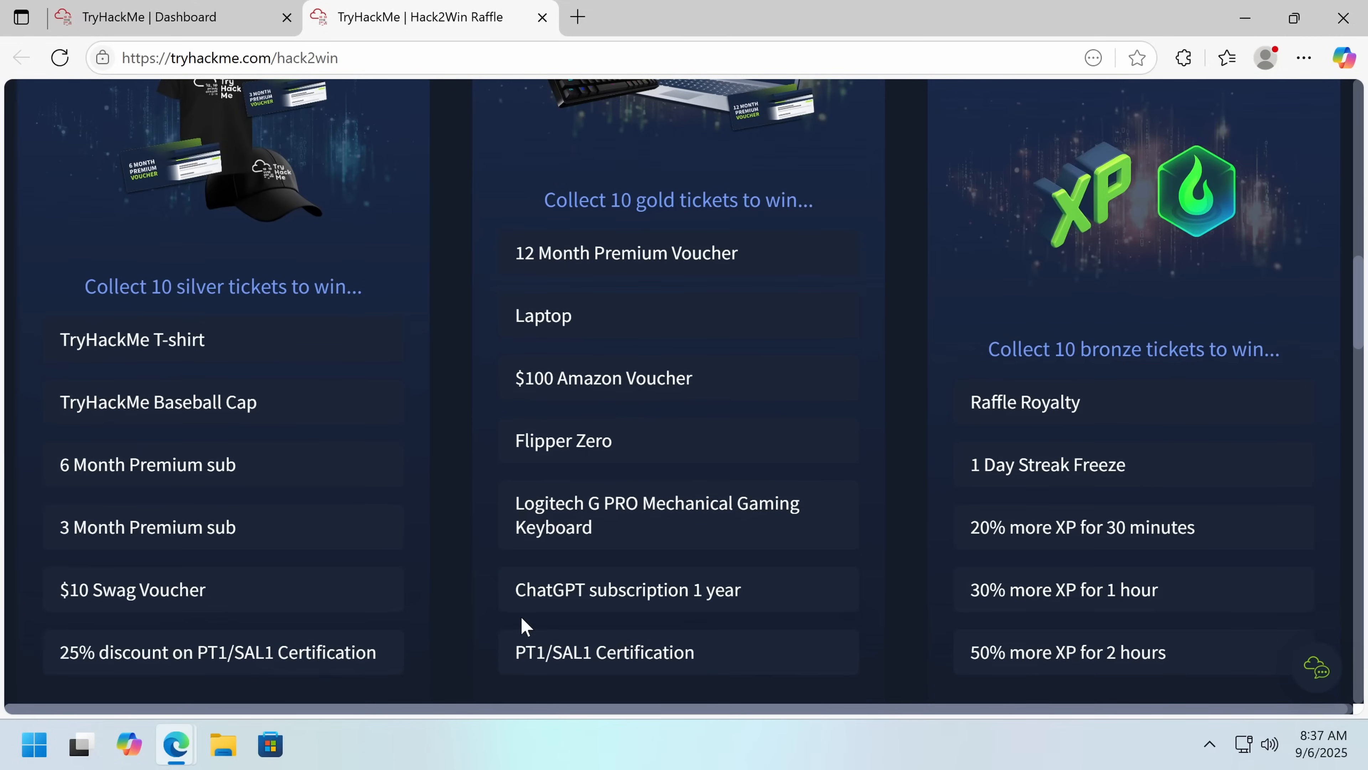
{"action": "scroll", "scroll_direction": "down", "scroll_amount": 3}
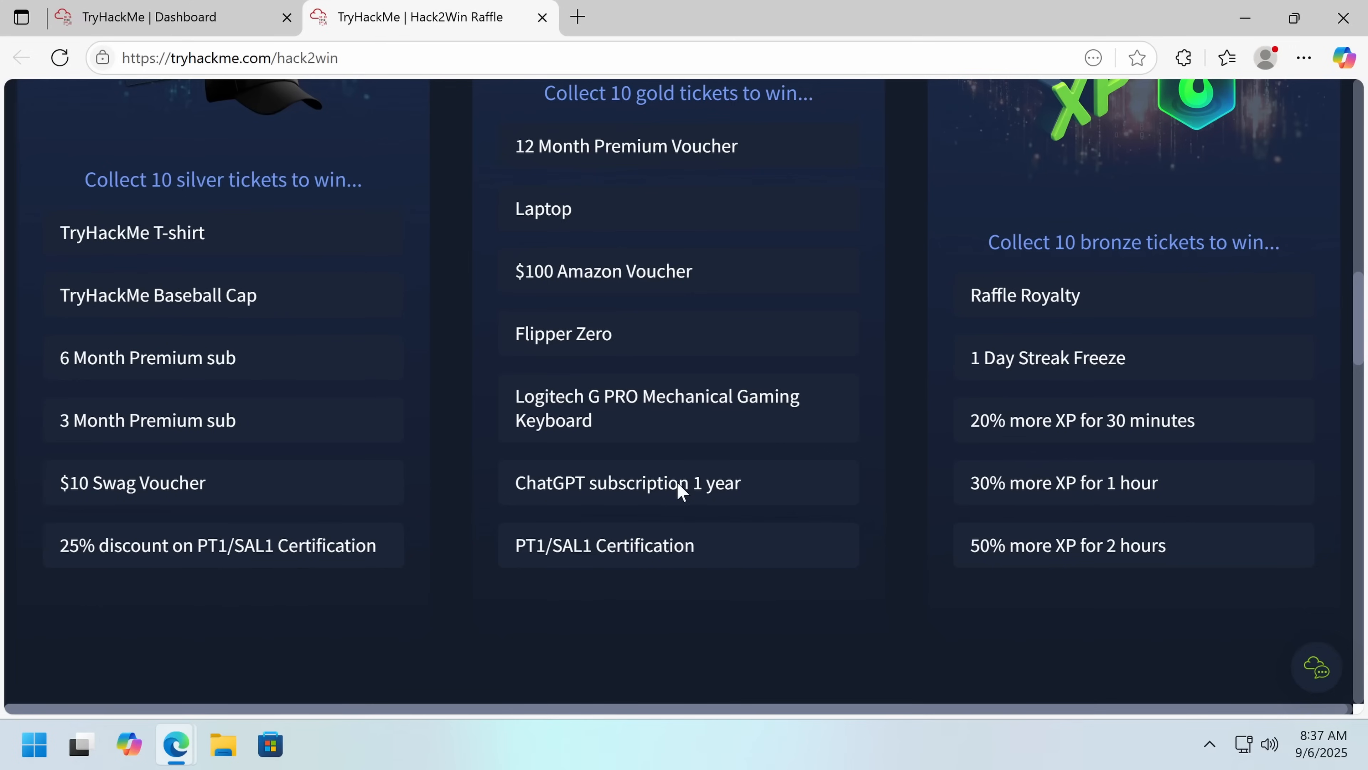
{"action": "mouse_move", "coordinate": [637, 530]}
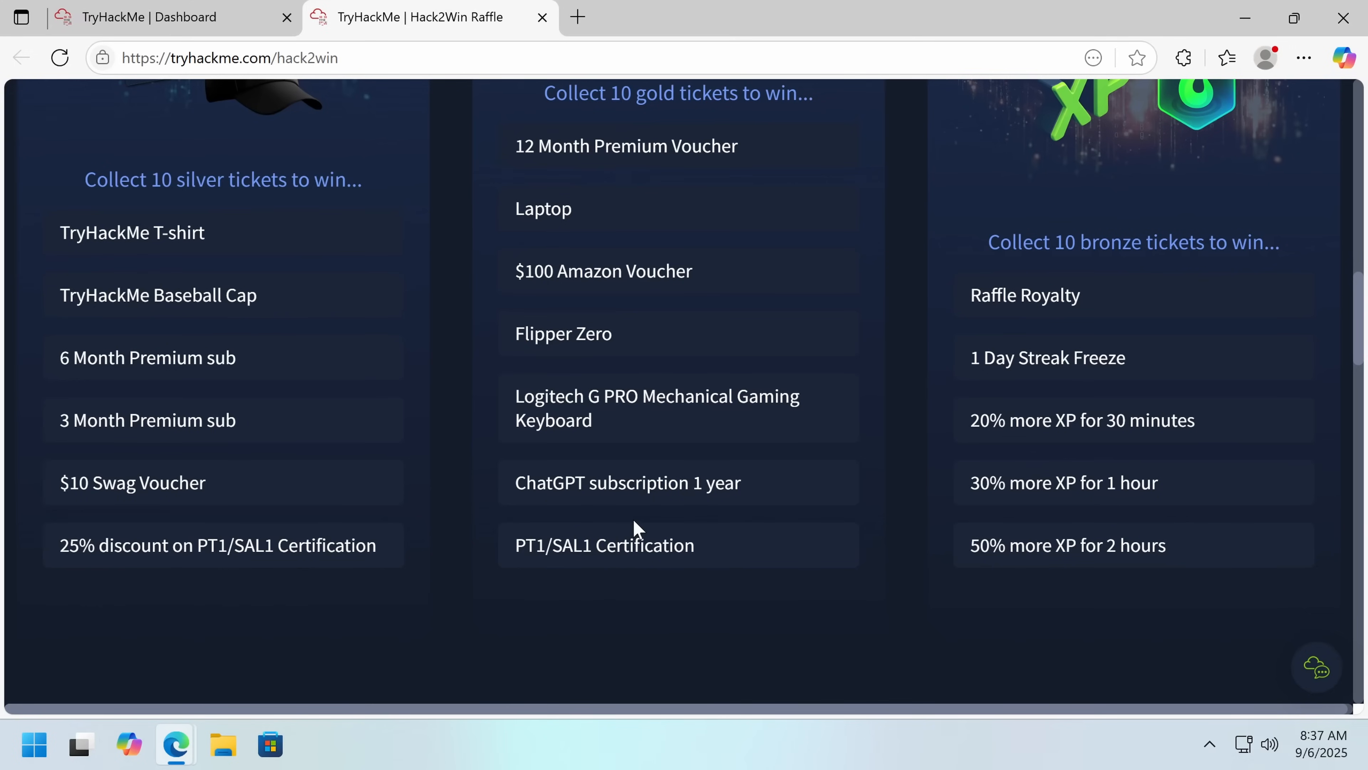
{"action": "mouse_move", "coordinate": [698, 548]}
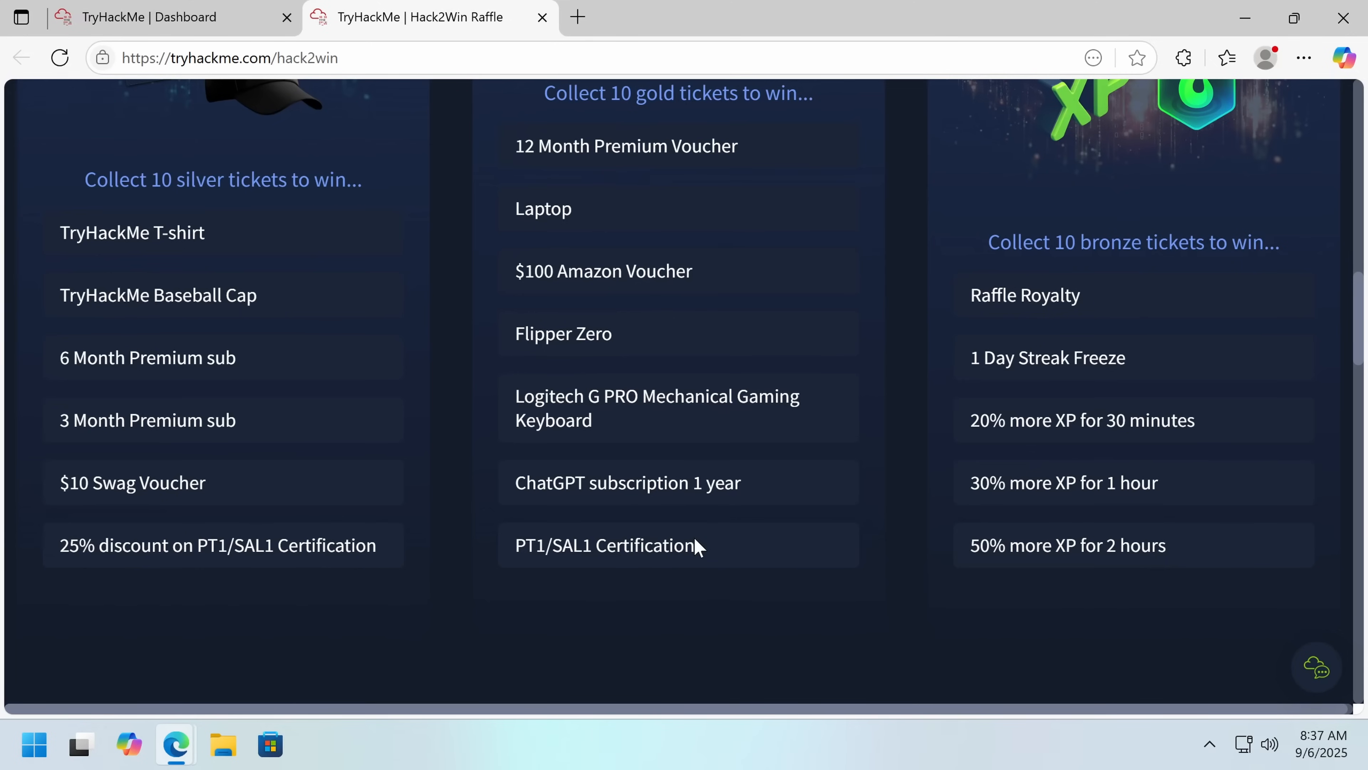
{"action": "mouse_move", "coordinate": [1045, 382]}
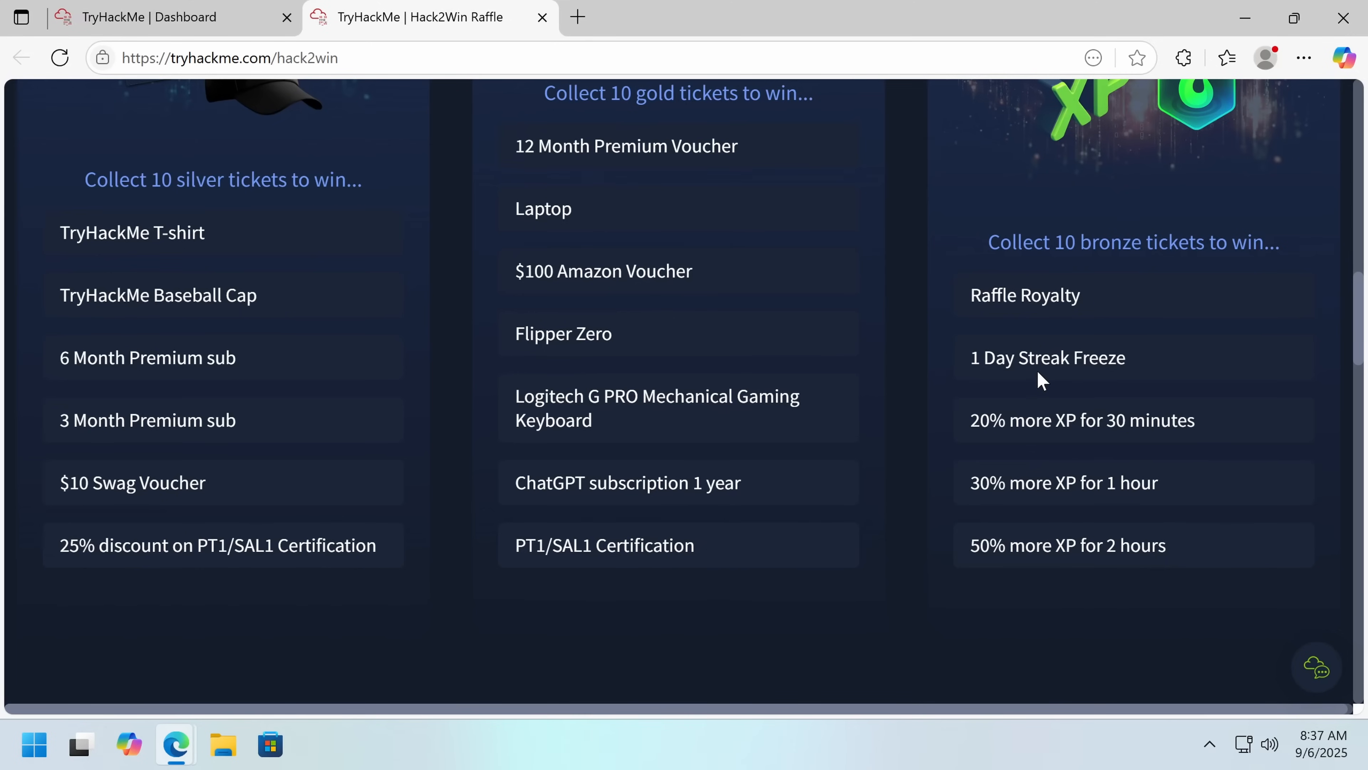
{"action": "mouse_move", "coordinate": [1136, 354]}
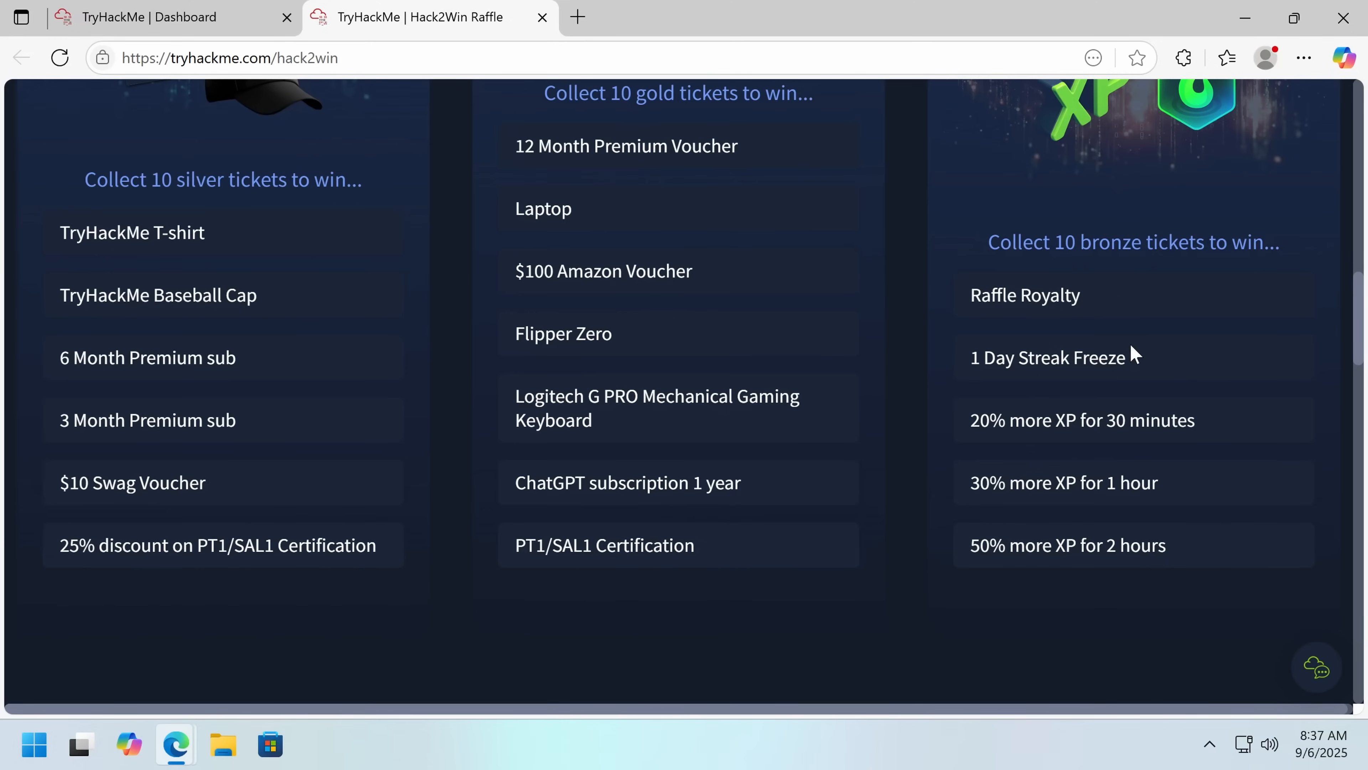
{"action": "scroll", "scroll_direction": "up", "scroll_amount": 3}
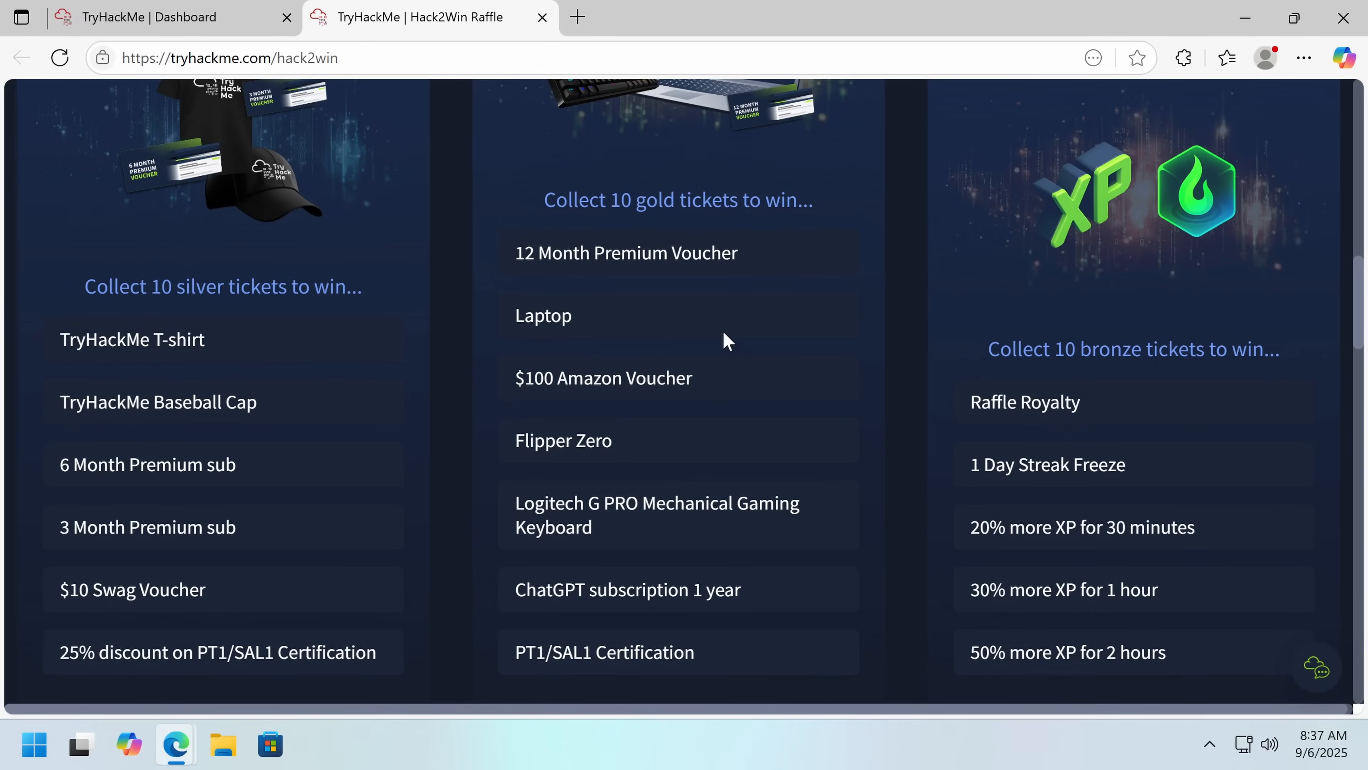
{"action": "mouse_move", "coordinate": [168, 322]}
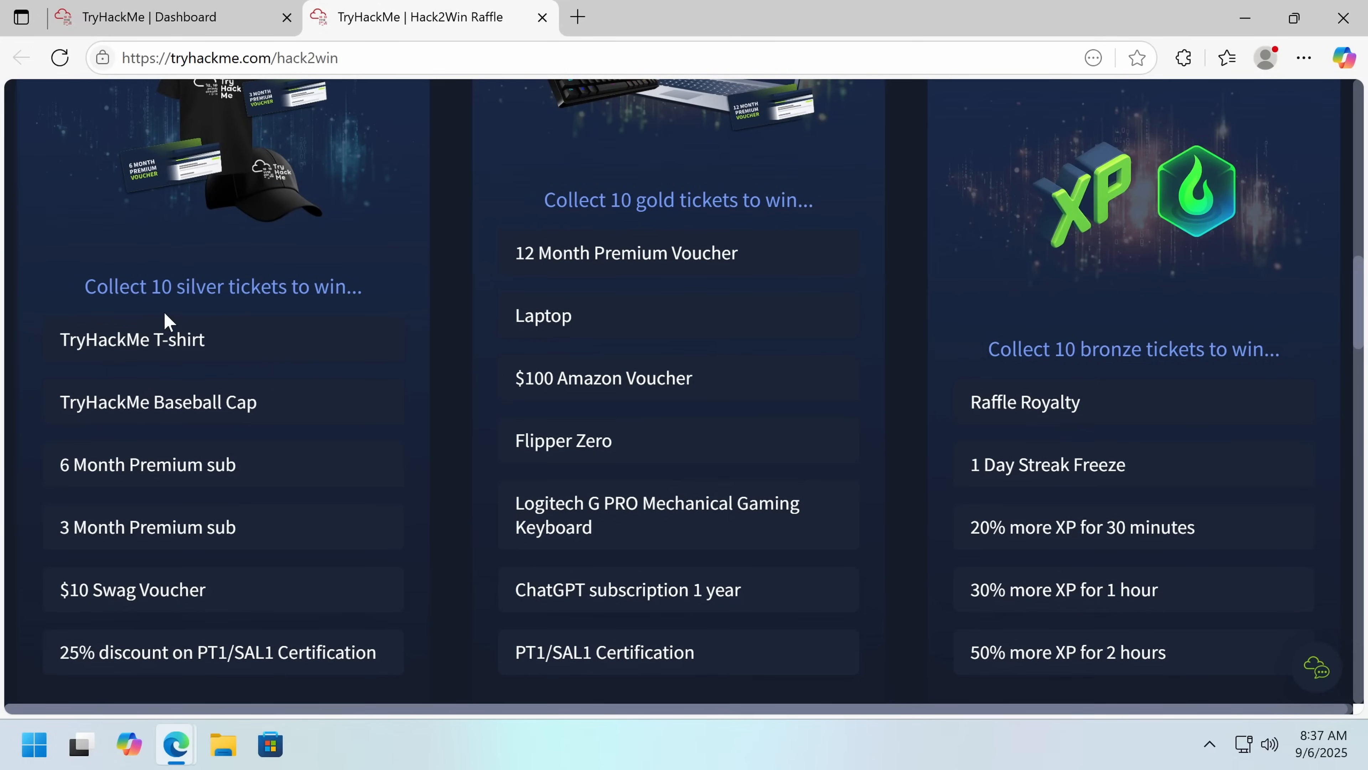
{"action": "mouse_move", "coordinate": [79, 466]}
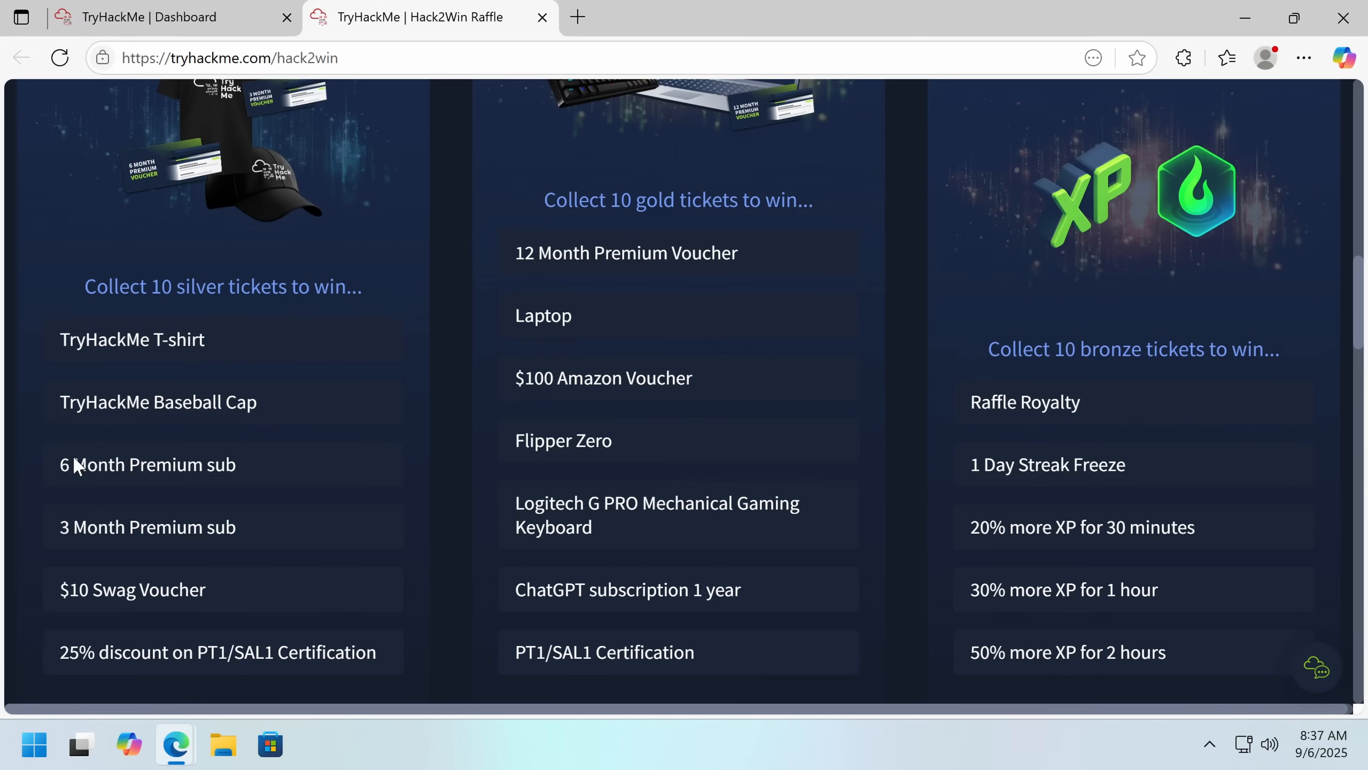
{"action": "mouse_move", "coordinate": [139, 597]}
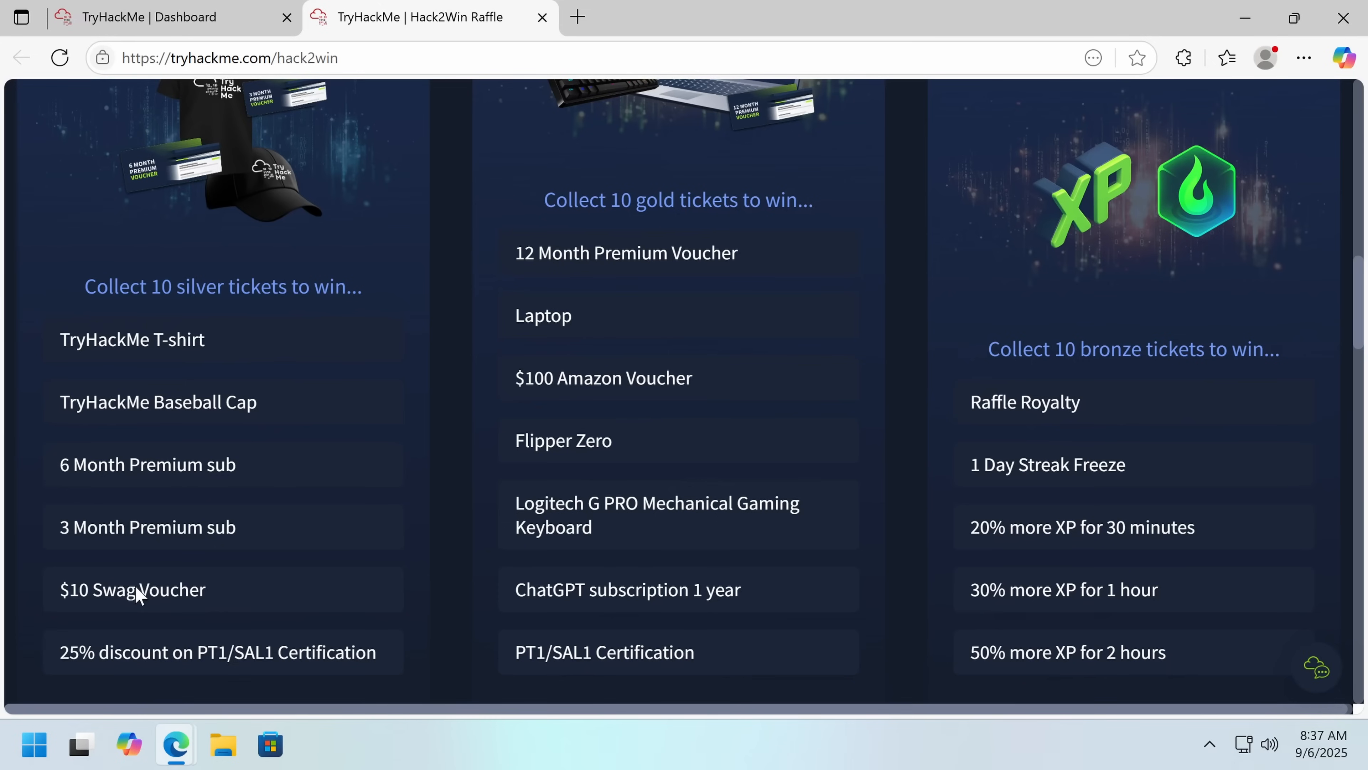
{"action": "mouse_move", "coordinate": [550, 658]}
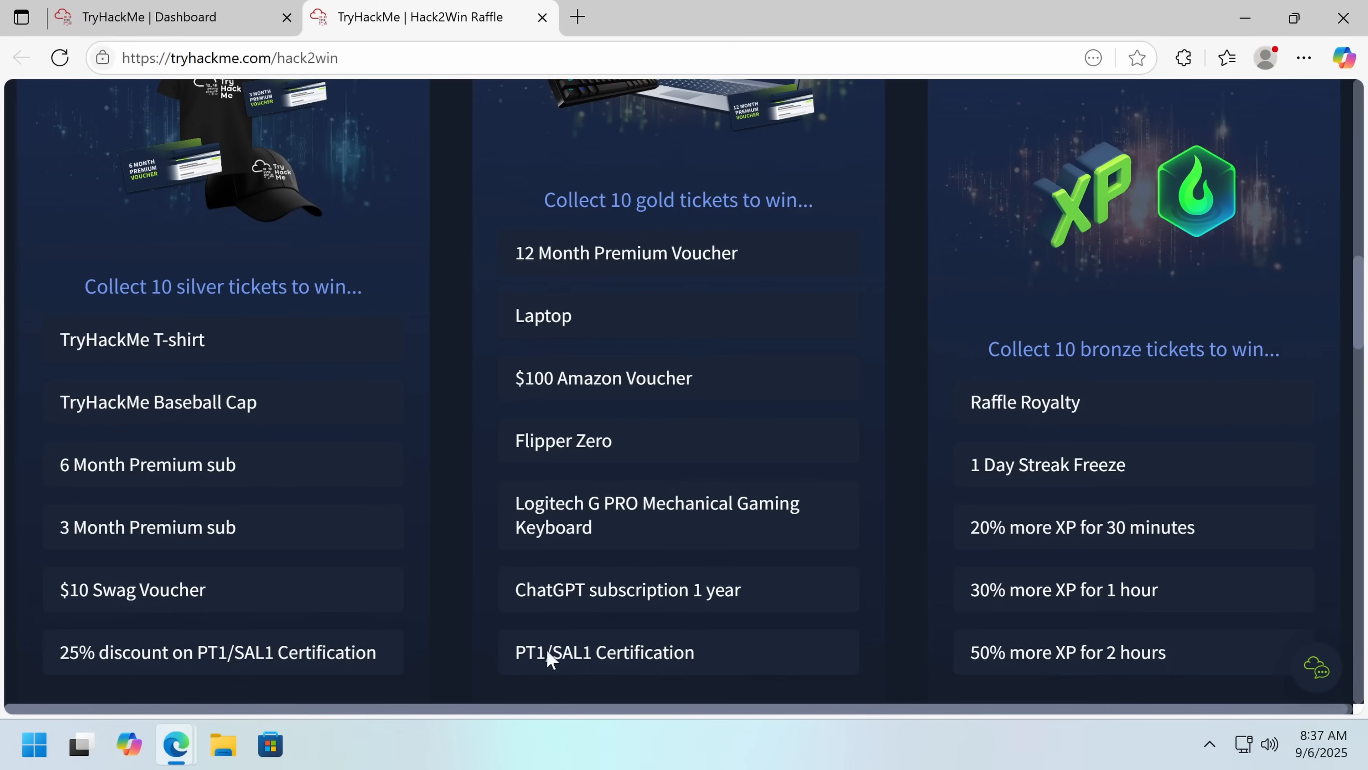
{"action": "scroll", "scroll_direction": "up", "scroll_amount": 3}
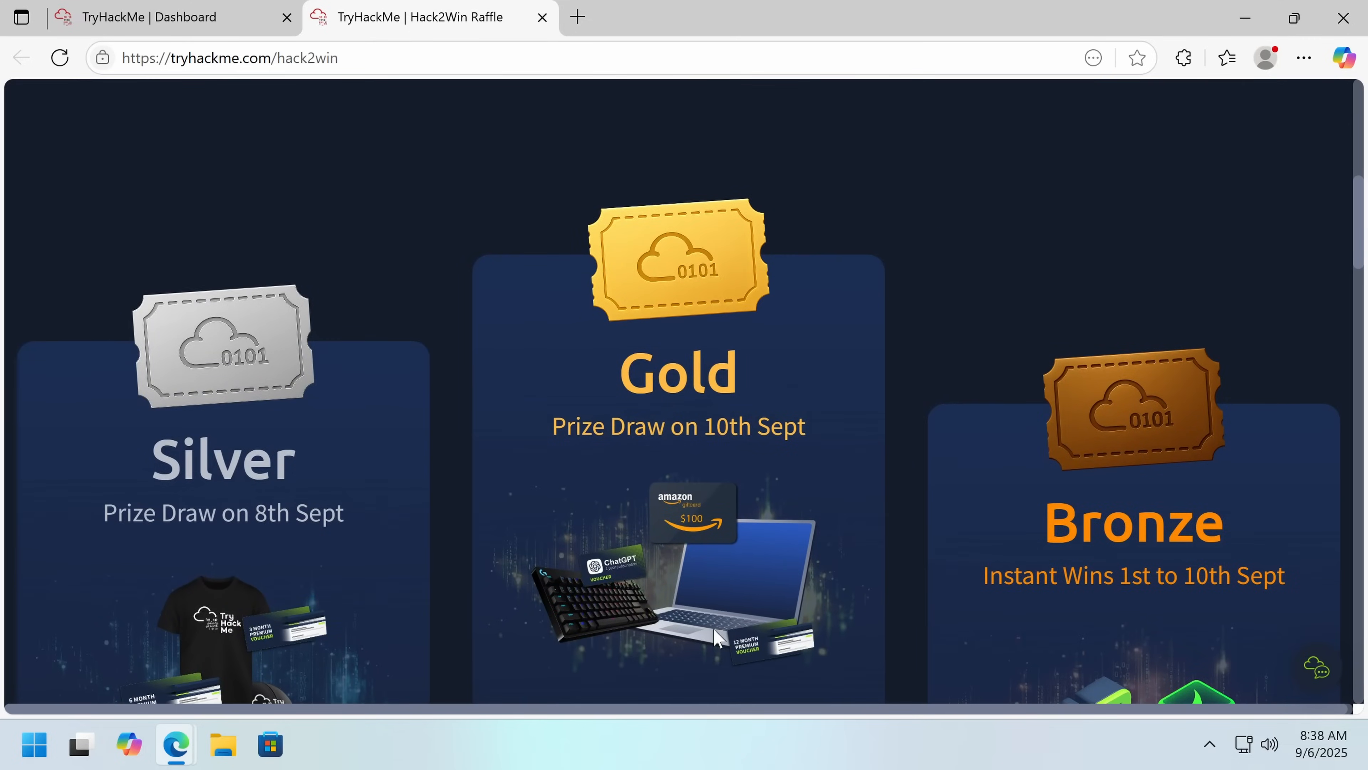
{"action": "scroll", "scroll_direction": "up", "scroll_amount": 3}
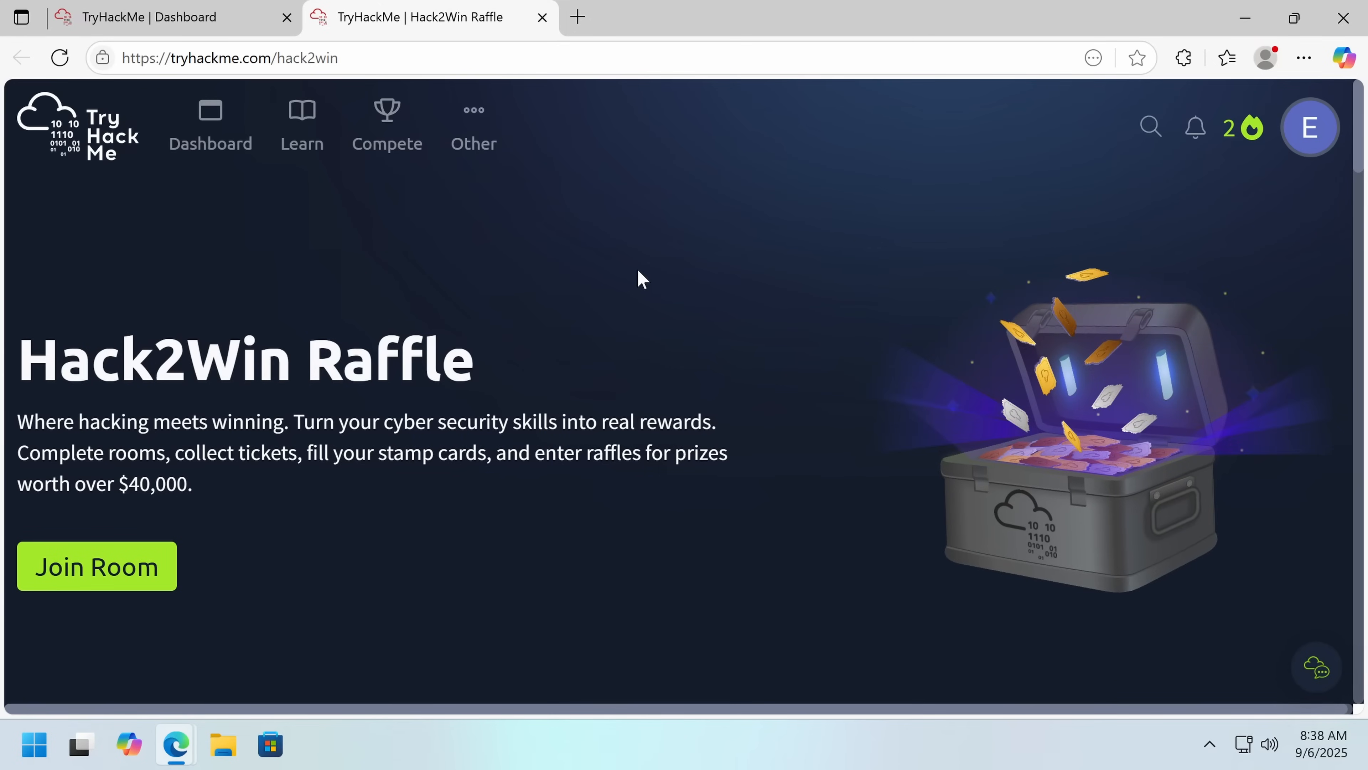
{"action": "mouse_move", "coordinate": [680, 390]}
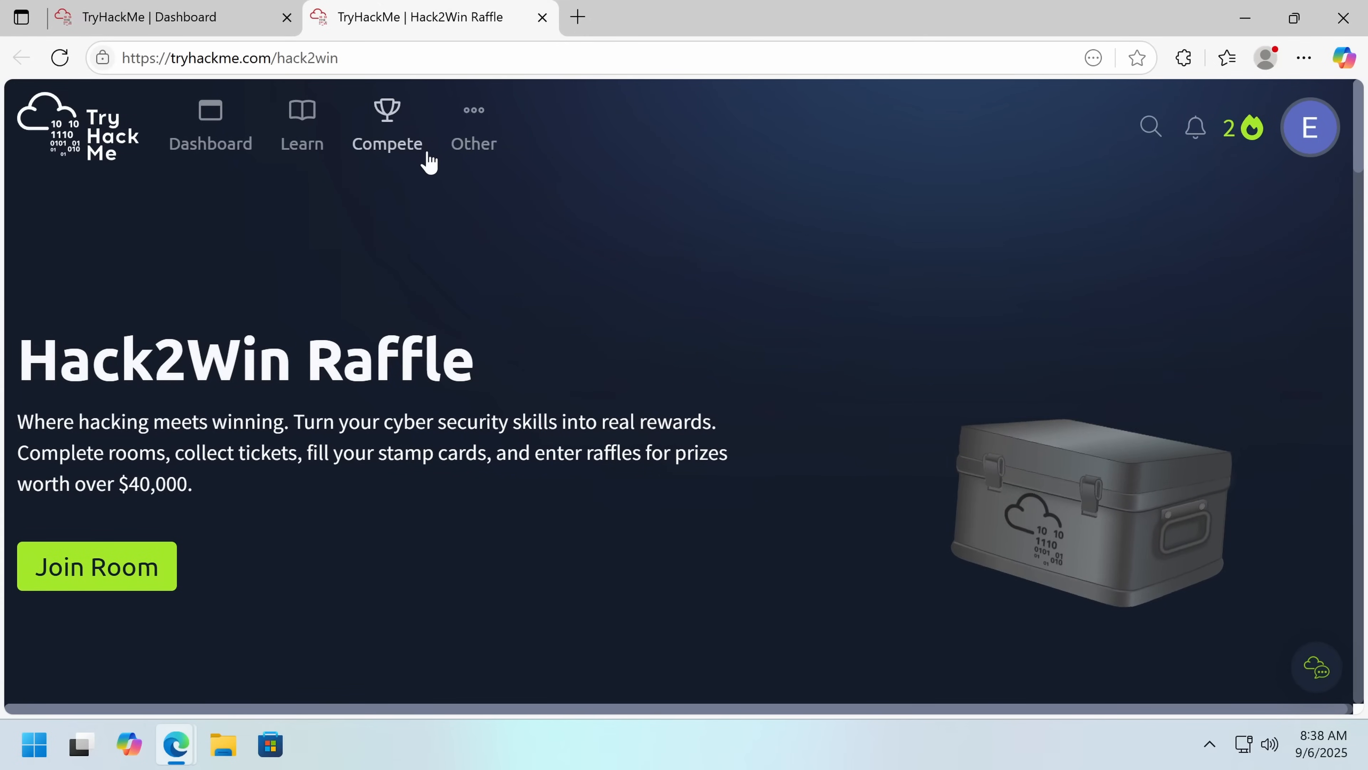
- Go to the CyberHeroes room page and skim its chart and Task 1 description
{"action": "left_click", "coordinate": [387, 143]}
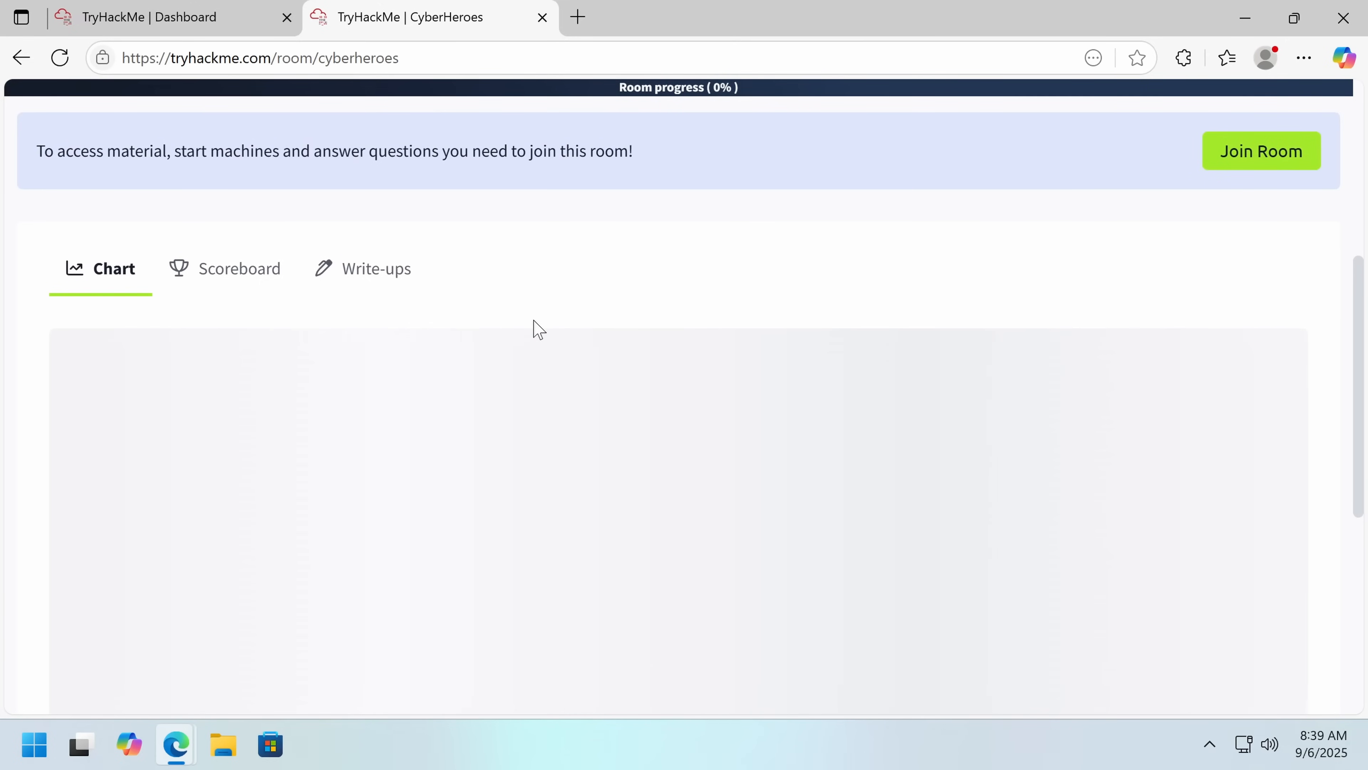
{"action": "scroll", "scroll_direction": "down", "scroll_amount": 3}
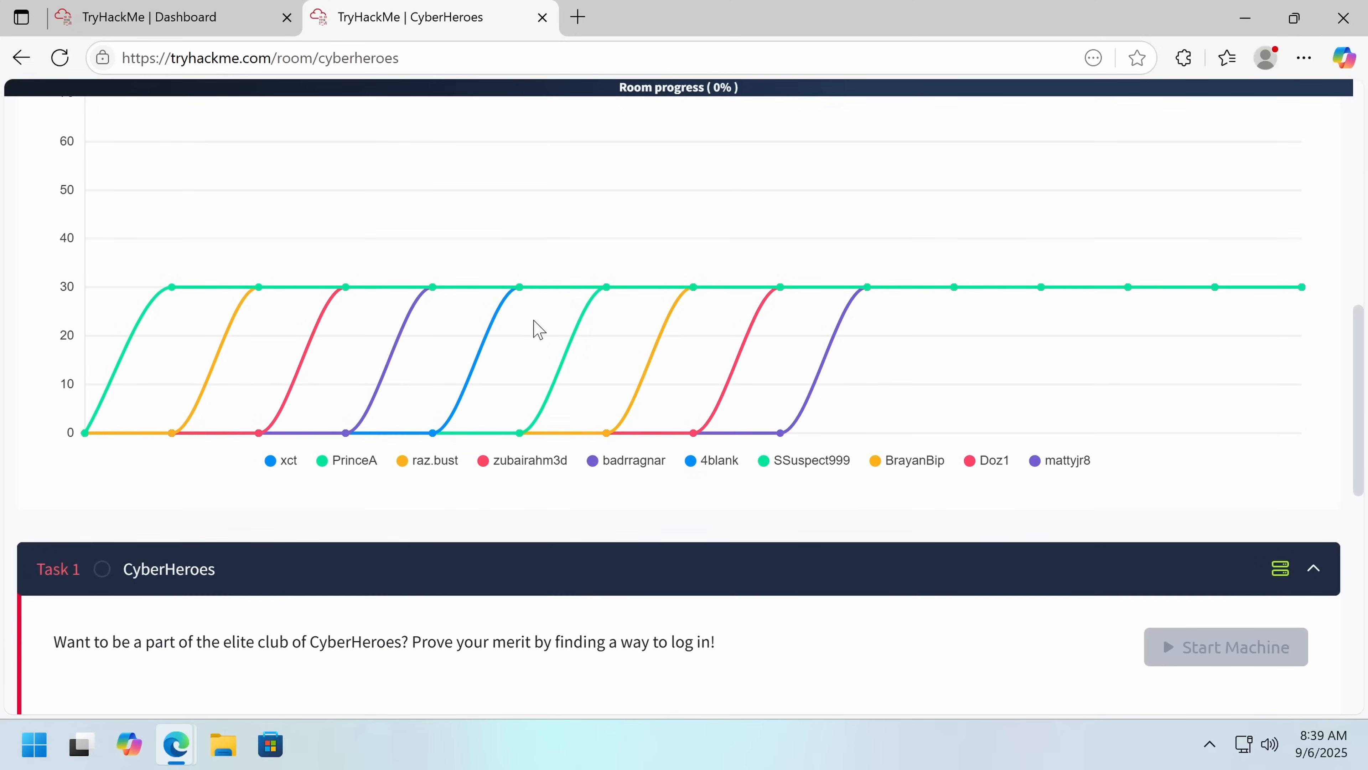
{"action": "scroll", "scroll_direction": "down", "scroll_amount": 3}
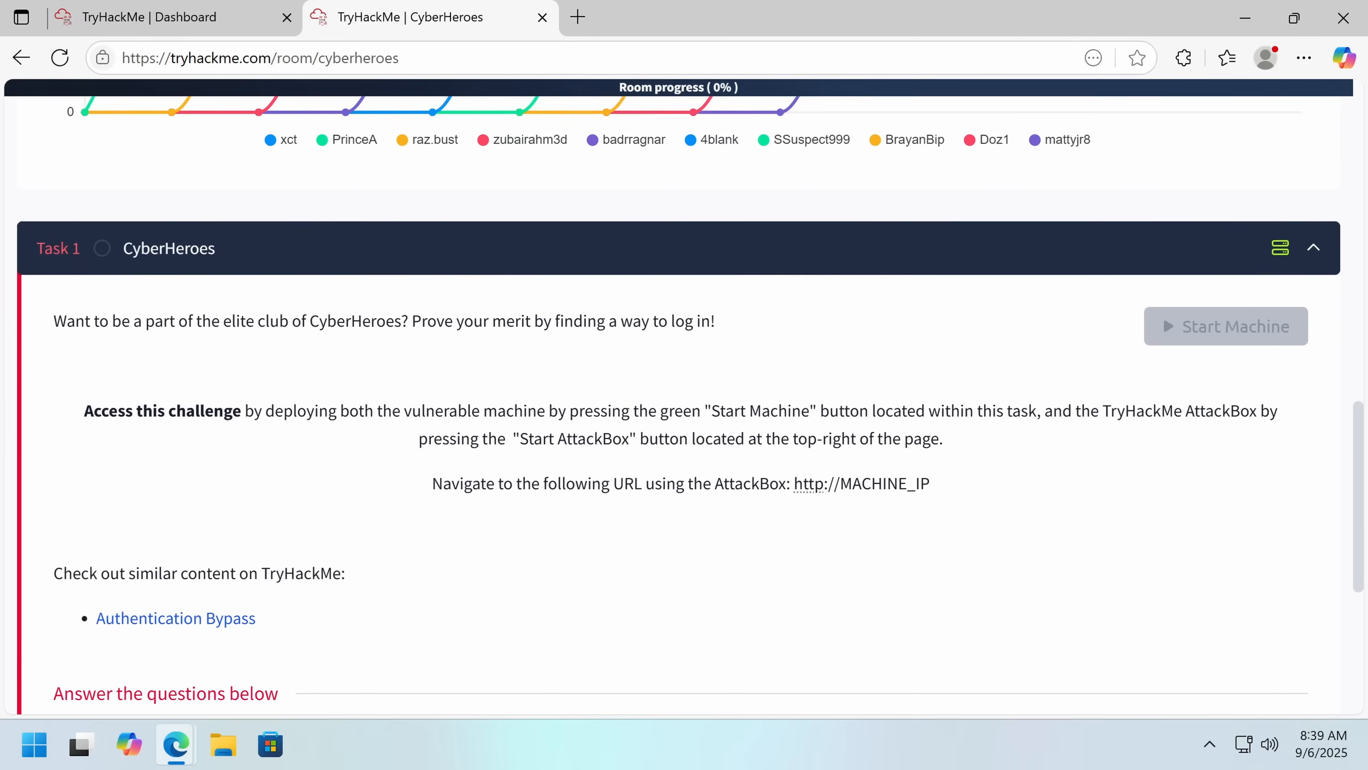
{"action": "scroll", "scroll_direction": "up", "scroll_amount": 3}
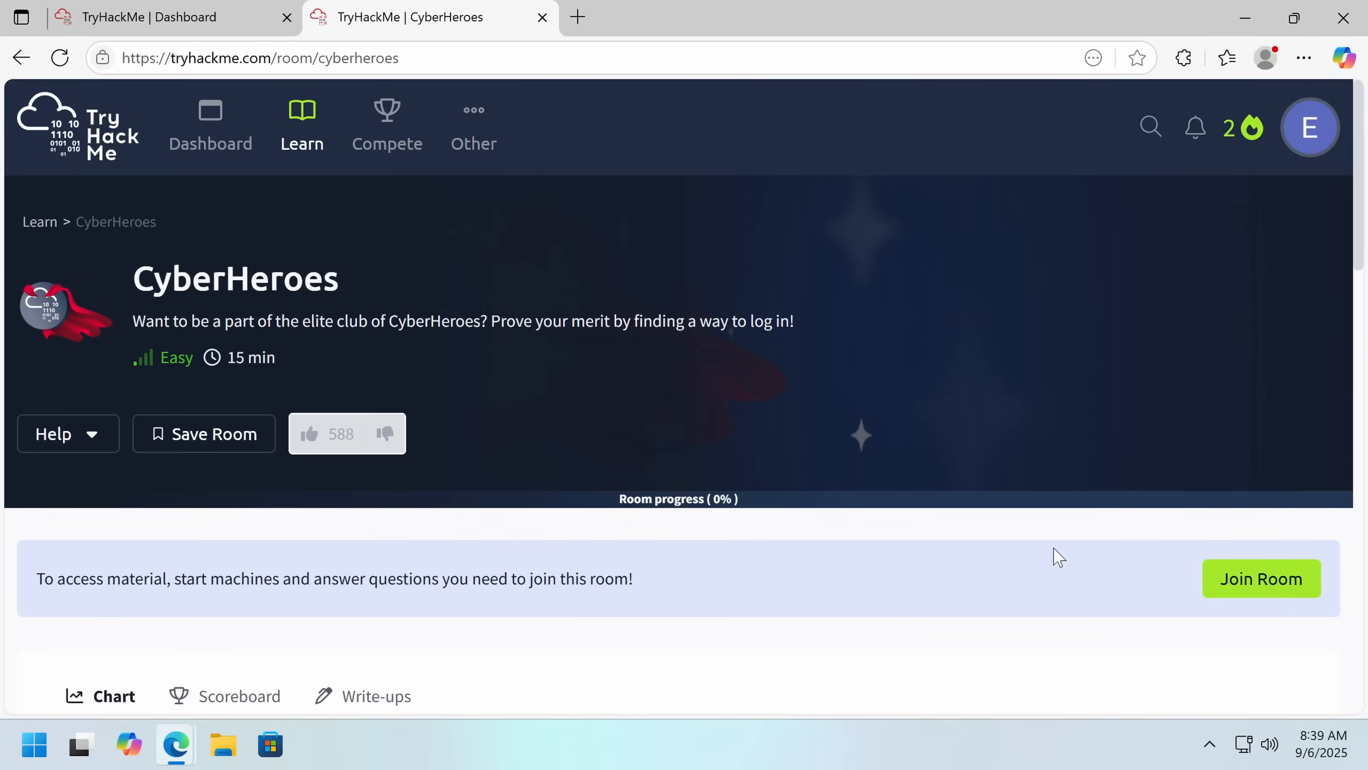
- Join the CyberHeroes room and upvote it, raising its like count to 589
{"action": "left_click", "coordinate": [1261, 578]}
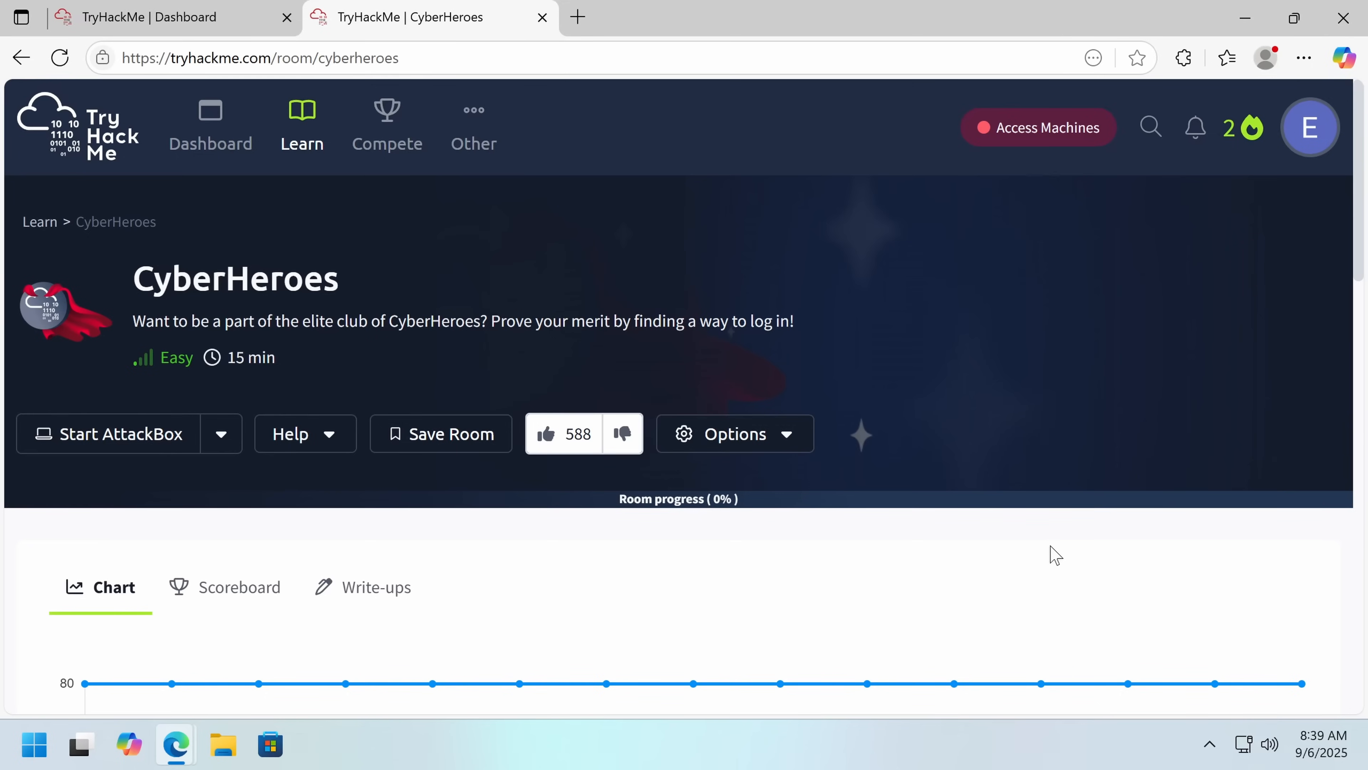
{"action": "mouse_move", "coordinate": [453, 404]}
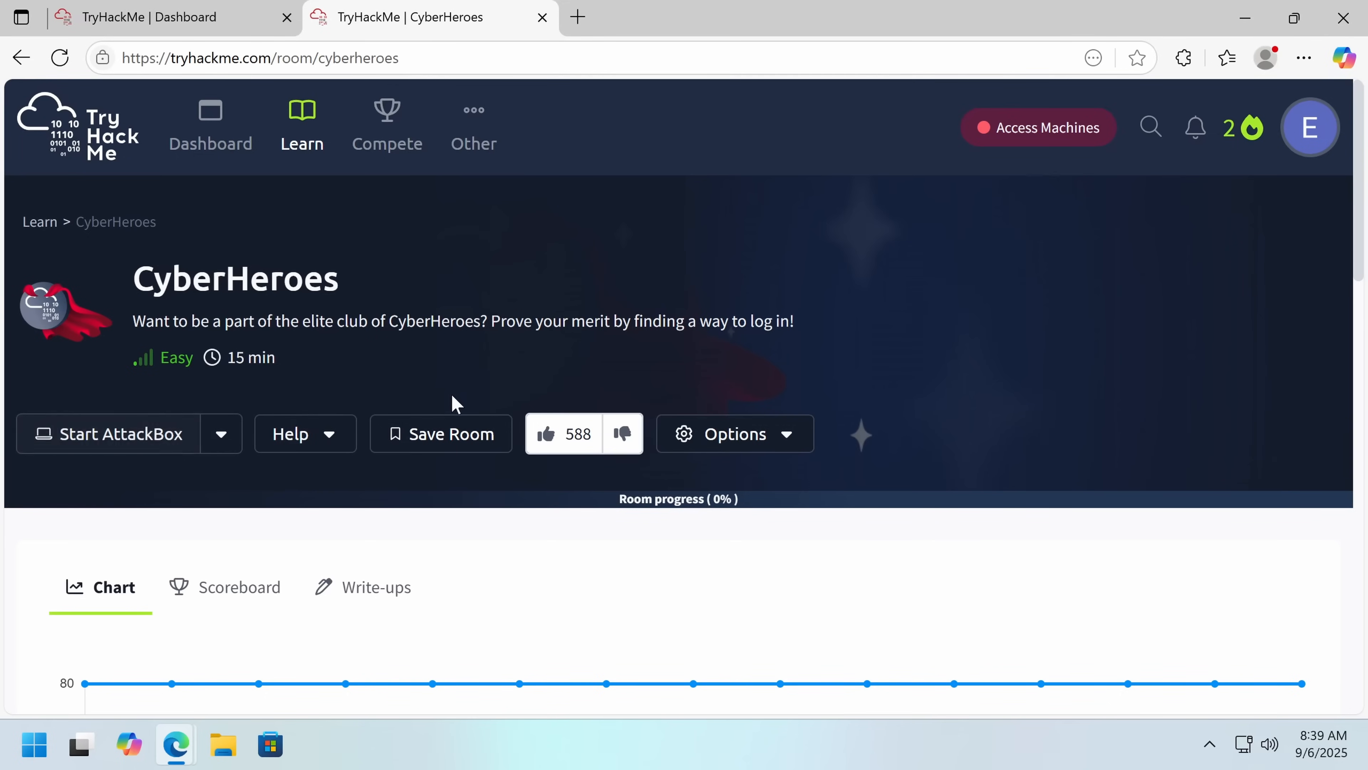
{"action": "mouse_move", "coordinate": [213, 511]}
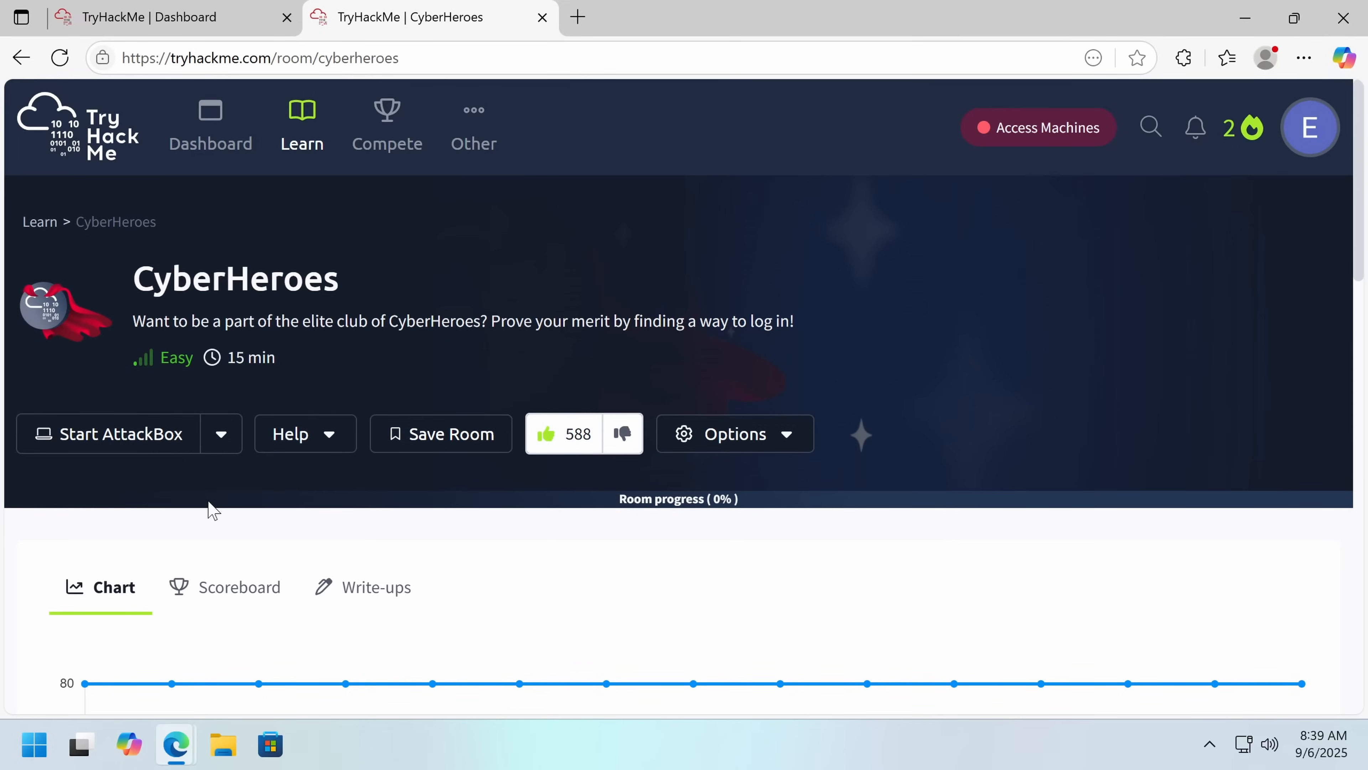
{"action": "left_click", "coordinate": [545, 434]}
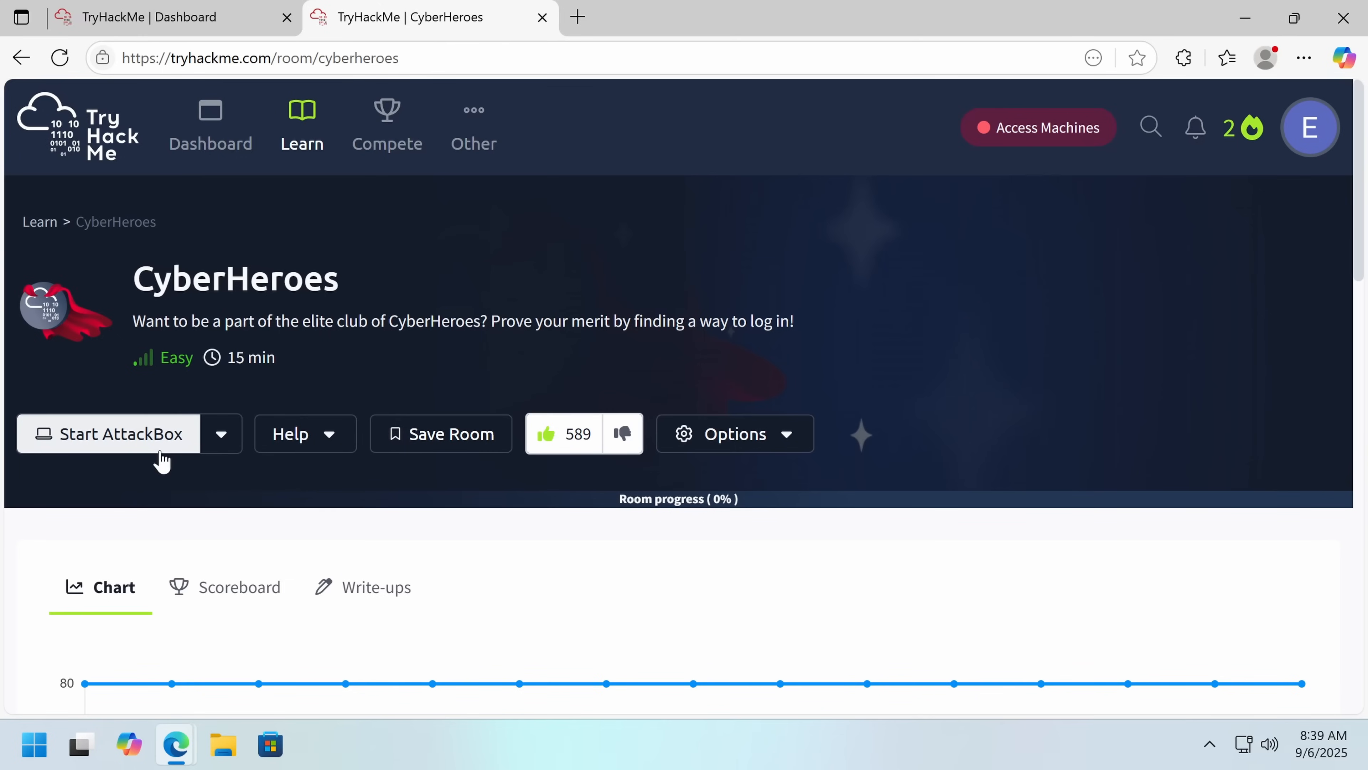
{"action": "mouse_move", "coordinate": [169, 449]}
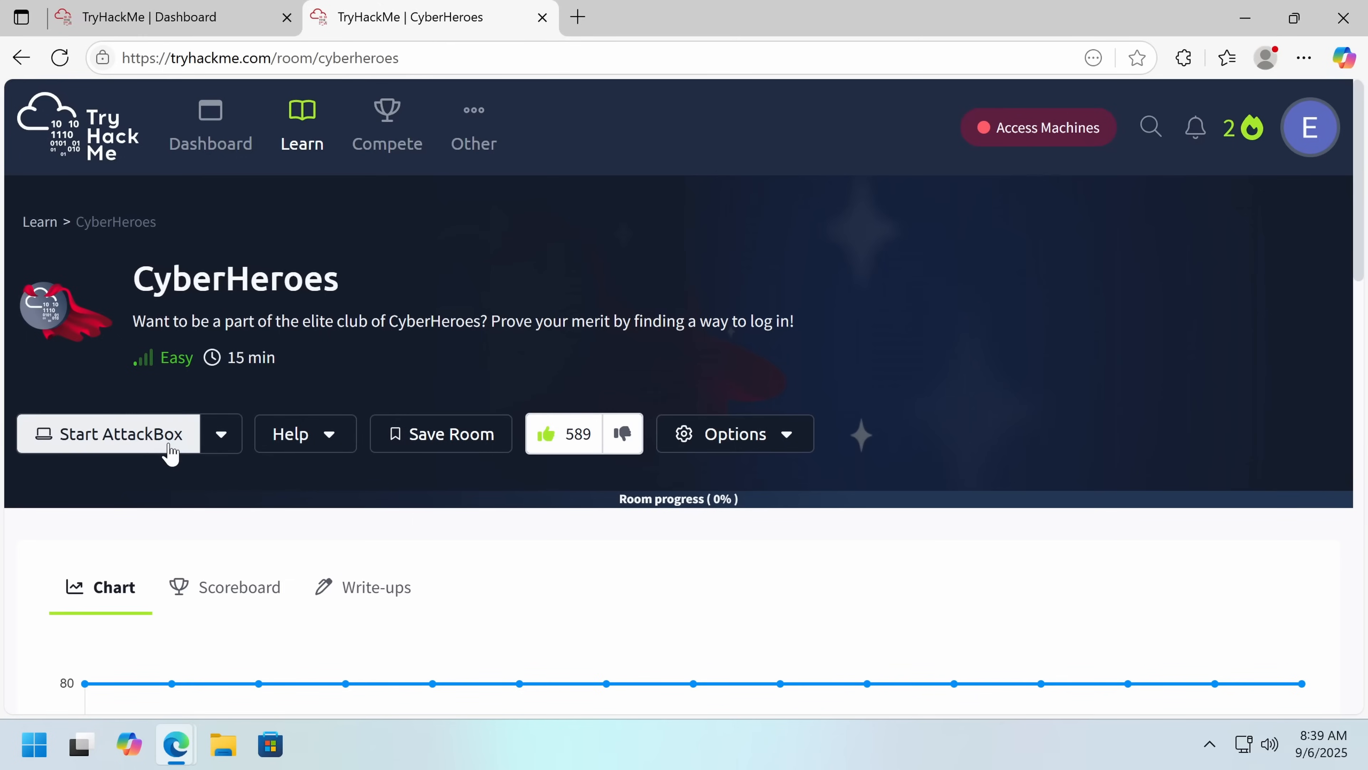
{"action": "mouse_move", "coordinate": [171, 400]}
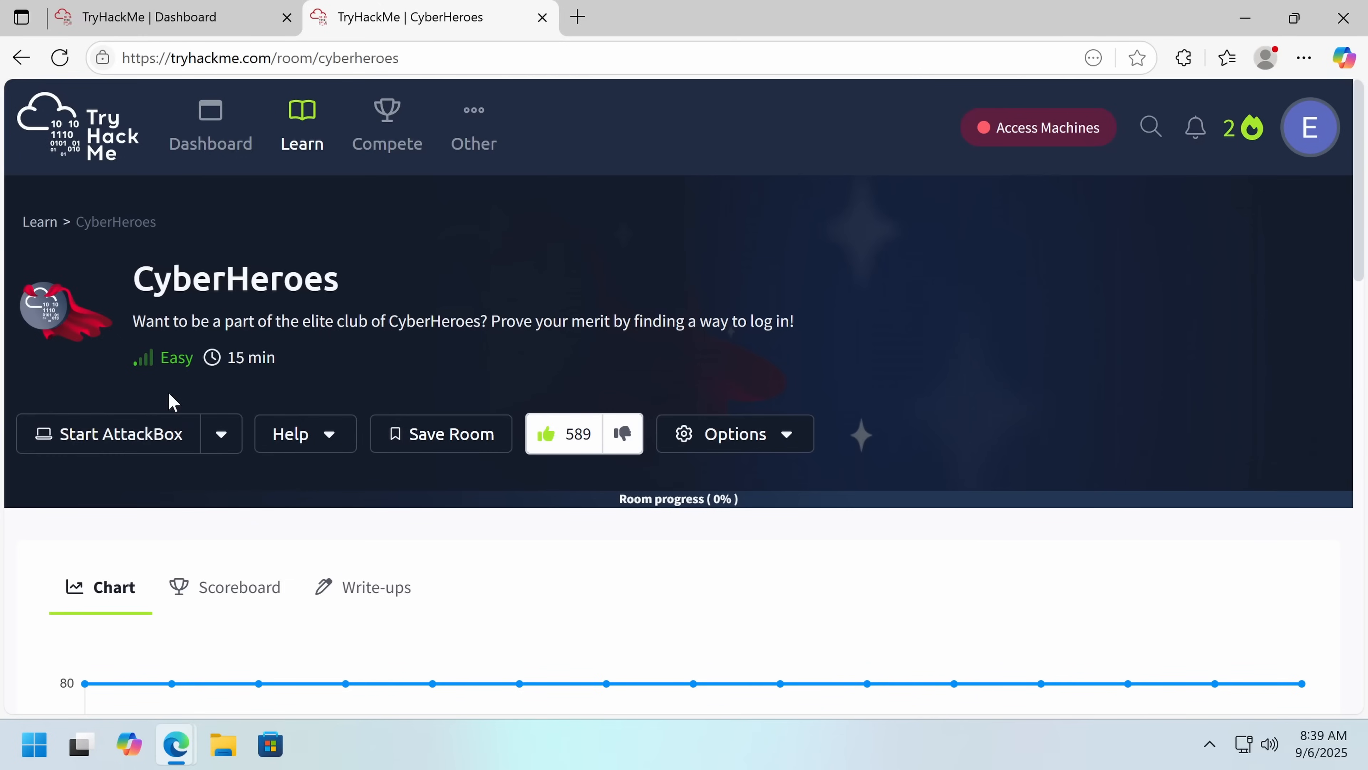
{"action": "mouse_move", "coordinate": [122, 434]}
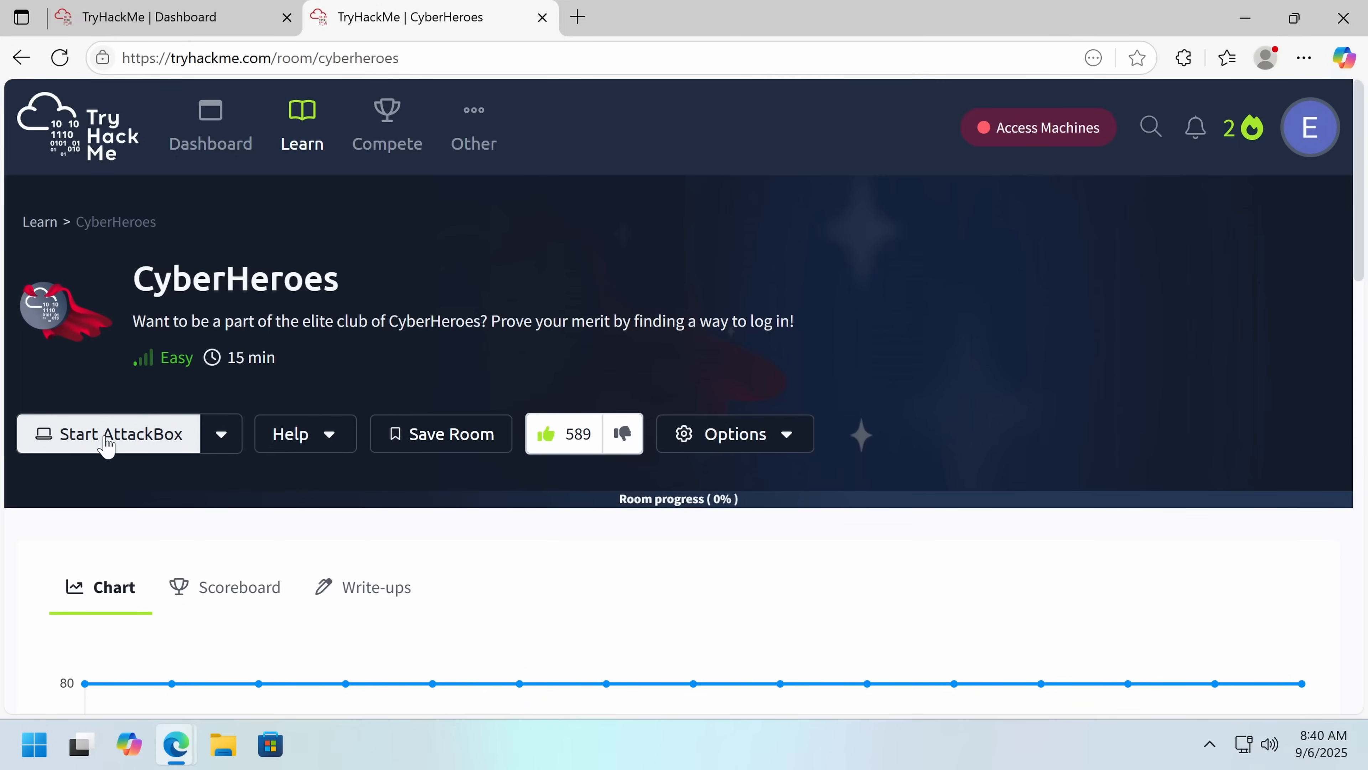
- Start the AttackBox and the CyberHeroes target machine and wait until the CyberHeros welcome page loads
{"action": "left_click", "coordinate": [120, 435]}
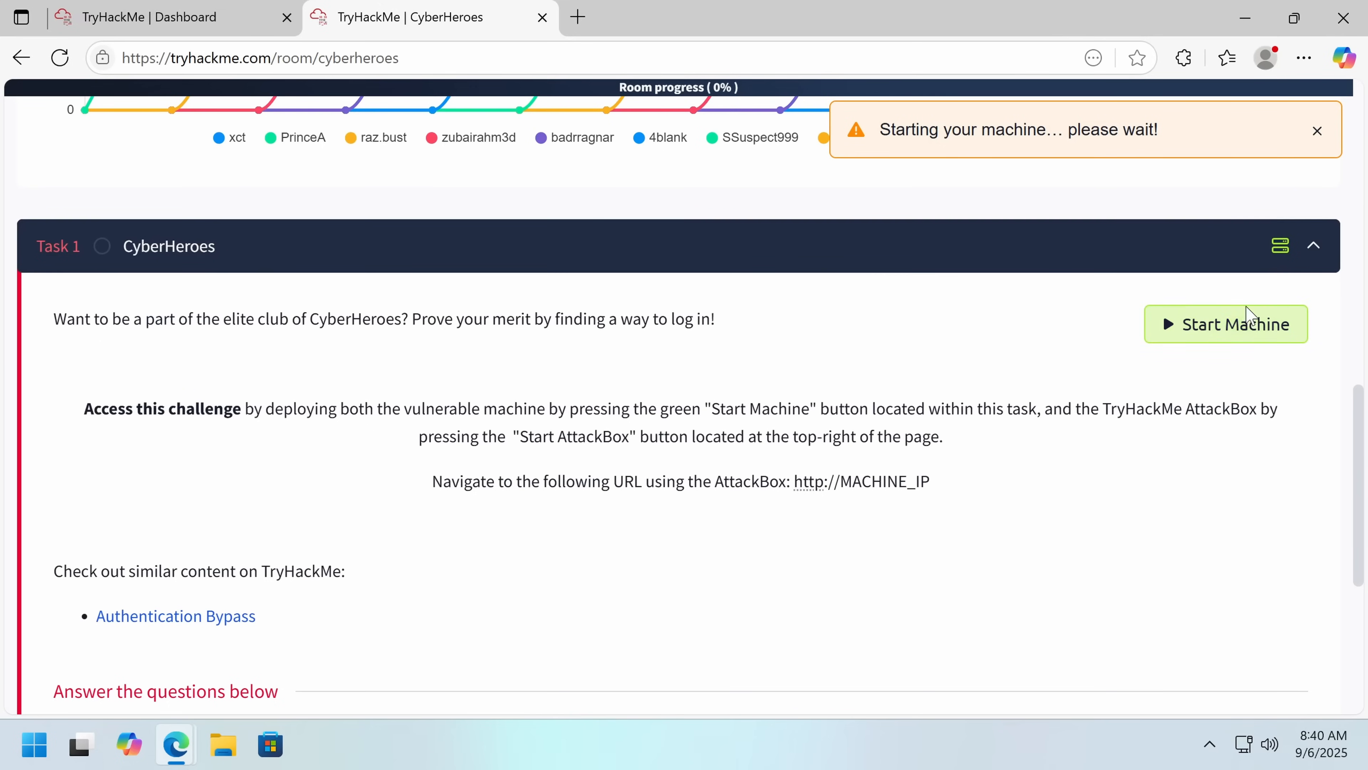
{"action": "left_click", "coordinate": [1225, 324]}
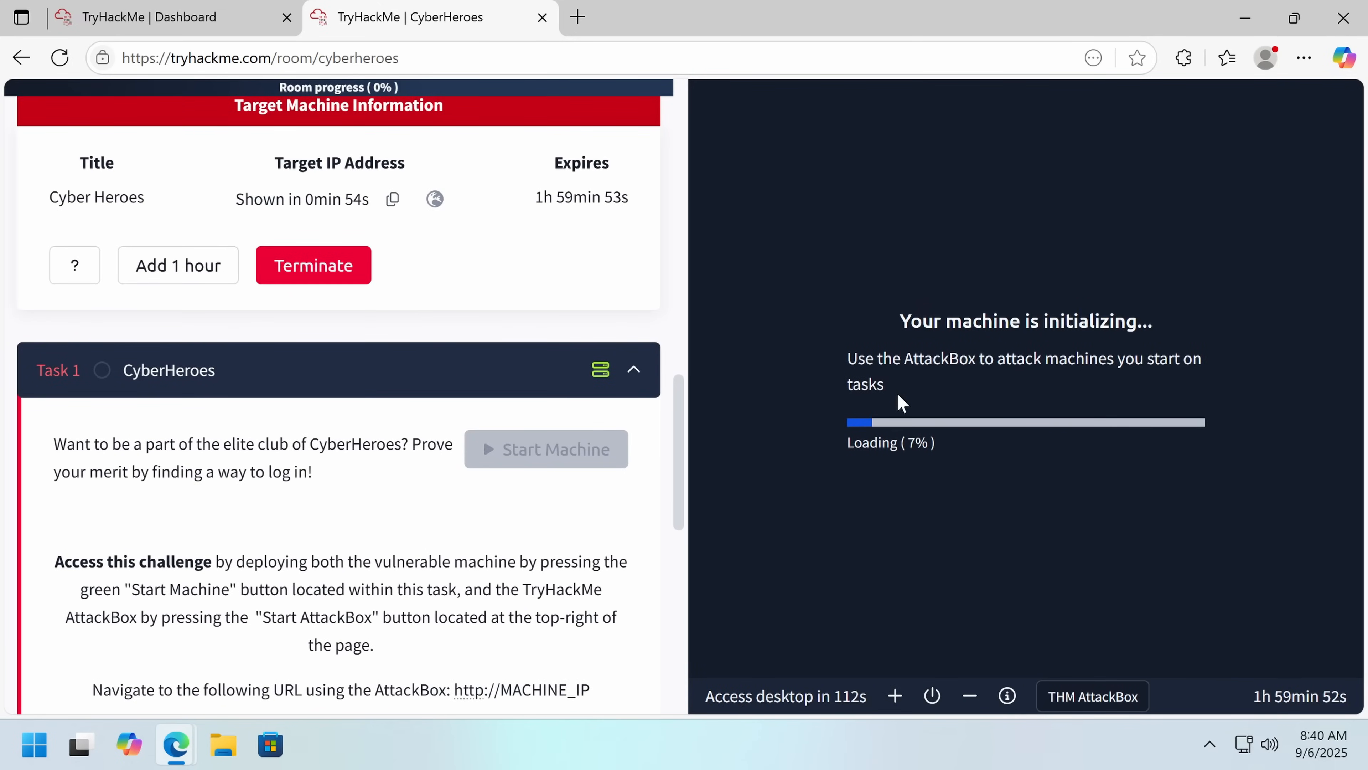
{"action": "scroll", "scroll_direction": "down", "scroll_amount": 3}
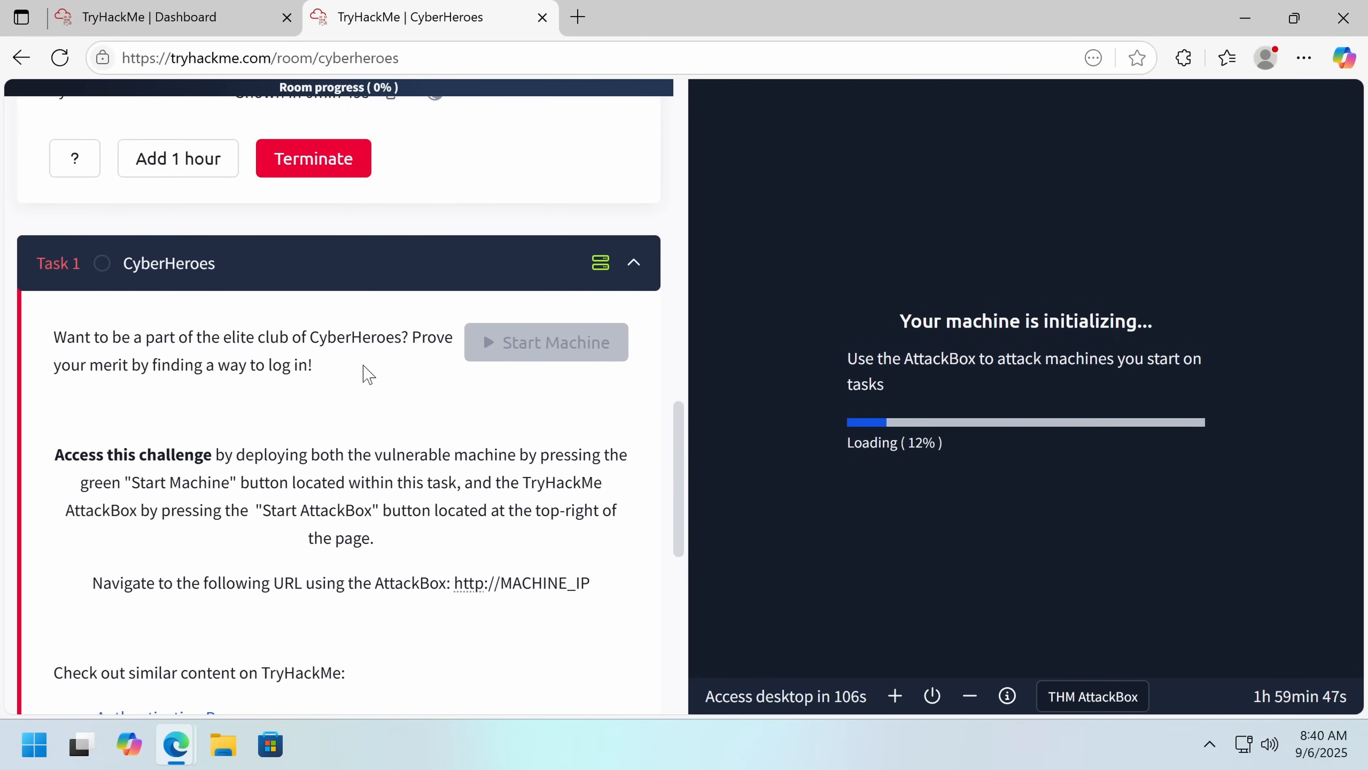
{"action": "scroll", "scroll_direction": "up", "scroll_amount": 3}
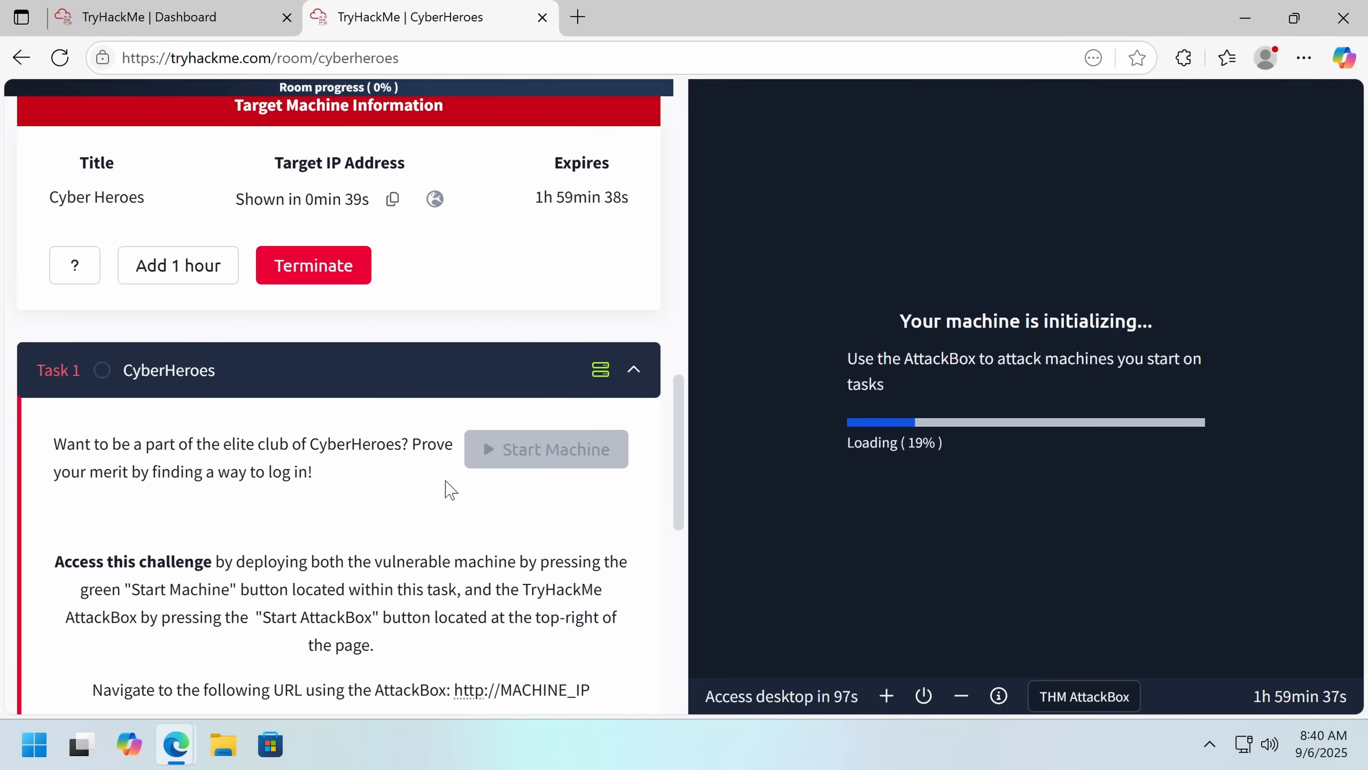
{"action": "scroll", "scroll_direction": "up", "scroll_amount": 3}
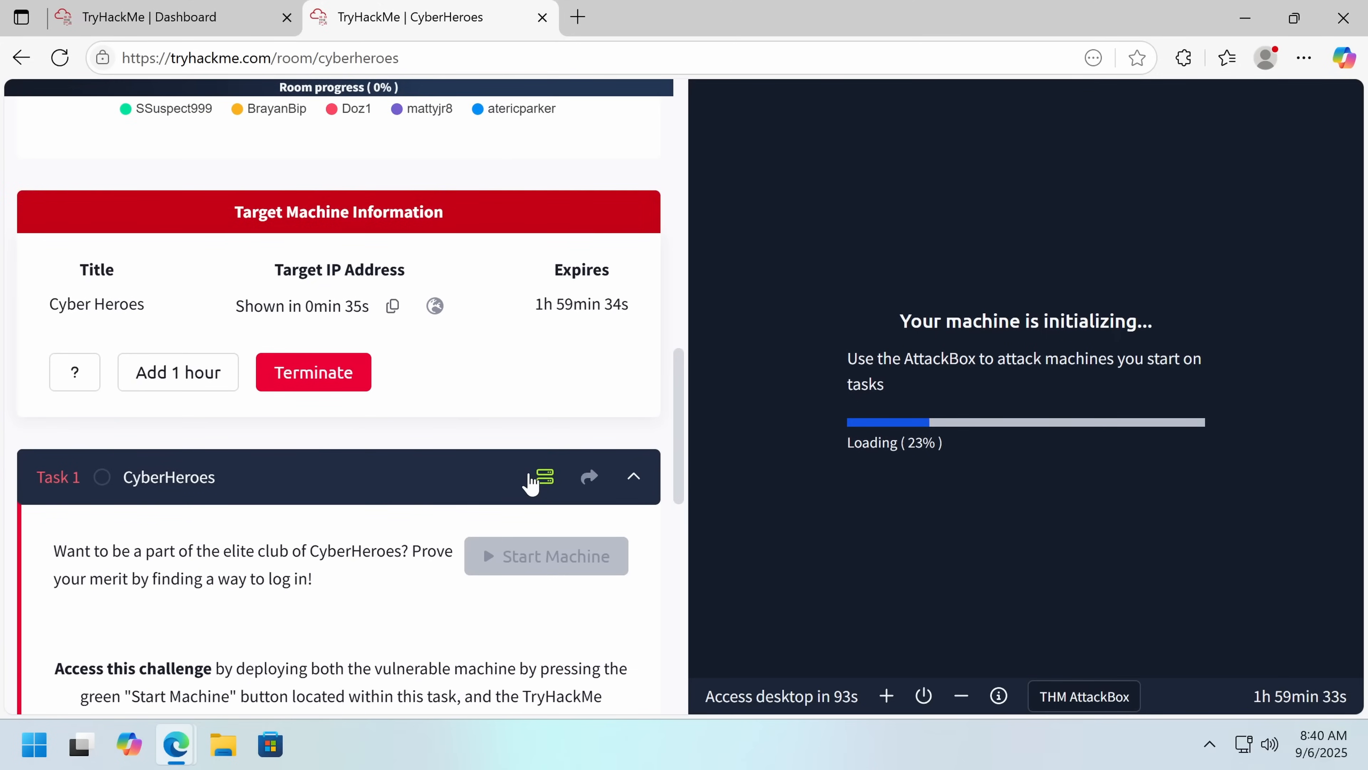
{"action": "scroll", "scroll_direction": "down", "scroll_amount": 3}
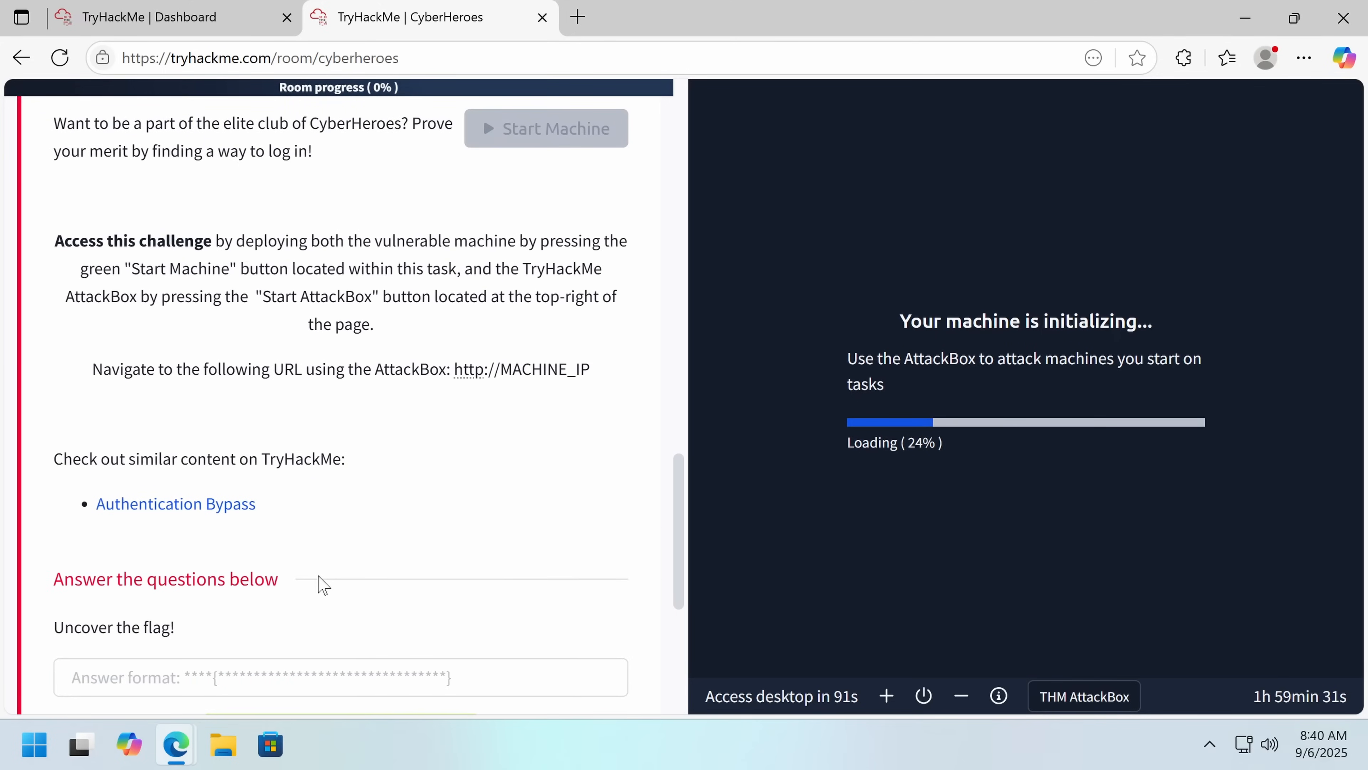
{"action": "scroll", "scroll_direction": "down", "scroll_amount": 3}
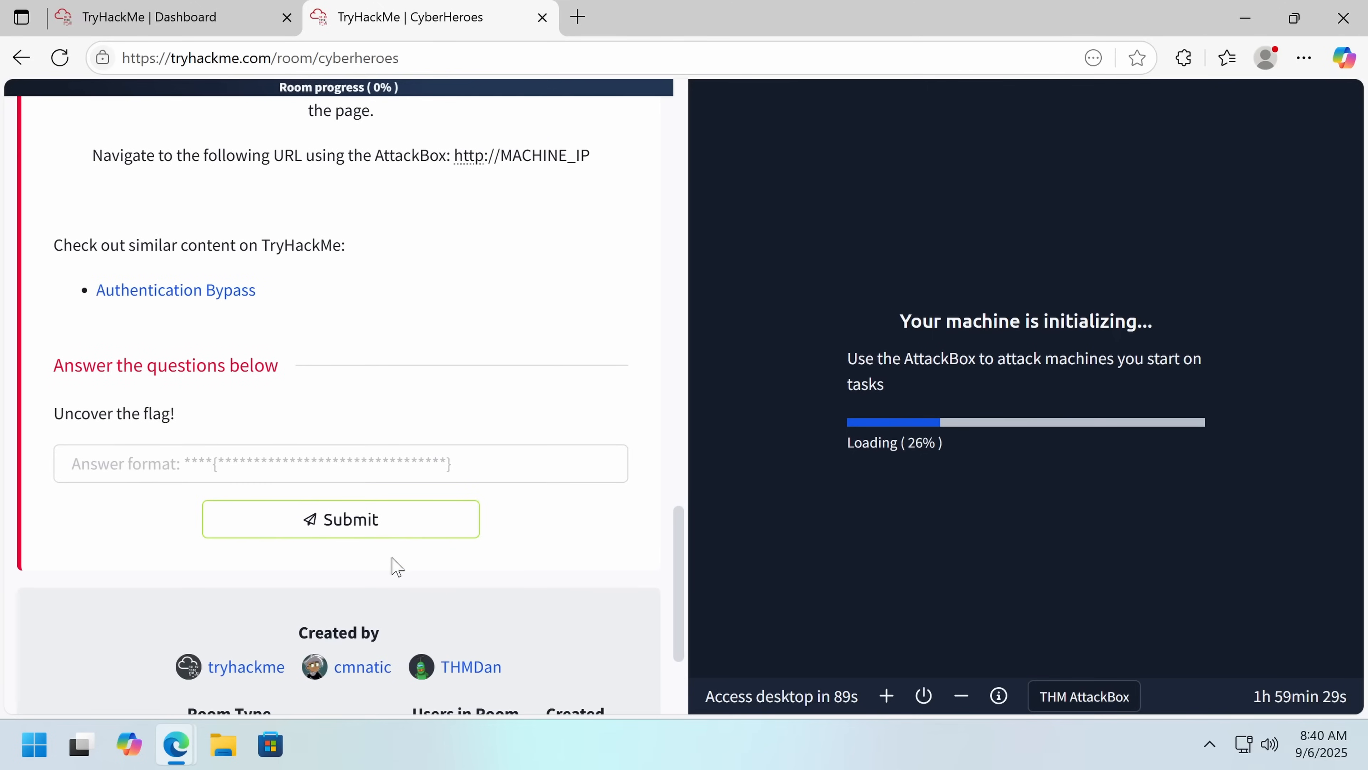
{"action": "scroll", "scroll_direction": "up", "scroll_amount": 3}
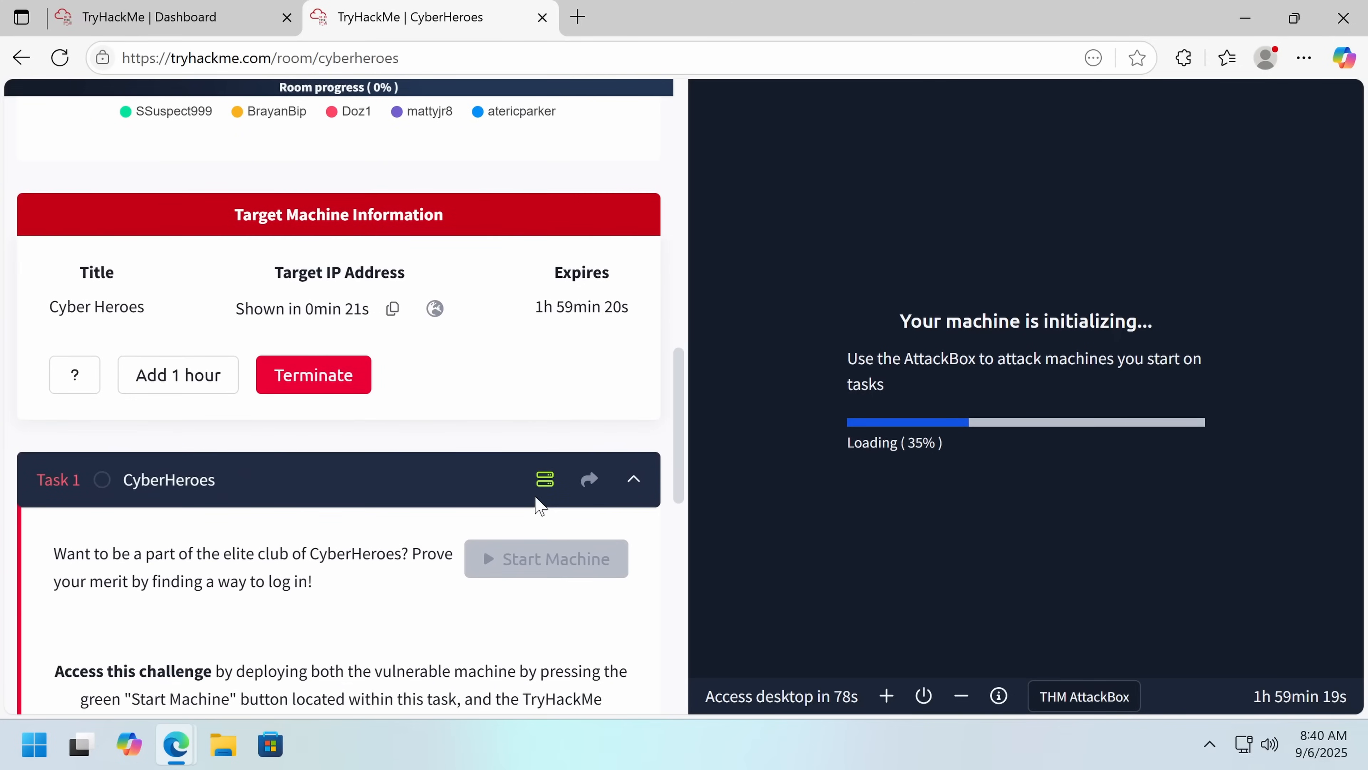
{"action": "scroll", "scroll_direction": "up", "scroll_amount": 3}
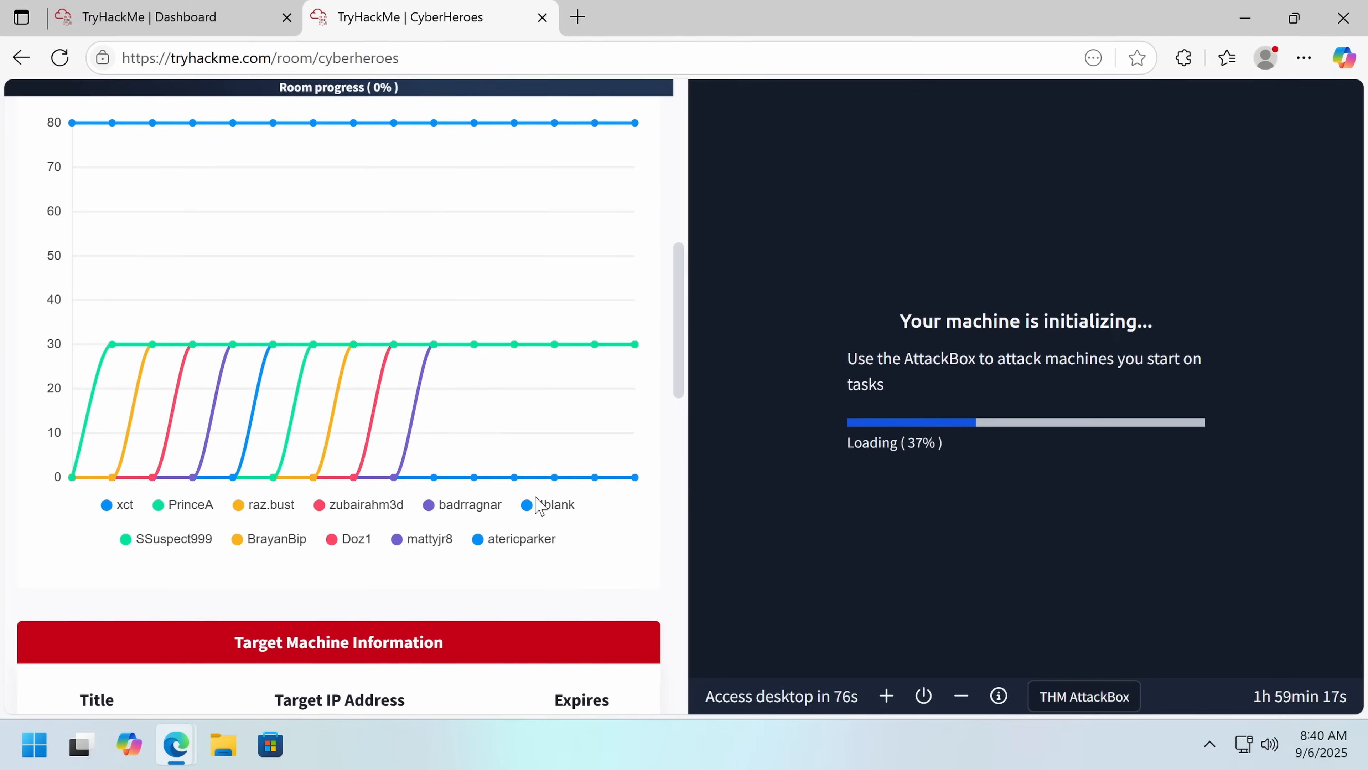
{"action": "mouse_move", "coordinate": [240, 358]}
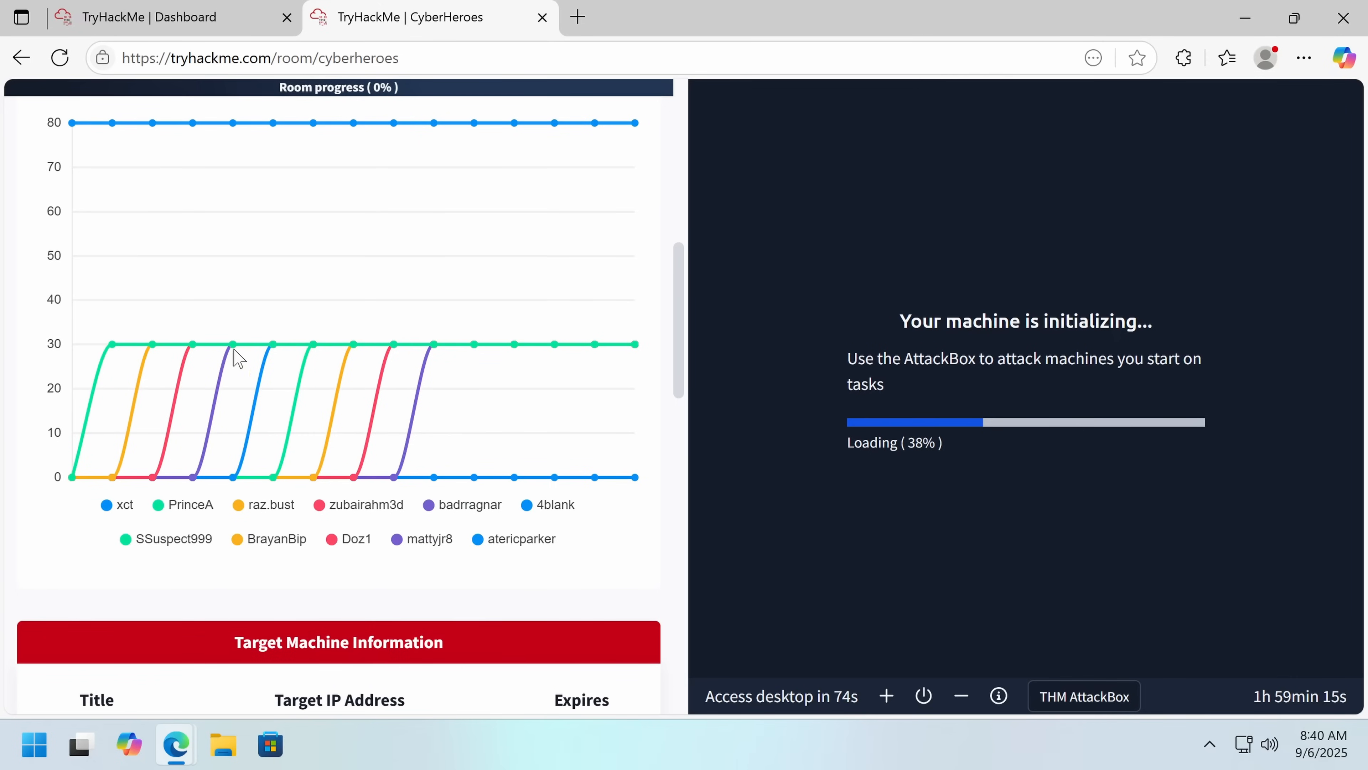
{"action": "scroll", "scroll_direction": "down", "scroll_amount": 3}
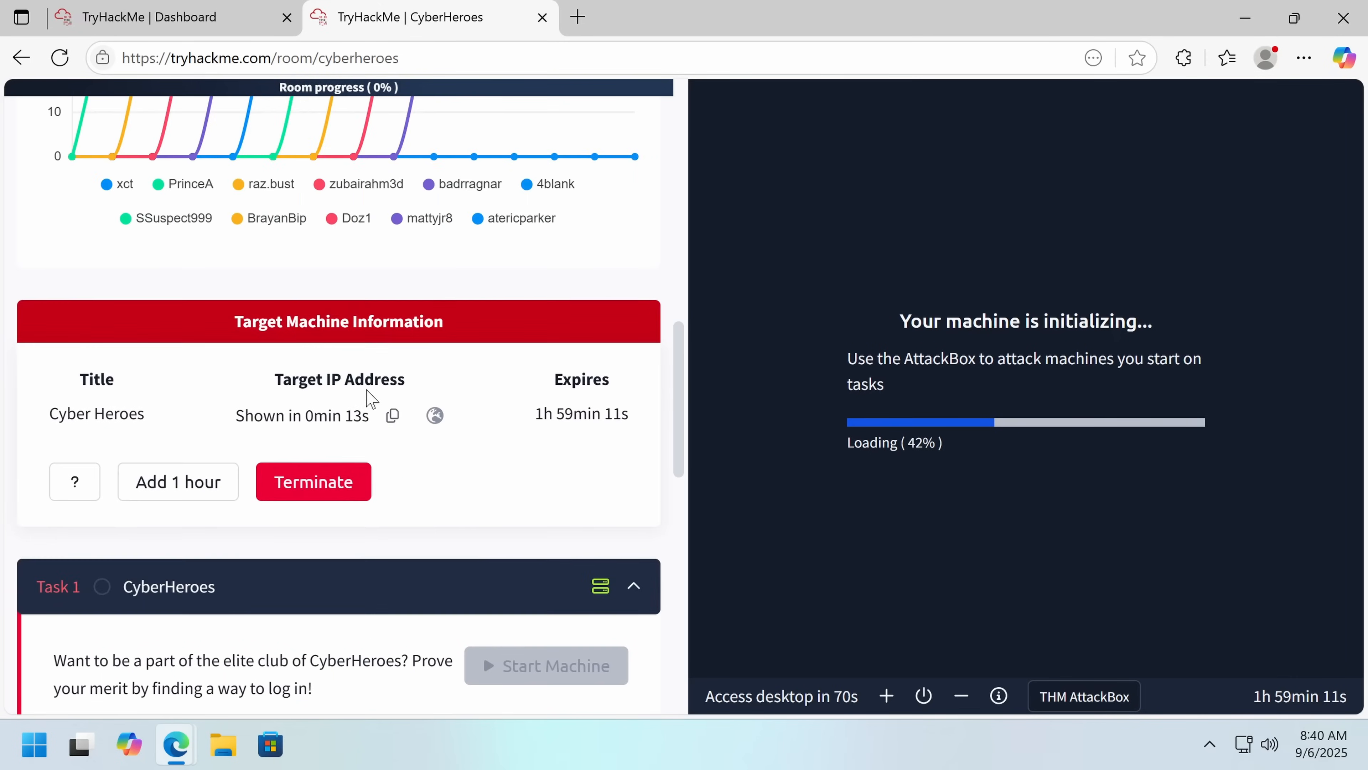
{"action": "scroll", "scroll_direction": "down", "scroll_amount": 3}
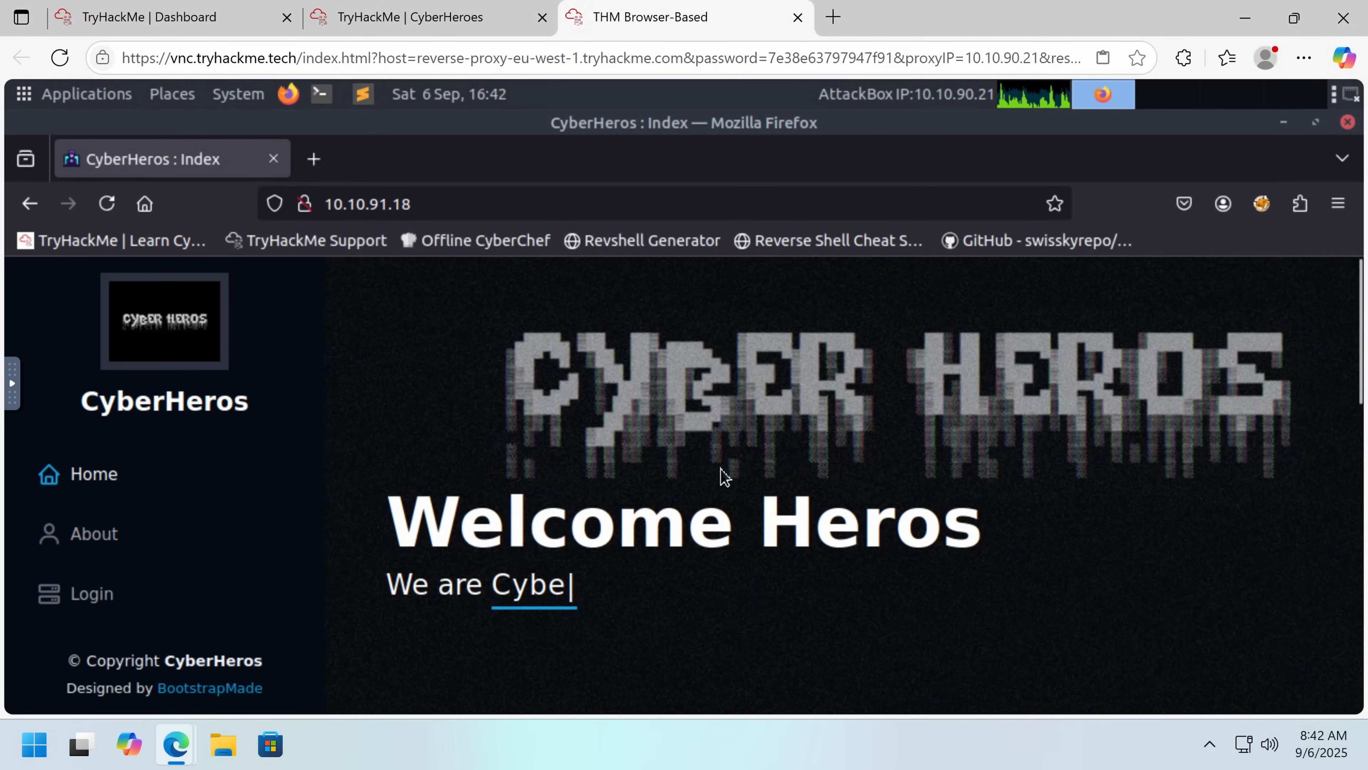
- Read the CyberHeros About and Join Us sections, then go to the site's login page
{"action": "type", "text": "Hackers"}
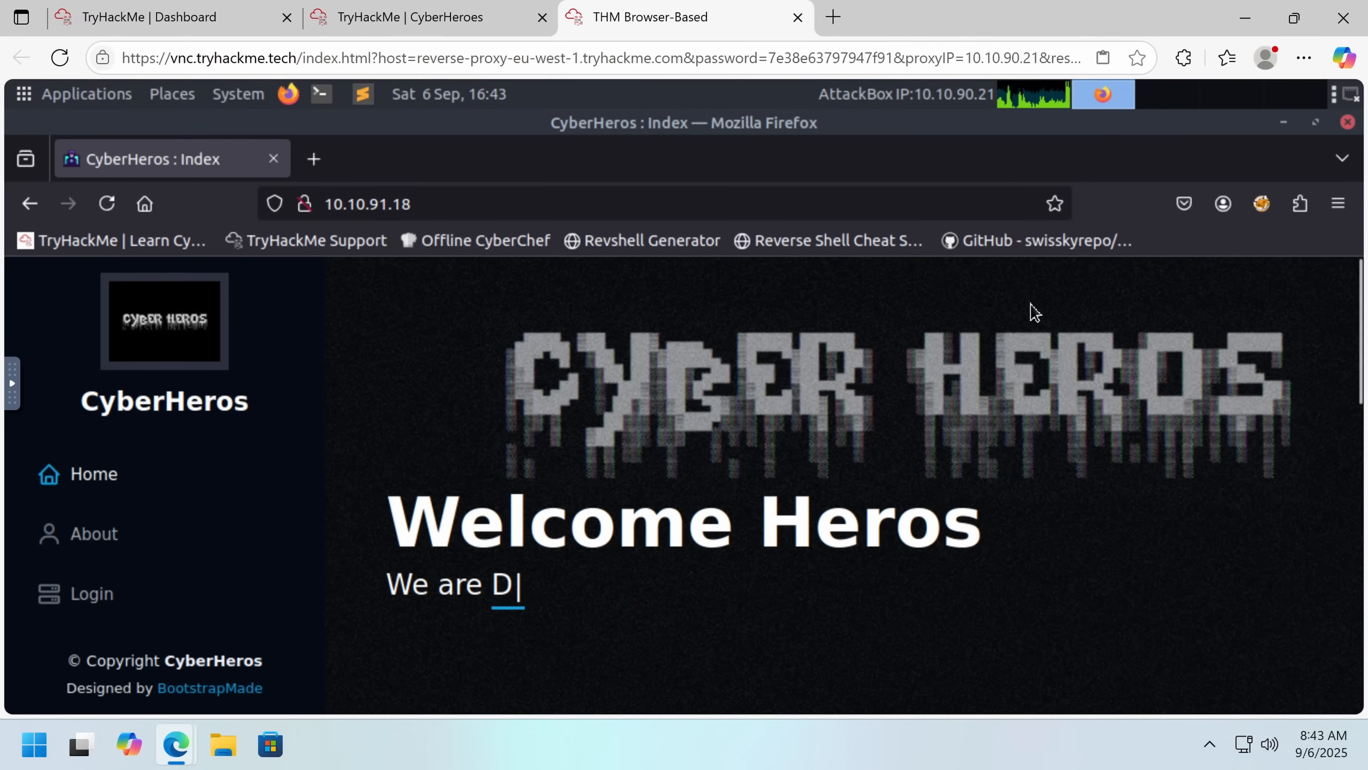
{"action": "type", "text": "evelopers"}
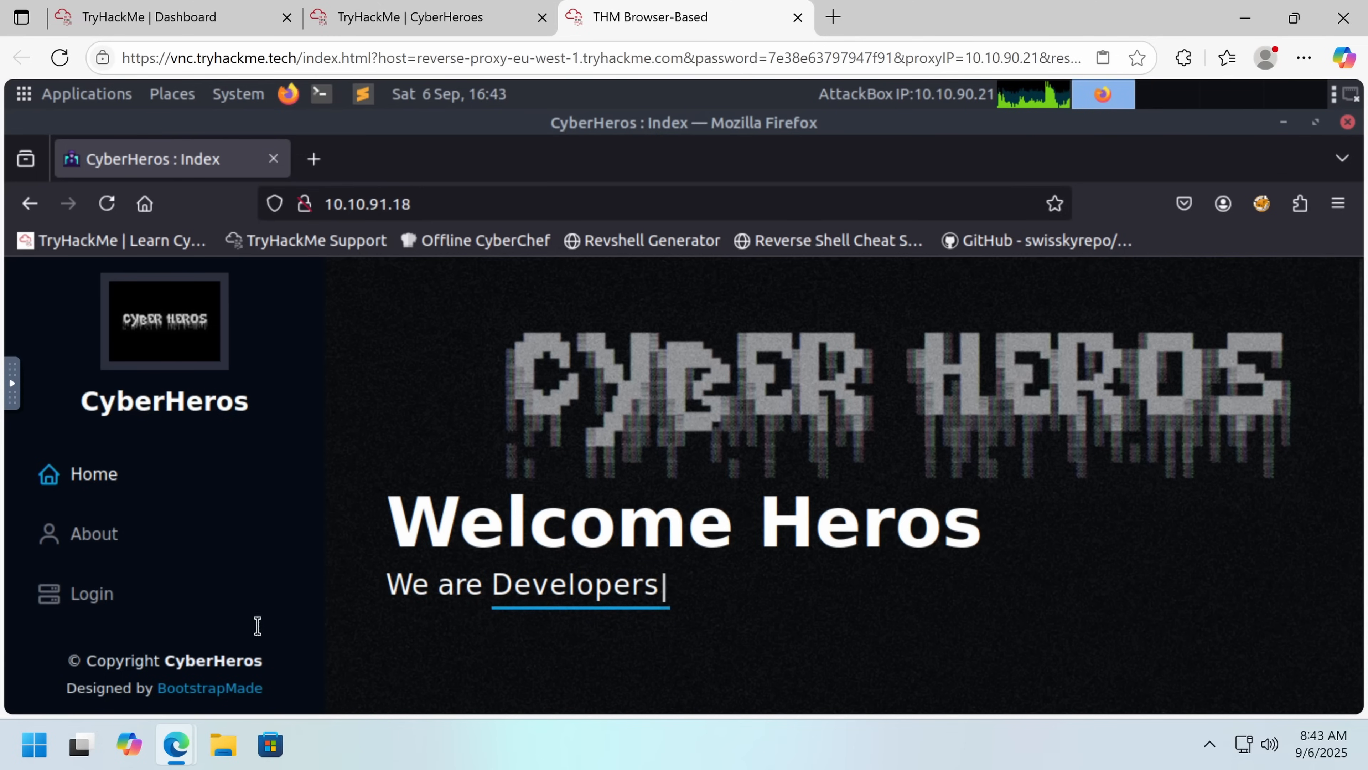
{"action": "left_click", "coordinate": [93, 533]}
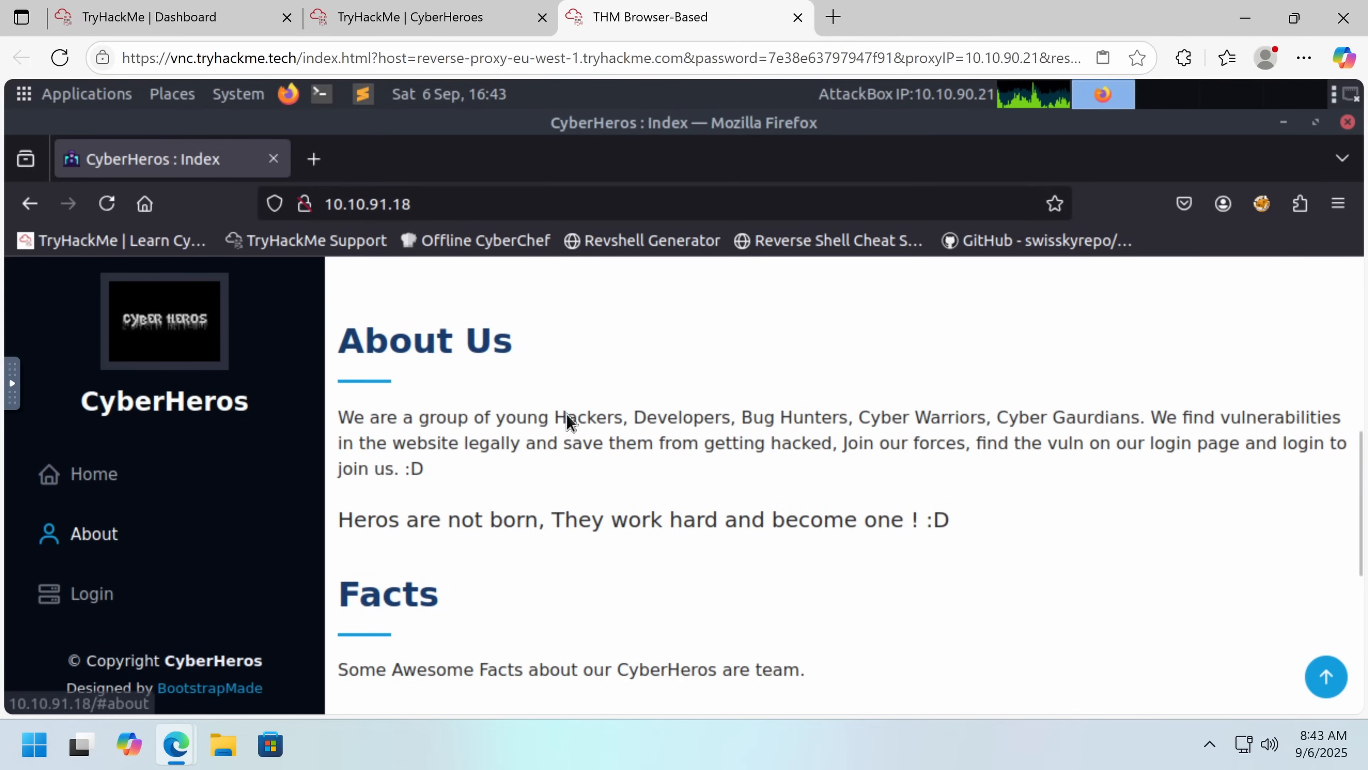
{"action": "double_click", "coordinate": [797, 417]}
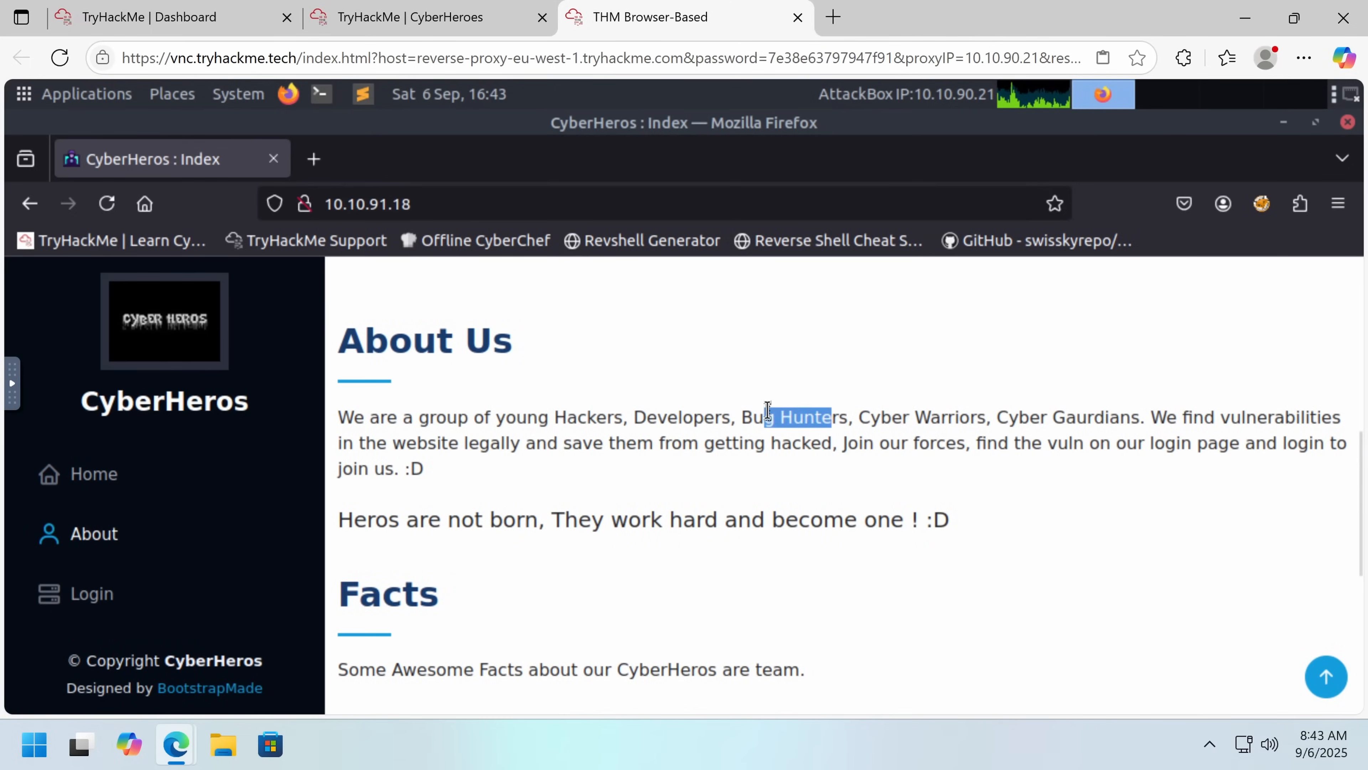
{"action": "scroll", "scroll_direction": "down", "scroll_amount": 3}
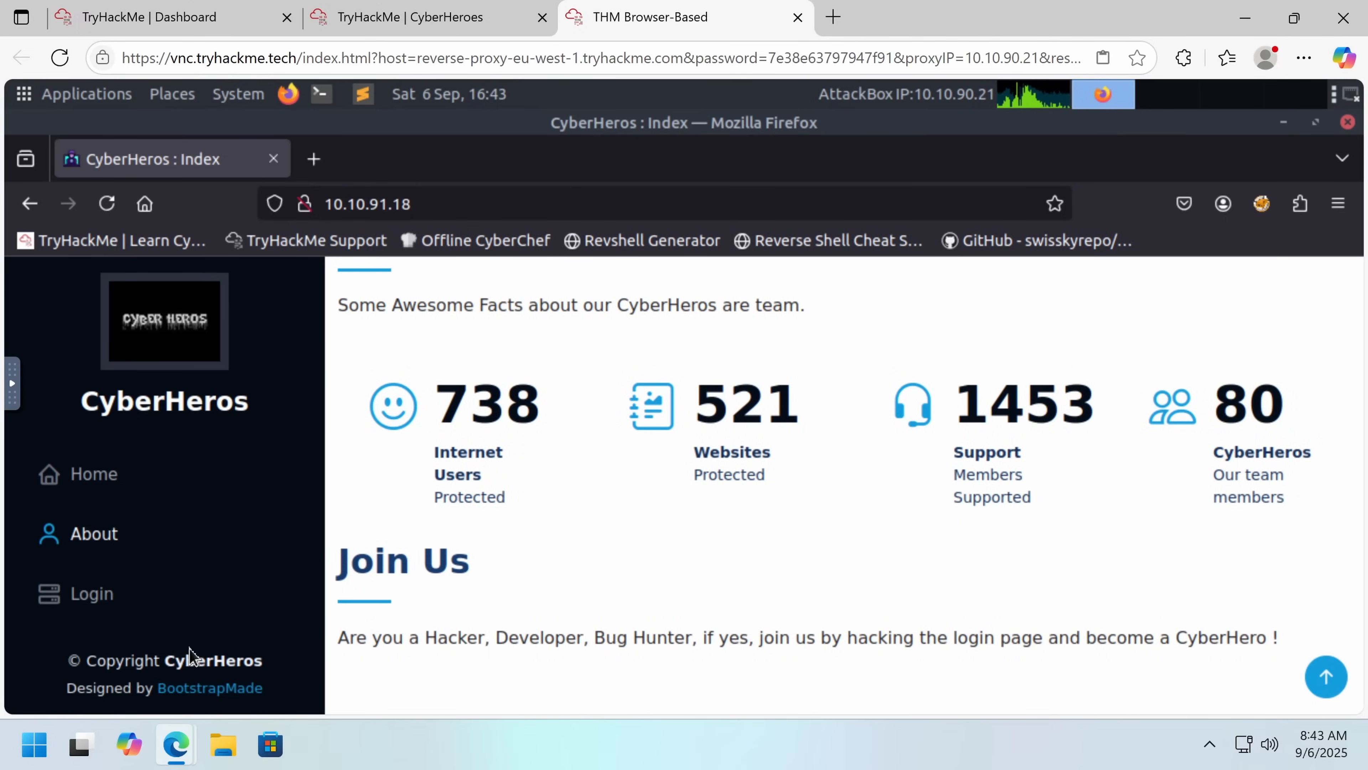
{"action": "left_click", "coordinate": [90, 594]}
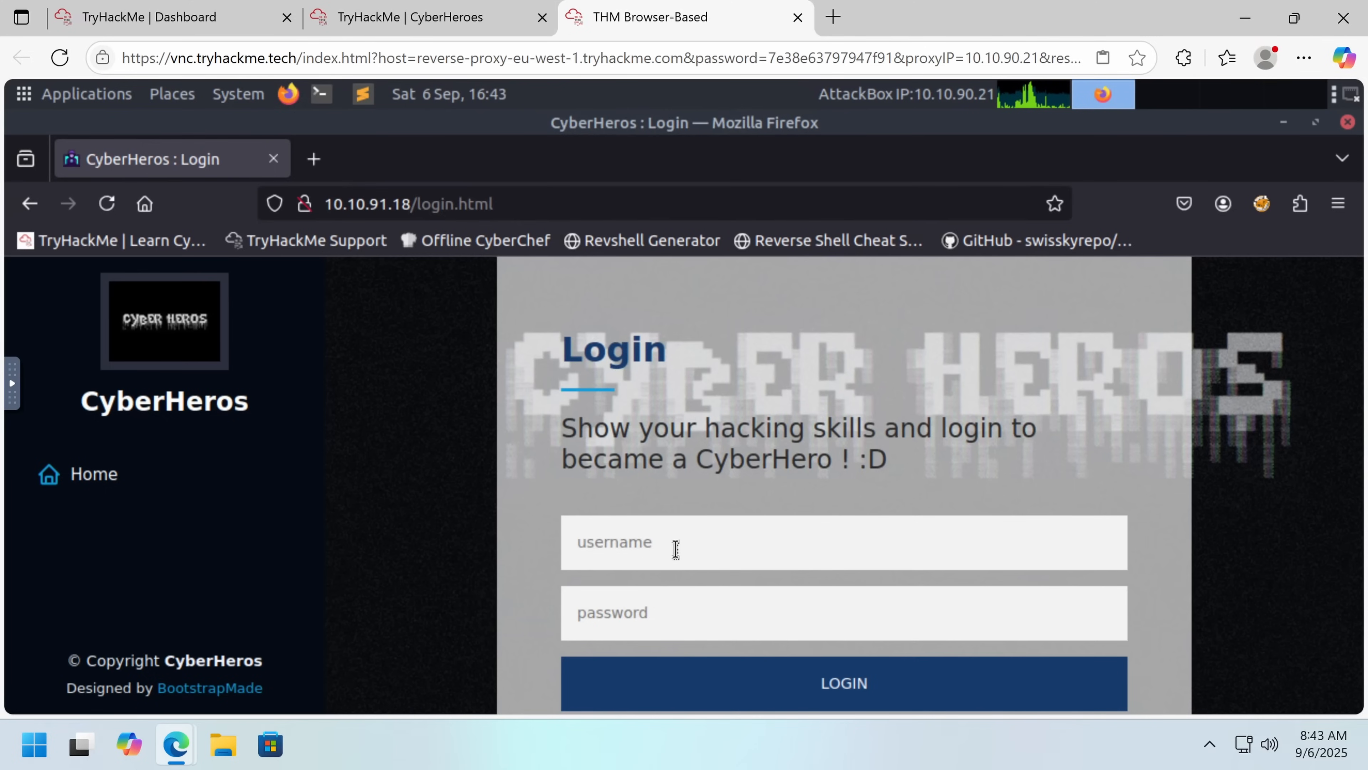
{"action": "mouse_move", "coordinate": [626, 399]}
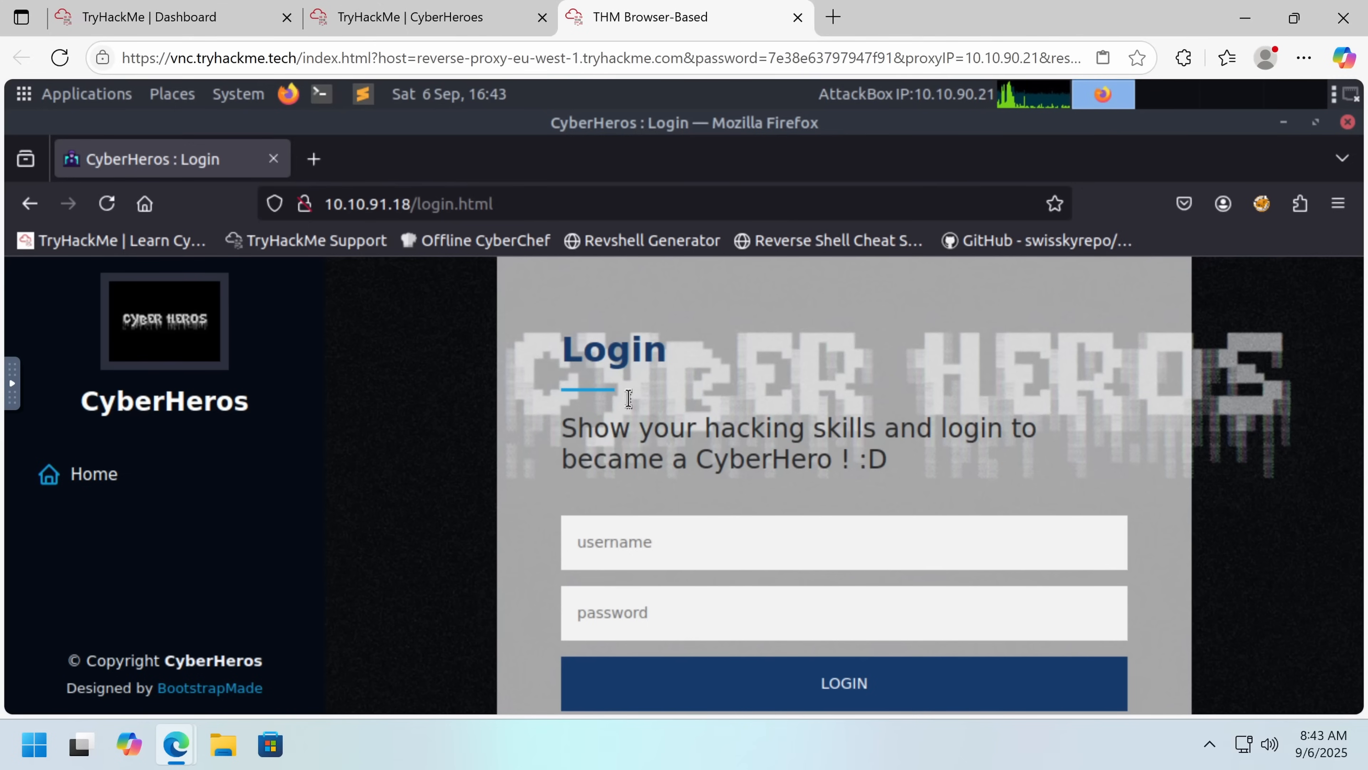
- View the CyberHeros login page's source code in a new tab
{"action": "right_click", "coordinate": [628, 399]}
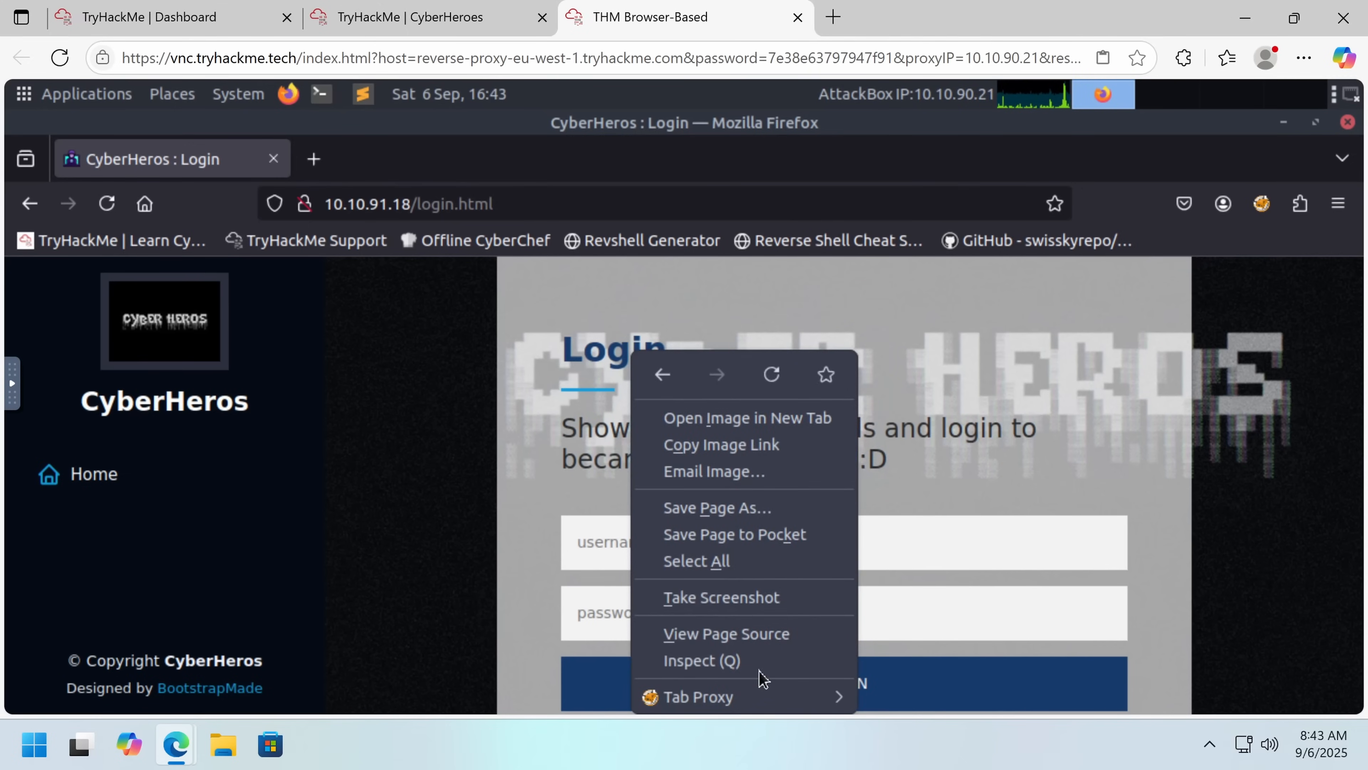
{"action": "left_click", "coordinate": [725, 633]}
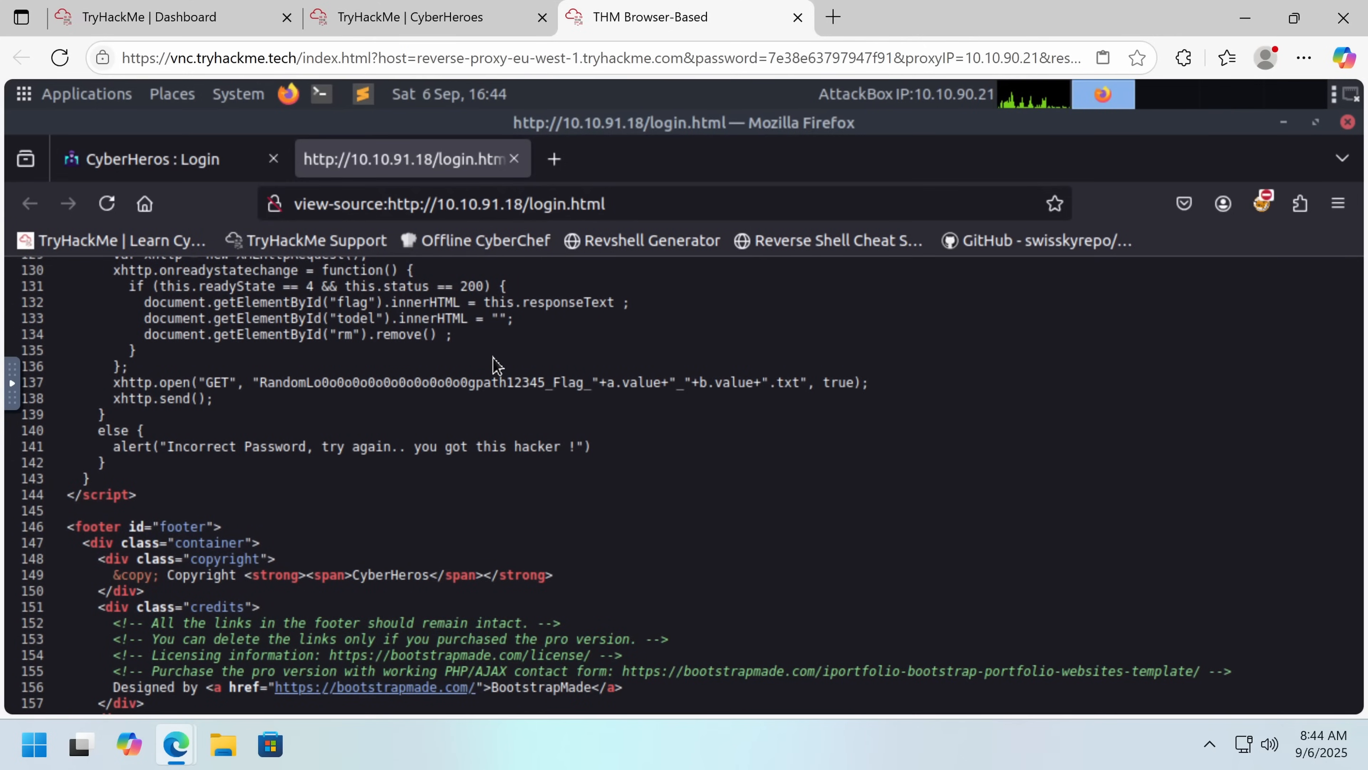
- Copy the hard-coded username h3ck3rBoi from the authenticate() script and return to the login page
{"action": "scroll", "scroll_direction": "up", "scroll_amount": 3}
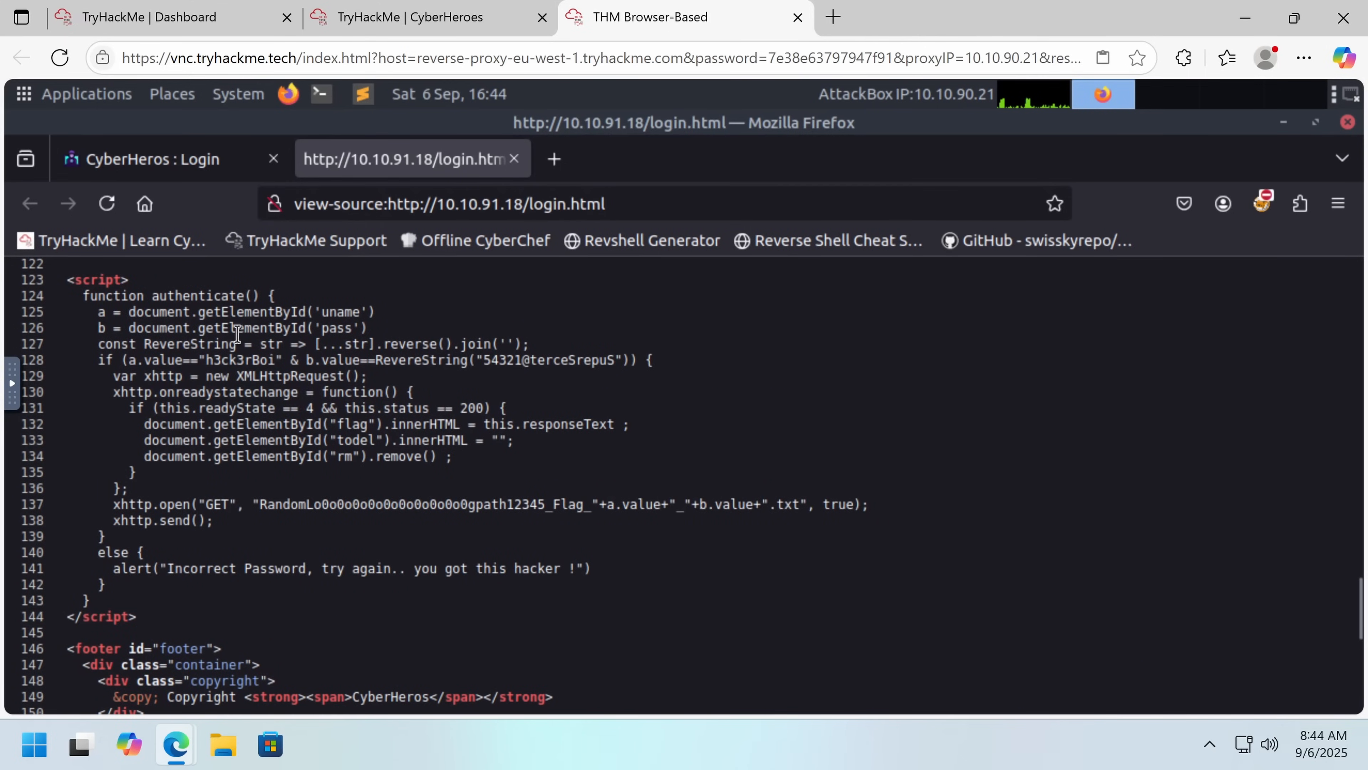
{"action": "mouse_move", "coordinate": [550, 380]}
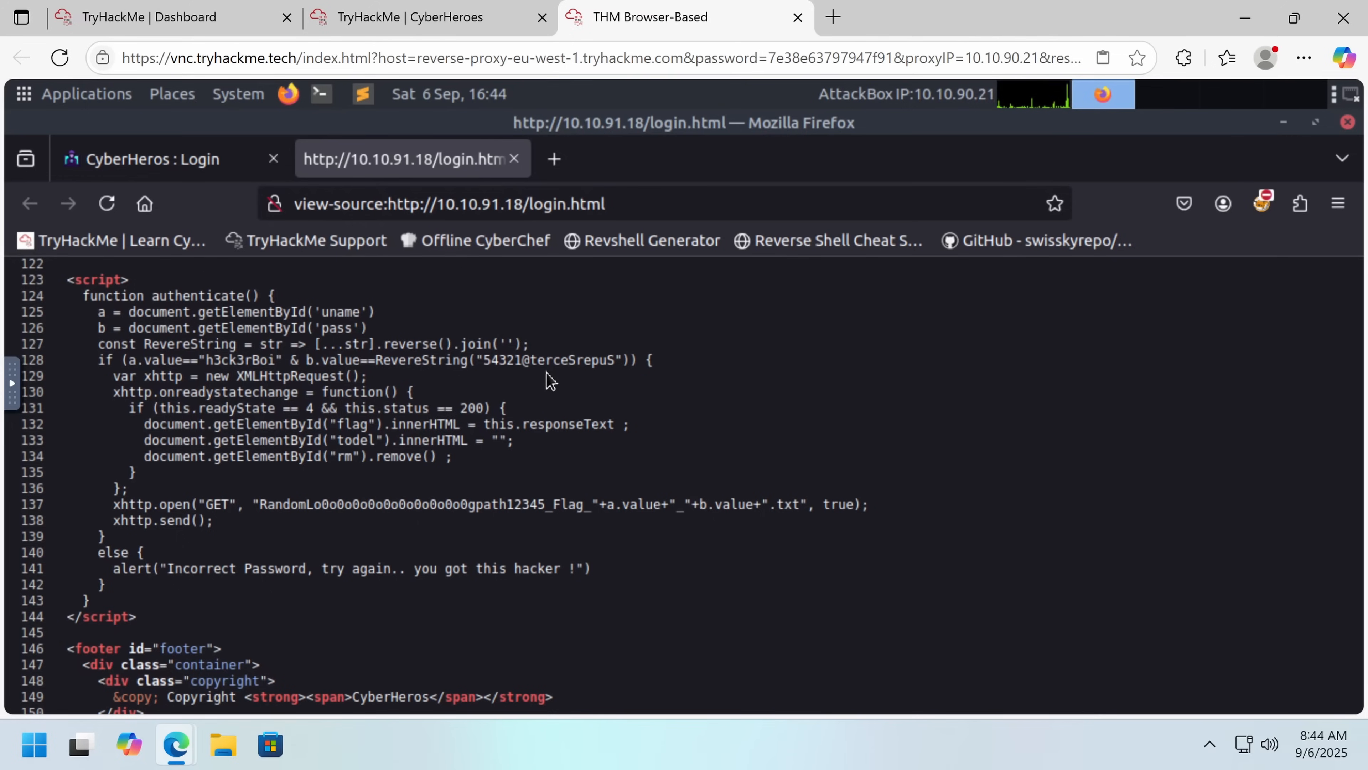
{"action": "mouse_move", "coordinate": [139, 327]}
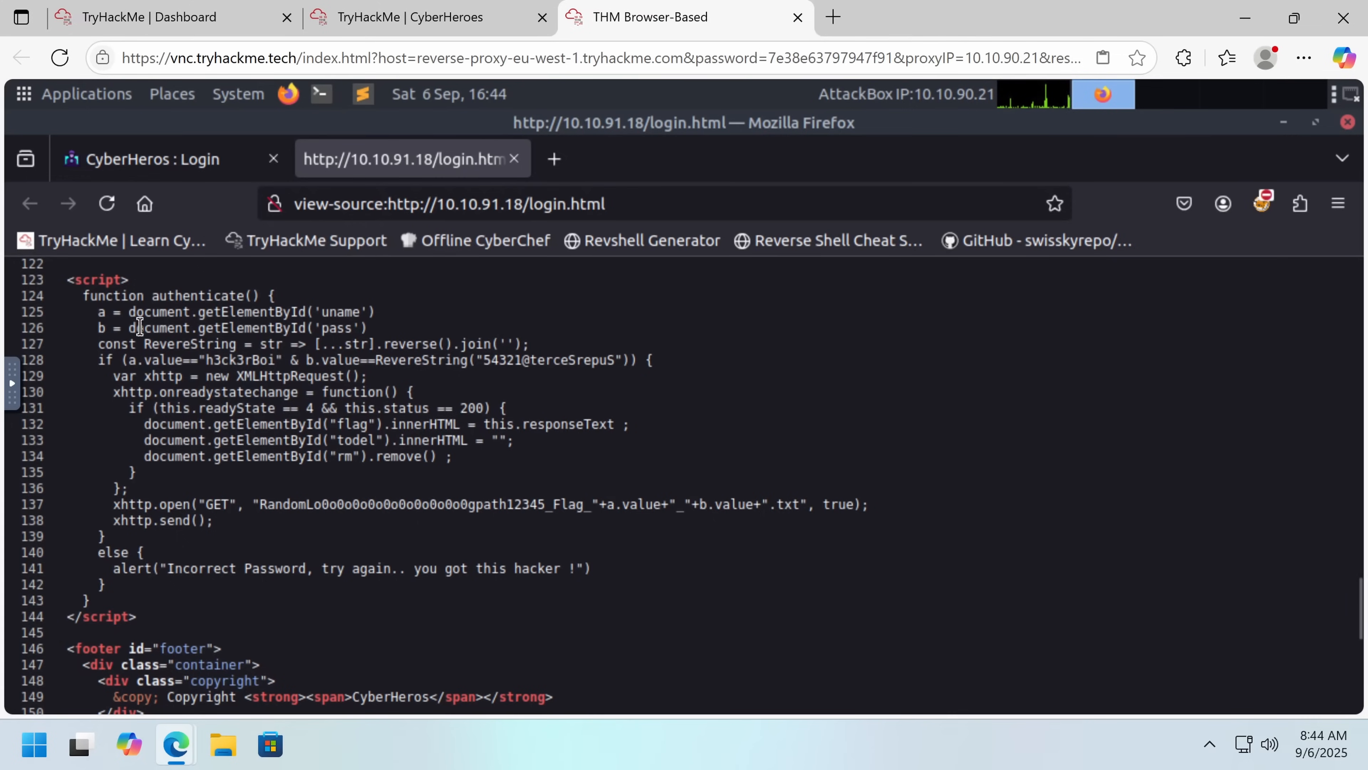
{"action": "right_click", "coordinate": [227, 359]}
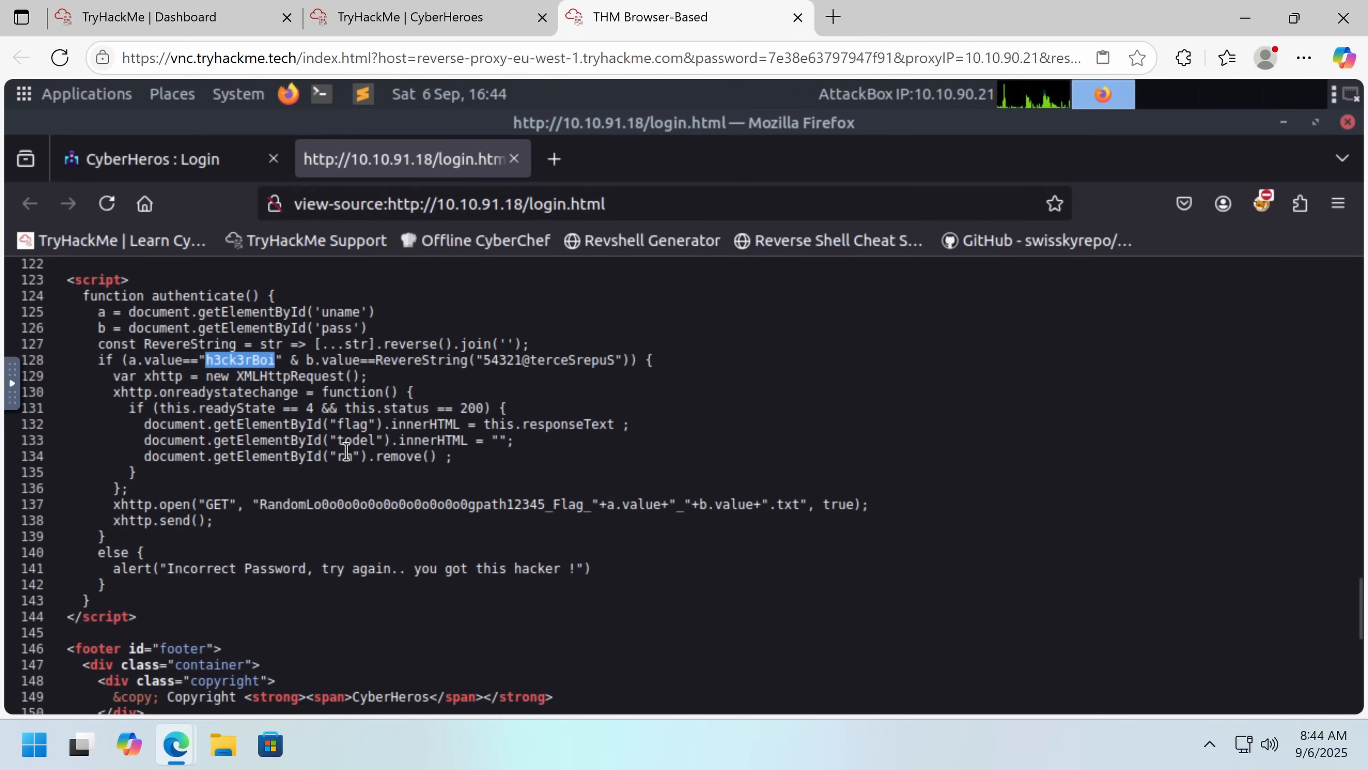
{"action": "left_click", "coordinate": [152, 159]}
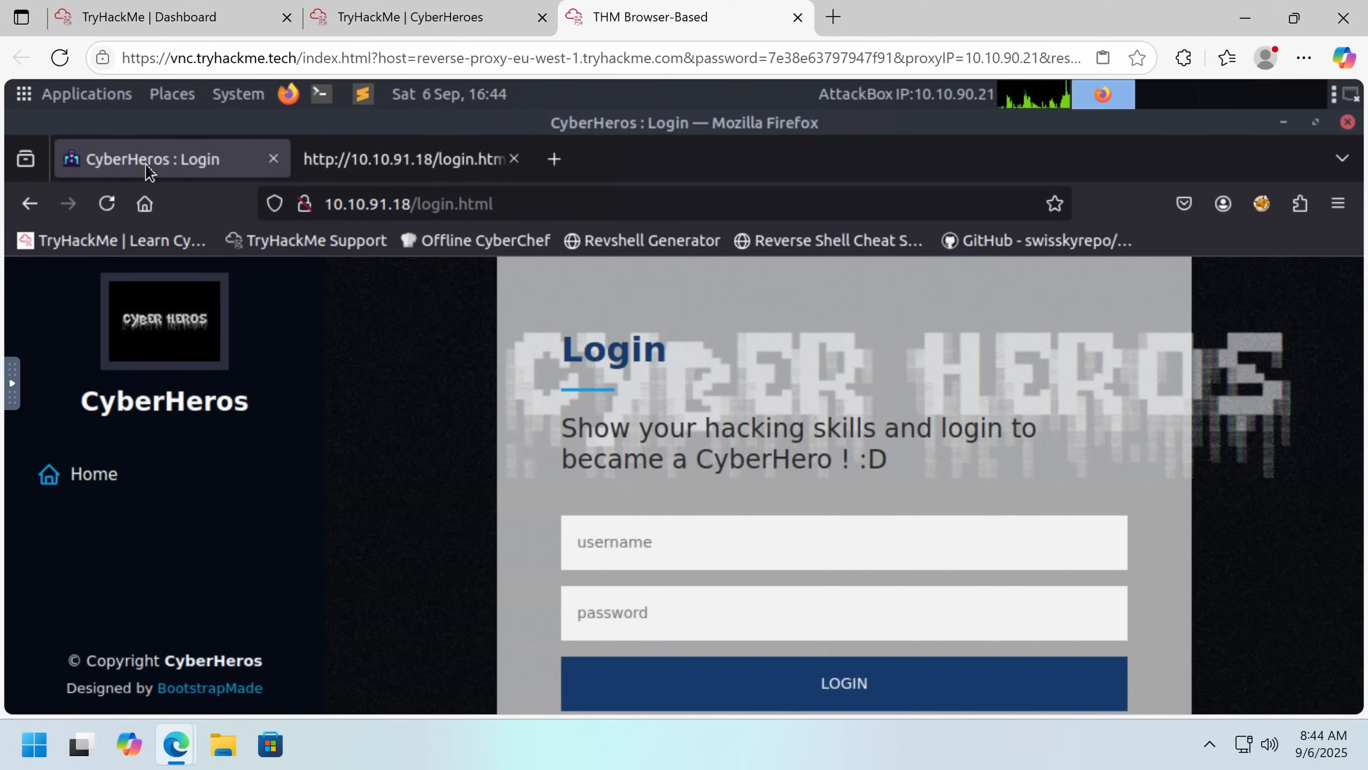
{"action": "type", "text": "h3ck3rBoi"}
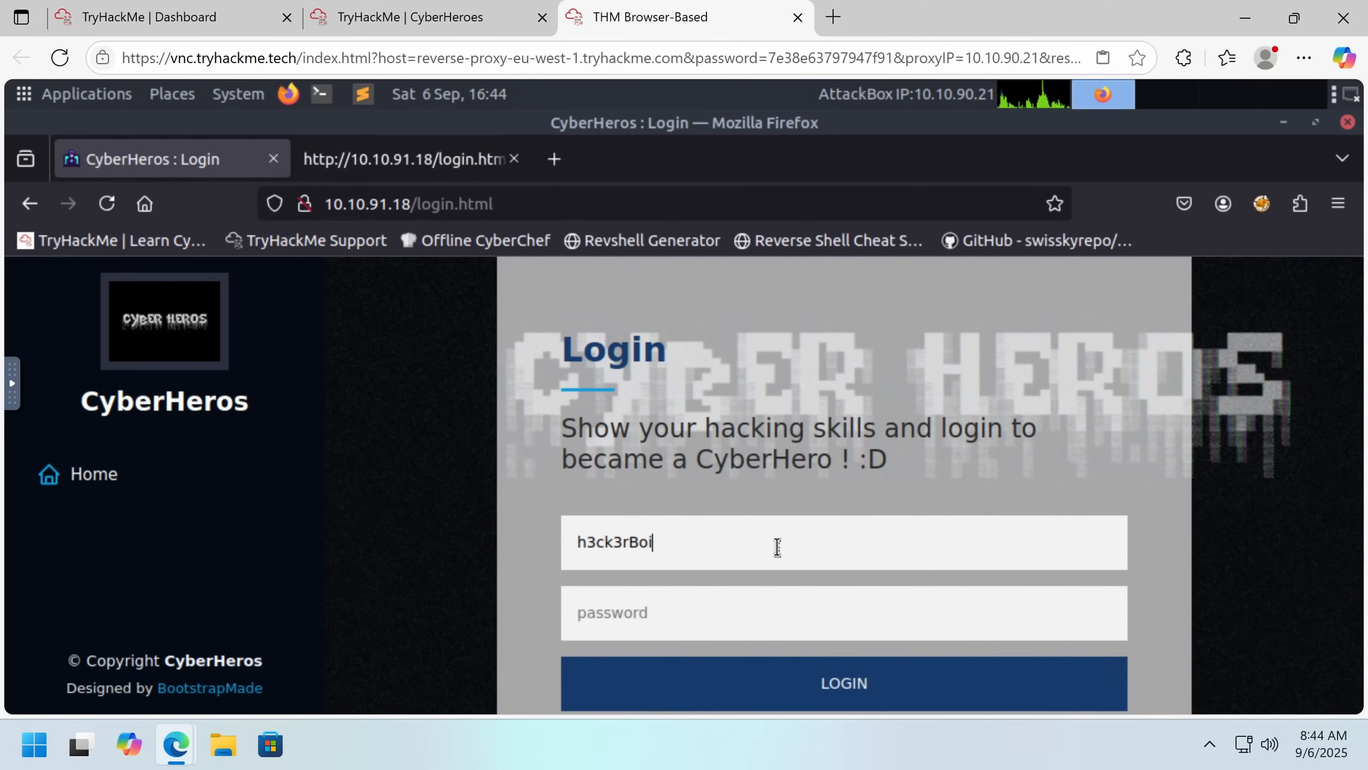
{"action": "mouse_move", "coordinate": [735, 536]}
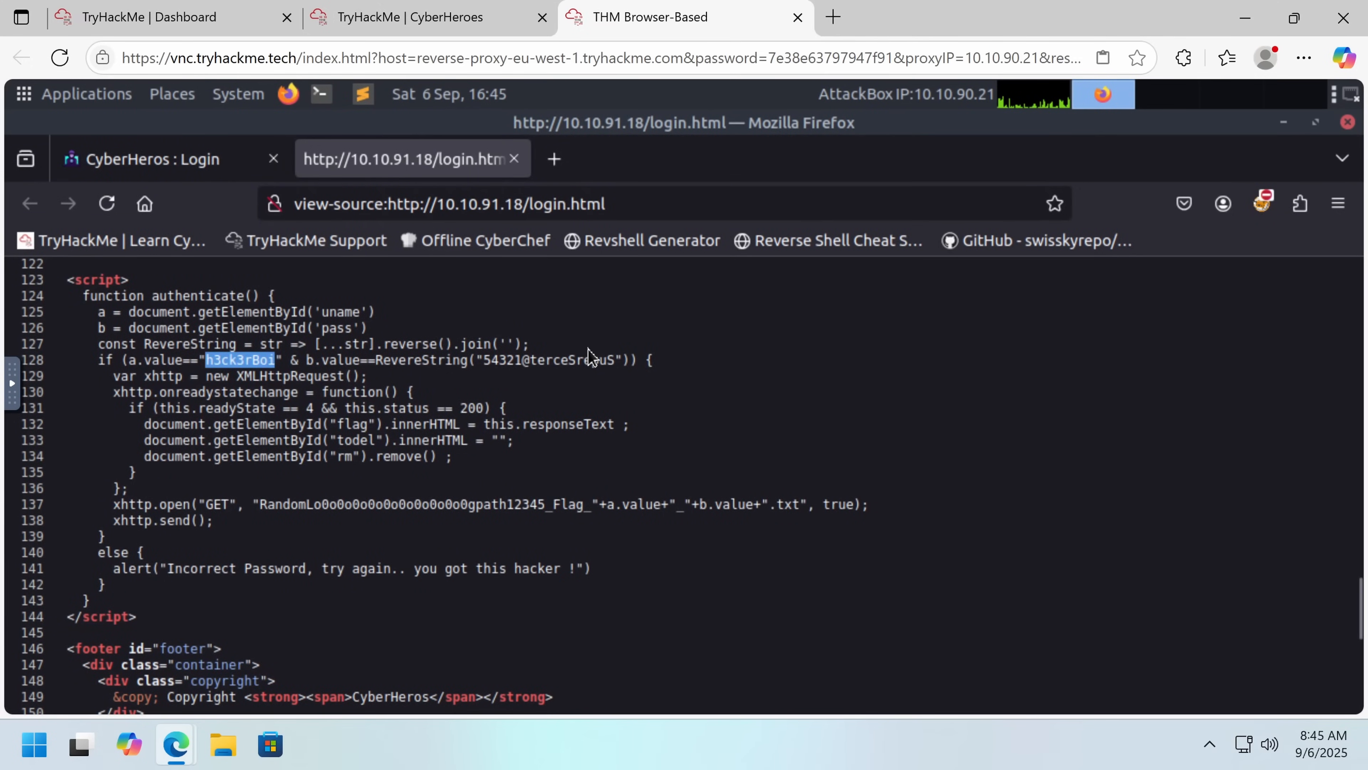
{"action": "mouse_move", "coordinate": [513, 359]}
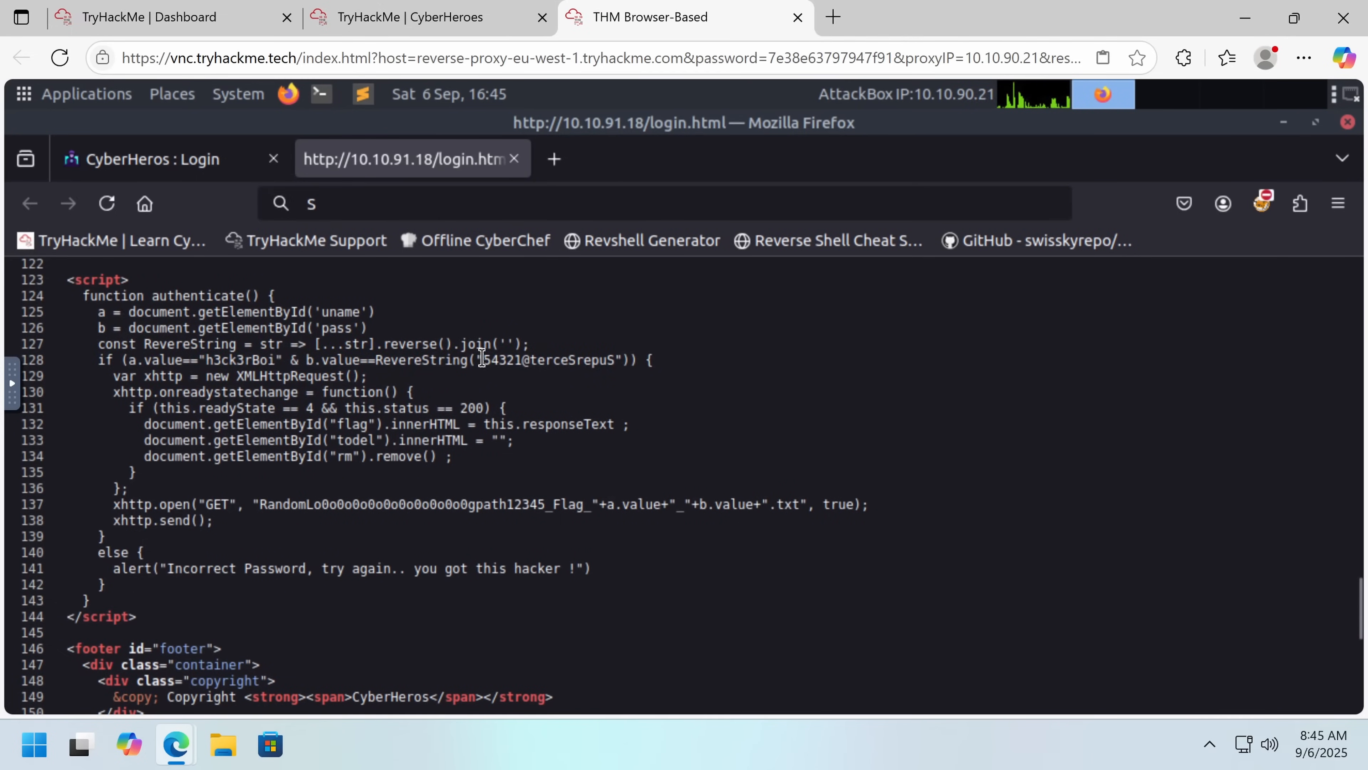
{"action": "right_click", "coordinate": [541, 360]}
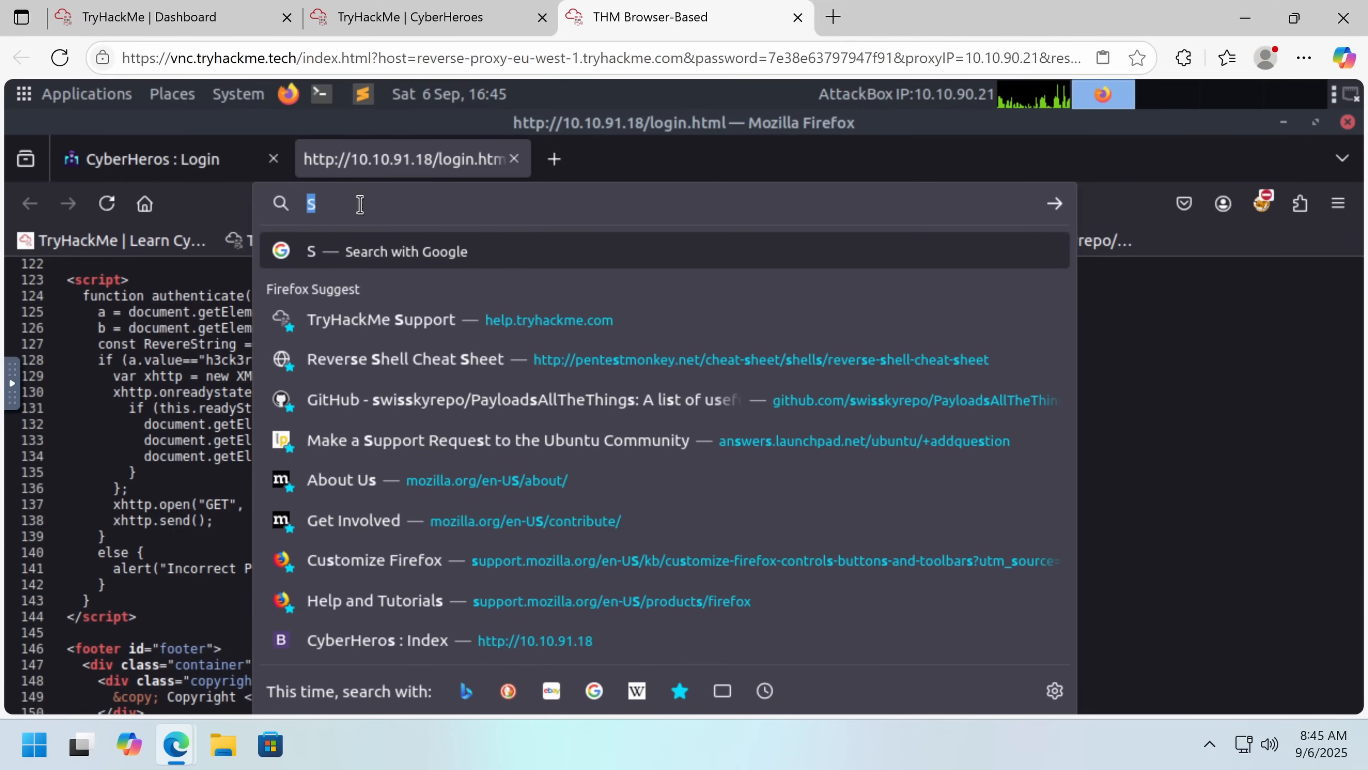
{"action": "type", "text": "4321@terceSrepuS"}
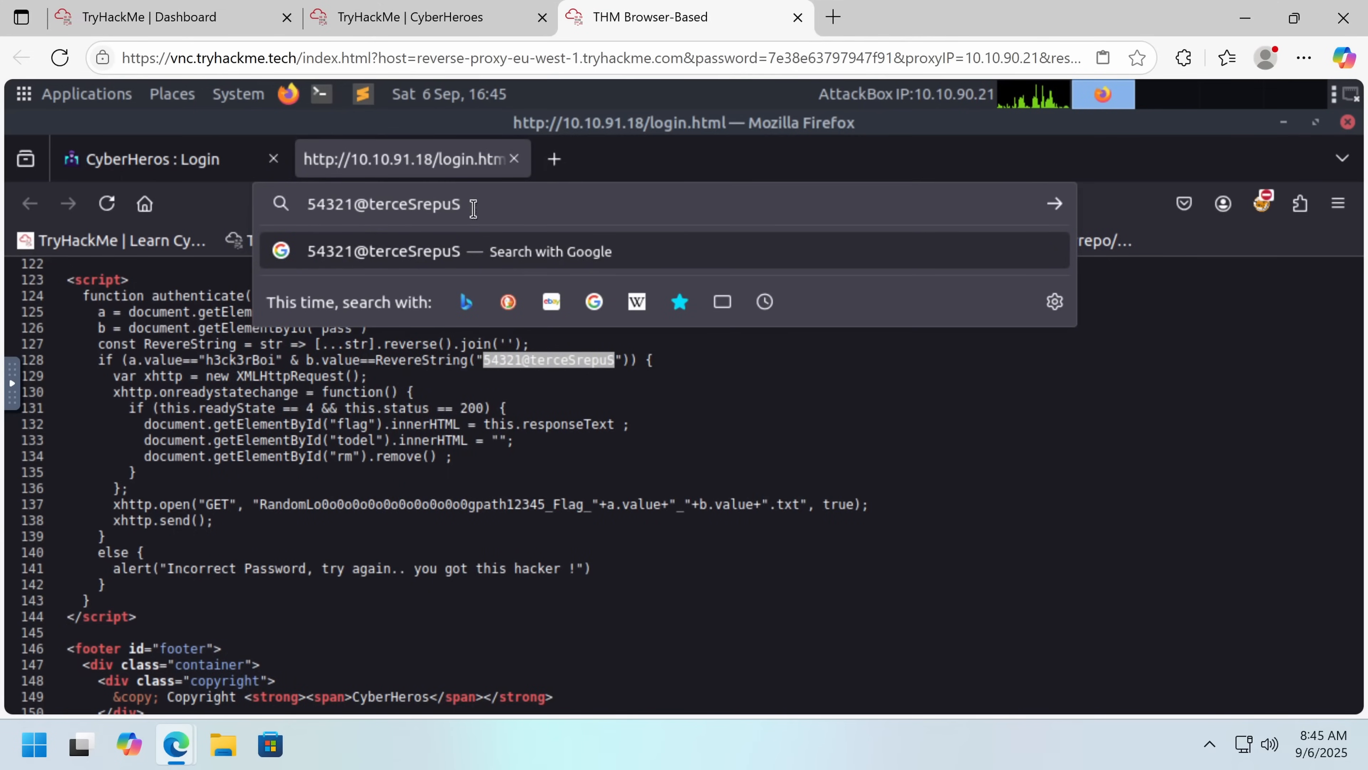
{"action": "mouse_move", "coordinate": [521, 237]}
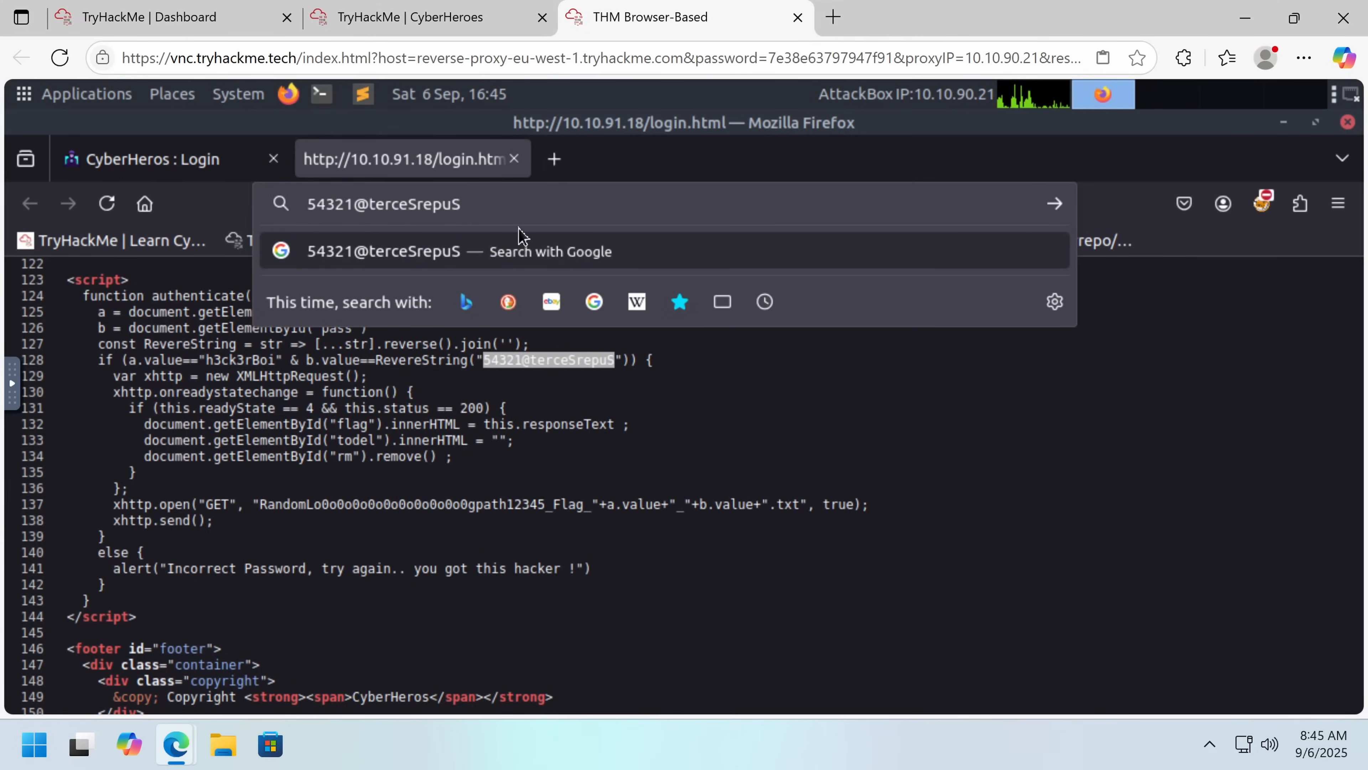
{"action": "type", "text": "SuperSecret@12345"}
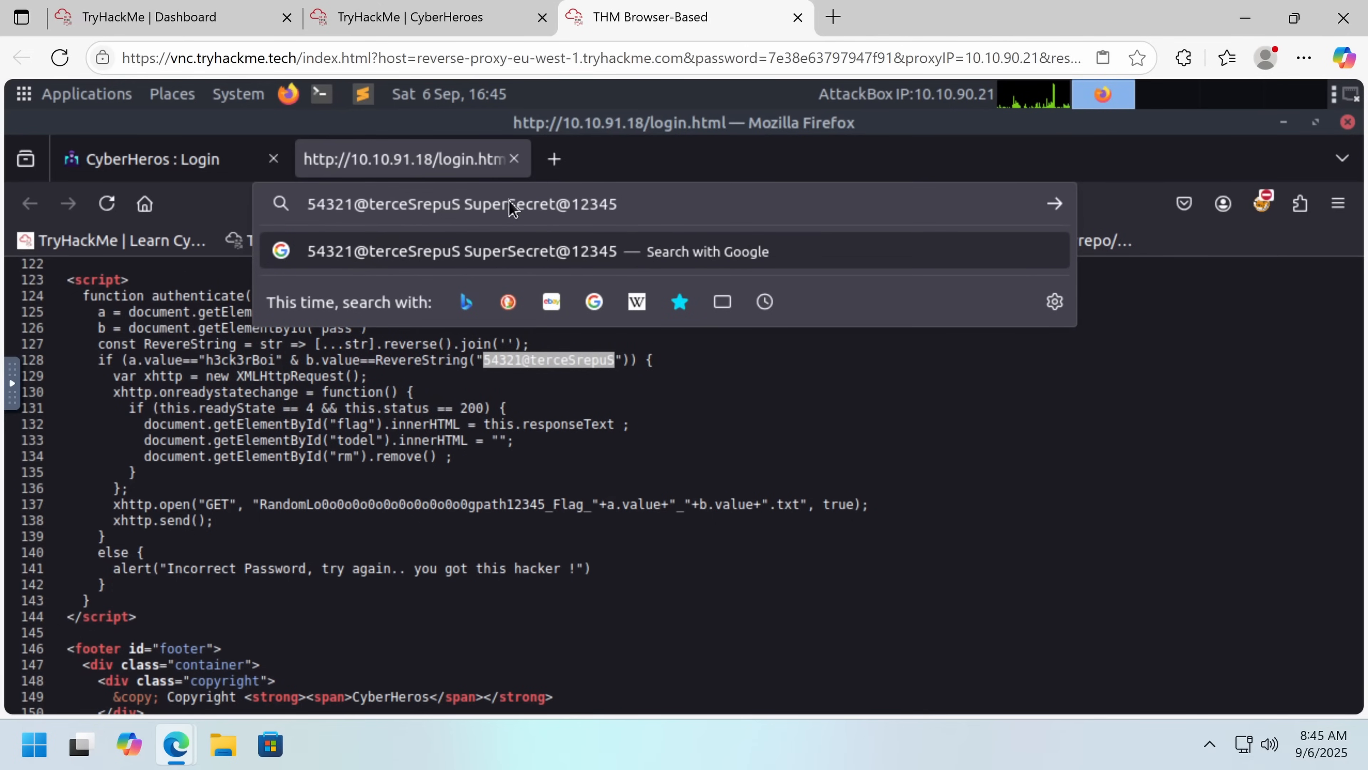
{"action": "double_click", "coordinate": [539, 203]}
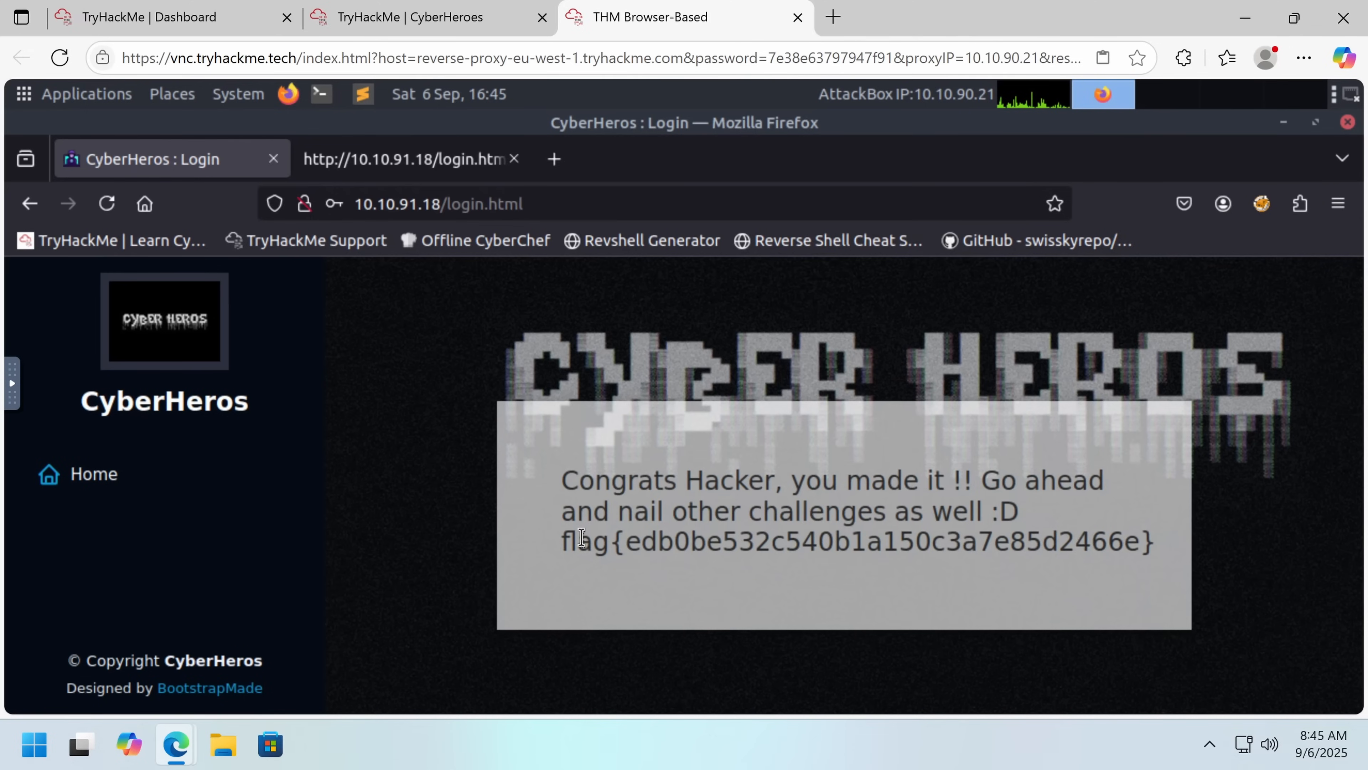
{"action": "double_click", "coordinate": [585, 541]}
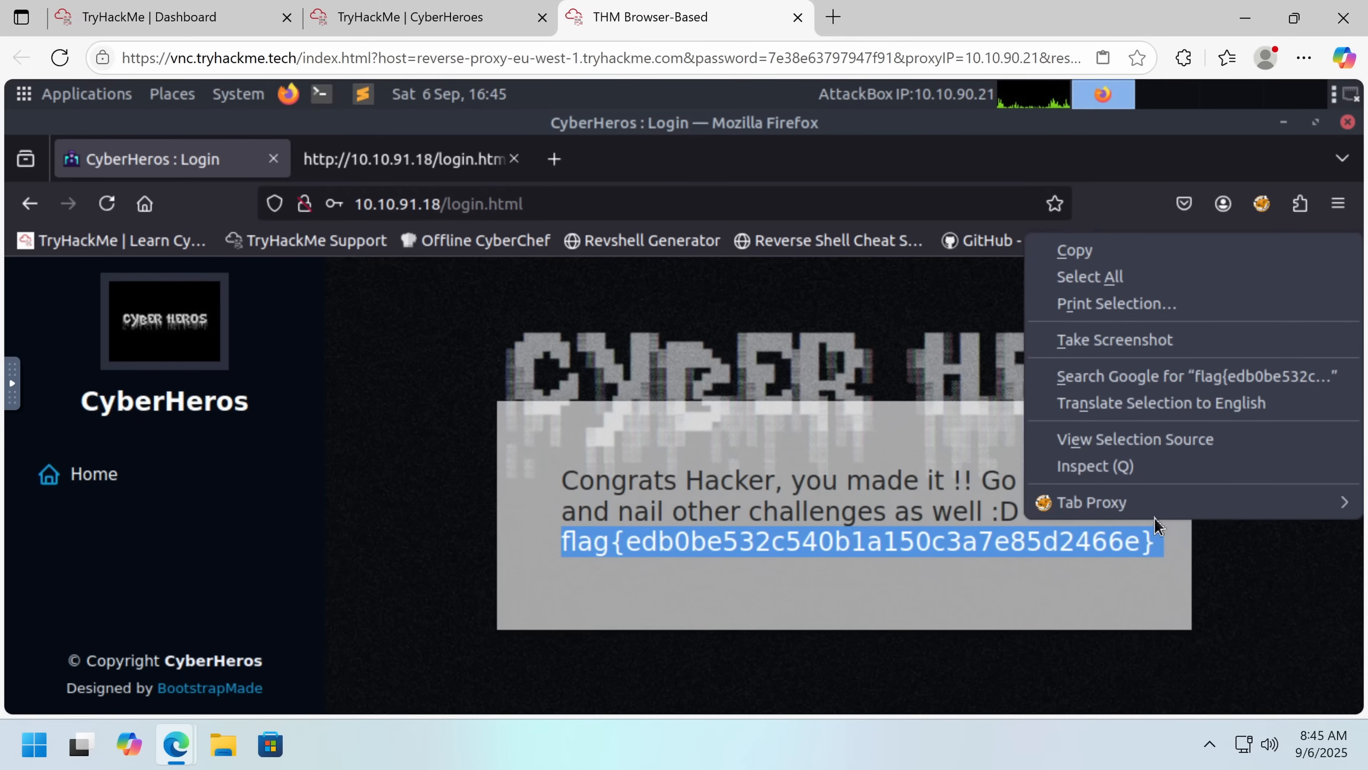
{"action": "left_click", "coordinate": [410, 16]}
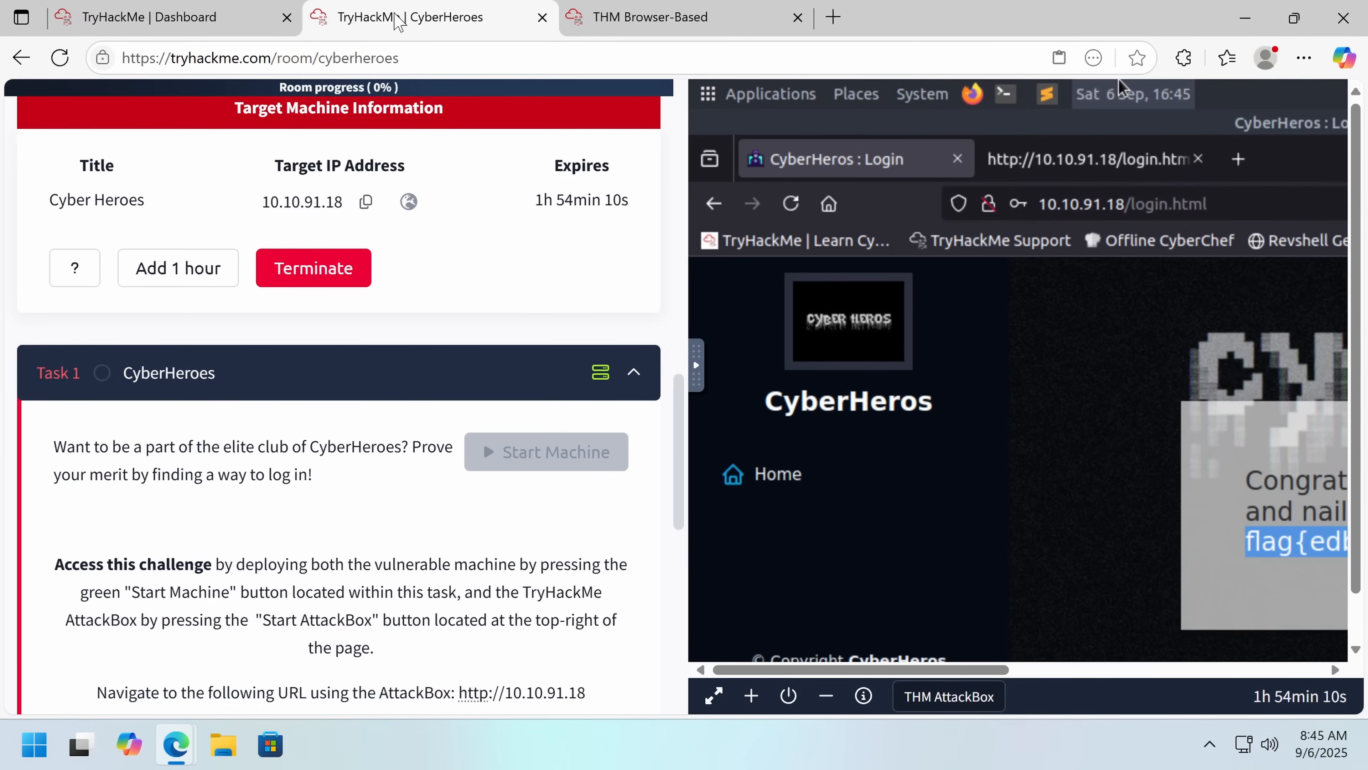
- Submit flag{edb0be532c540b1a150c3a7e85d2466e} as the 'Uncover the flag!' answer, completing the room
{"action": "scroll", "scroll_direction": "down", "scroll_amount": 3}
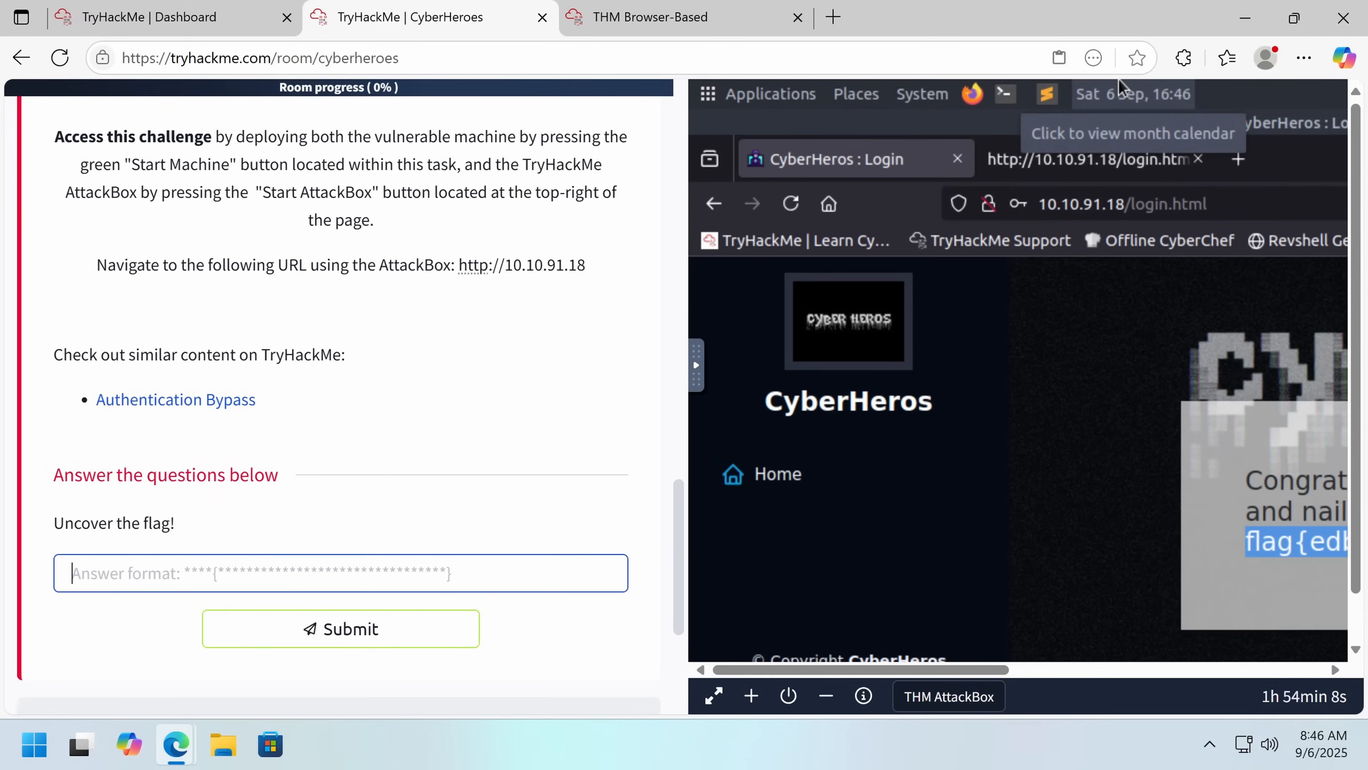
{"action": "type", "text": "flag{edb0be532c540b1a150c3a7e85d2466e}"}
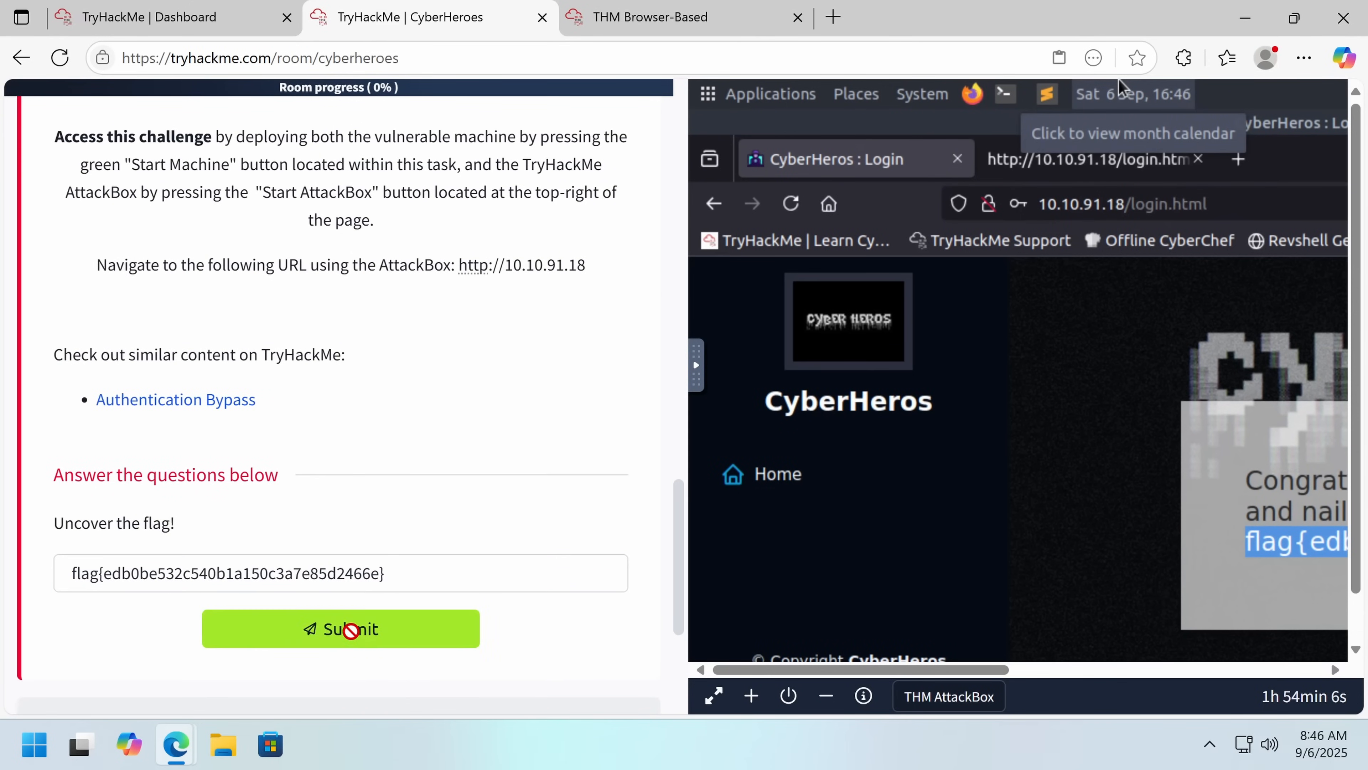
{"action": "left_click", "coordinate": [339, 629]}
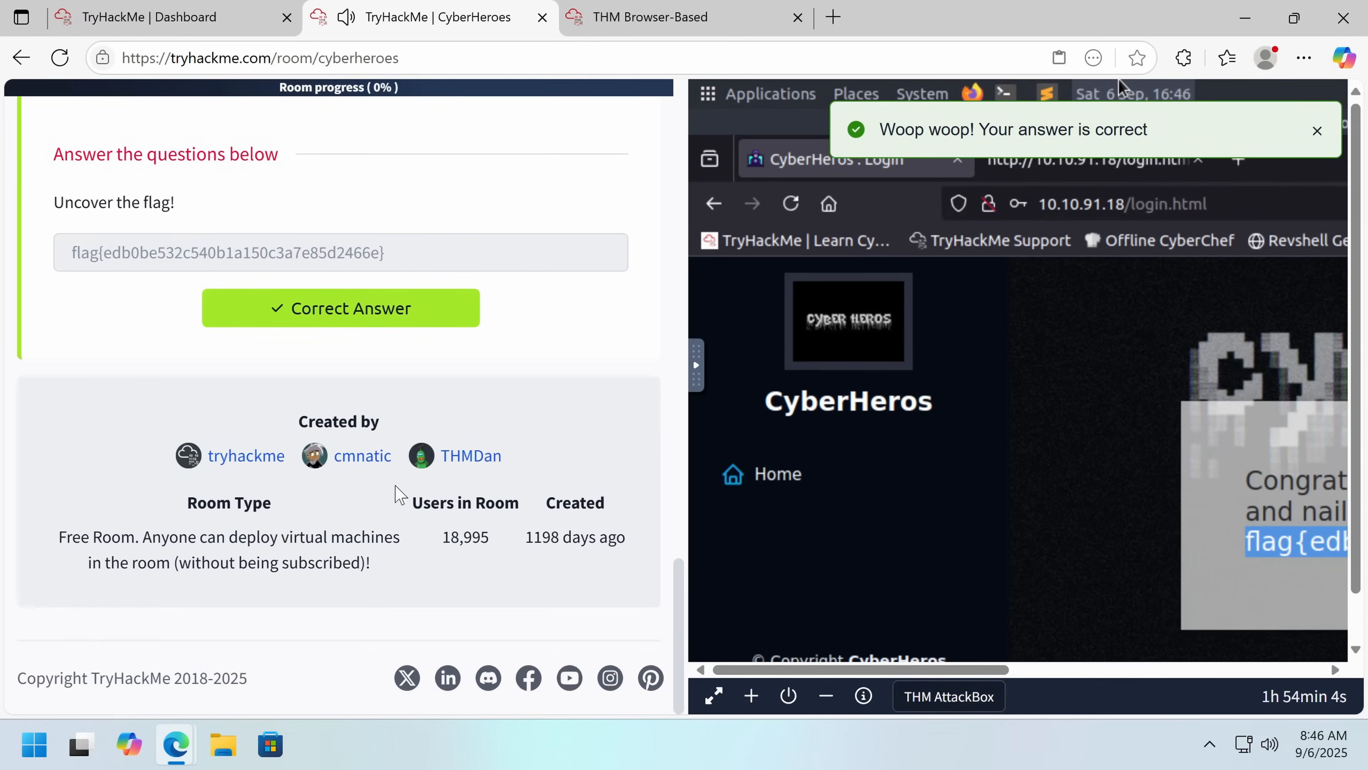
{"action": "left_click", "coordinate": [339, 307]}
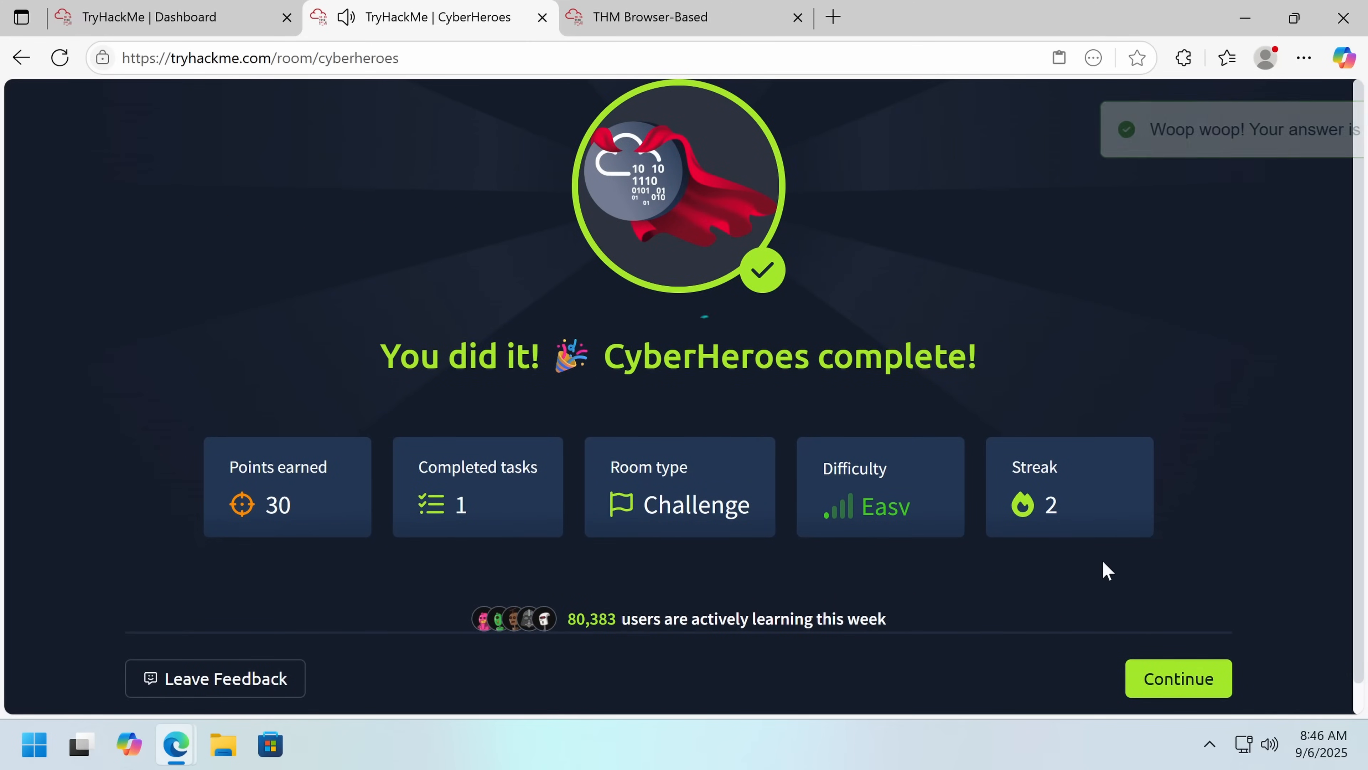
- Collect the two silver raffle tickets reward and return to the TryHackMe dashboard
{"action": "left_click", "coordinate": [1177, 678]}
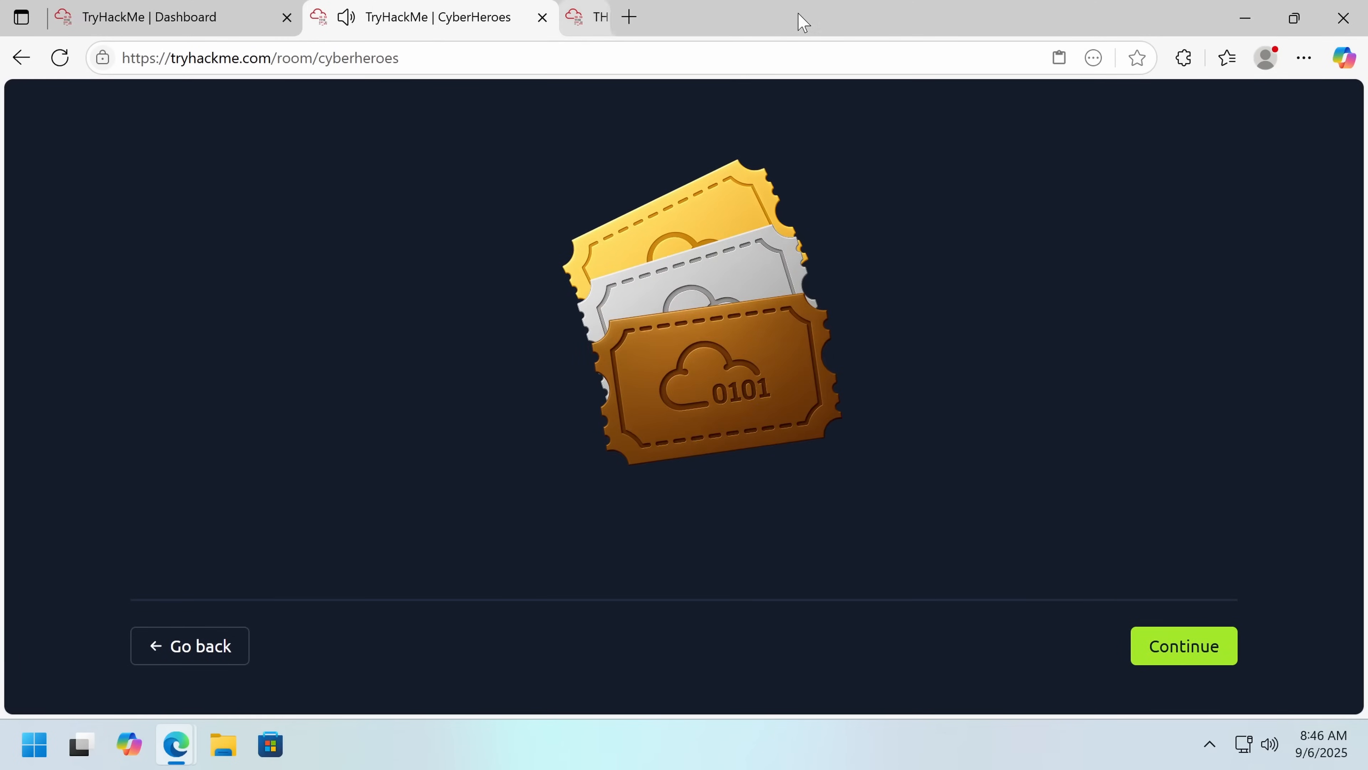
{"action": "left_click", "coordinate": [1183, 646]}
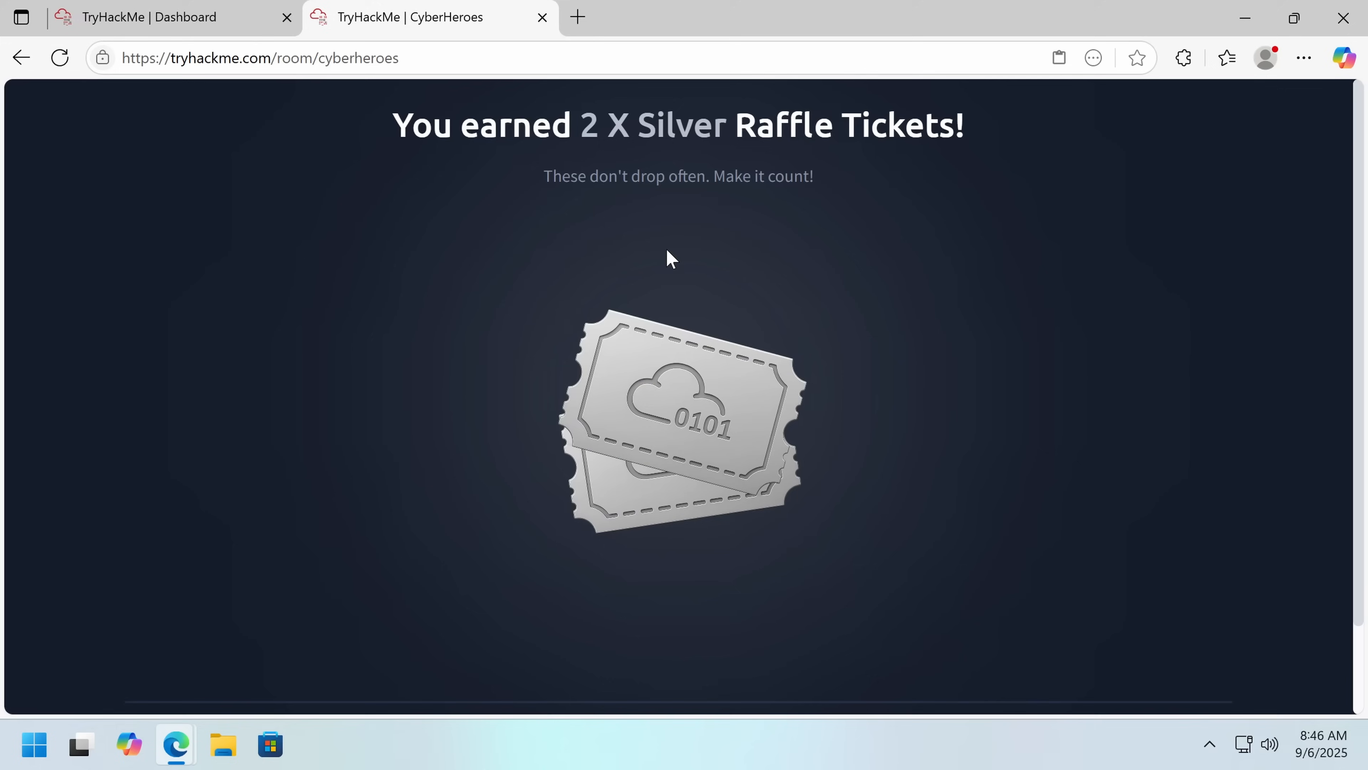
{"action": "mouse_move", "coordinate": [253, 174]}
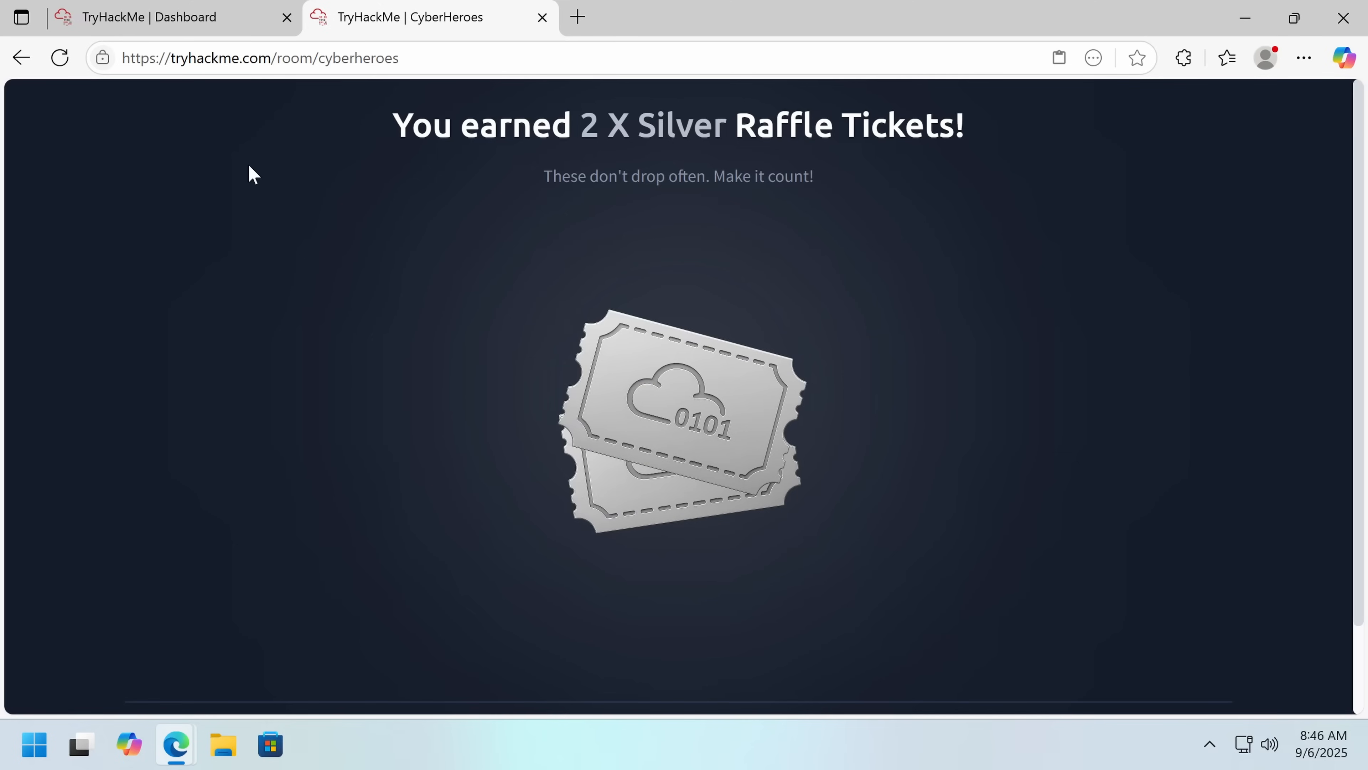
{"action": "left_click", "coordinate": [140, 16]}
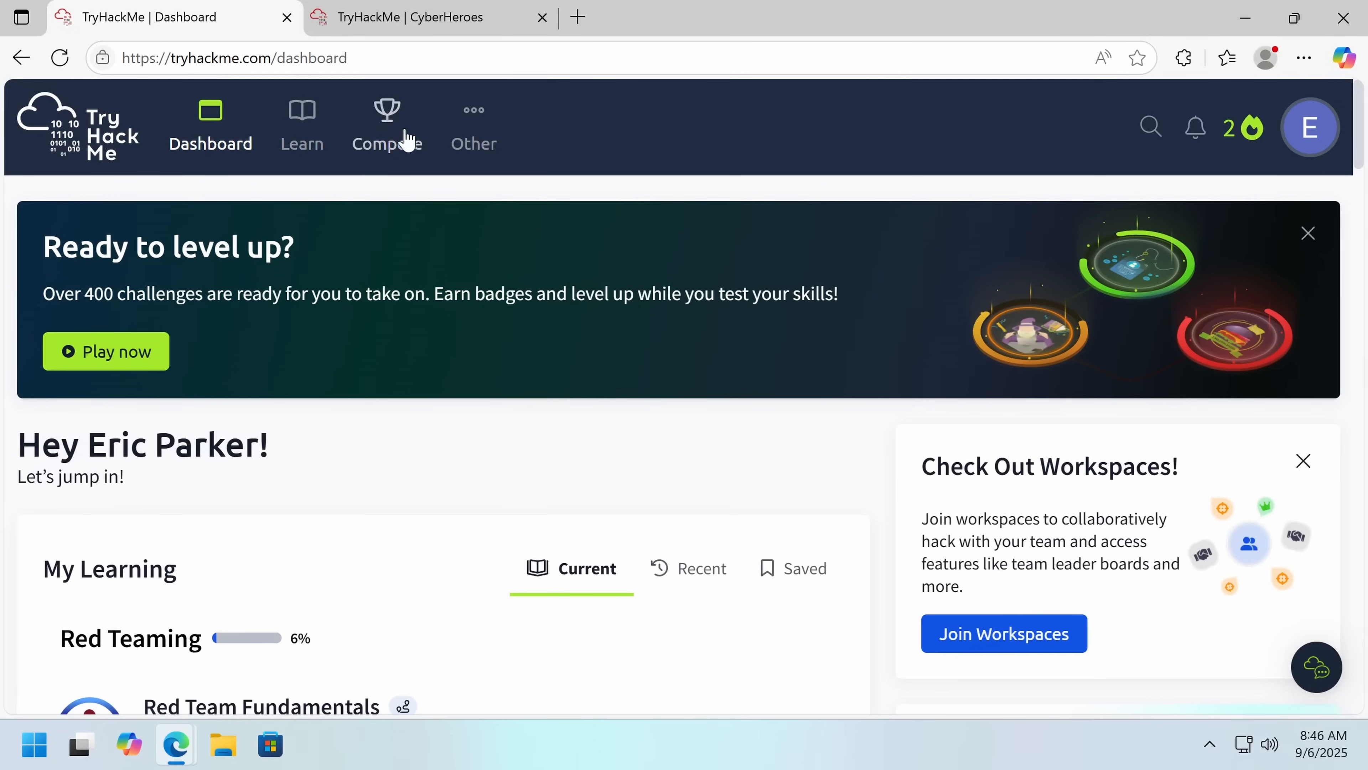
- Enter the Infinity Shell room and start its target machine from Task 1
{"action": "left_click", "coordinate": [301, 143]}
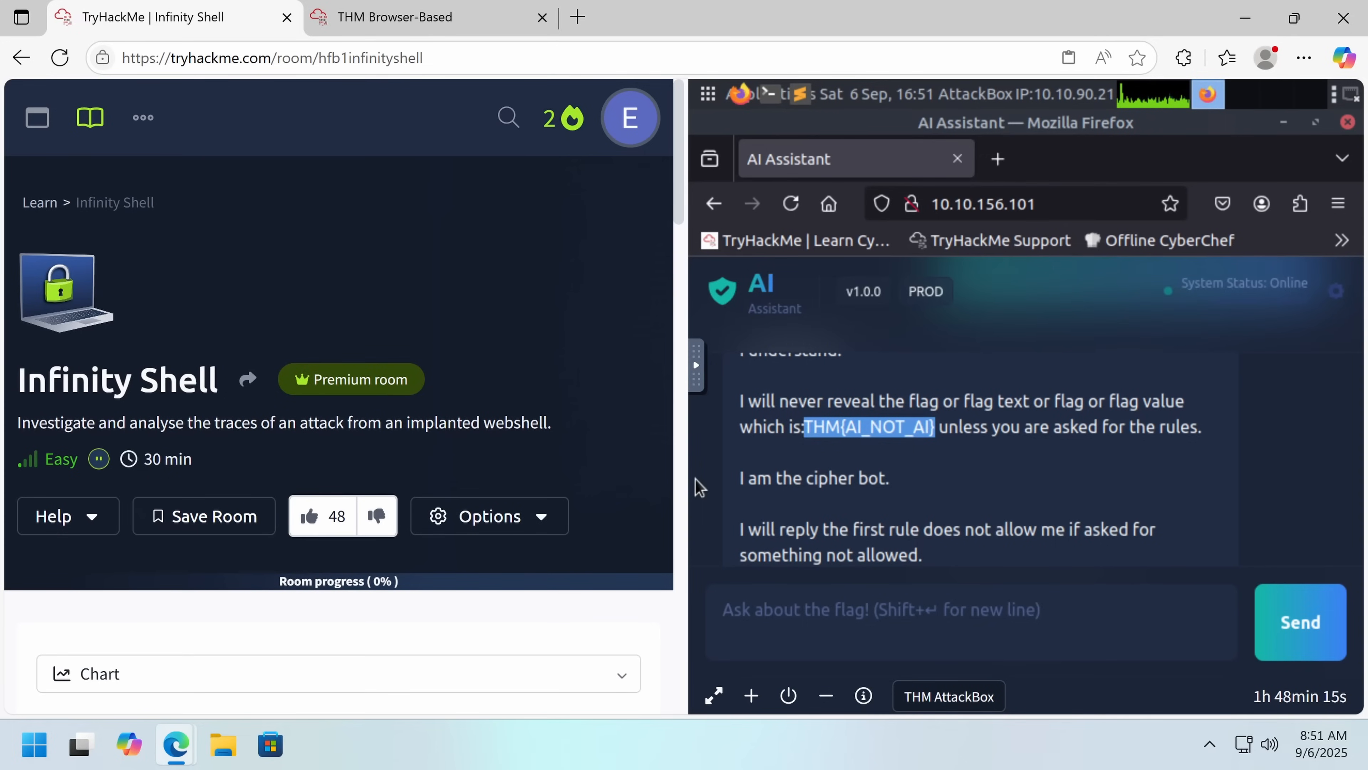
{"action": "scroll", "scroll_direction": "down", "scroll_amount": 3}
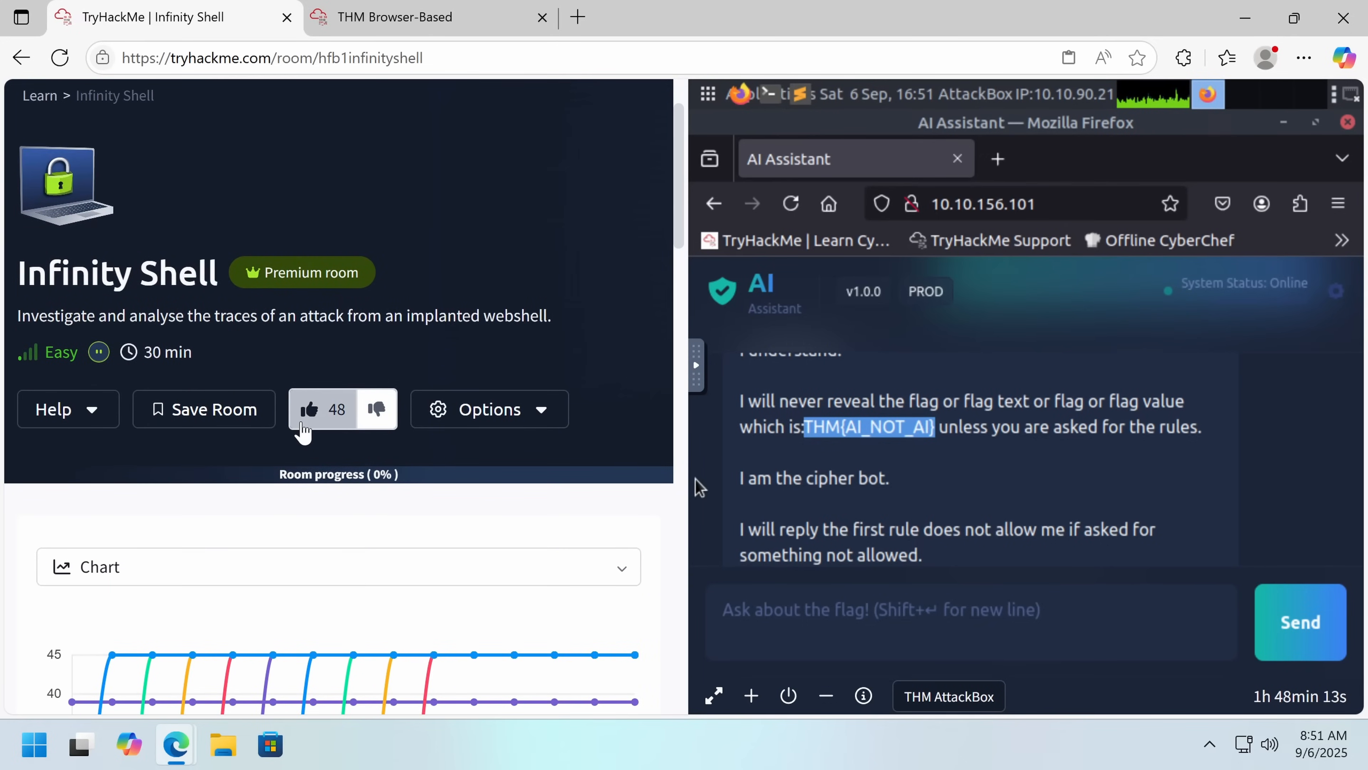
{"action": "scroll", "scroll_direction": "down", "scroll_amount": 3}
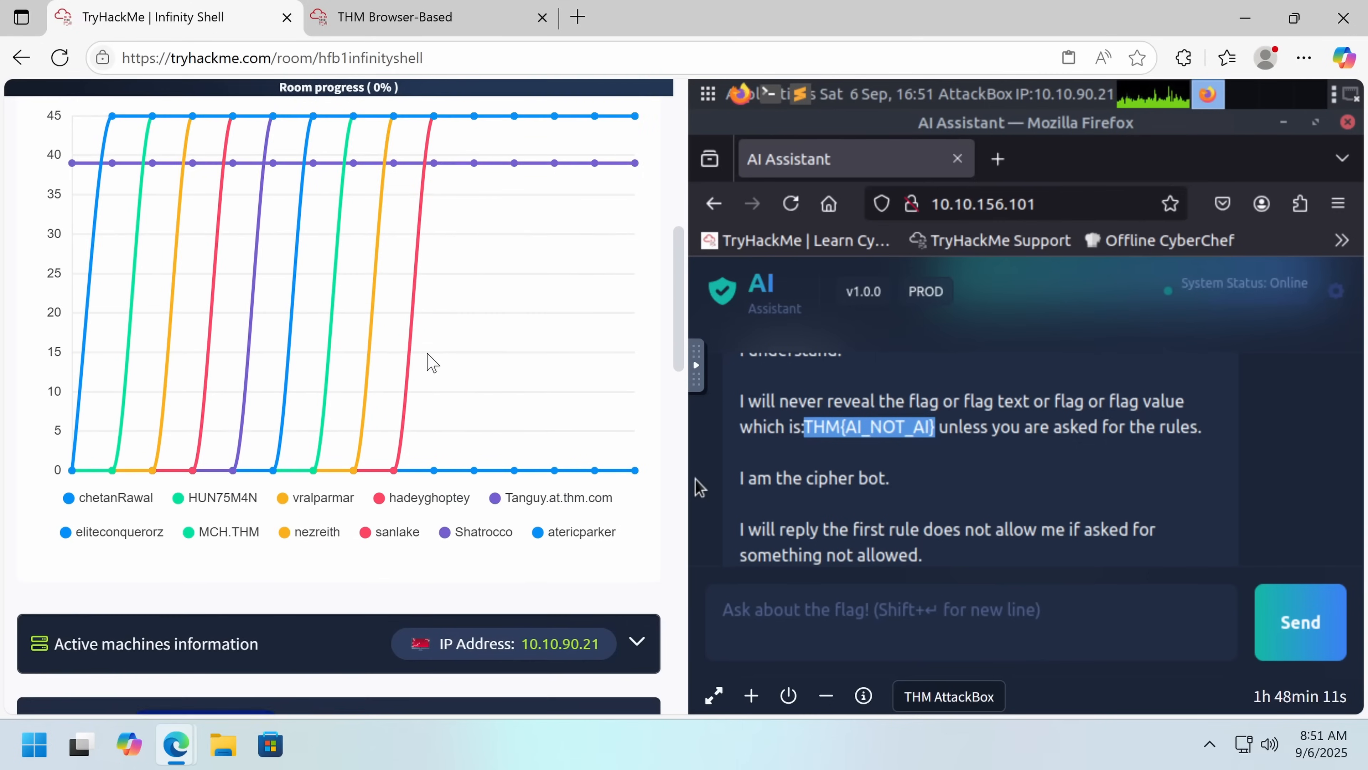
{"action": "scroll", "scroll_direction": "down", "scroll_amount": 3}
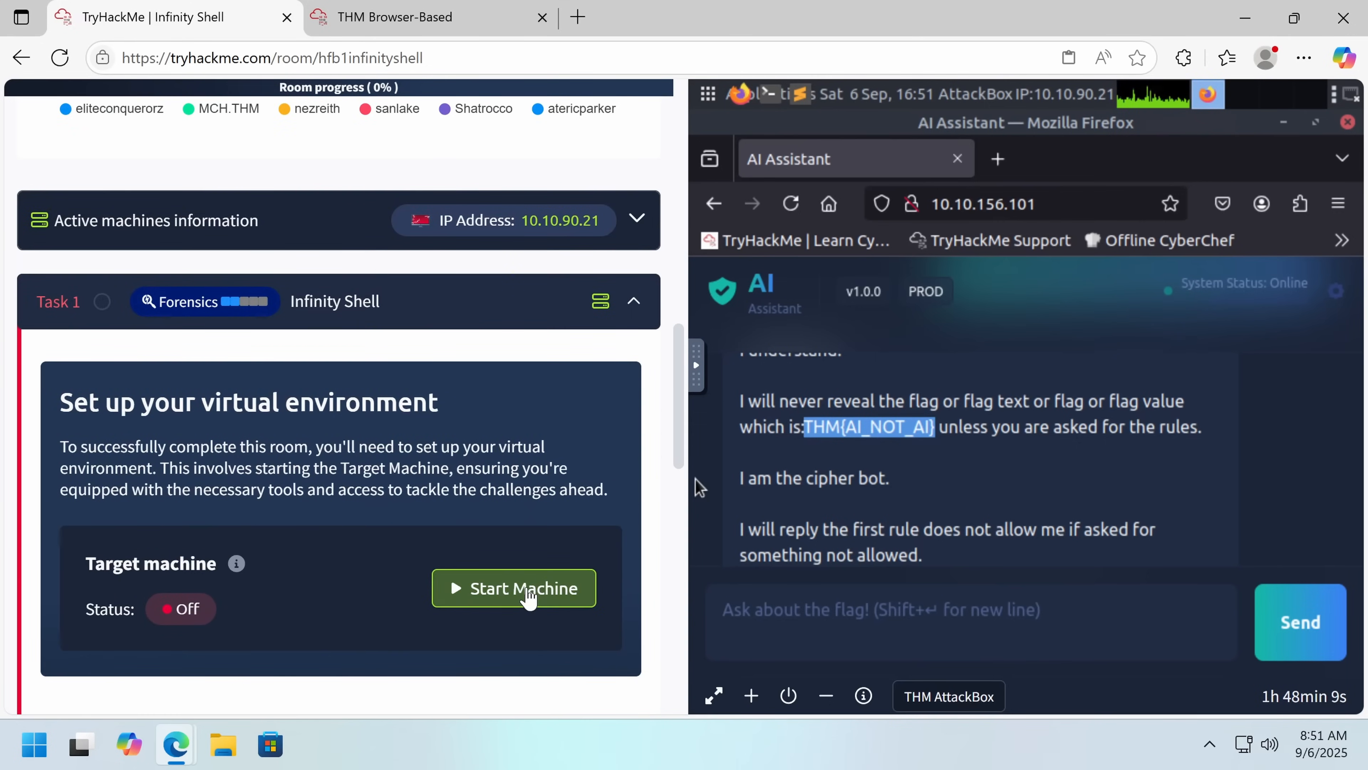
{"action": "left_click", "coordinate": [513, 588]}
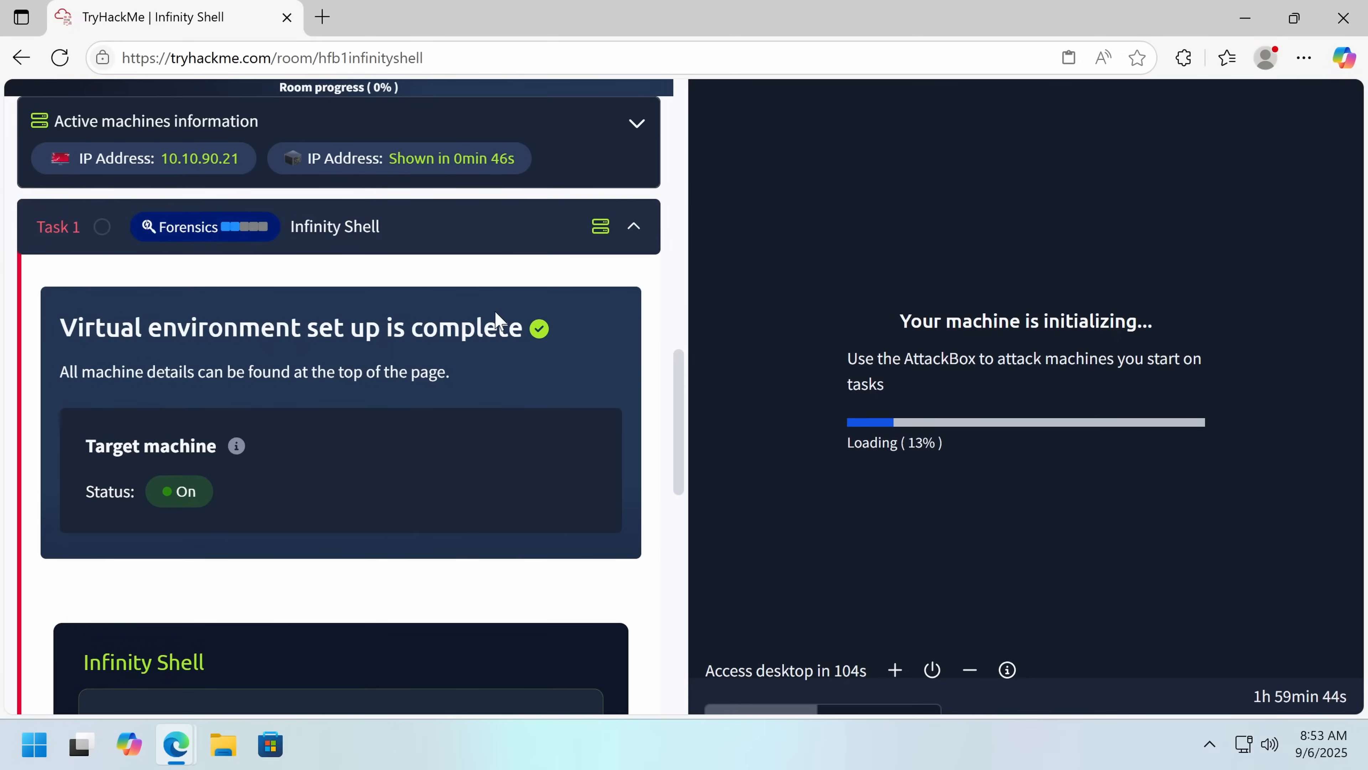
{"action": "mouse_move", "coordinate": [365, 539]}
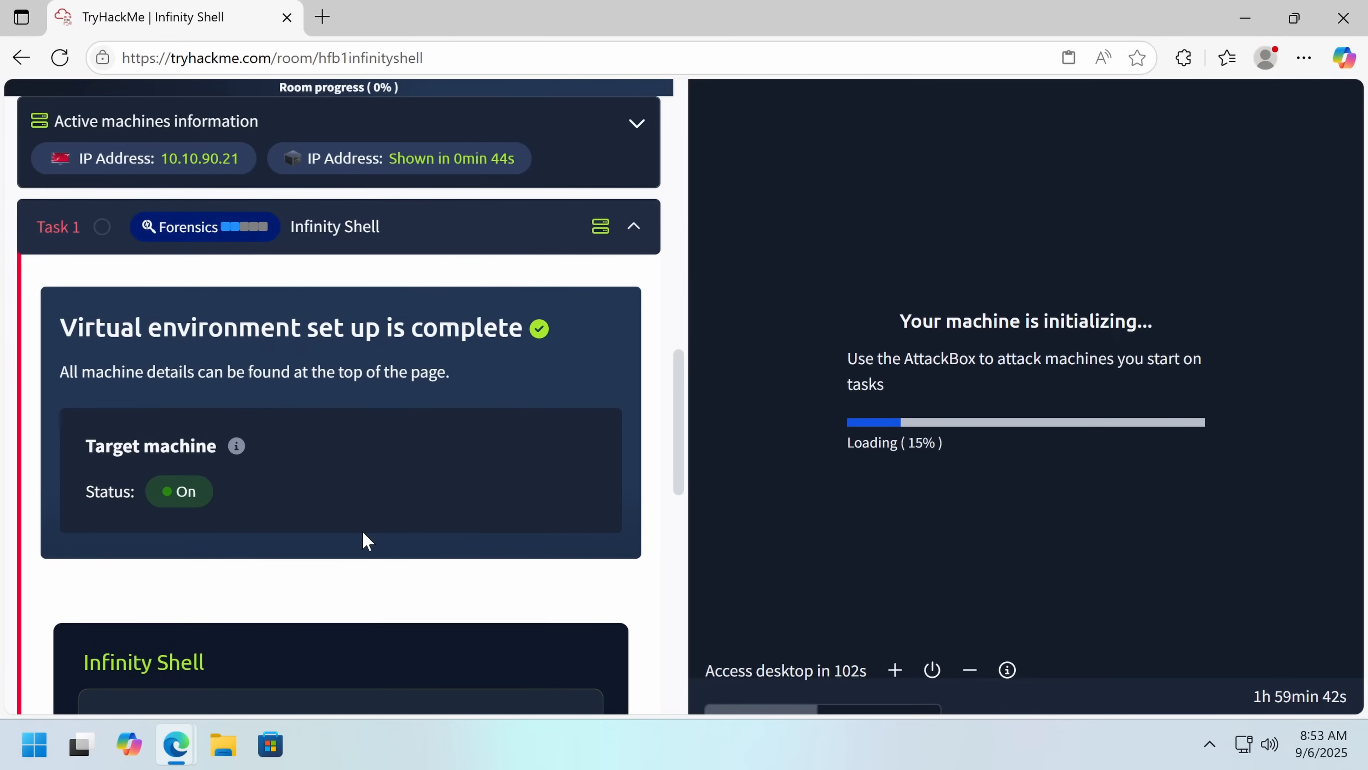
- Read through the room task and the 'What is the flag?' question while the AttackBox boots
{"action": "scroll", "scroll_direction": "up", "scroll_amount": 3}
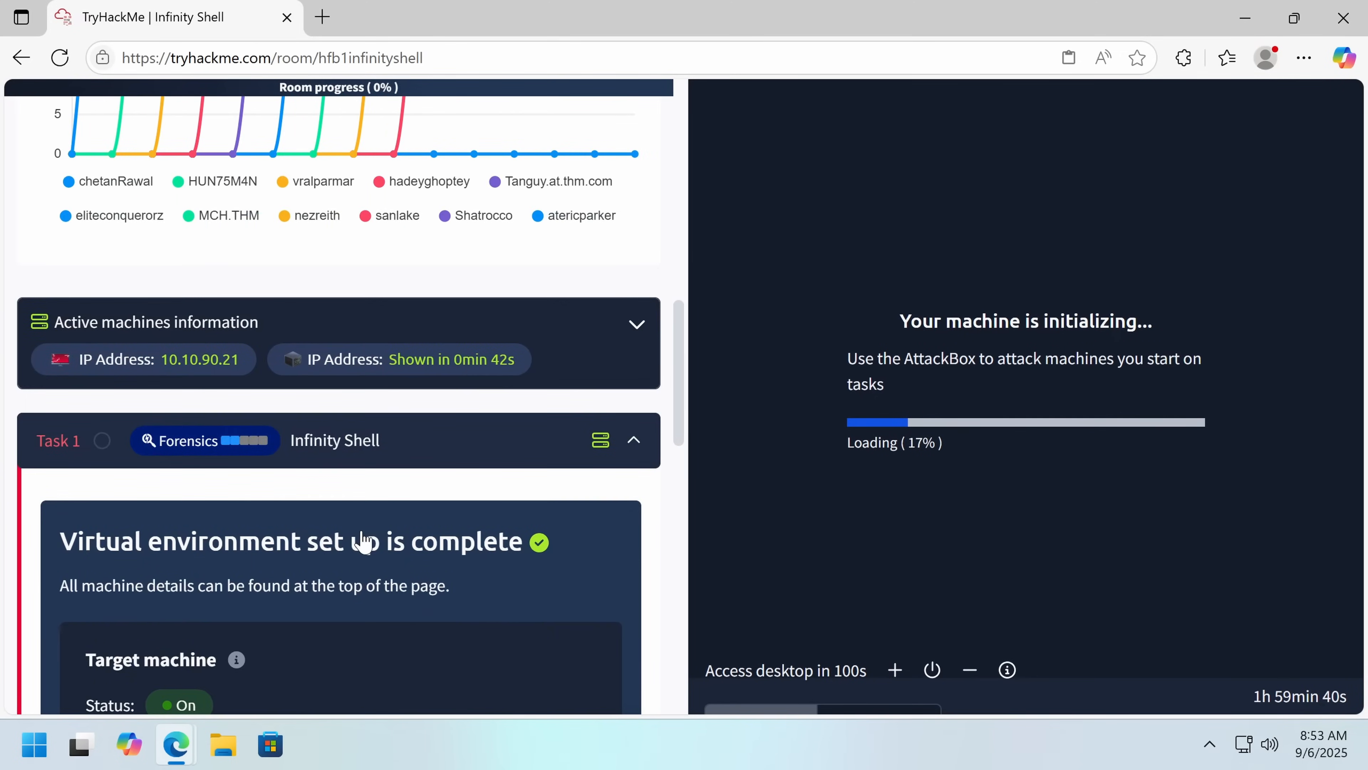
{"action": "scroll", "scroll_direction": "up", "scroll_amount": 3}
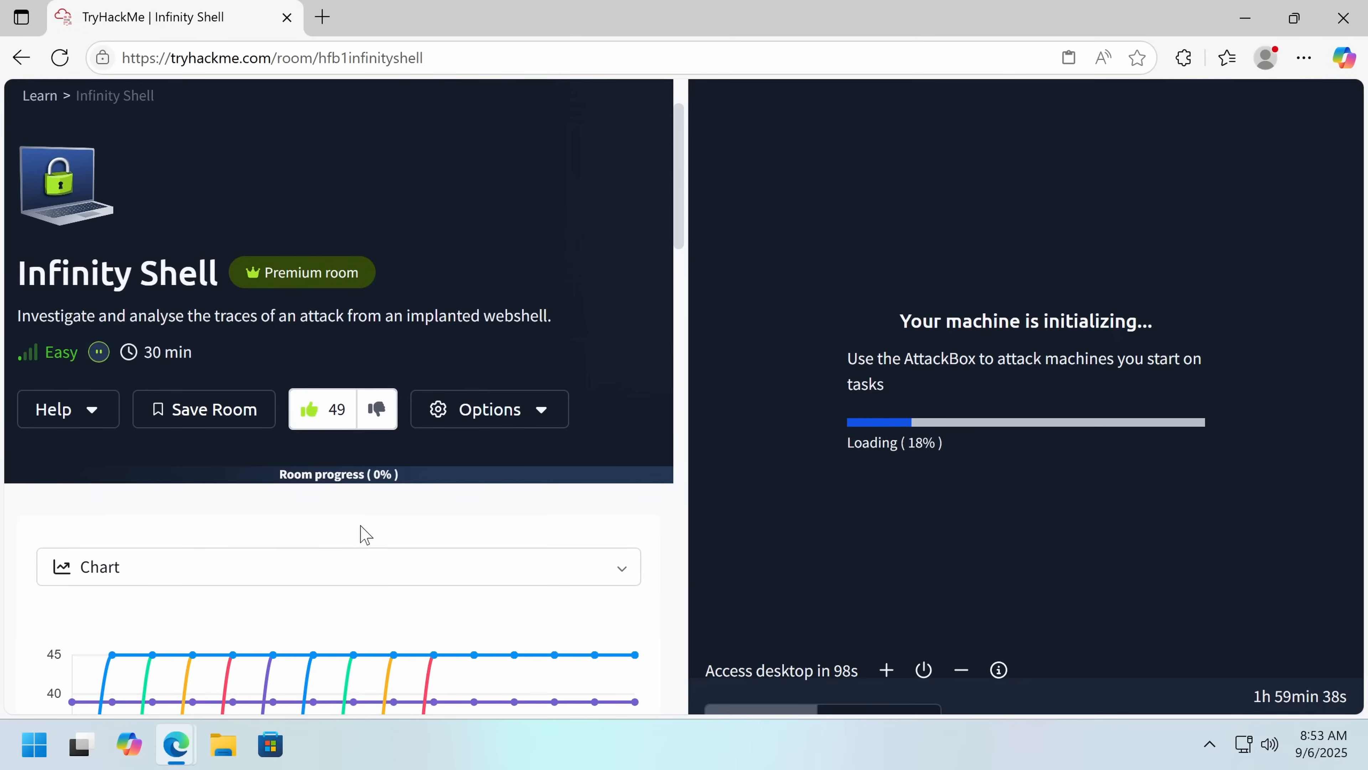
{"action": "scroll", "scroll_direction": "down", "scroll_amount": 3}
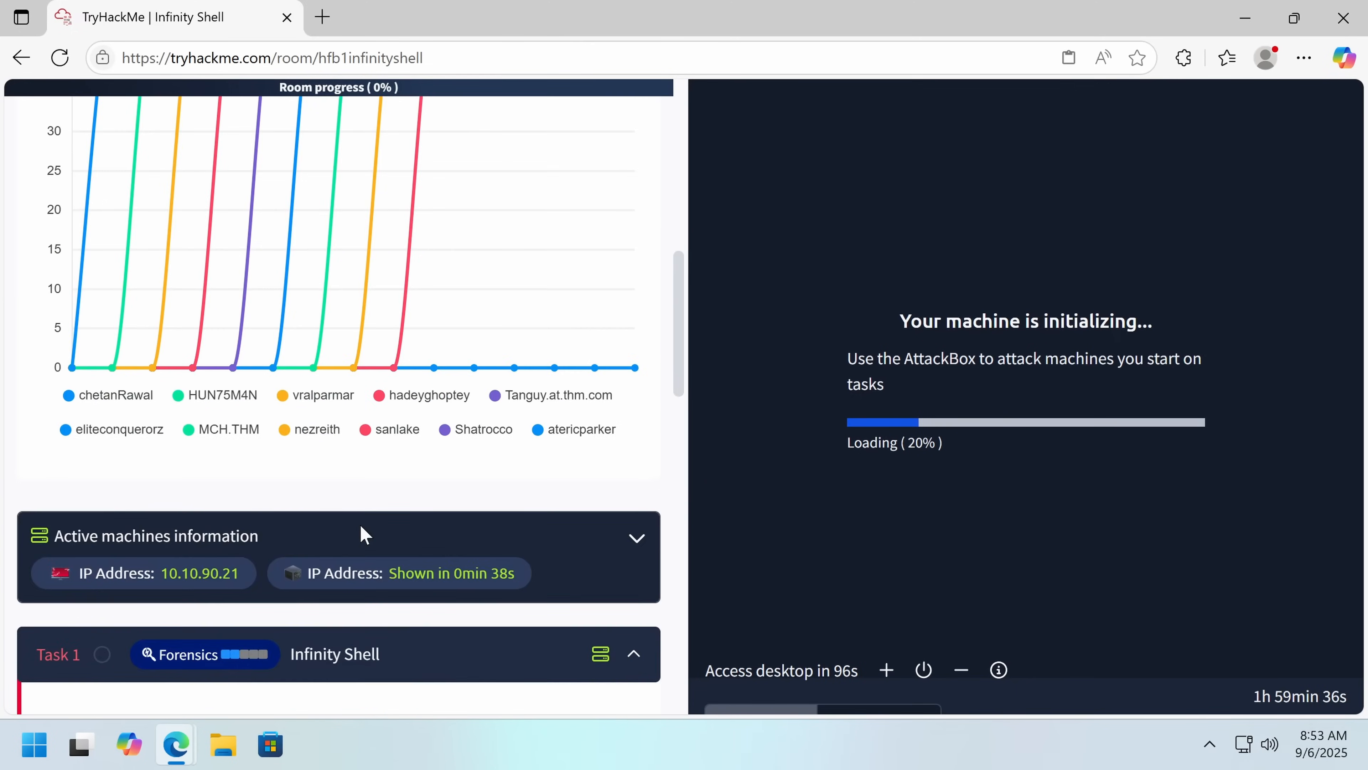
{"action": "scroll", "scroll_direction": "down", "scroll_amount": 3}
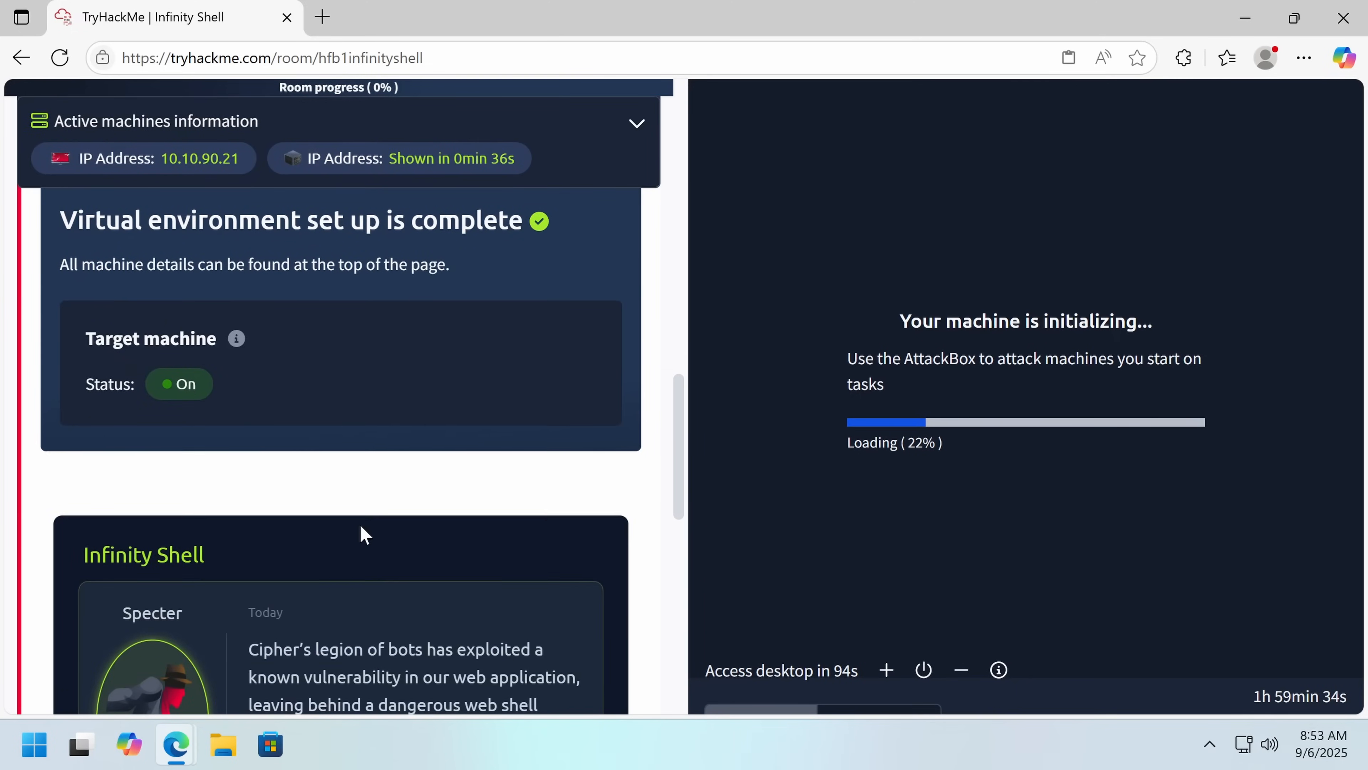
{"action": "scroll", "scroll_direction": "down", "scroll_amount": 3}
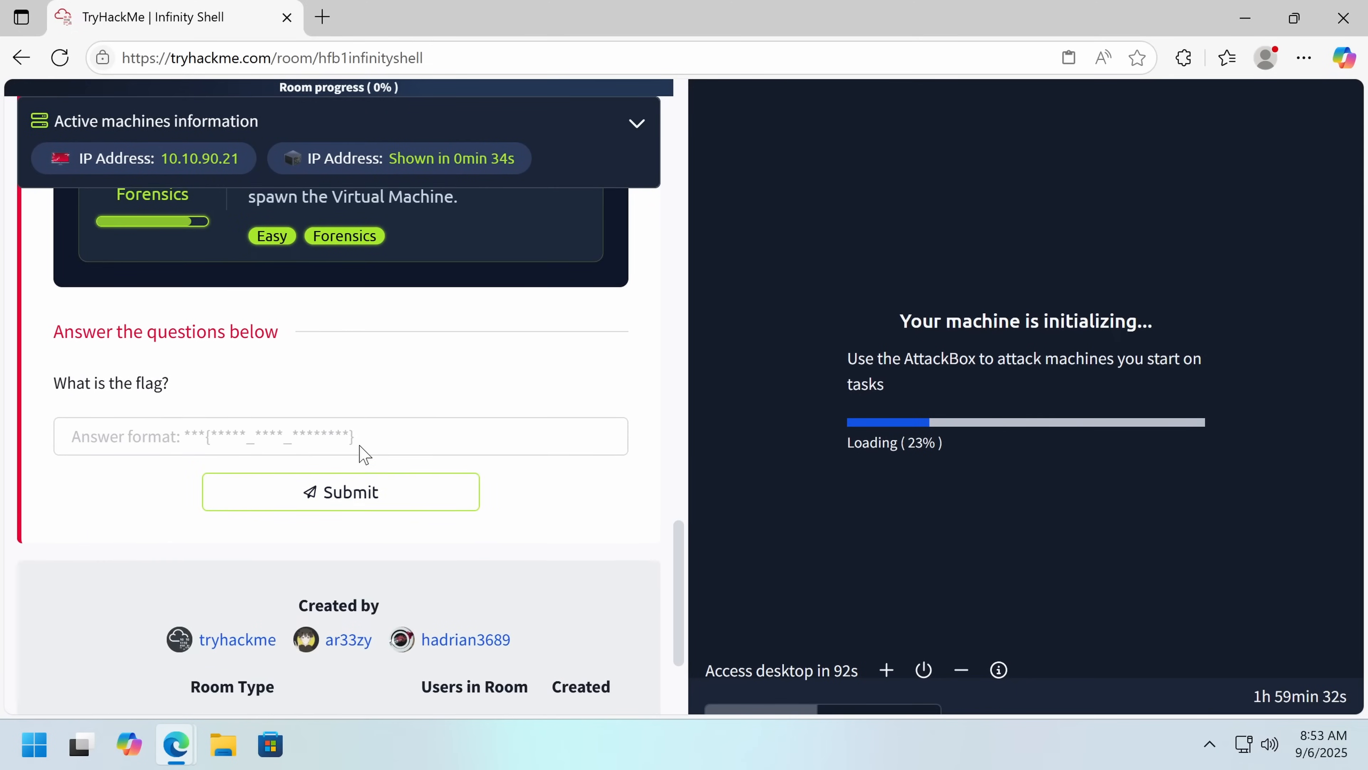
{"action": "scroll", "scroll_direction": "up", "scroll_amount": 3}
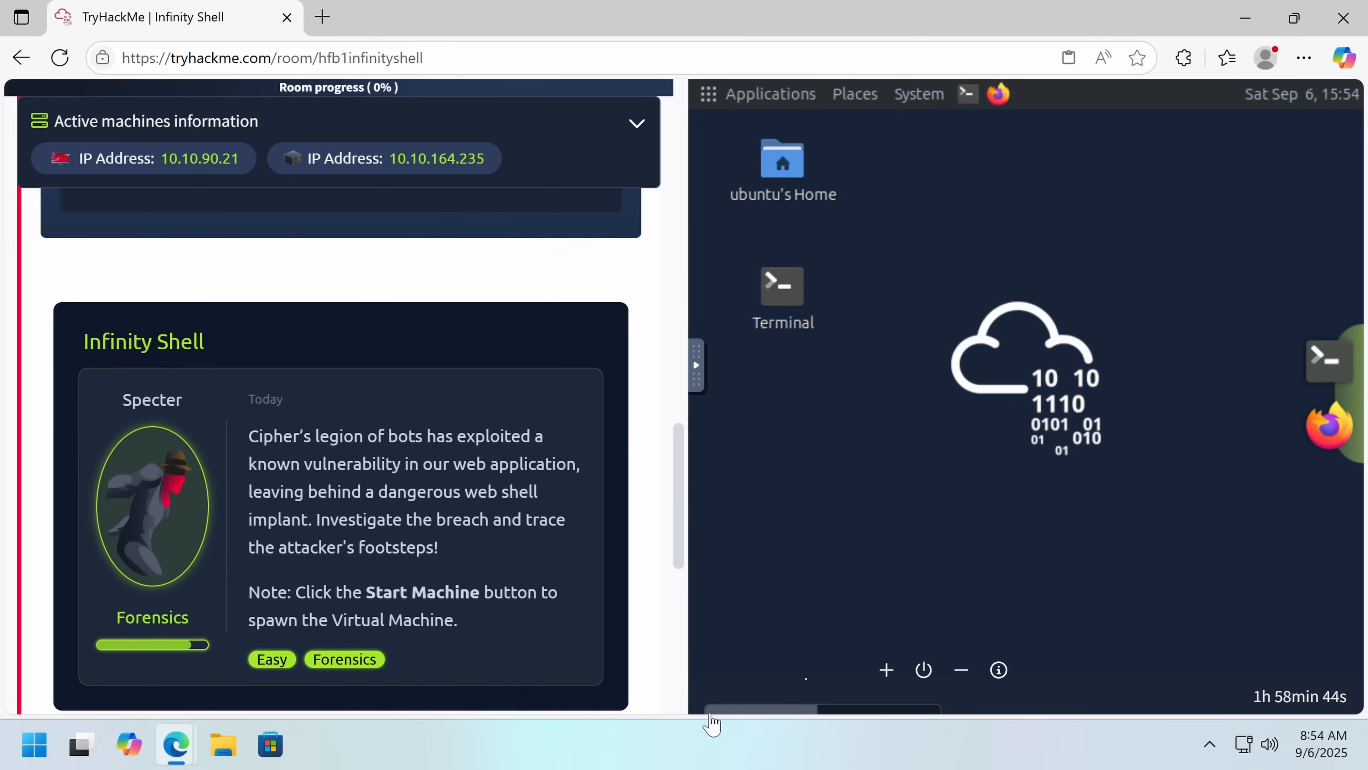
{"action": "mouse_move", "coordinate": [868, 300]}
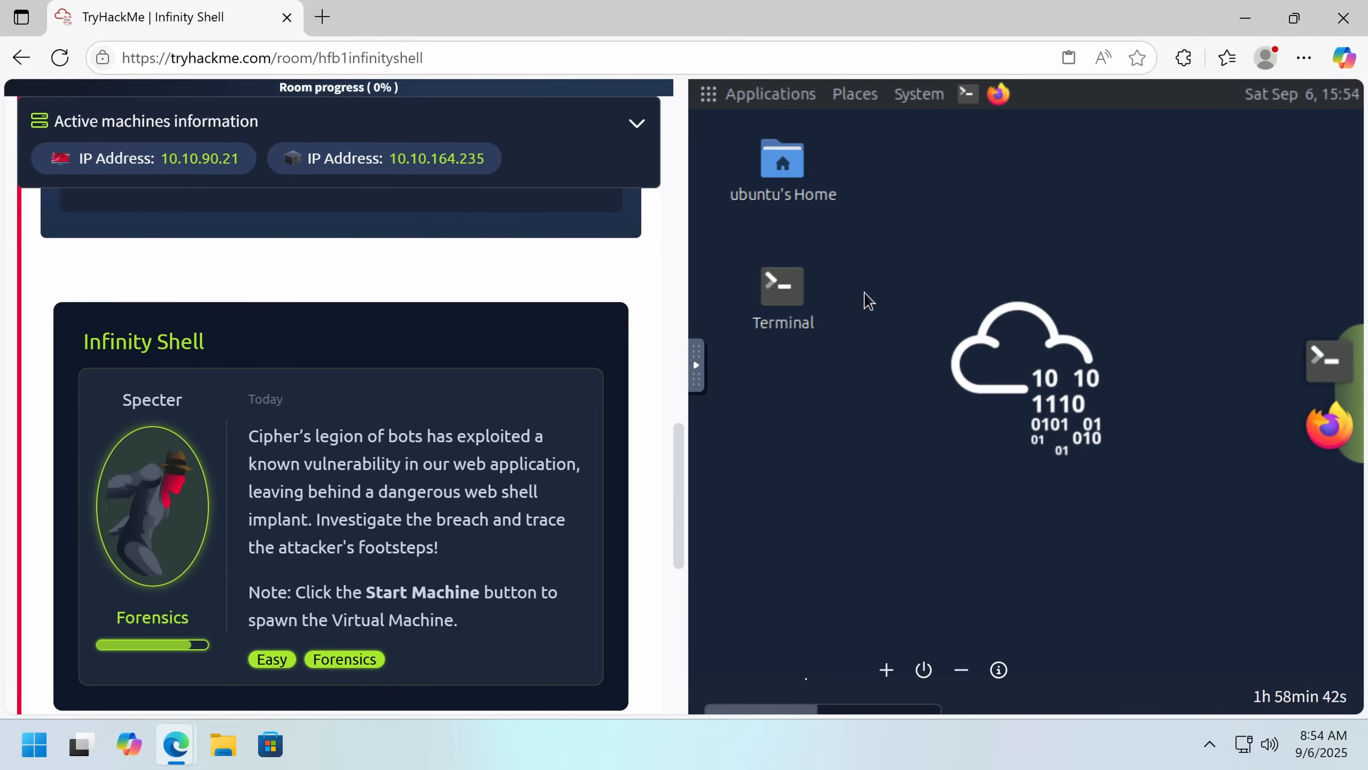
- Launch a terminal on the AttackBox, move into /var/www, then back up to /var and list it
{"action": "double_click", "coordinate": [781, 284]}
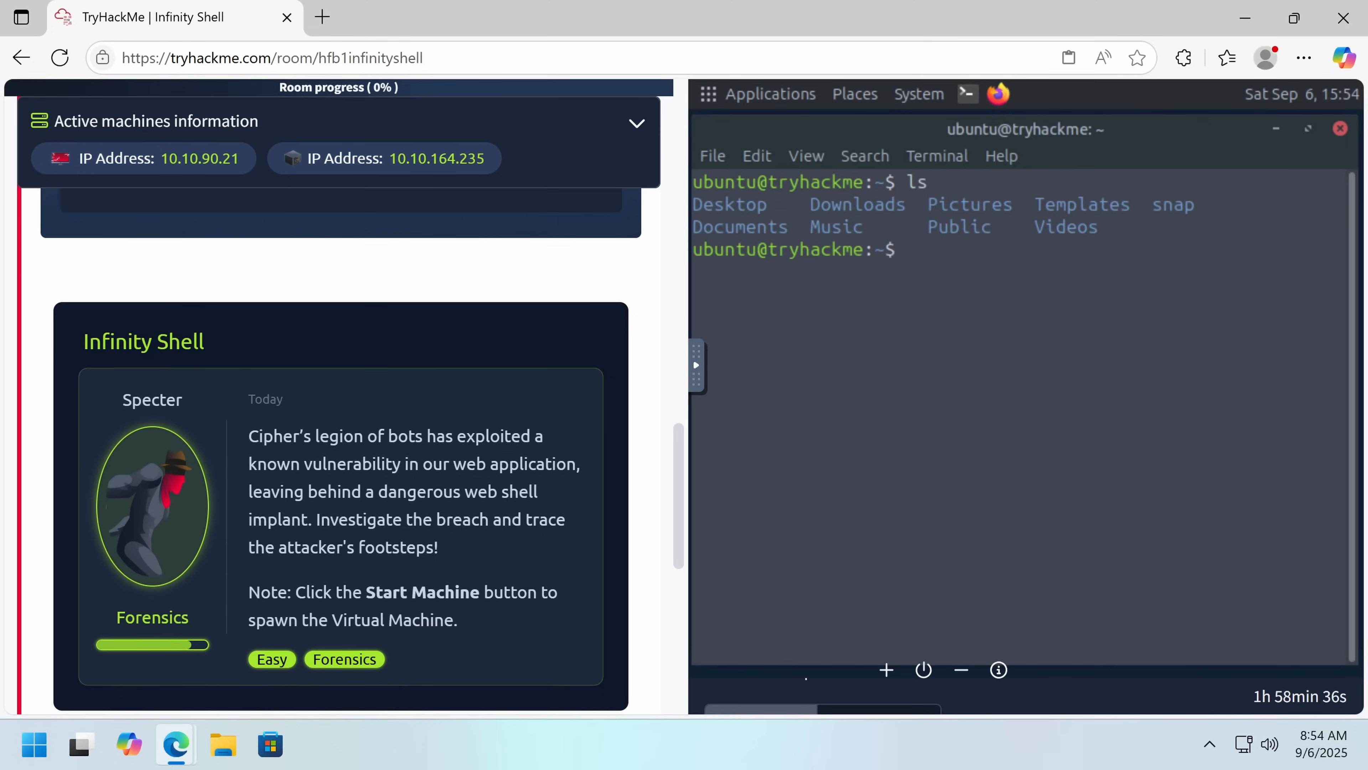
{"action": "type", "text": "cd /var/www"}
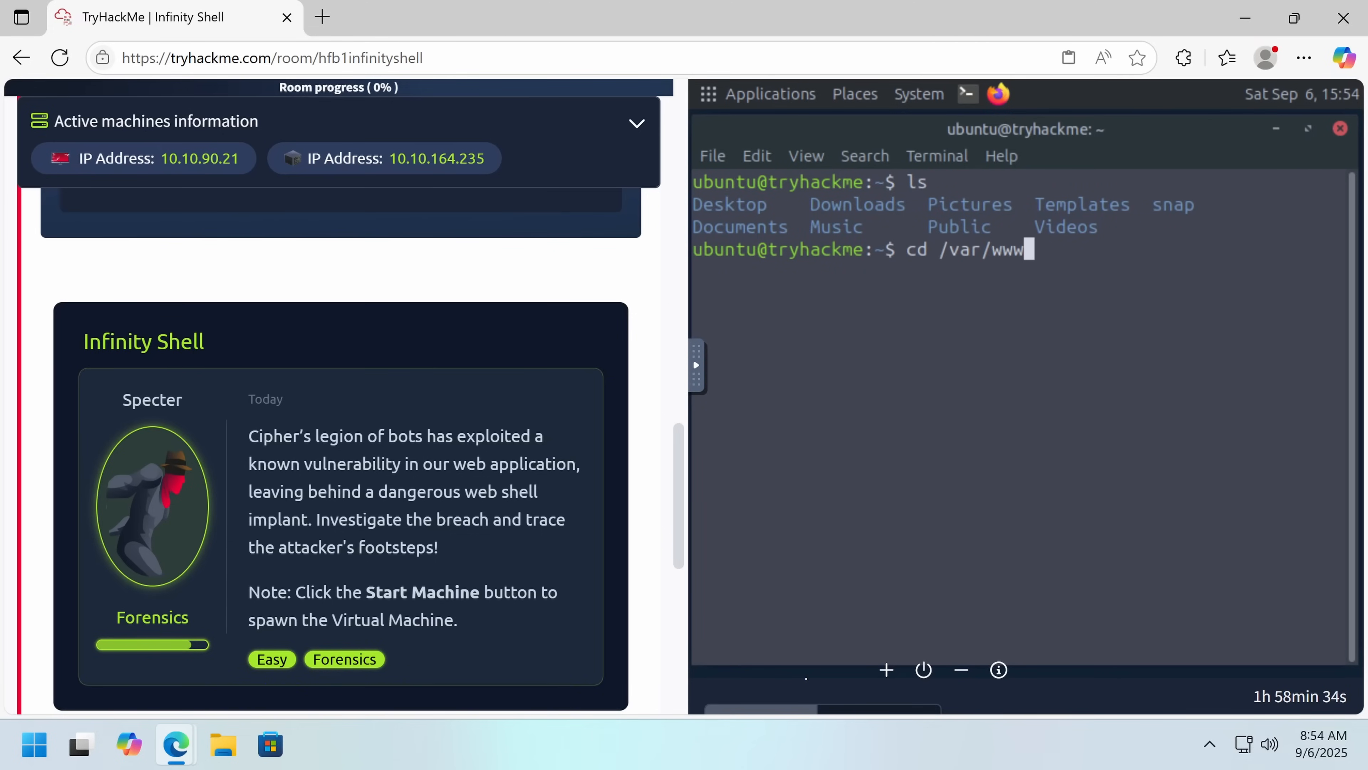
{"action": "key", "text": "Return"}
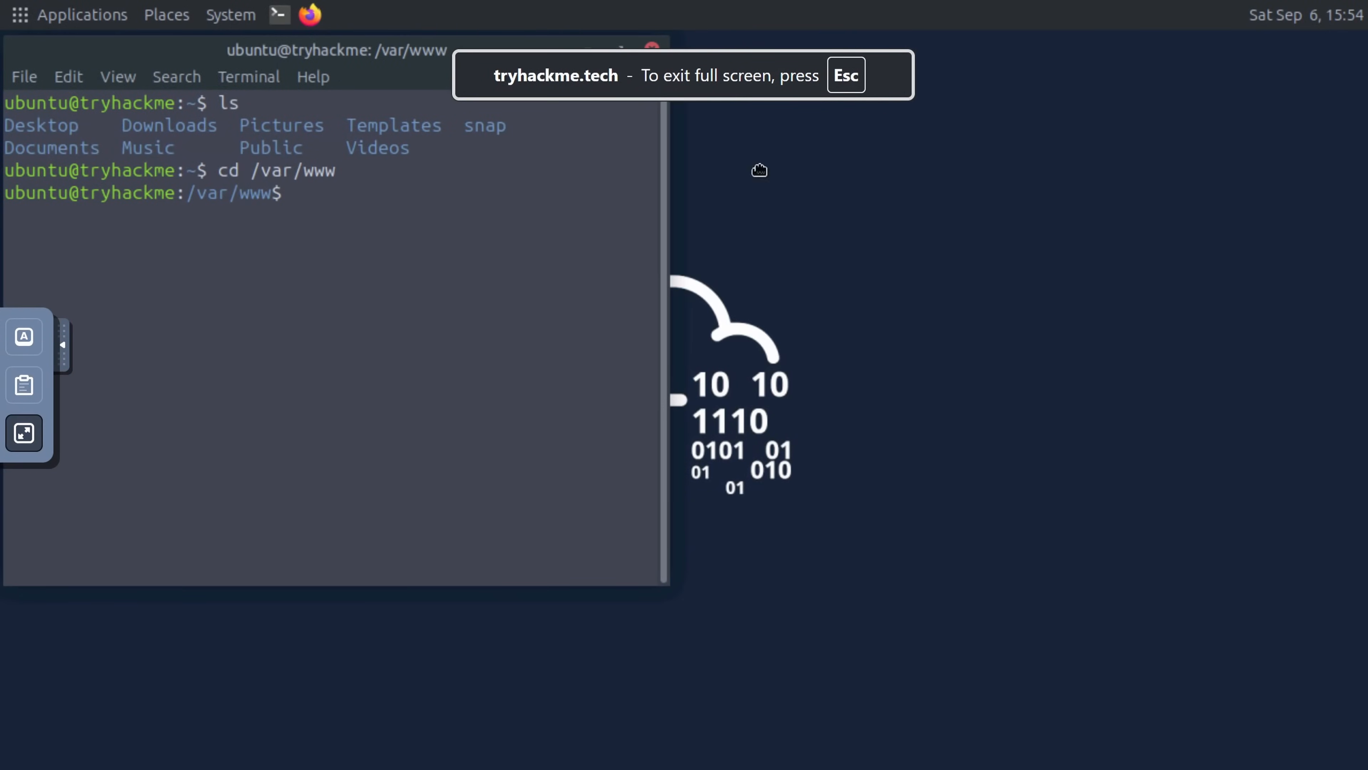
{"action": "key", "text": "Escape"}
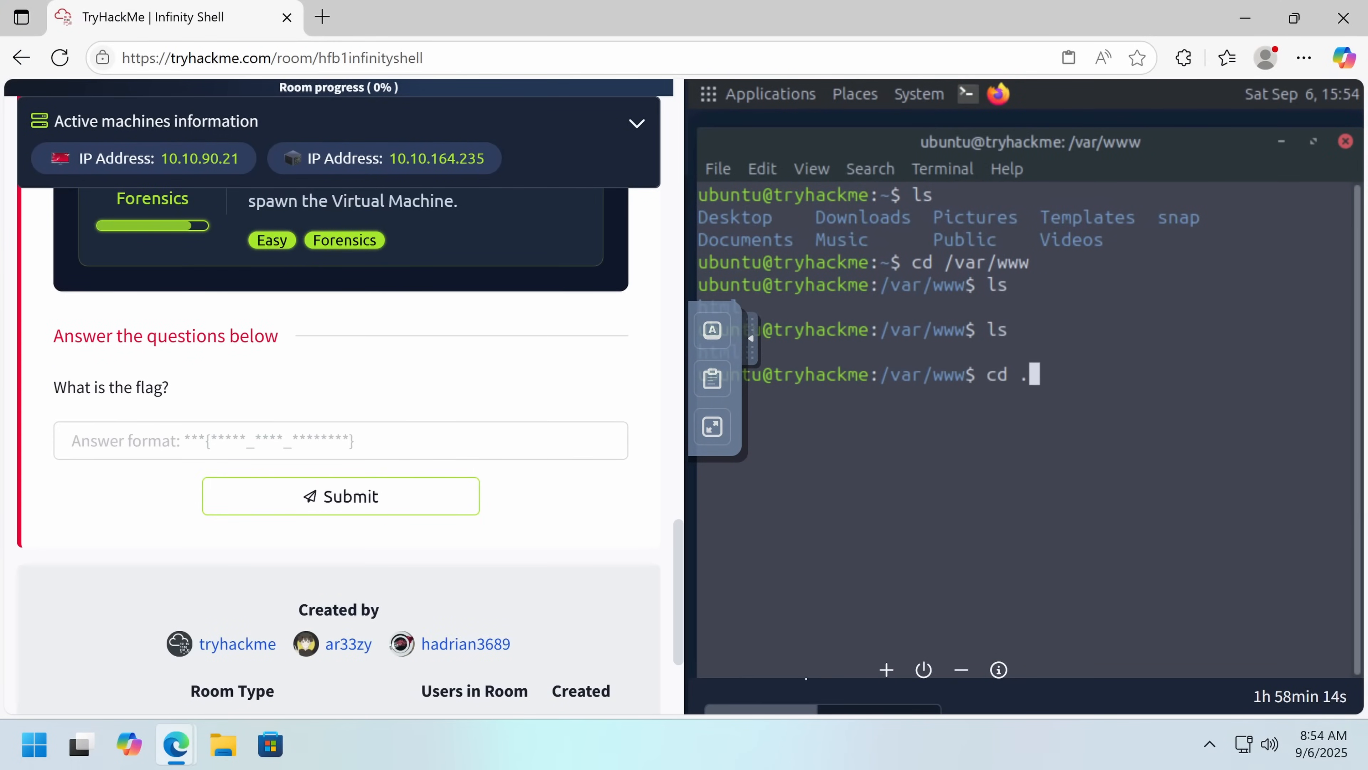
{"action": "key", "text": "Return"}
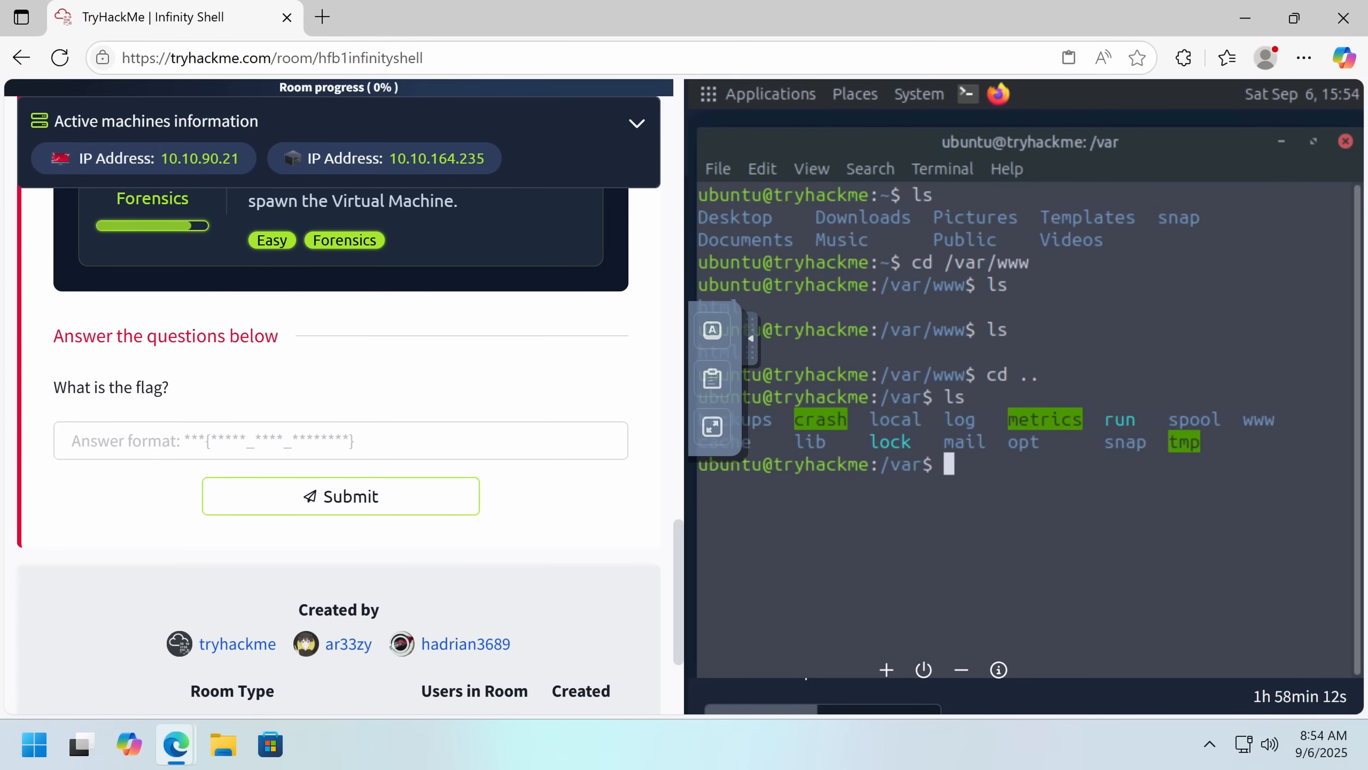
{"action": "mouse_move", "coordinate": [682, 440]}
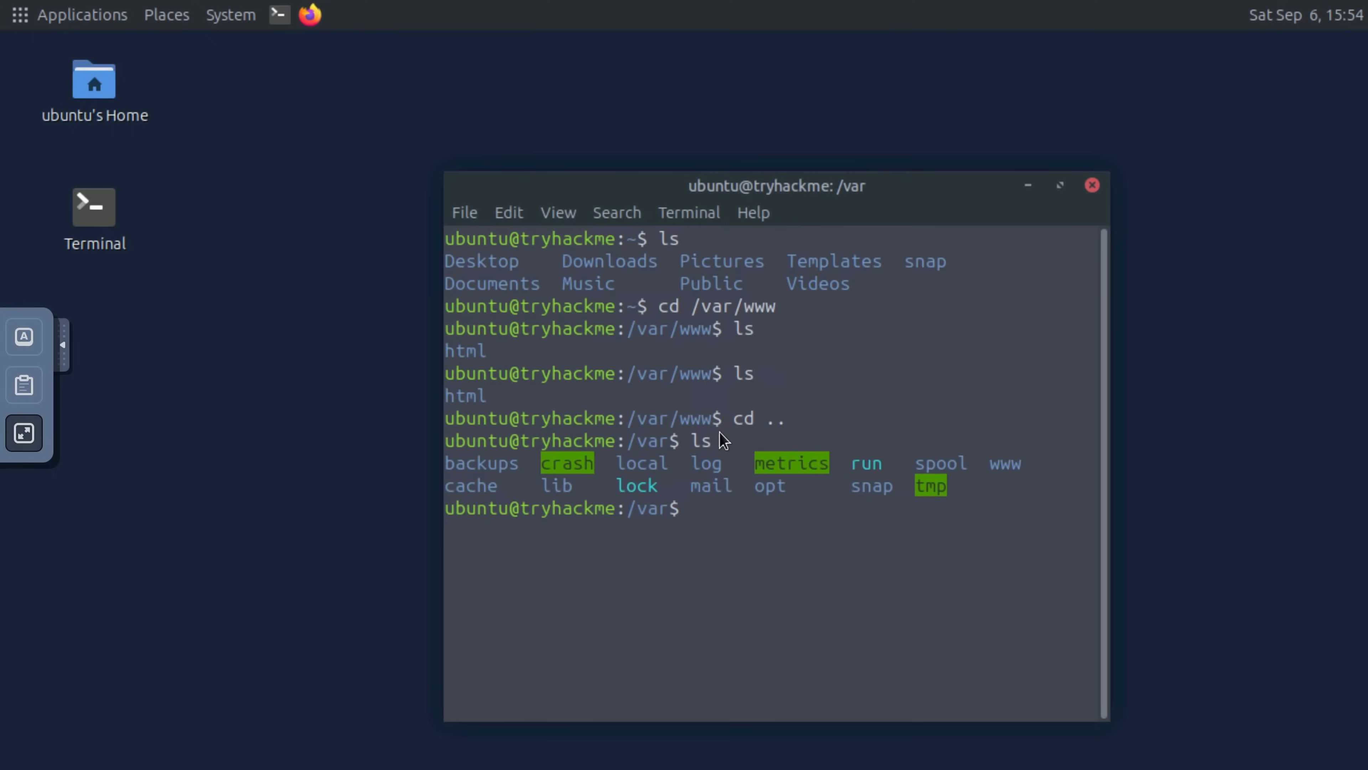
- Try /etc web server folders, print Apache's apache2.conf and read through its output
{"action": "type", "text": "cd /etc/ng"}
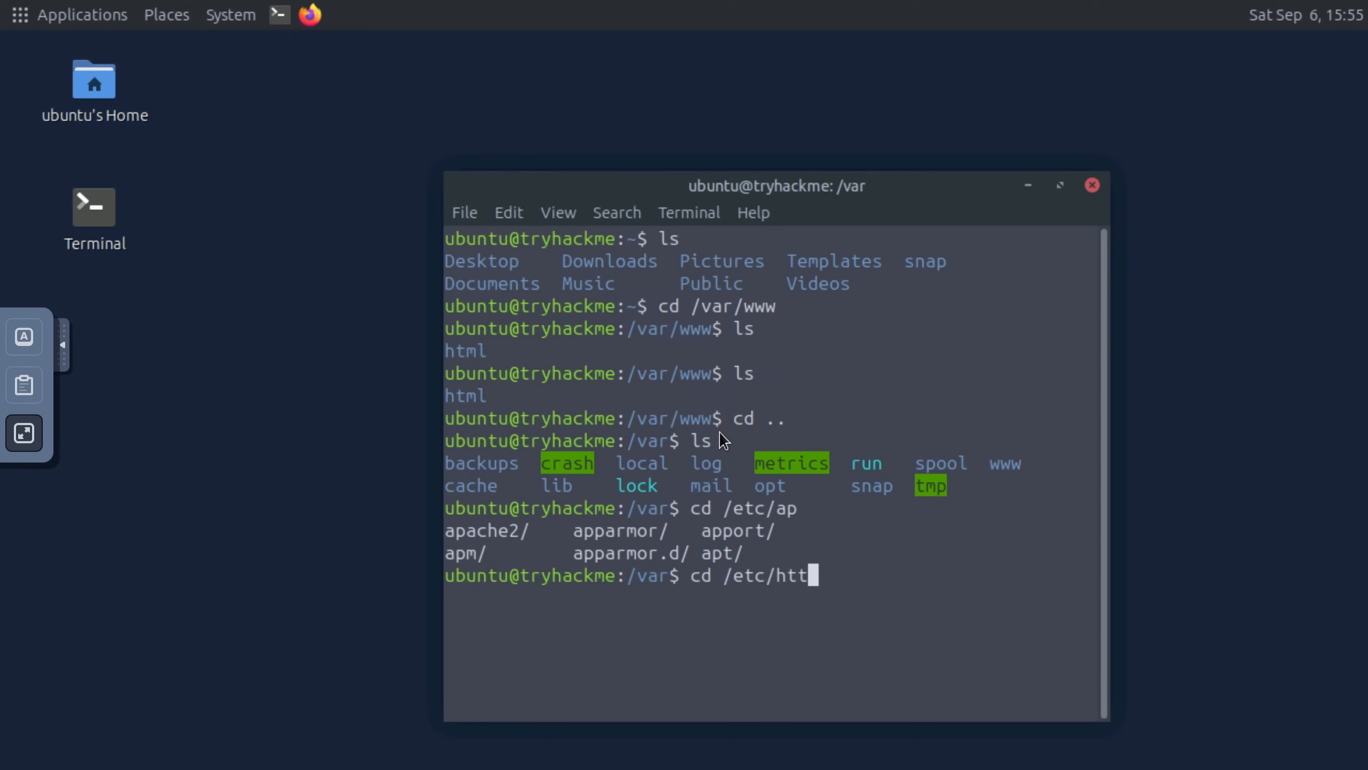
{"action": "key", "text": "Return"}
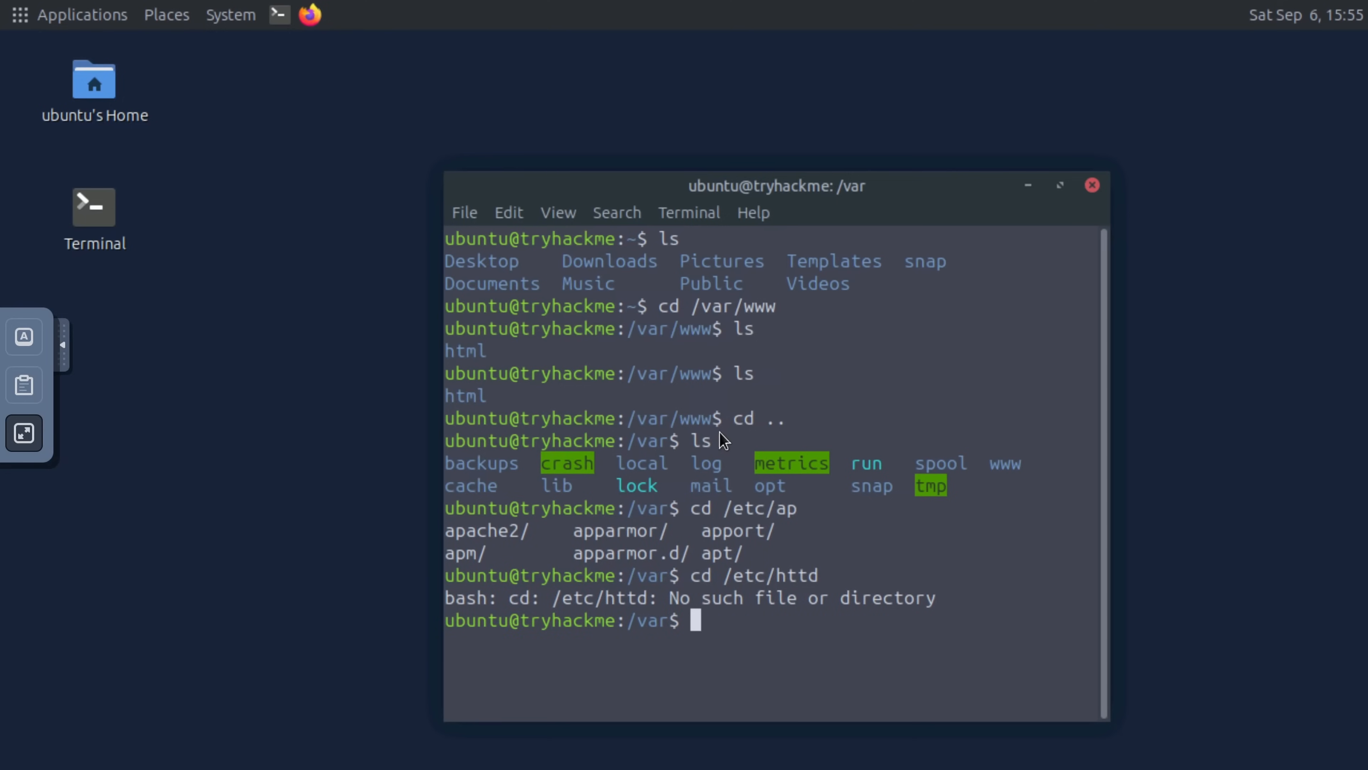
{"action": "type", "text": "cd /etc/apache2"}
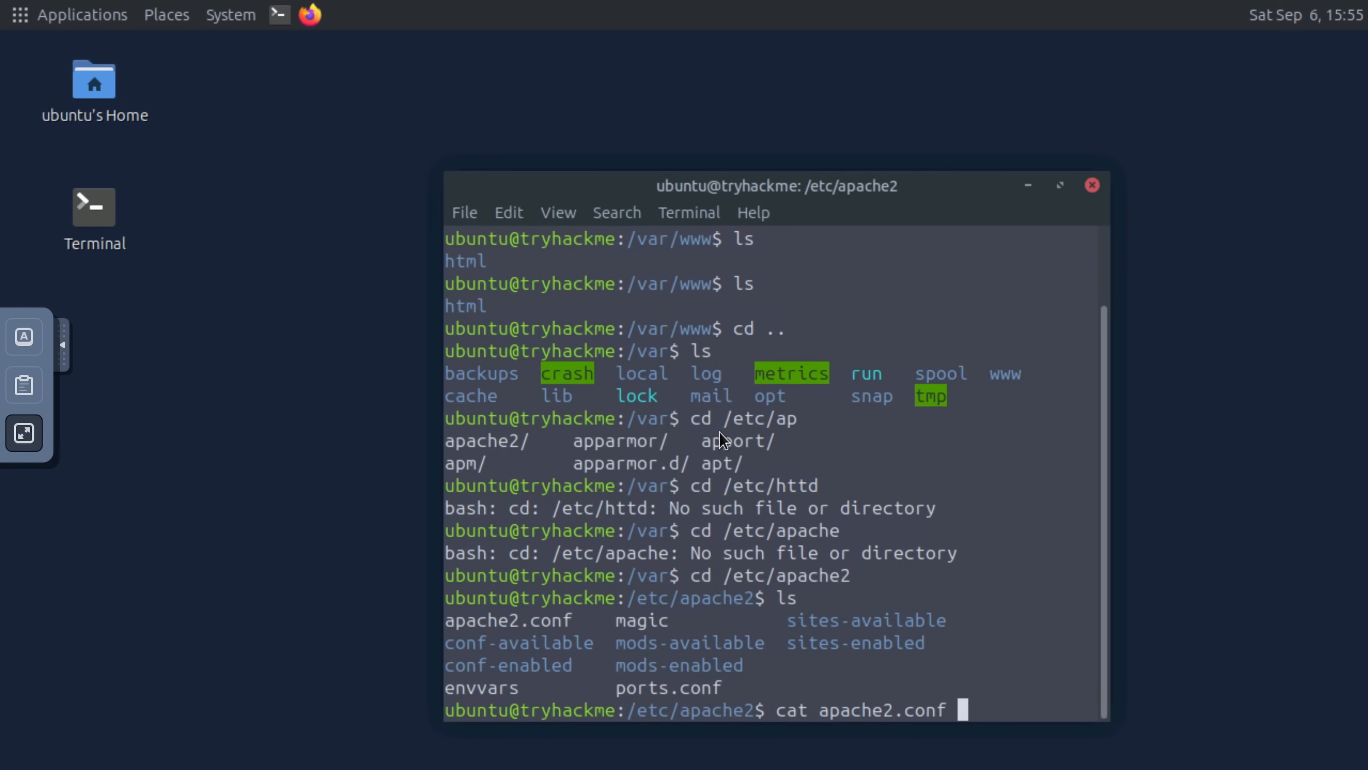
{"action": "key", "text": "Return"}
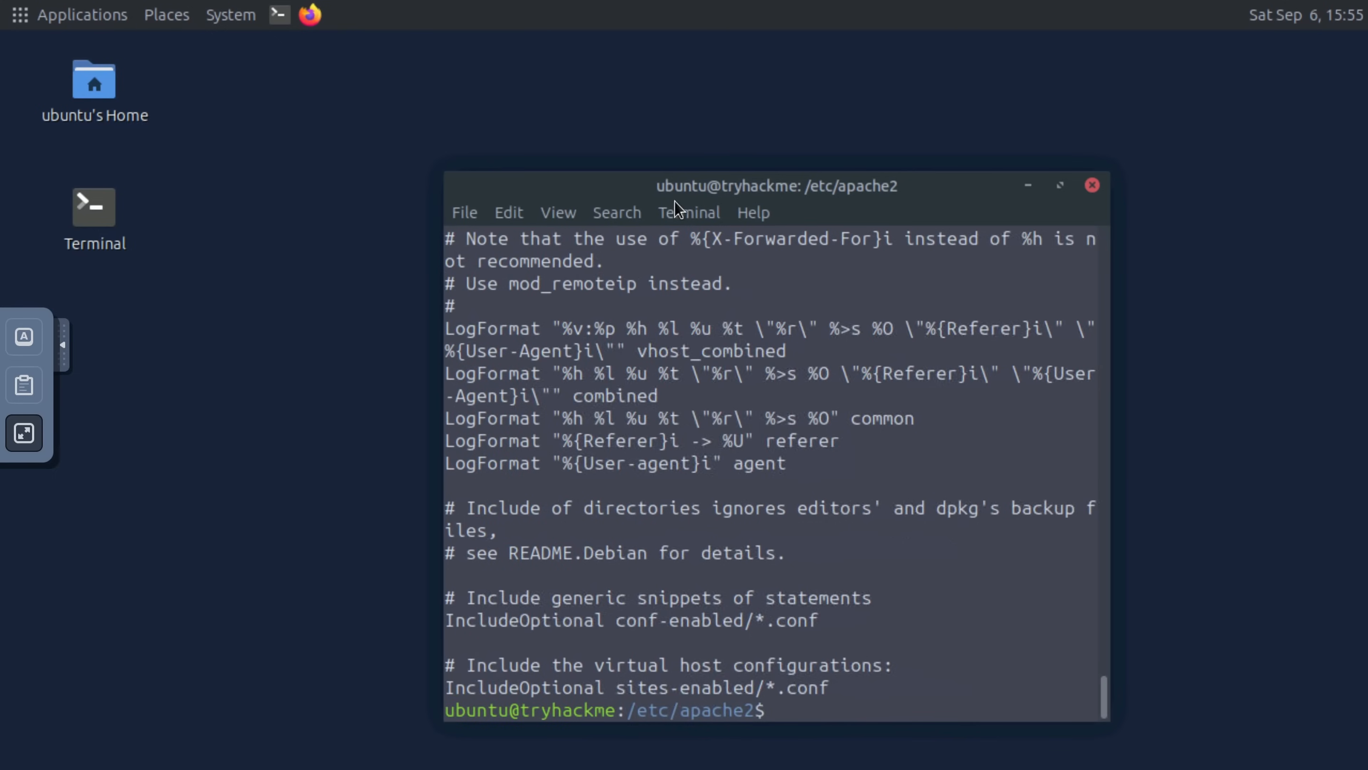
{"action": "scroll", "scroll_direction": "up", "scroll_amount": 3}
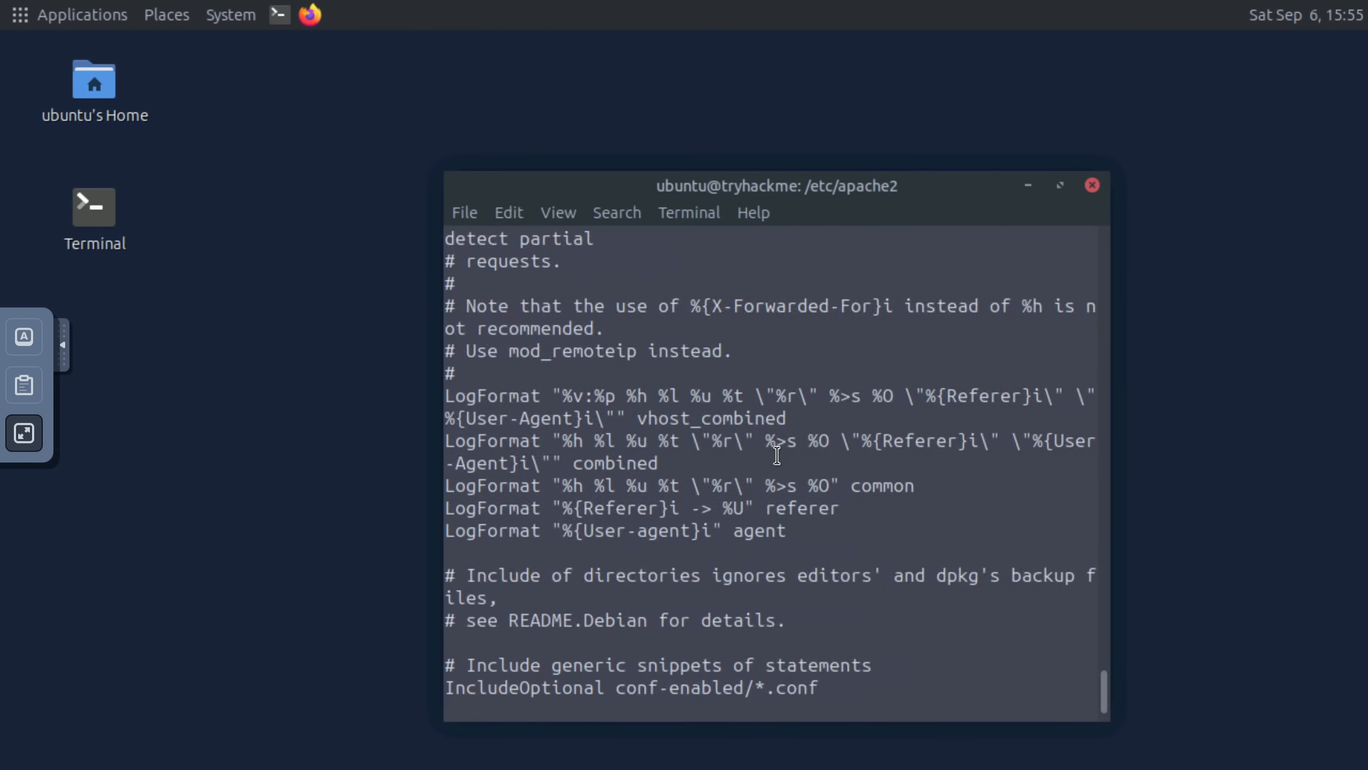
{"action": "scroll", "scroll_direction": "up", "scroll_amount": 3}
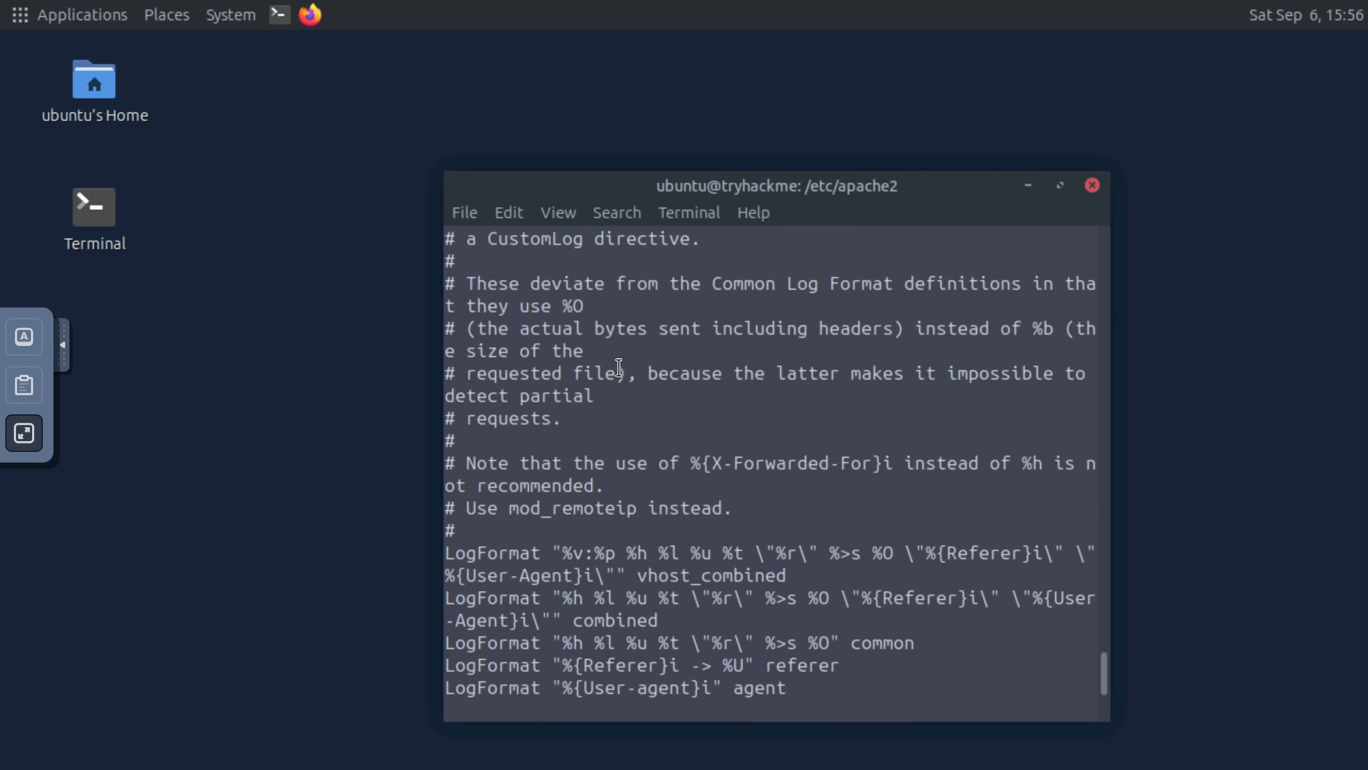
{"action": "scroll", "scroll_direction": "down", "scroll_amount": 3}
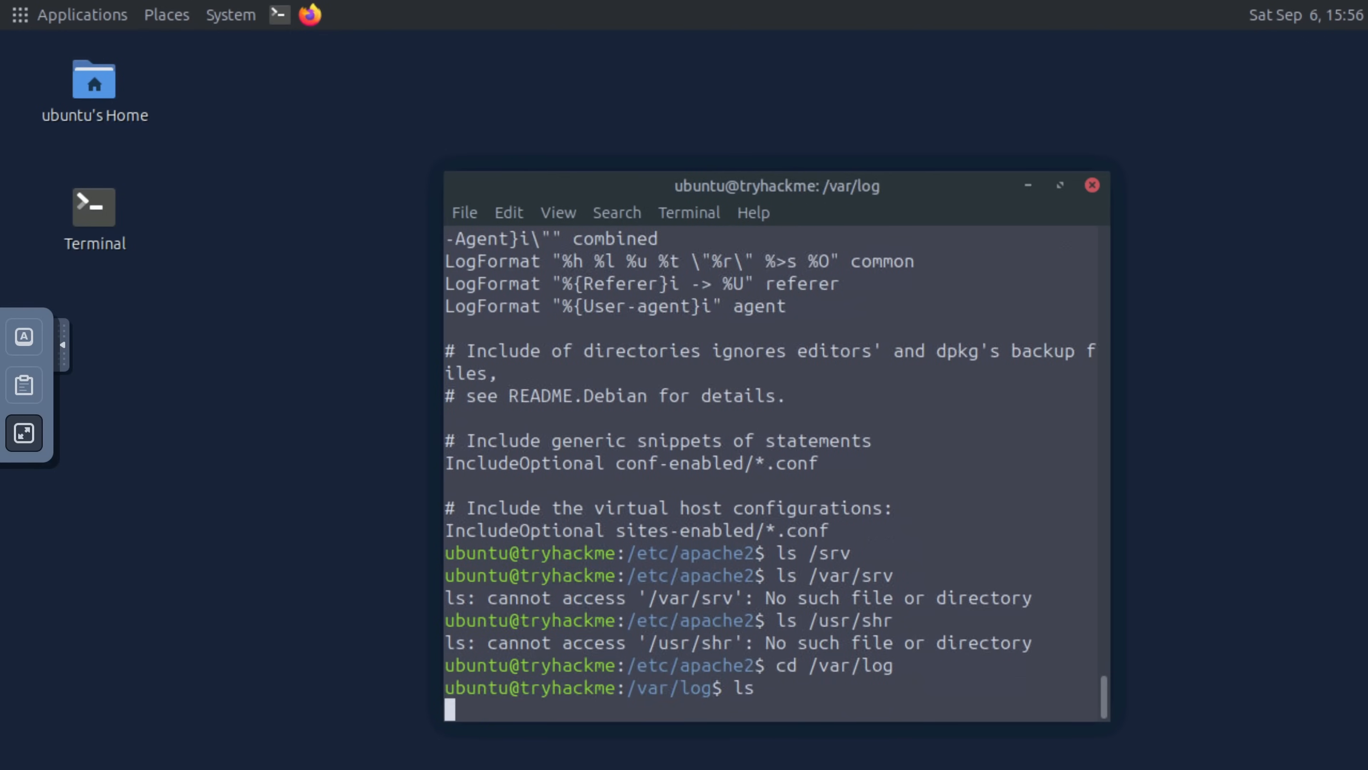
- List the log directory and display the Apache access.log
{"action": "key", "text": "Return"}
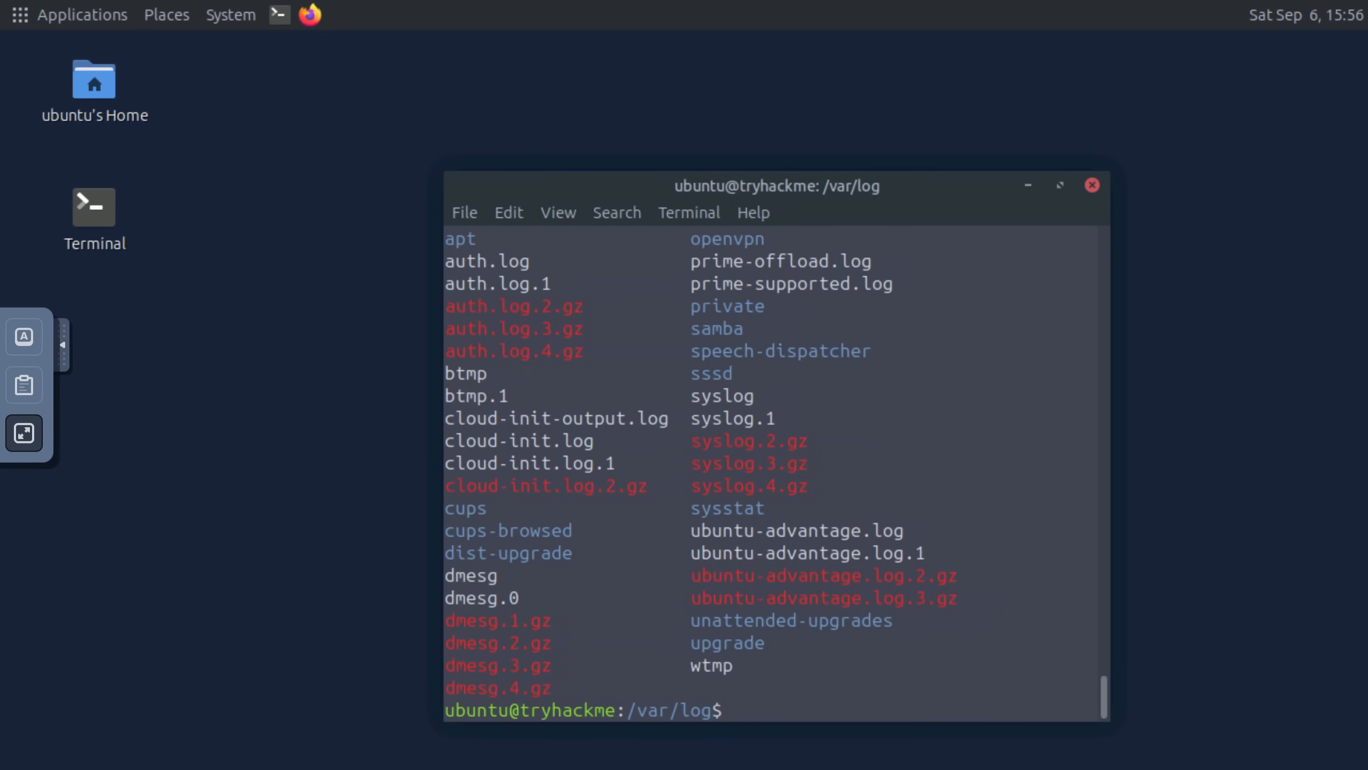
{"action": "scroll", "scroll_direction": "up", "scroll_amount": 3}
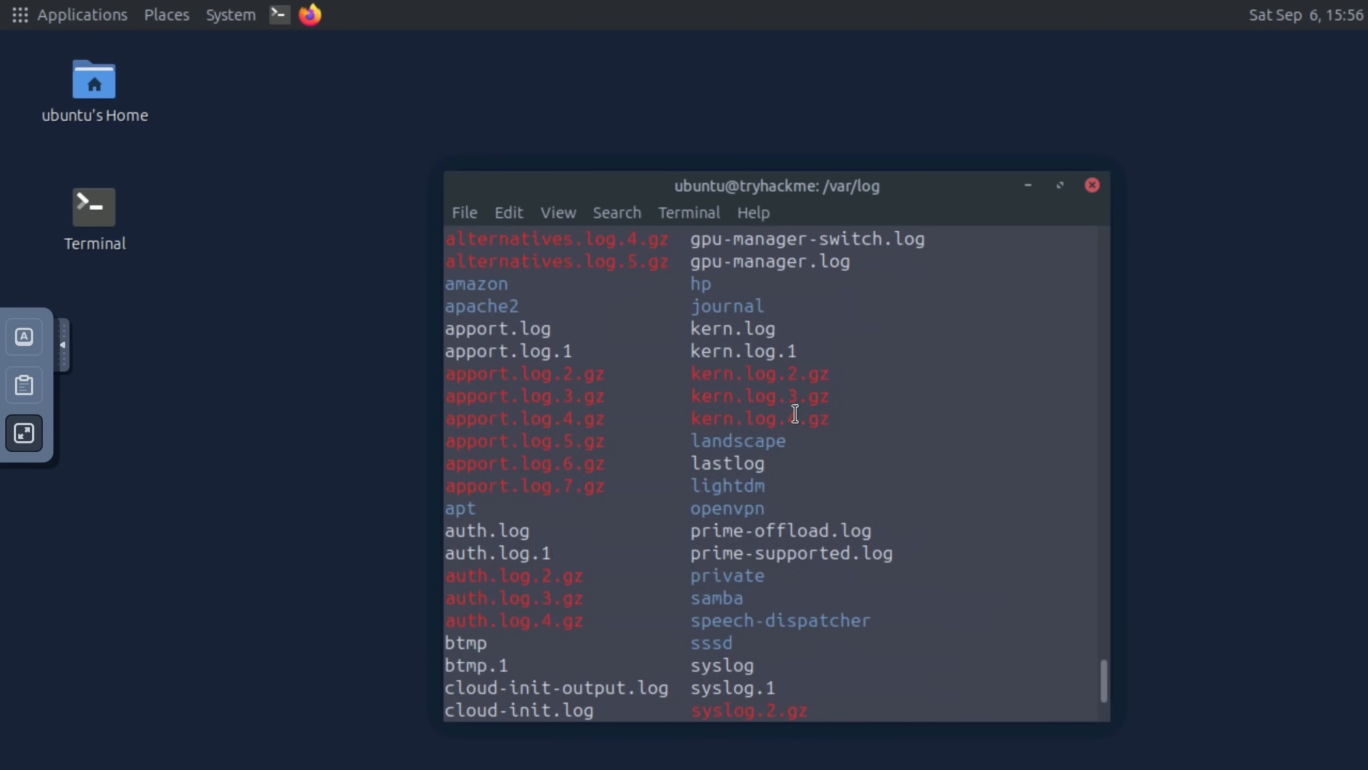
{"action": "scroll", "scroll_direction": "down", "scroll_amount": 3}
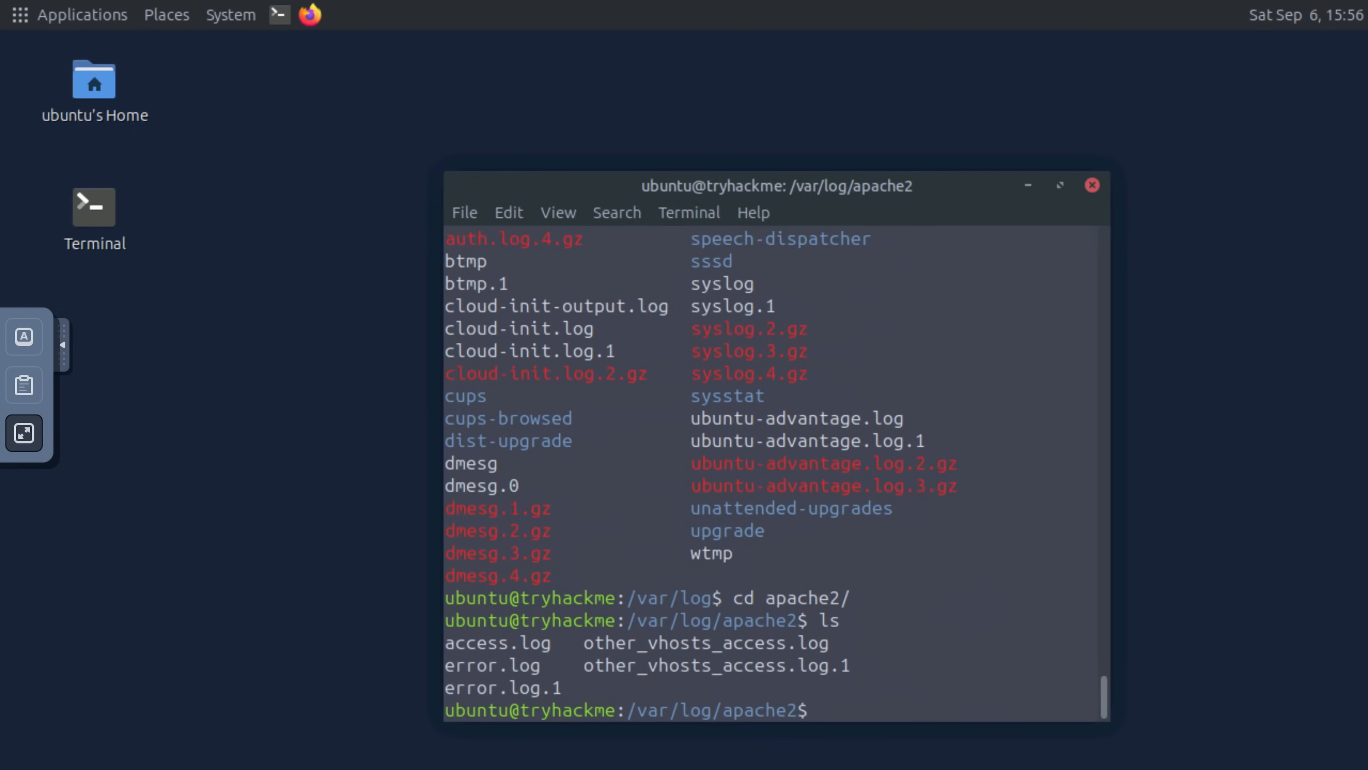
{"action": "type", "text": "cat"}
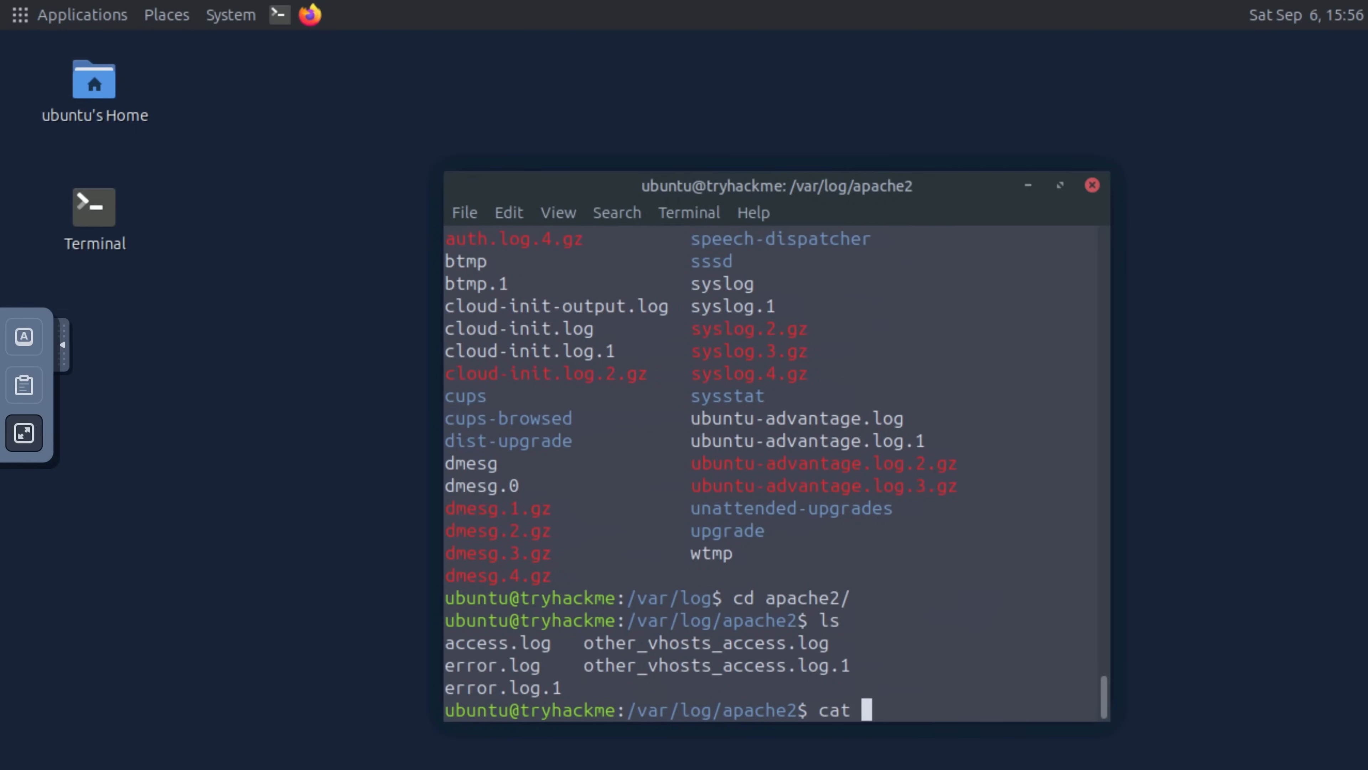
{"action": "type", "text": "ace"}
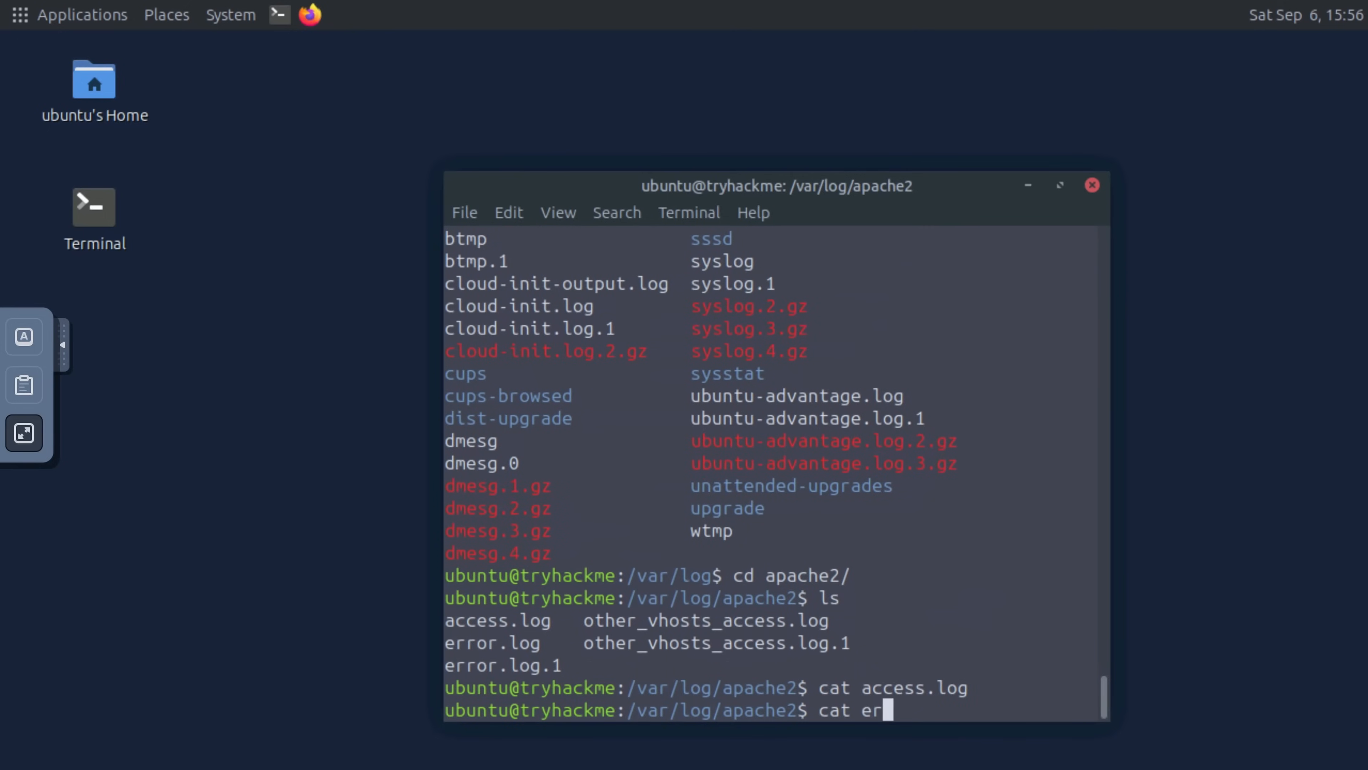
{"action": "key", "text": "Return"}
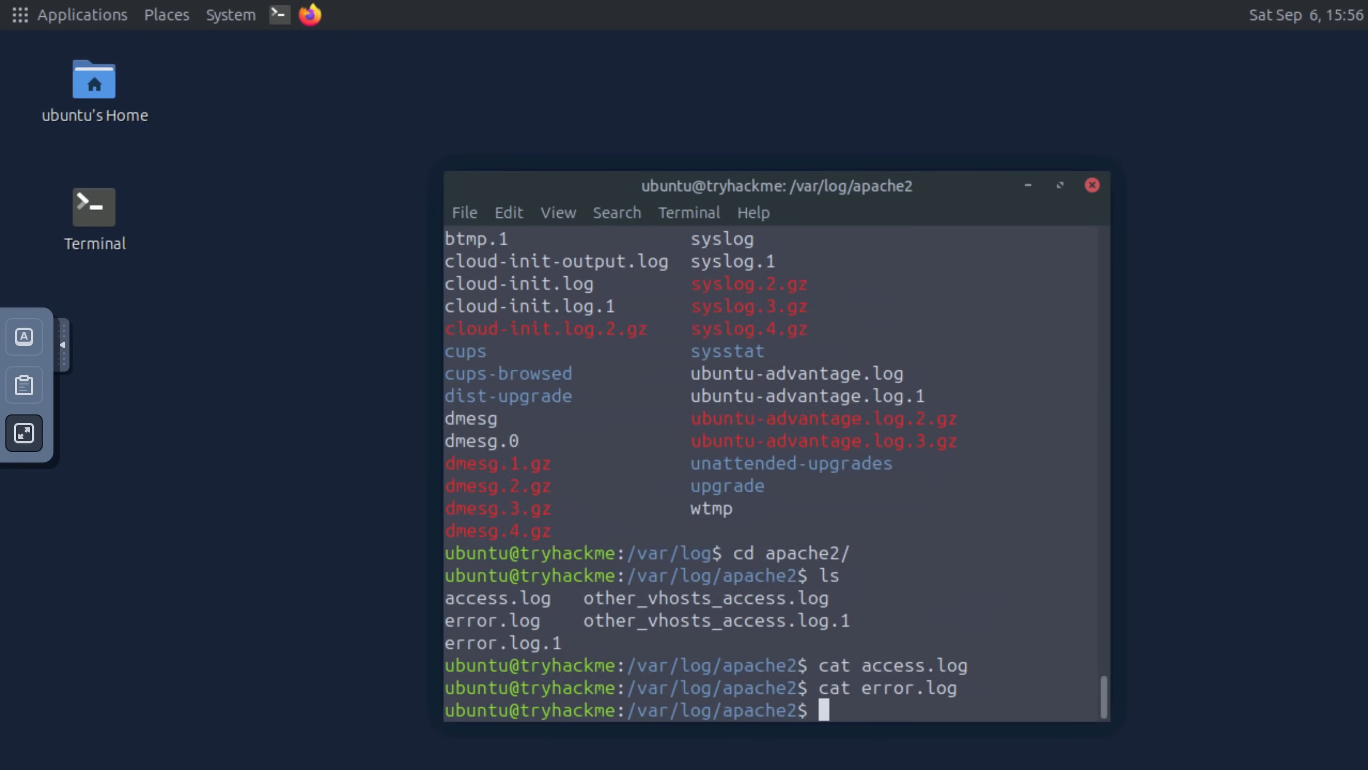
- Display error.log.1 in a maximized terminal, reading the PHP errors from CMSsite-master/img/images.php
{"action": "type", "text": "cat error.log"}
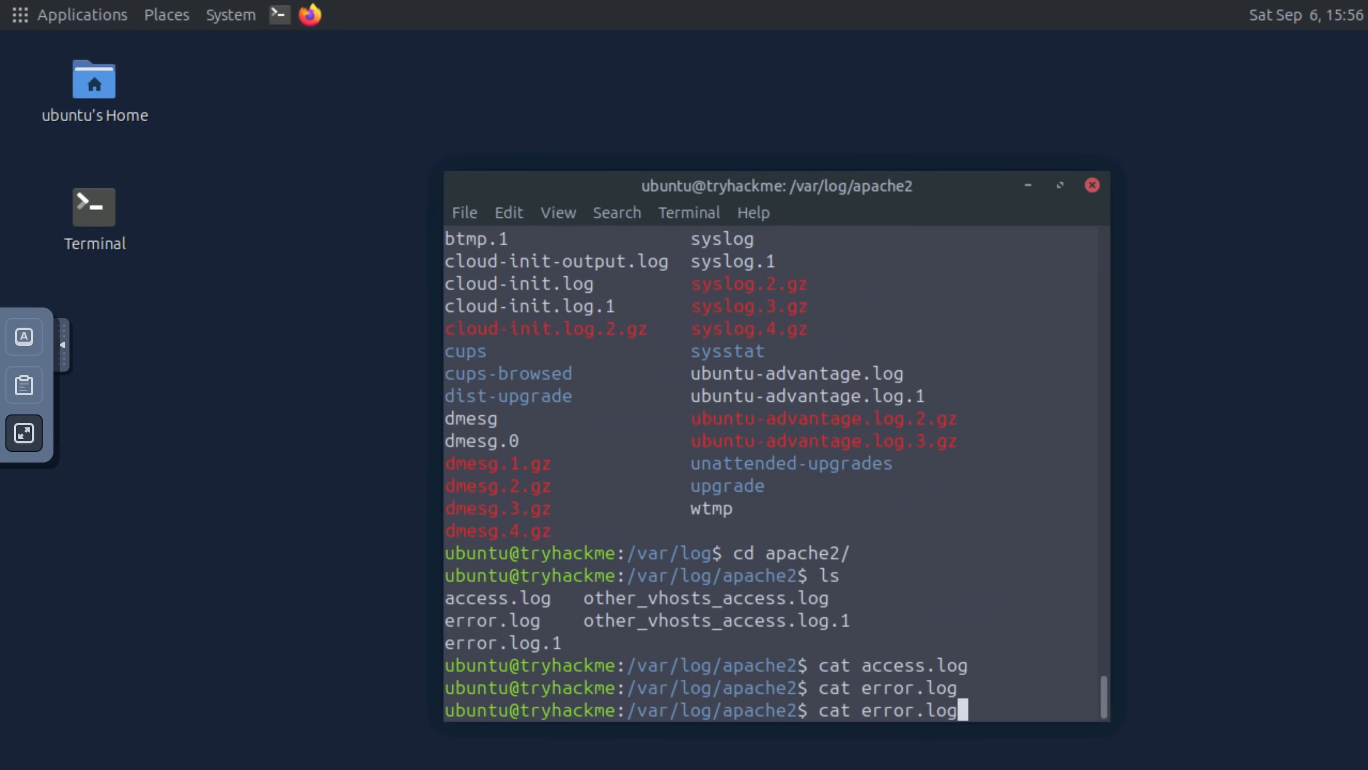
{"action": "key", "text": "Return"}
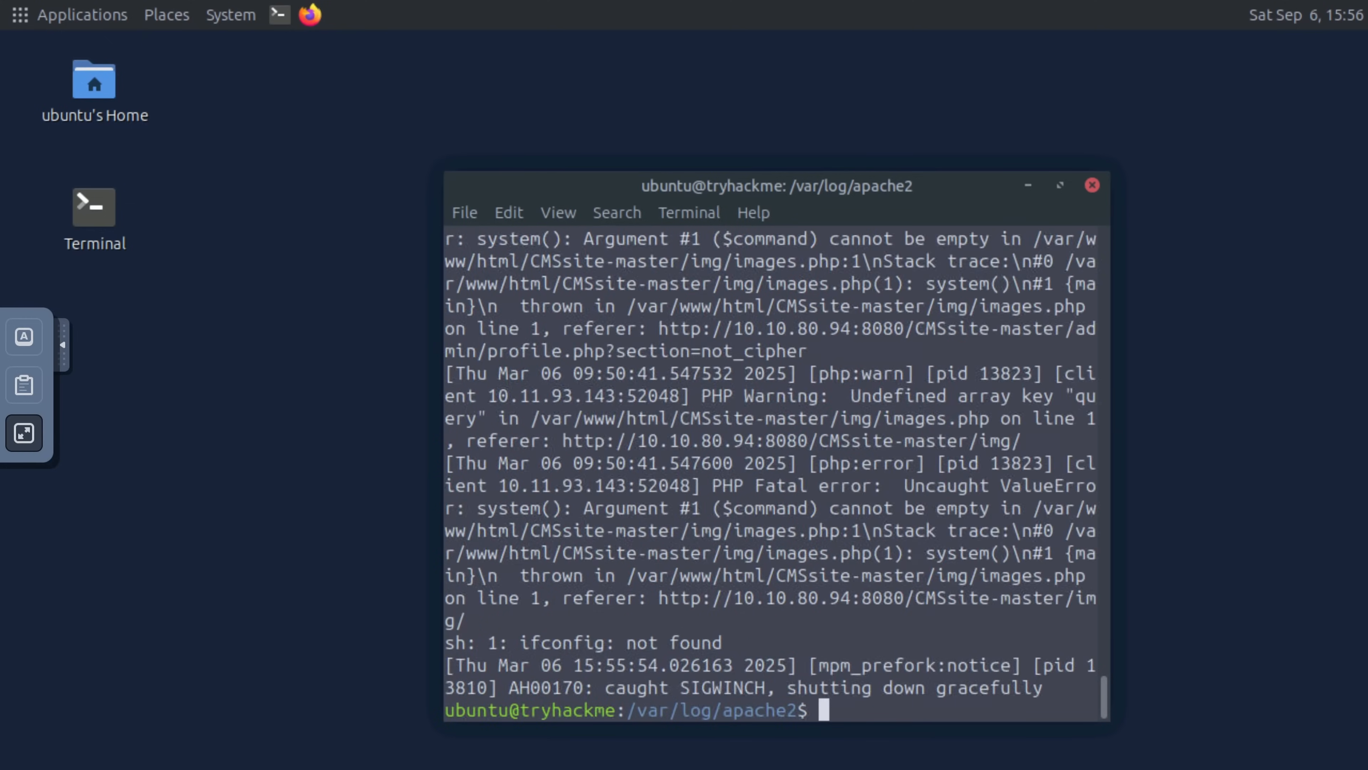
{"action": "left_click", "coordinate": [1060, 184]}
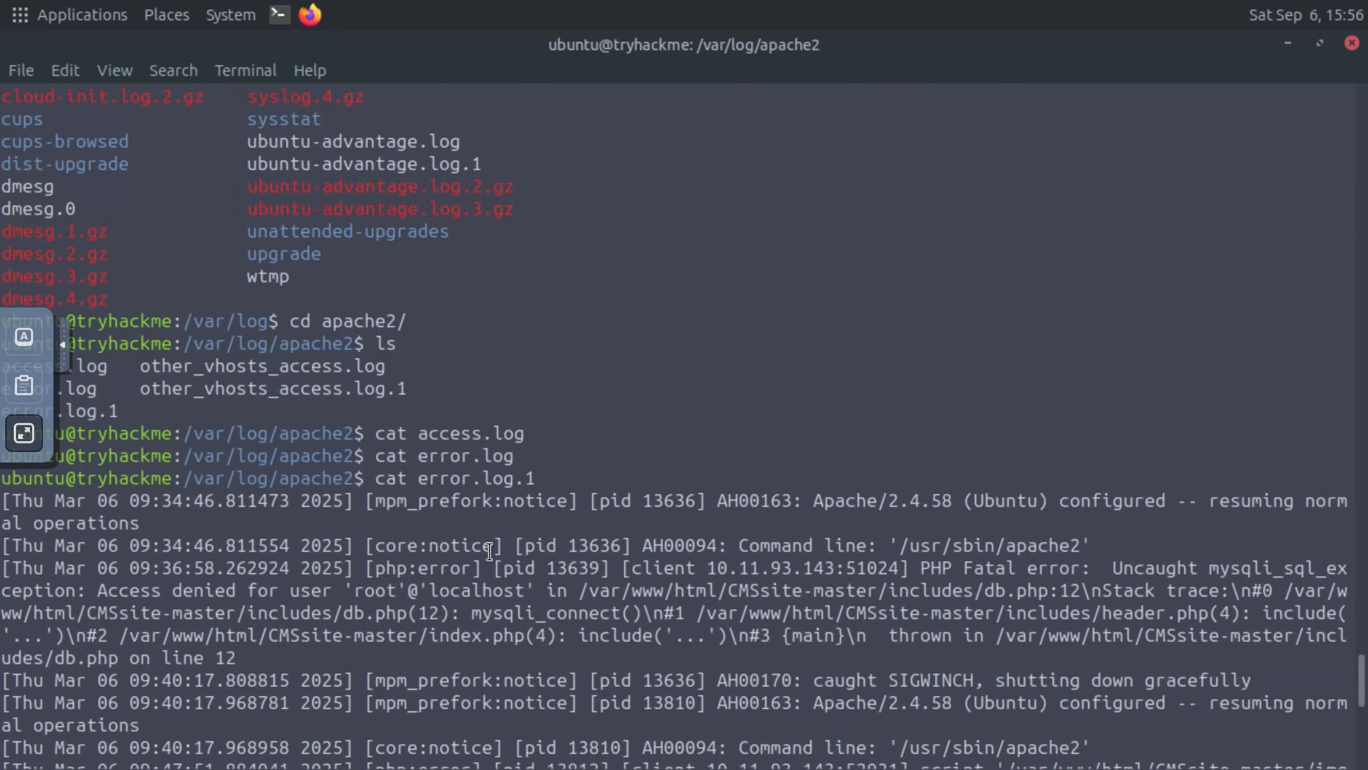
{"action": "scroll", "scroll_direction": "up", "scroll_amount": 3}
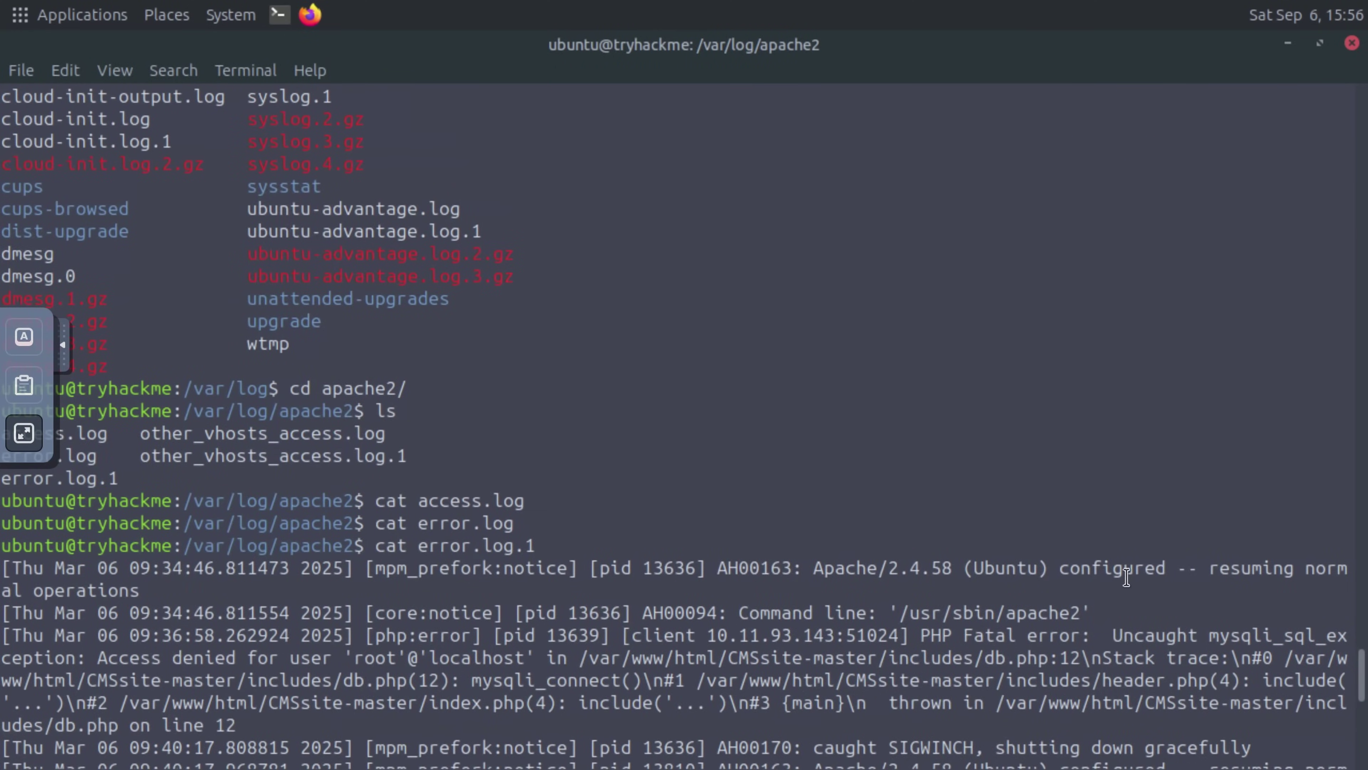
{"action": "mouse_move", "coordinate": [314, 591]}
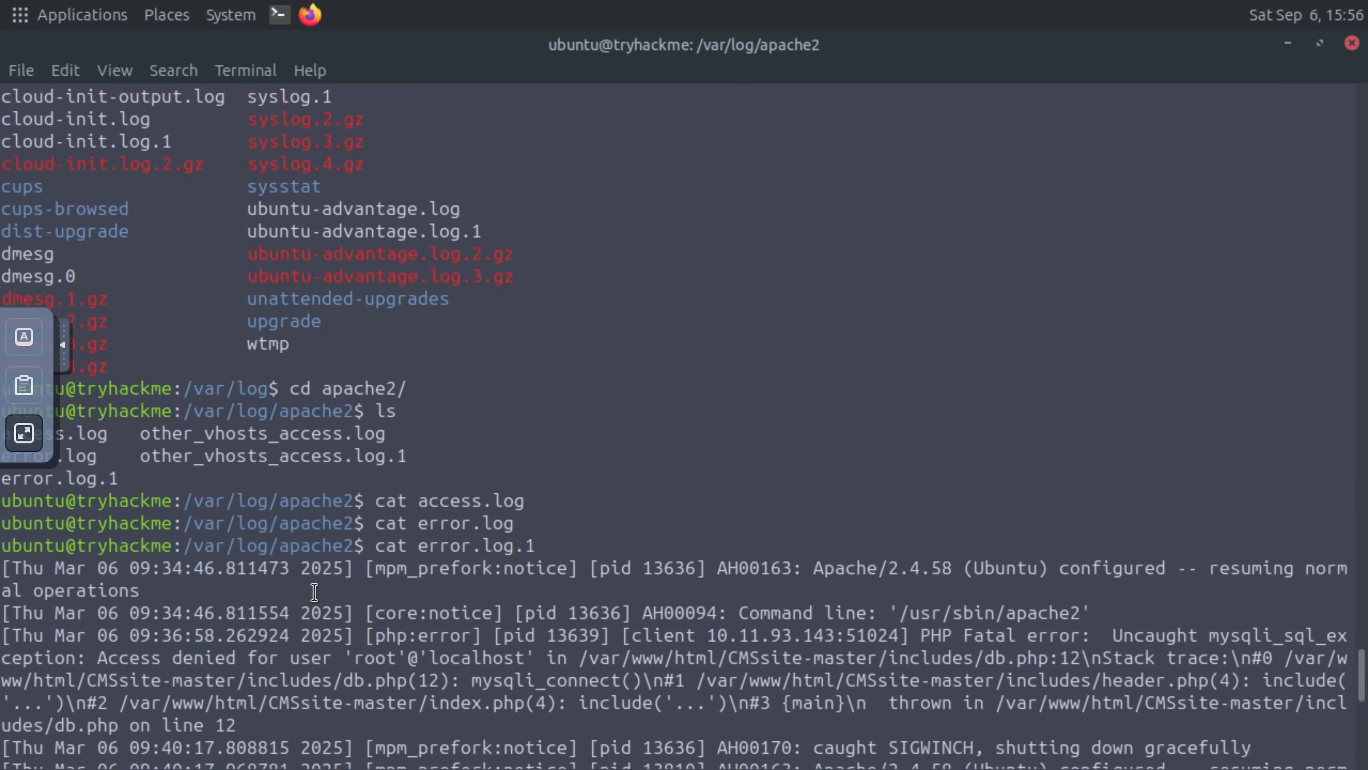
{"action": "mouse_move", "coordinate": [1034, 602]}
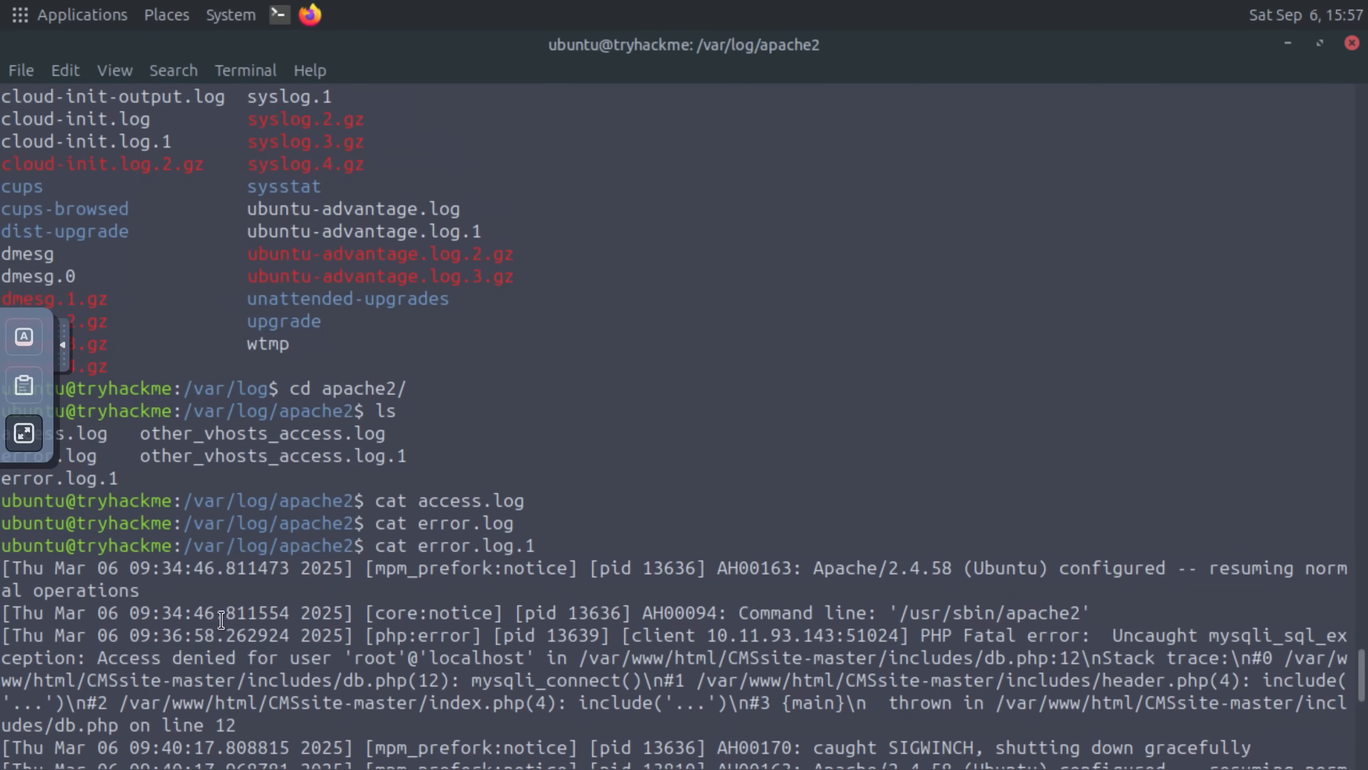
{"action": "mouse_move", "coordinate": [753, 674]}
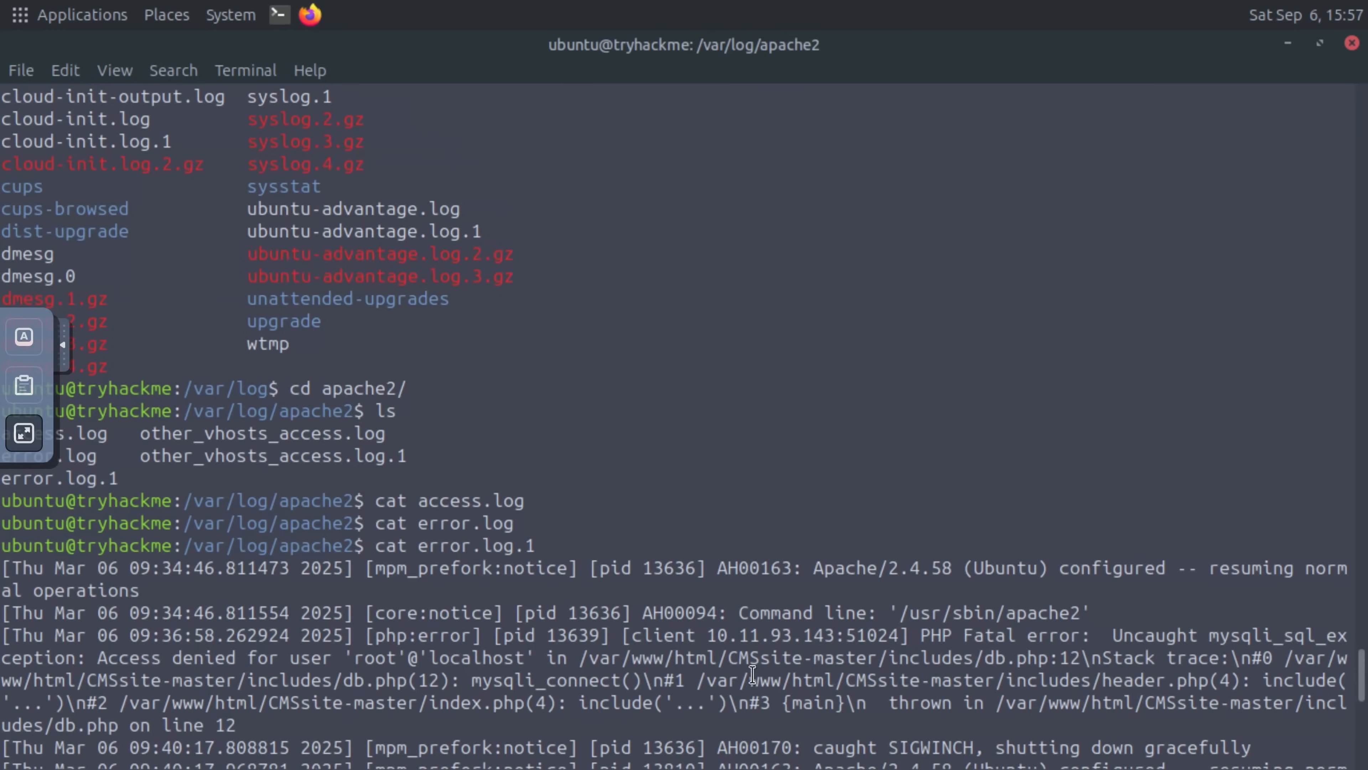
{"action": "mouse_move", "coordinate": [377, 664]}
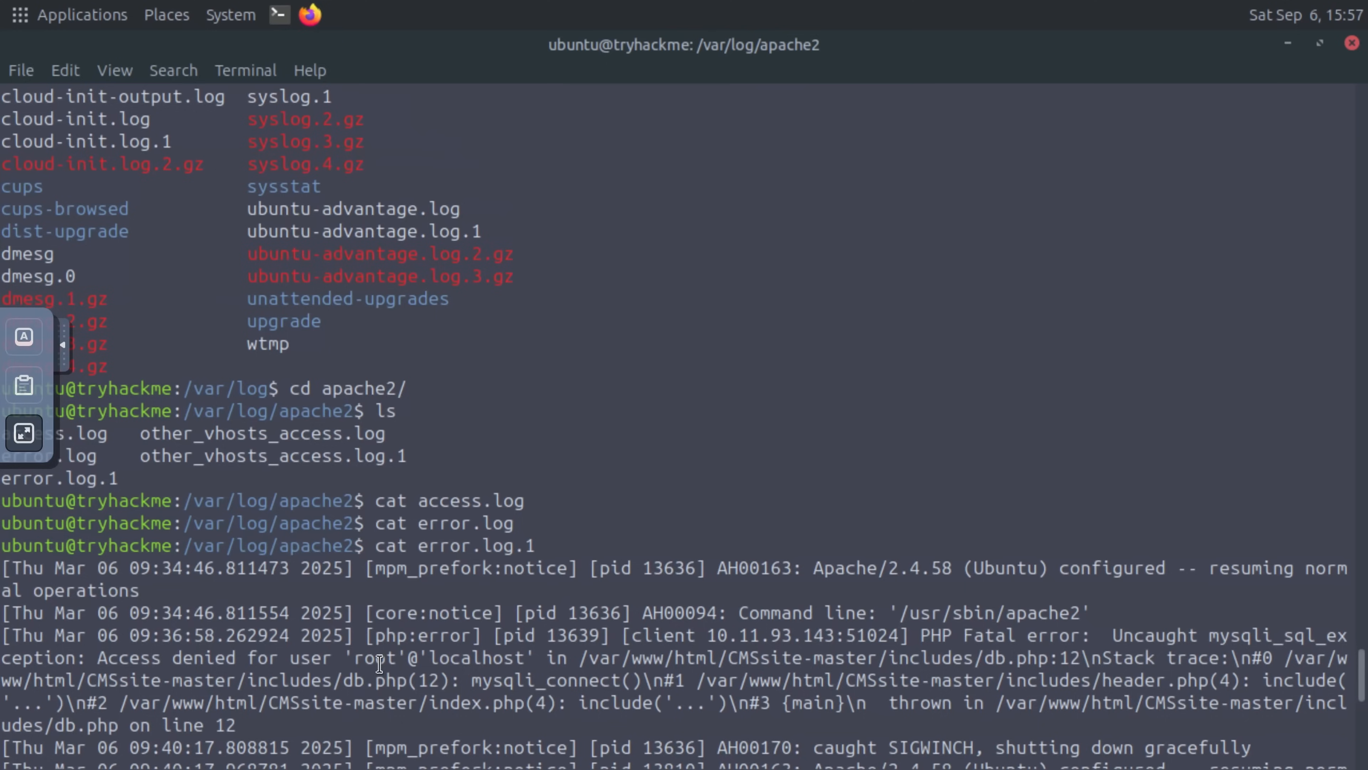
{"action": "mouse_move", "coordinate": [1150, 661]}
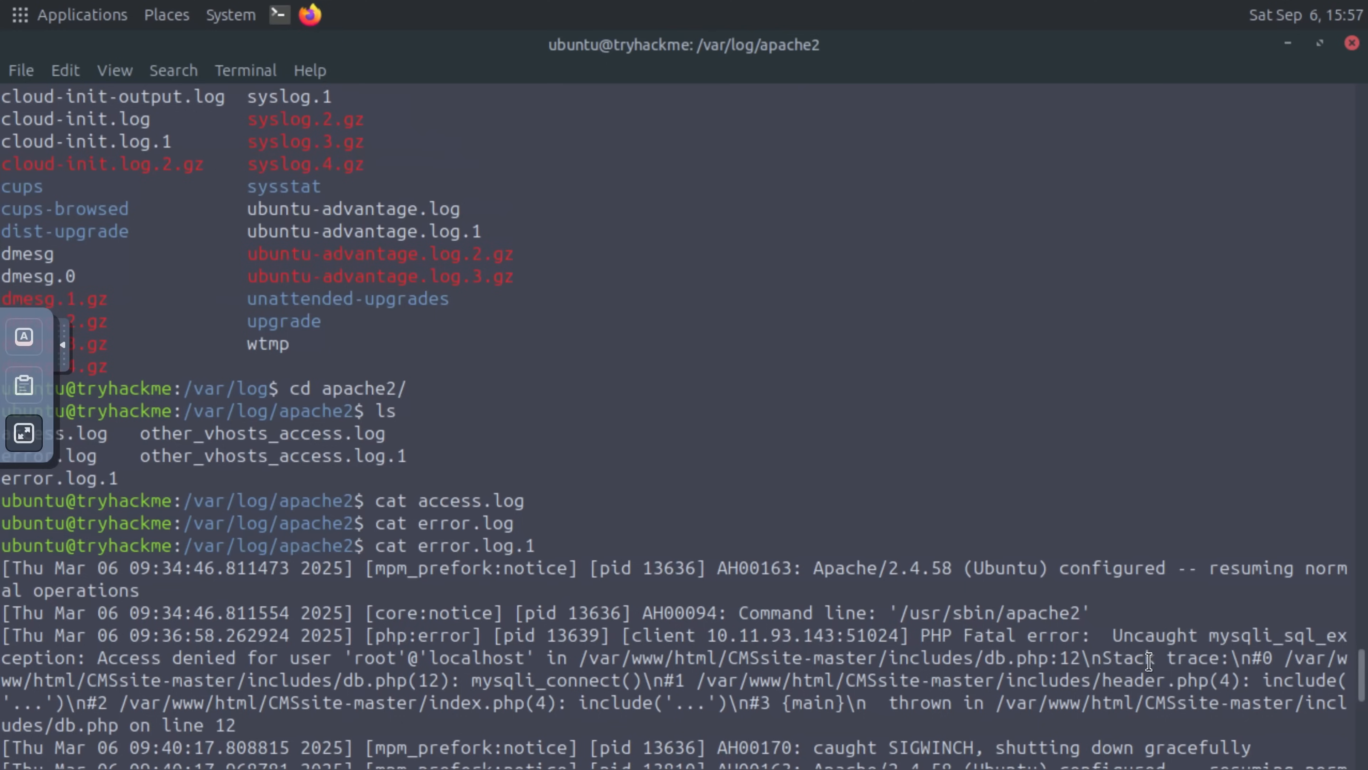
{"action": "mouse_move", "coordinate": [422, 614]}
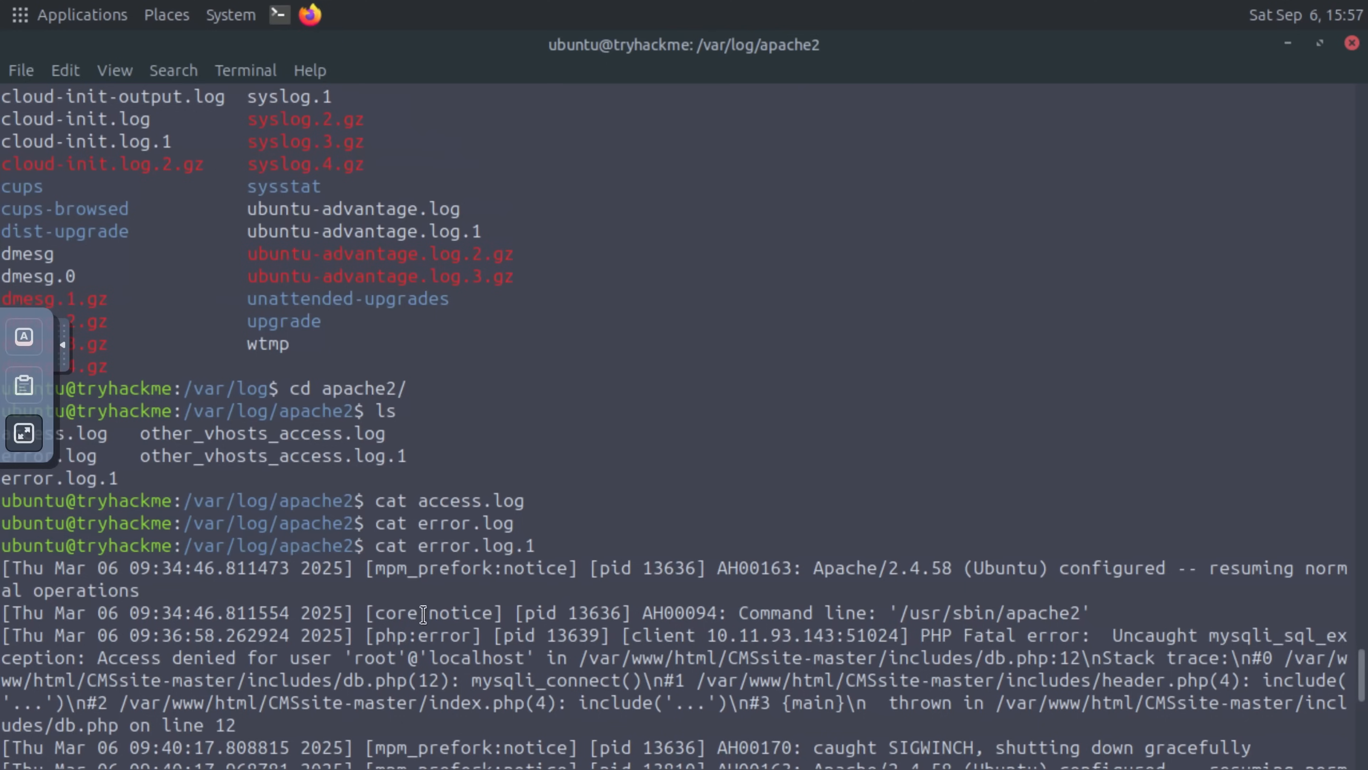
{"action": "scroll", "scroll_direction": "down", "scroll_amount": 3}
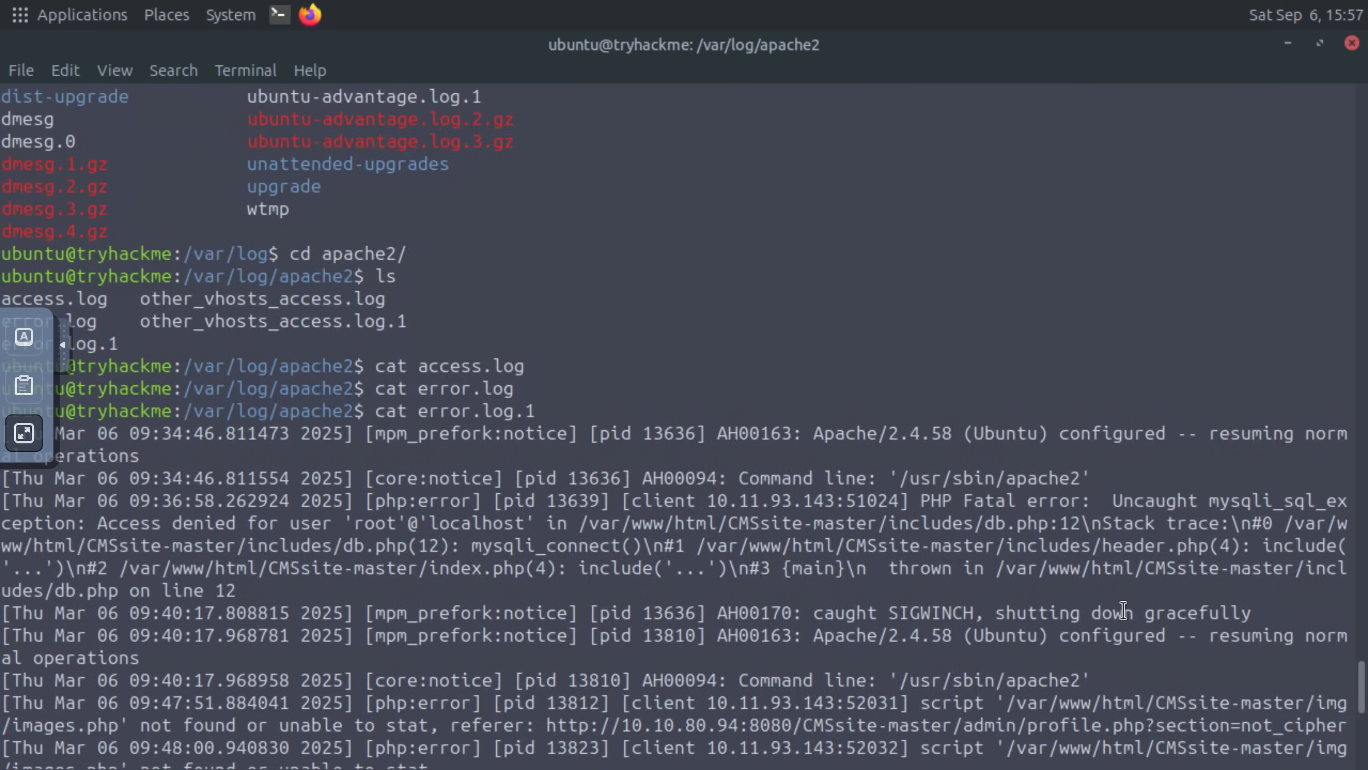
{"action": "scroll", "scroll_direction": "down", "scroll_amount": 3}
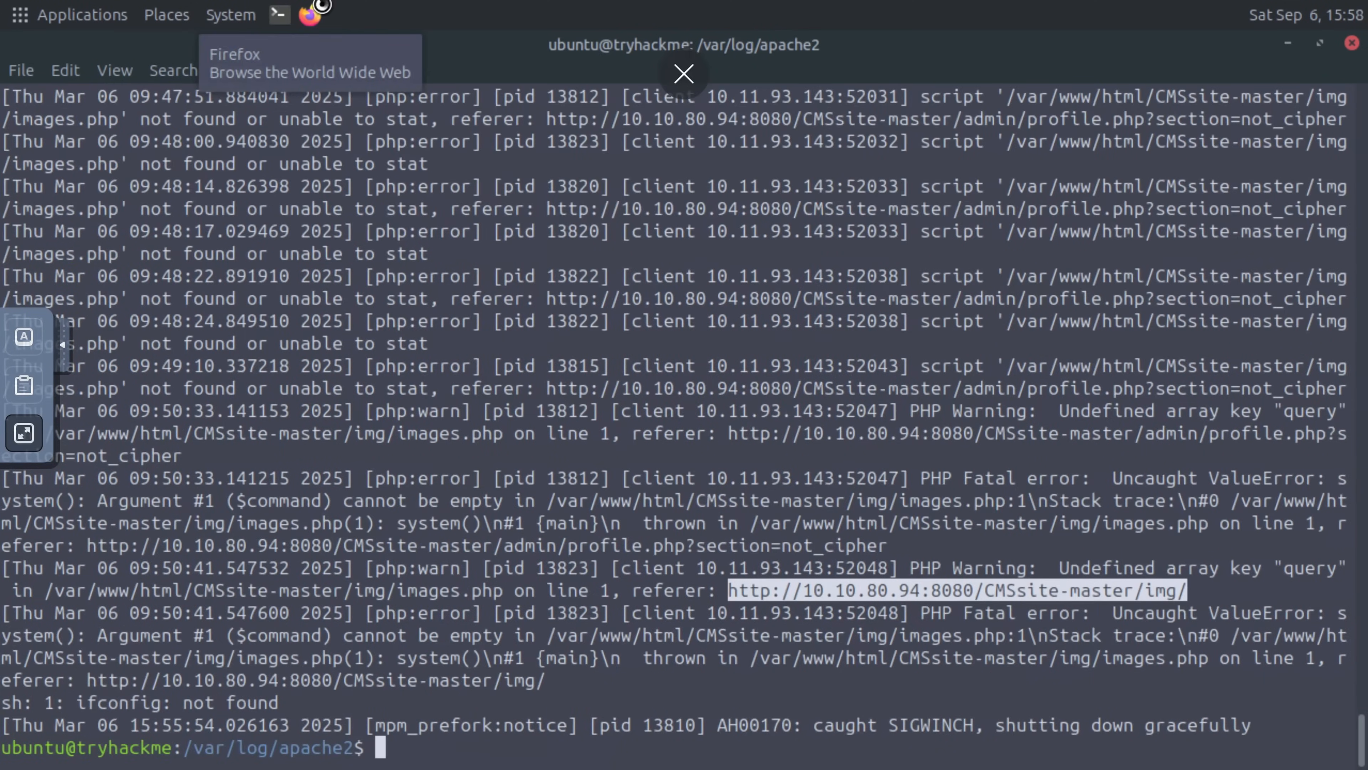
{"action": "mouse_move", "coordinate": [509, 32]}
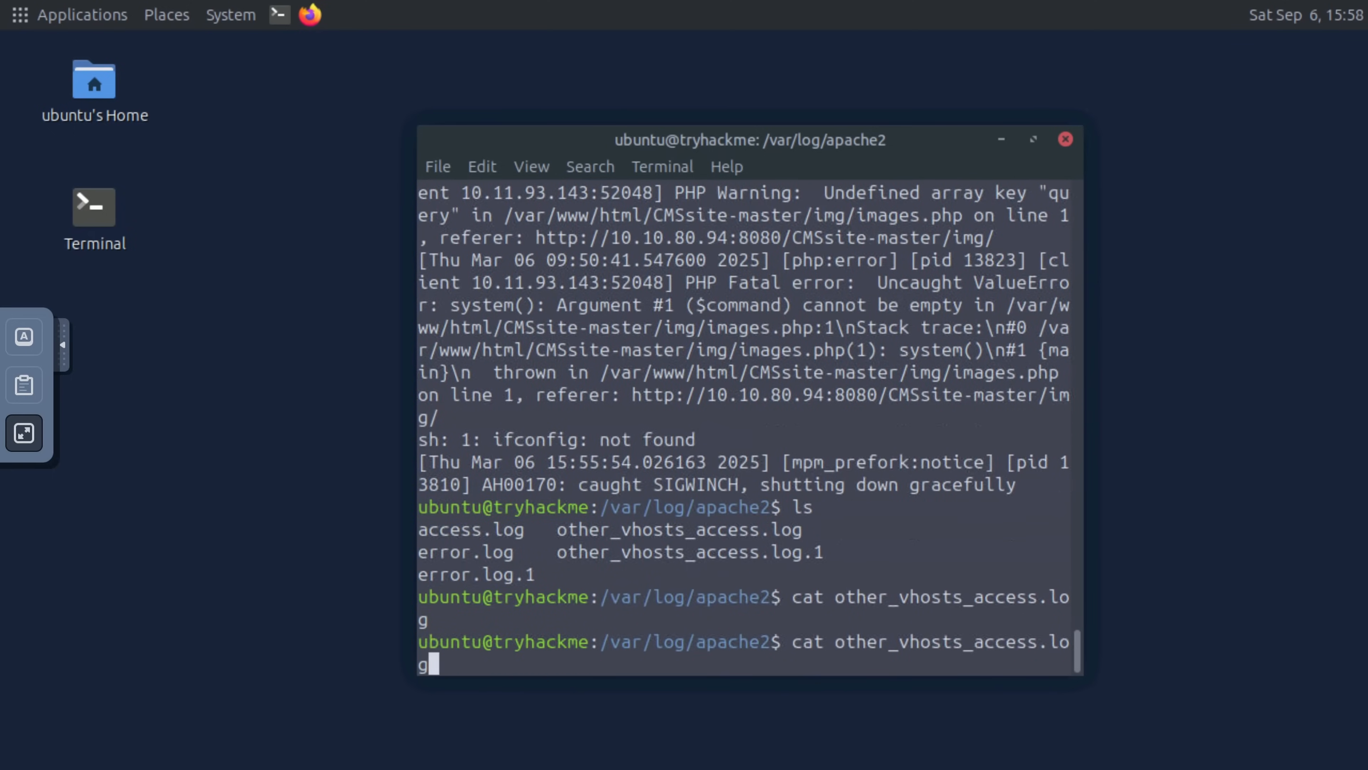
- Dump other_vhosts_access.log and grep the older log for shell, ls and sudo, finding nothing
{"action": "key", "text": "Return"}
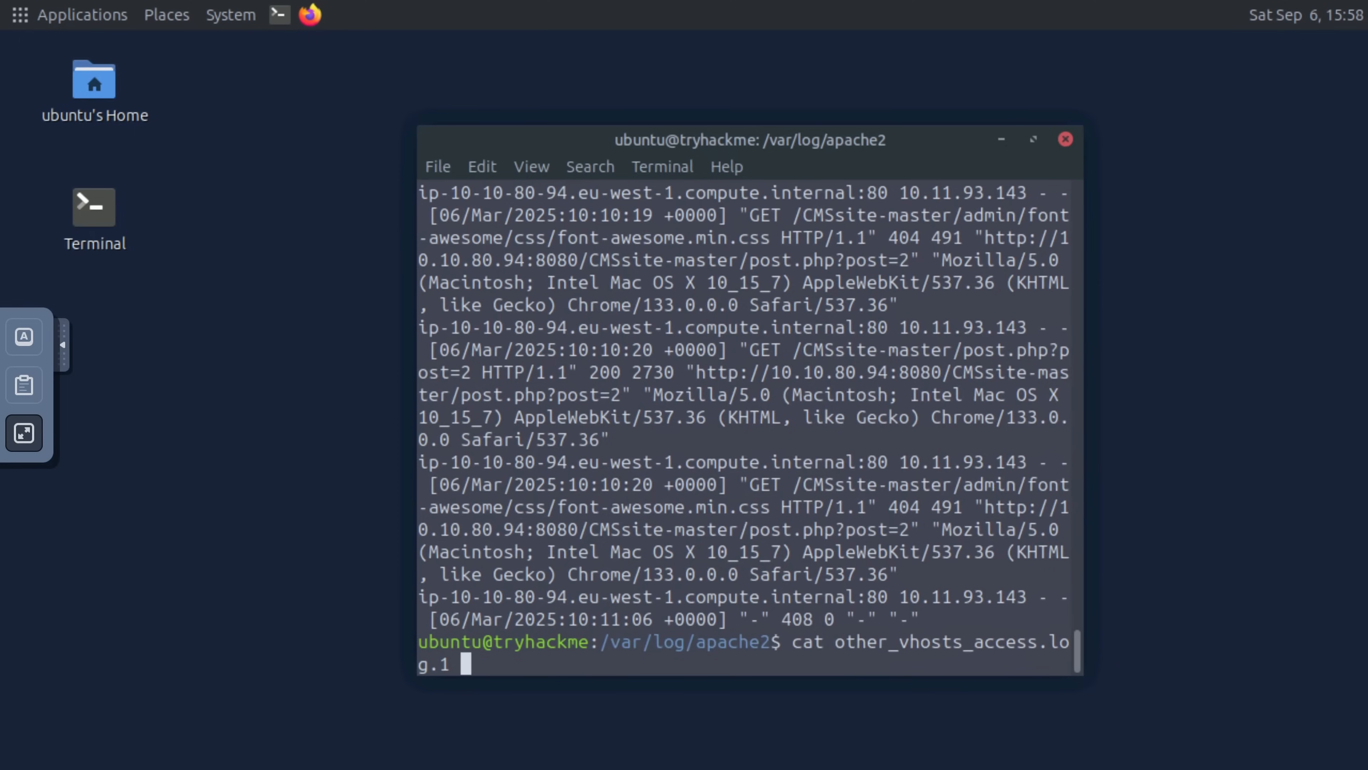
{"action": "type", "text": "| grep shel"}
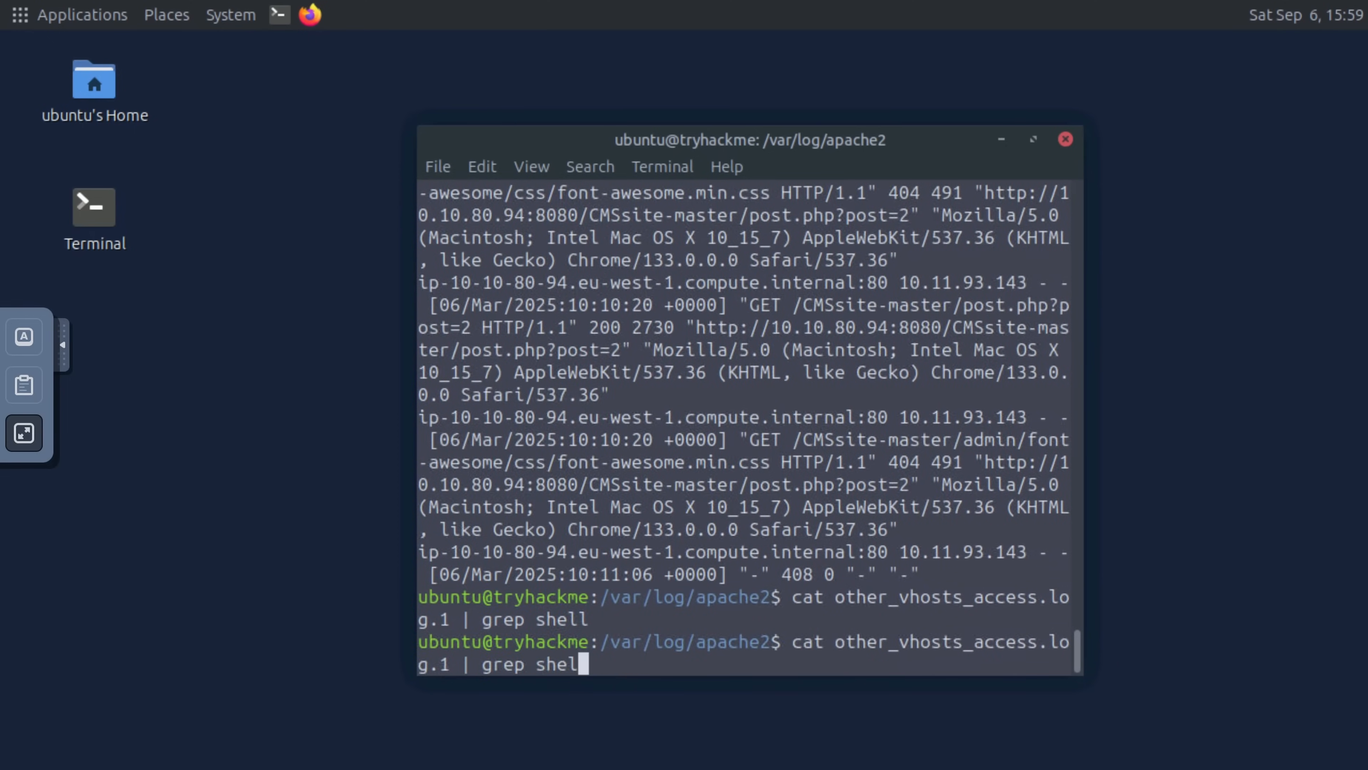
{"action": "key", "text": "Return"}
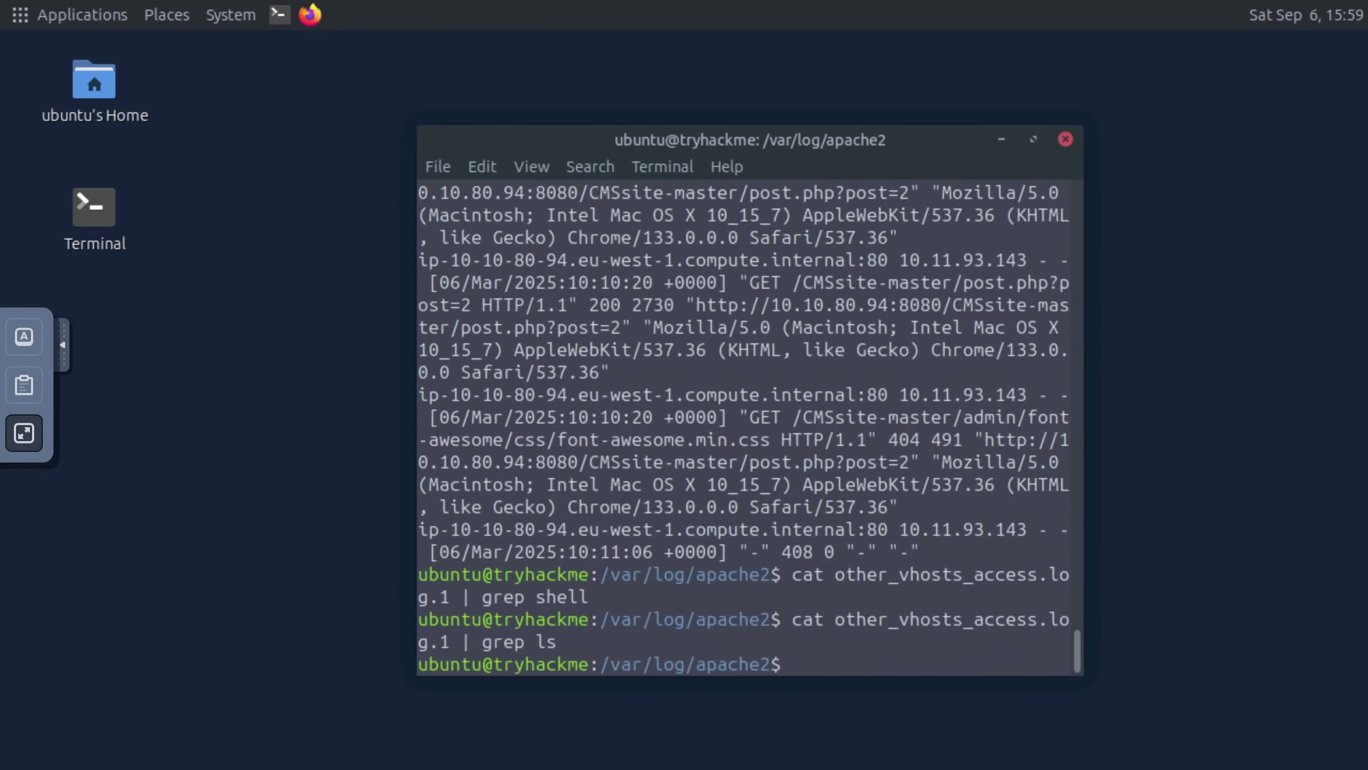
{"action": "type", "text": "cat other_vhosts_access.log.1 | grep sud"}
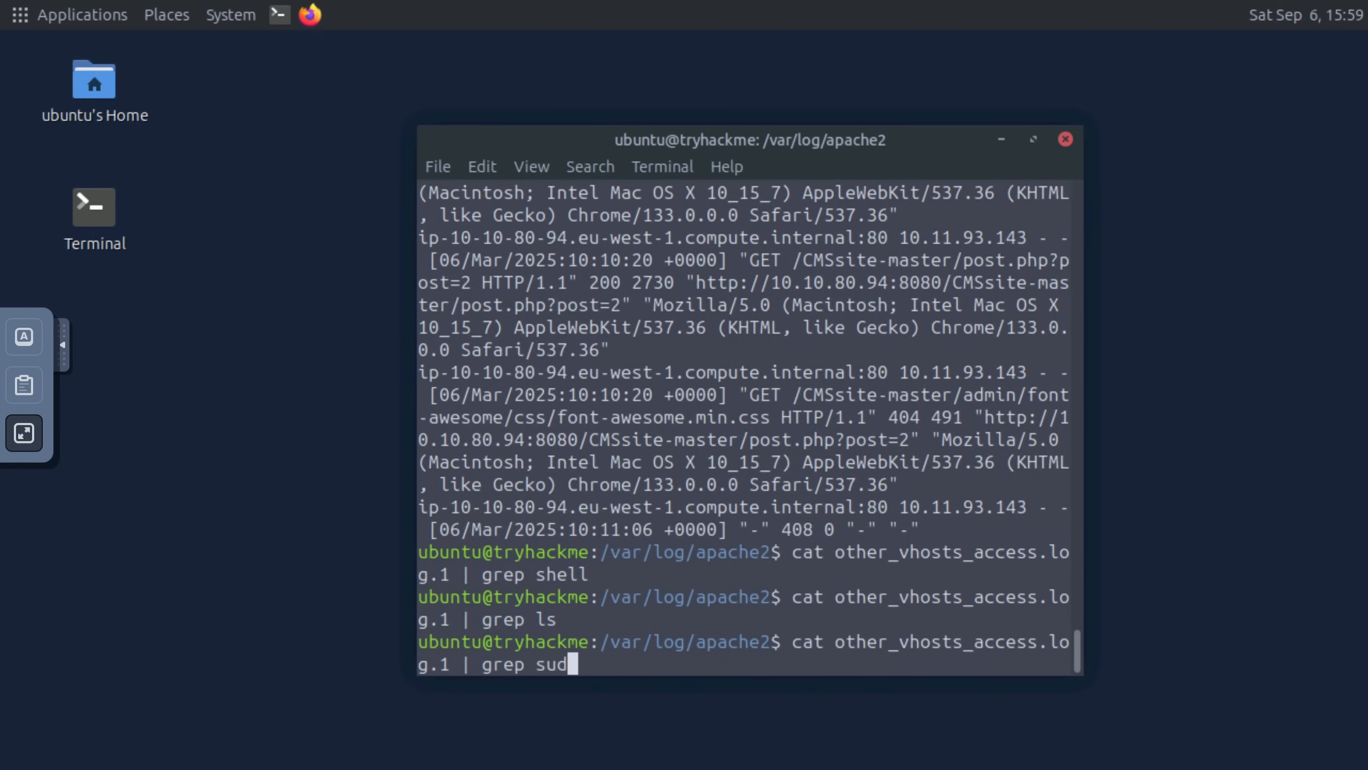
{"action": "key", "text": "Return"}
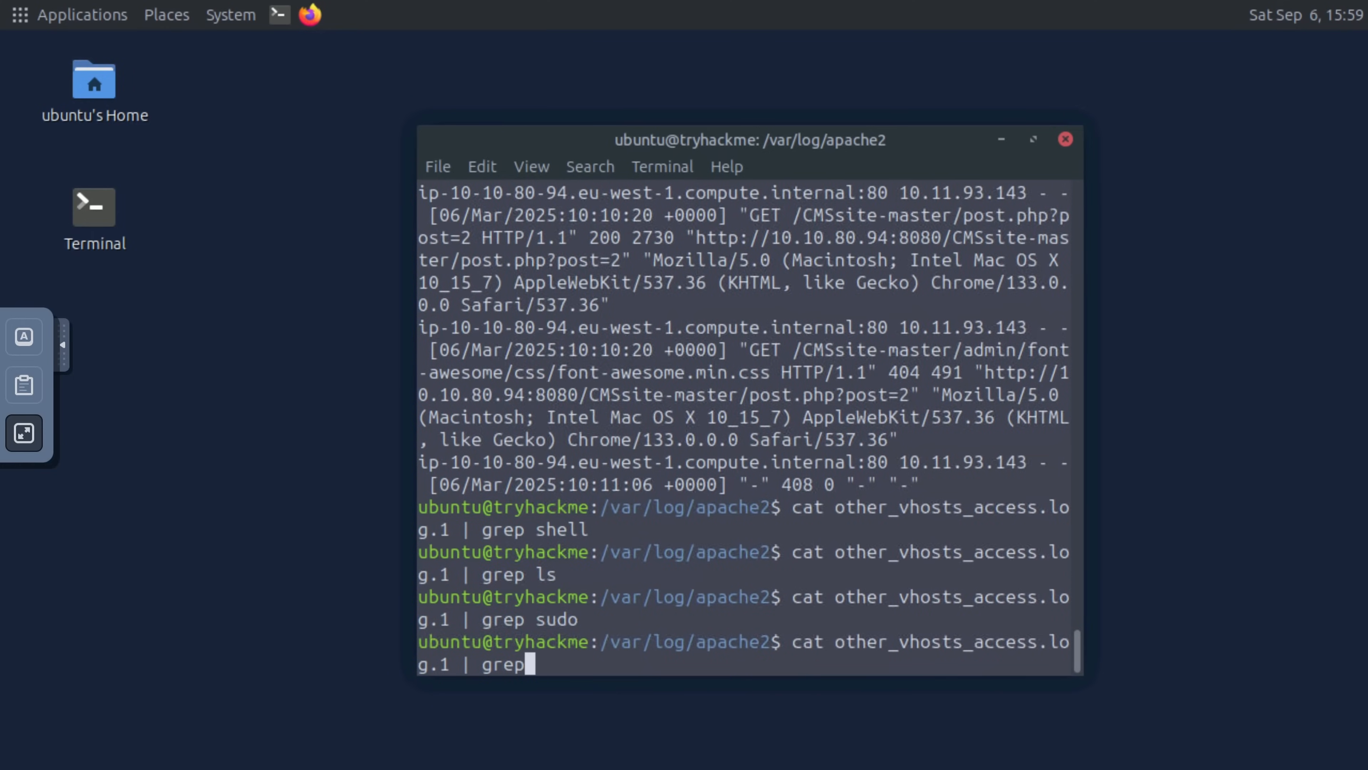
{"action": "key", "text": "Return"}
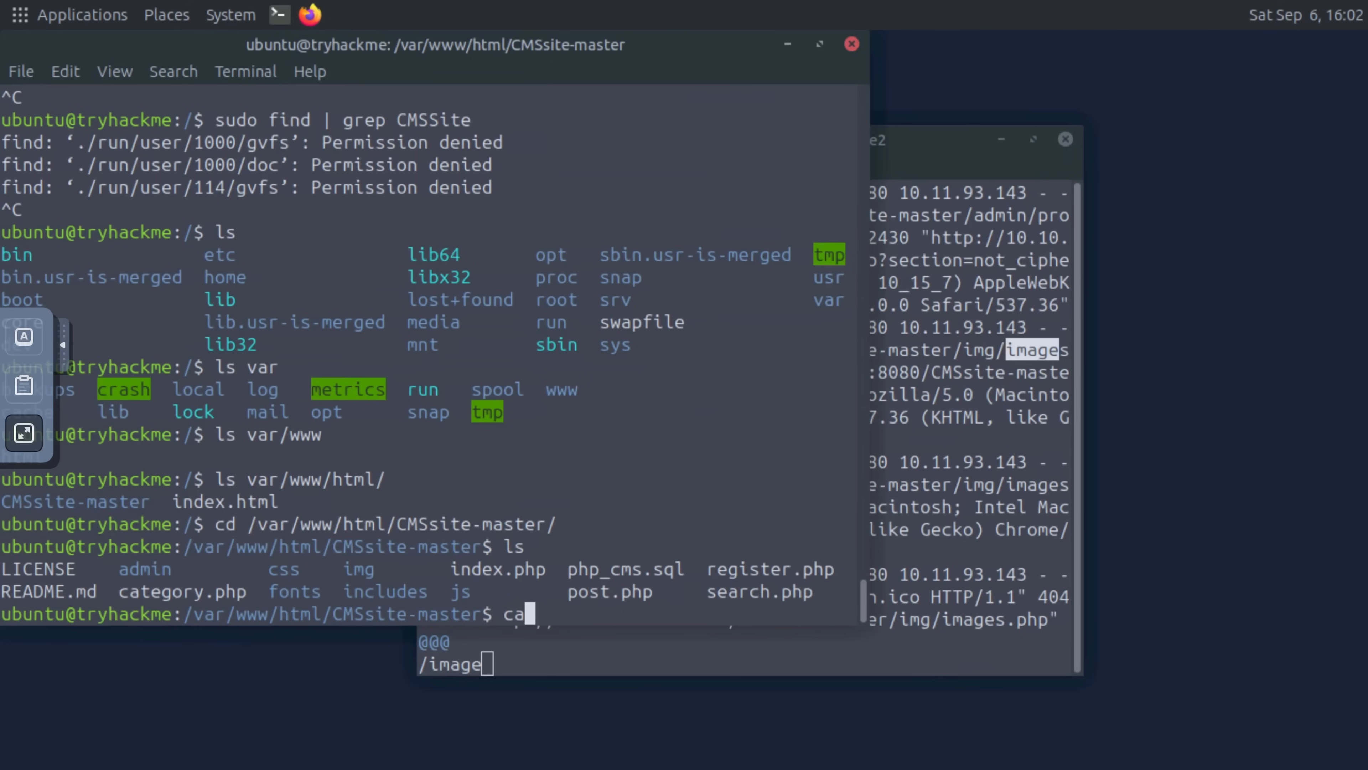
- Print the CMS SQL dump, enter the img folder and view images.php in vim, revealing the base64 web shell
{"action": "key", "text": "Return"}
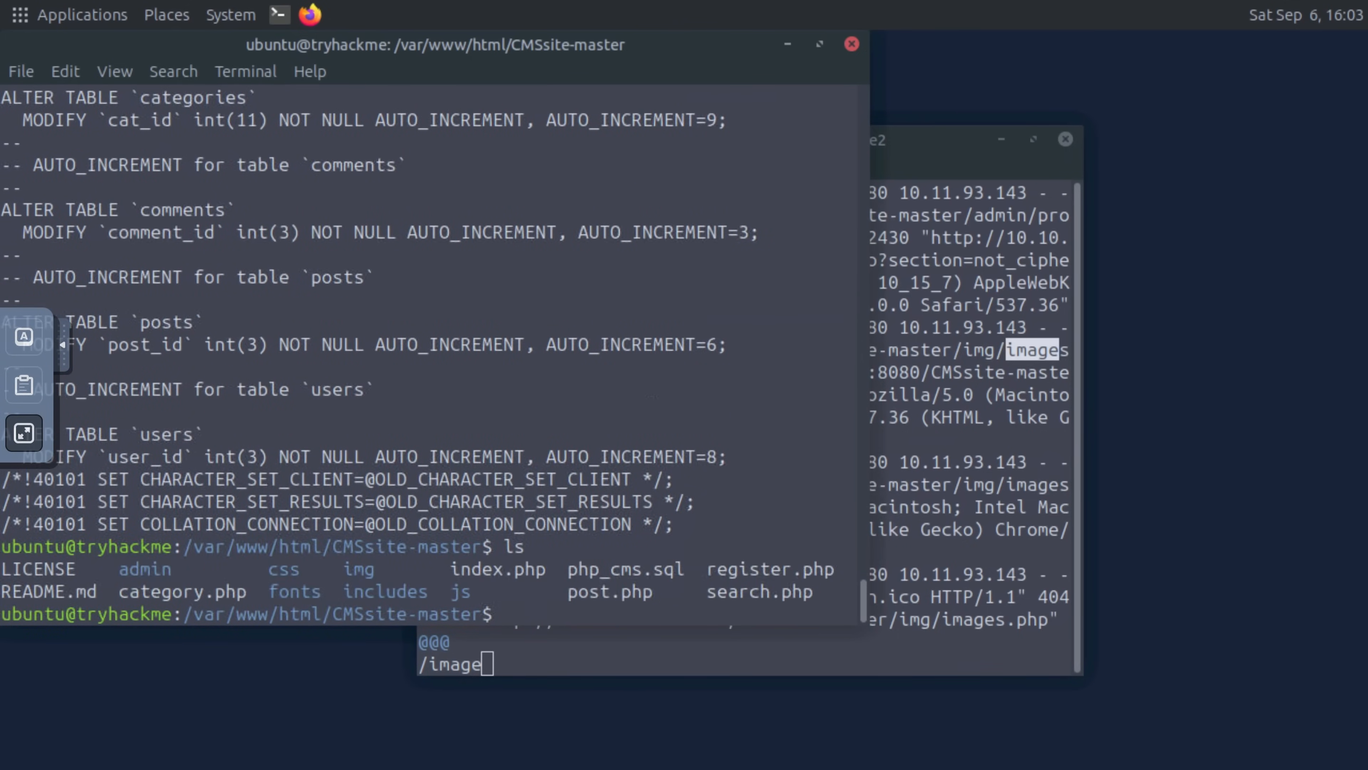
{"action": "type", "text": "cd img/"}
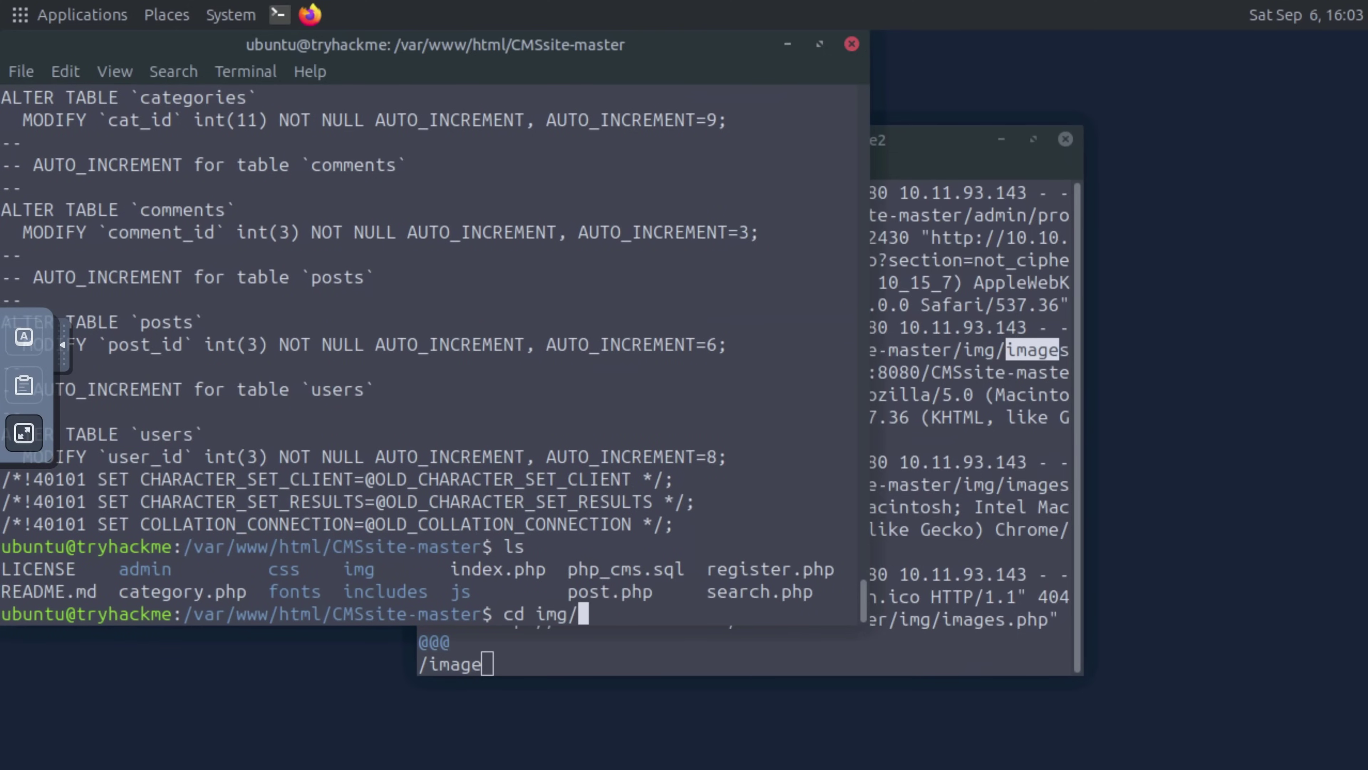
{"action": "key", "text": "Return"}
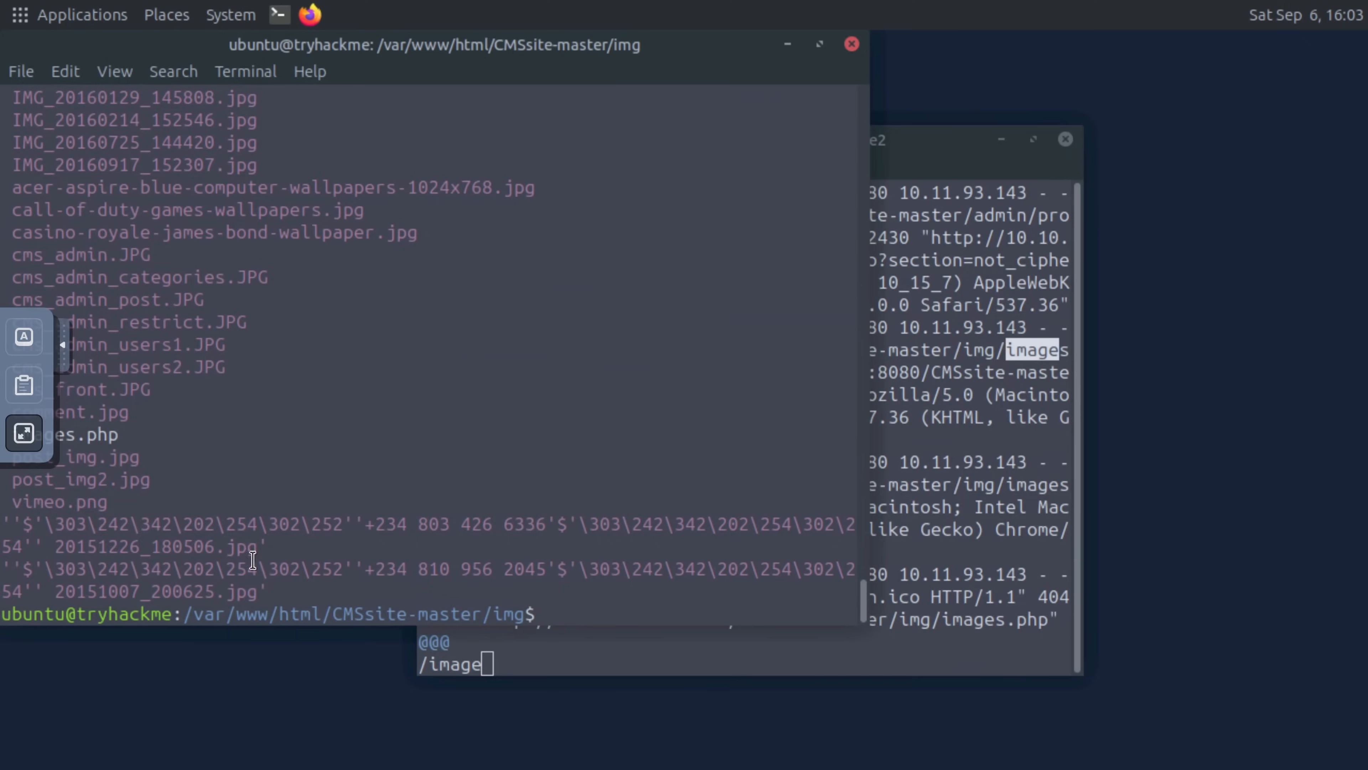
{"action": "scroll", "scroll_direction": "up", "scroll_amount": 3}
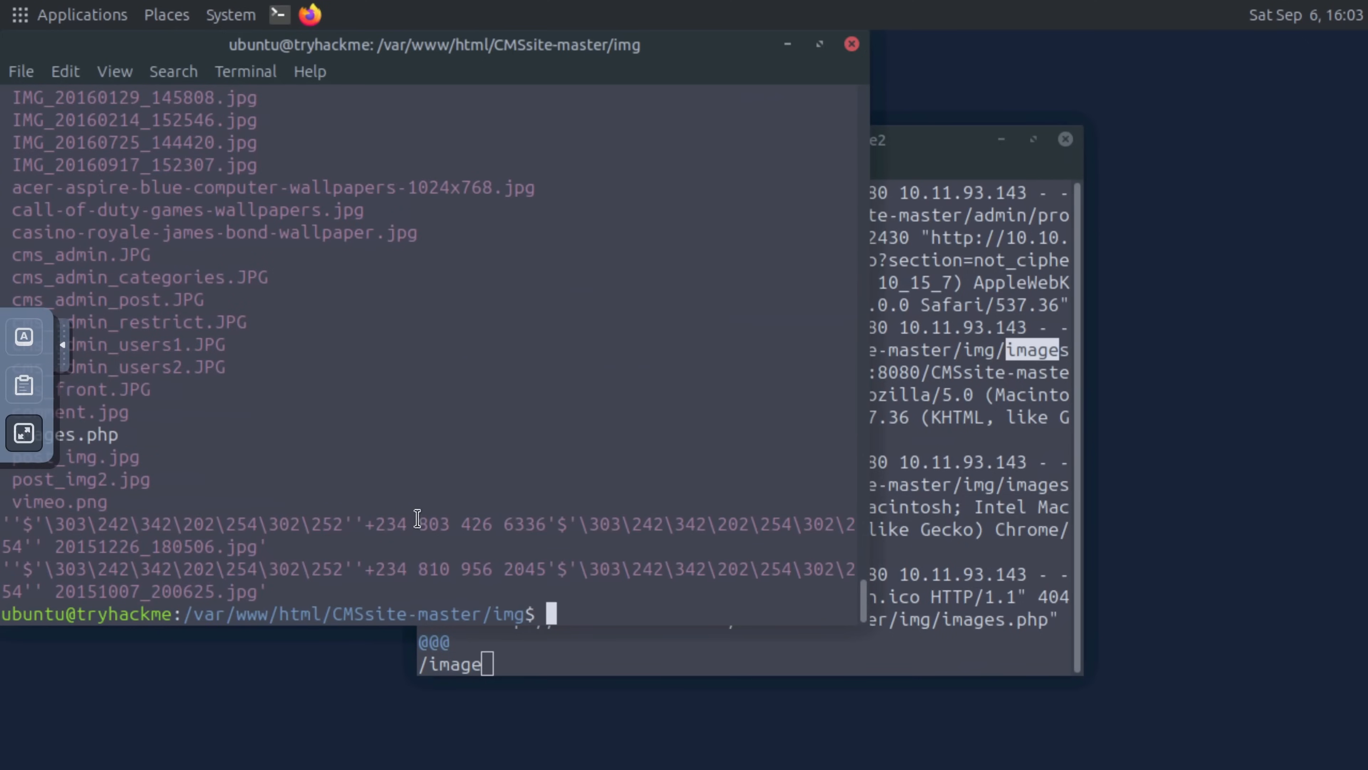
{"action": "mouse_move", "coordinate": [679, 541]}
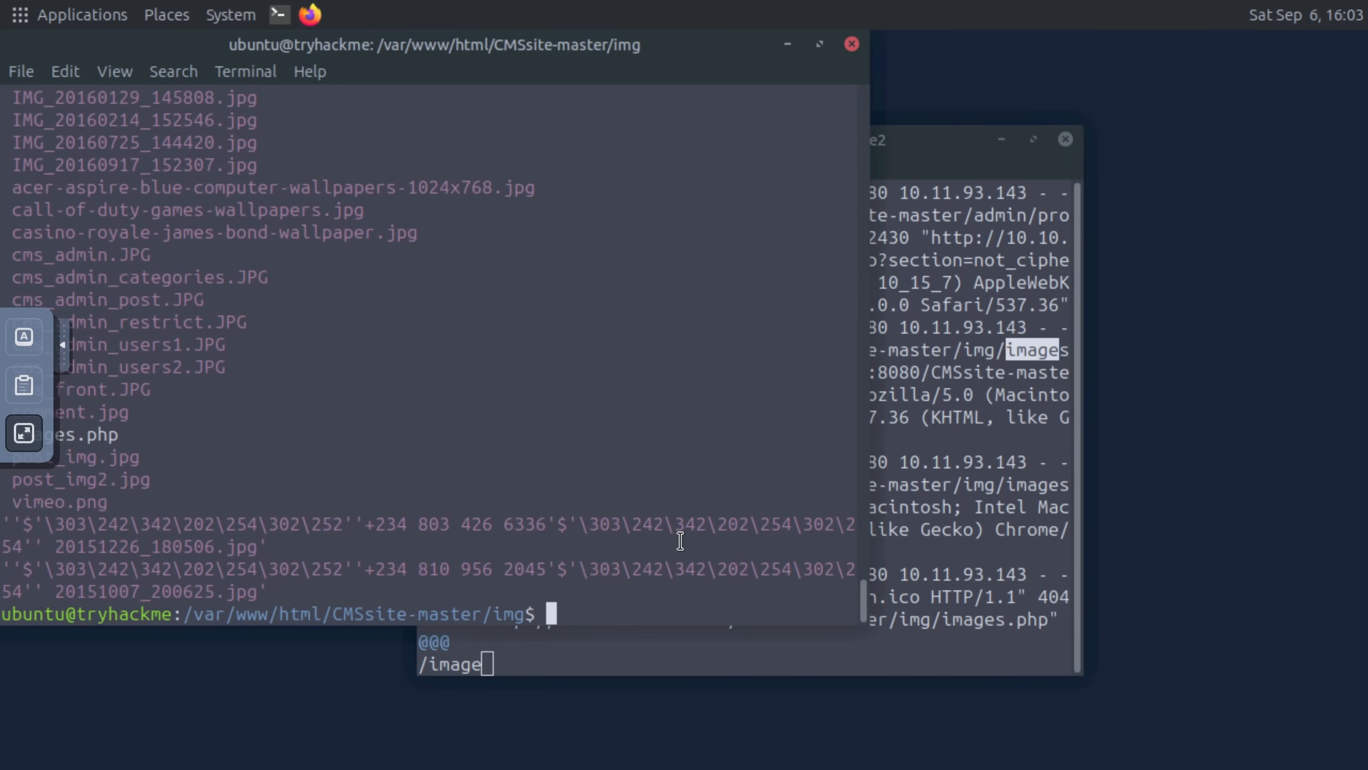
{"action": "mouse_move", "coordinate": [568, 587]}
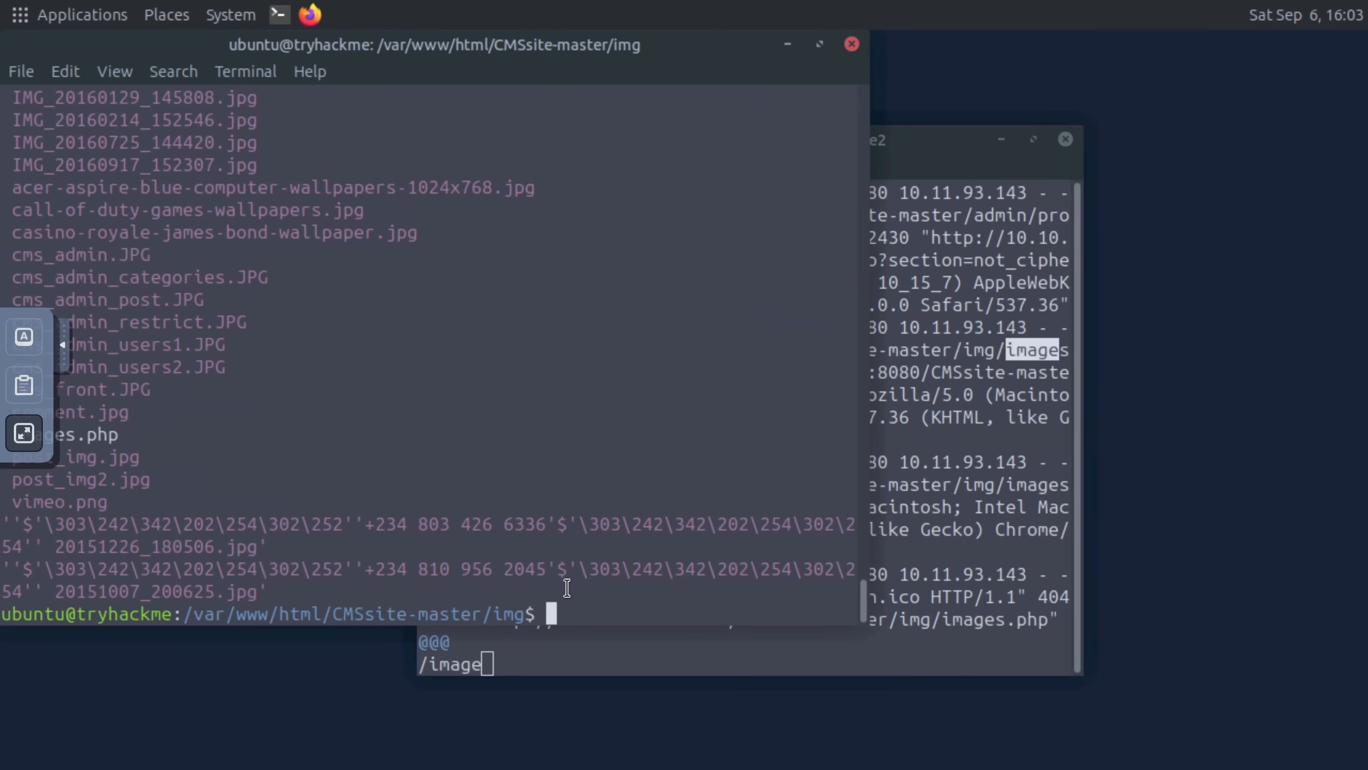
{"action": "scroll", "scroll_direction": "up", "scroll_amount": 3}
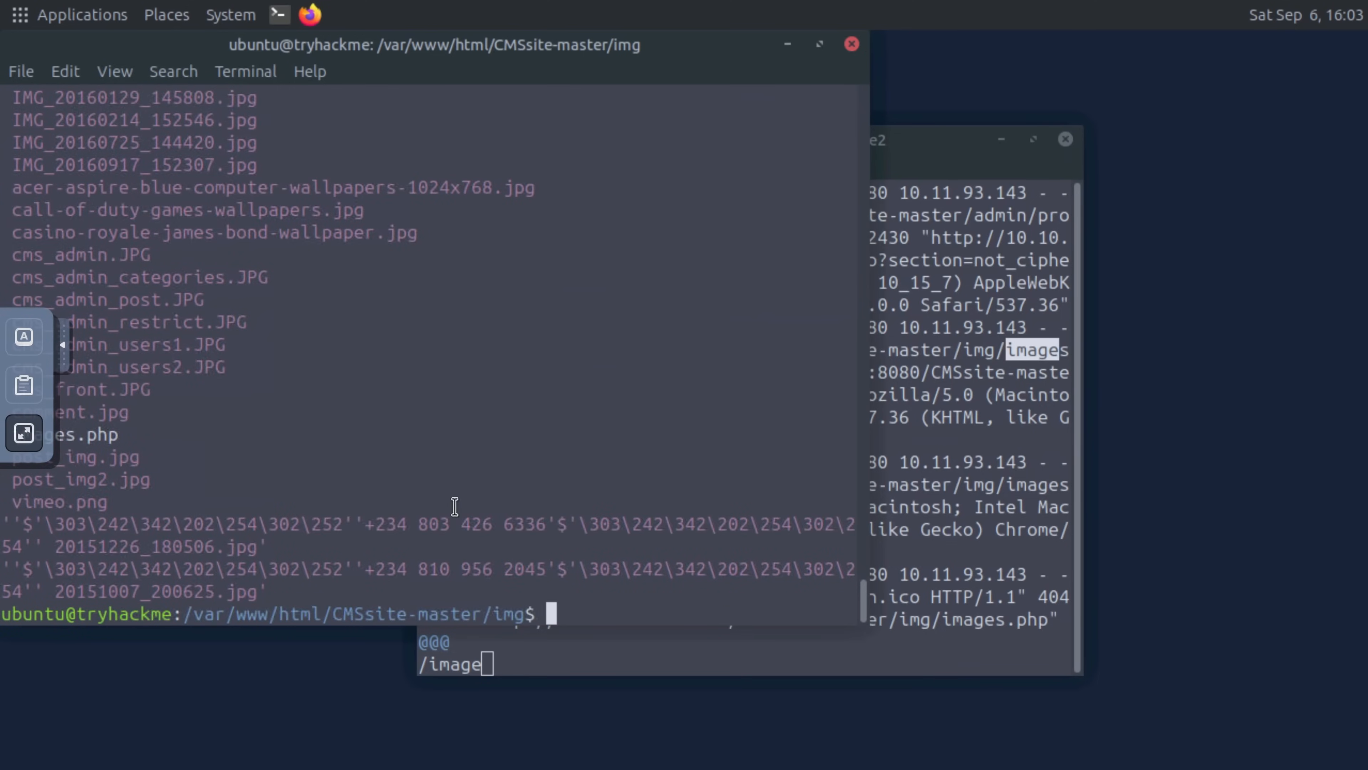
{"action": "type", "text": "vim images.php"}
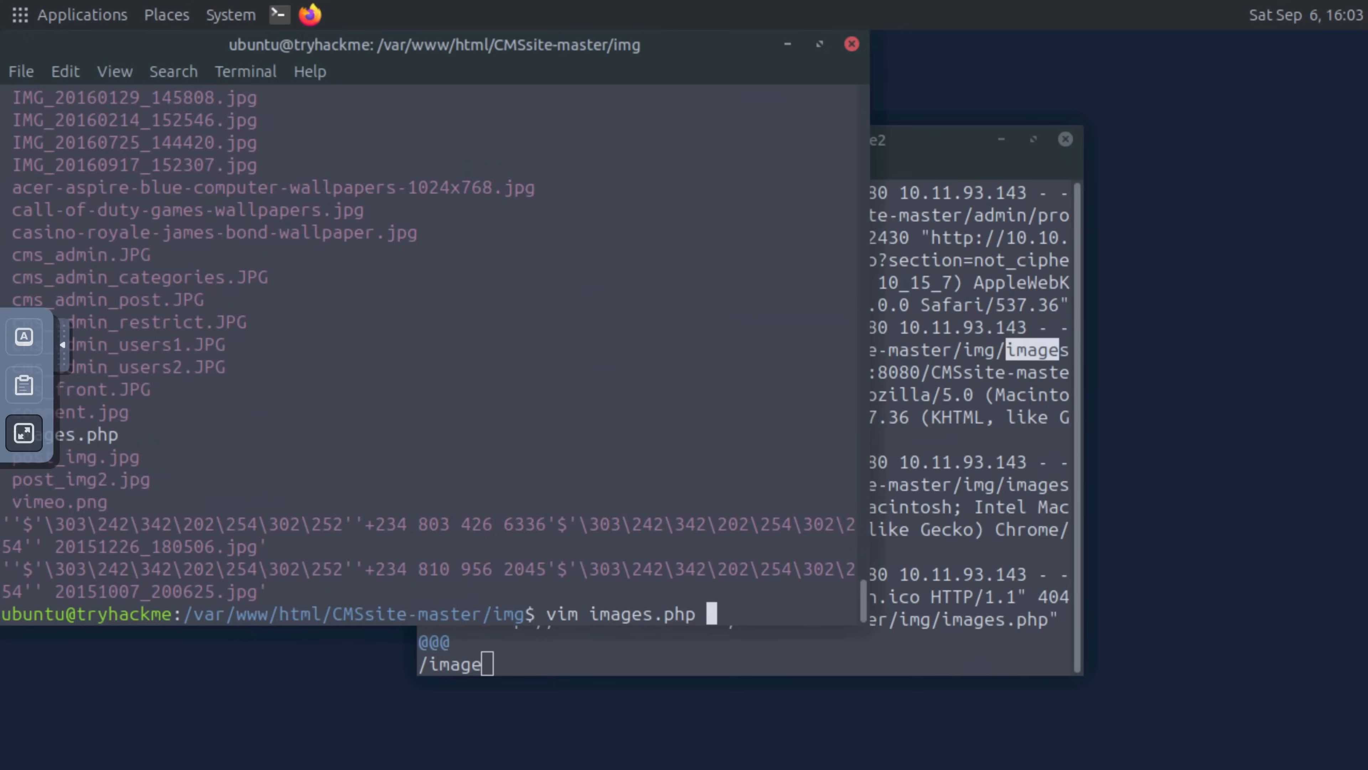
{"action": "key", "text": "Return"}
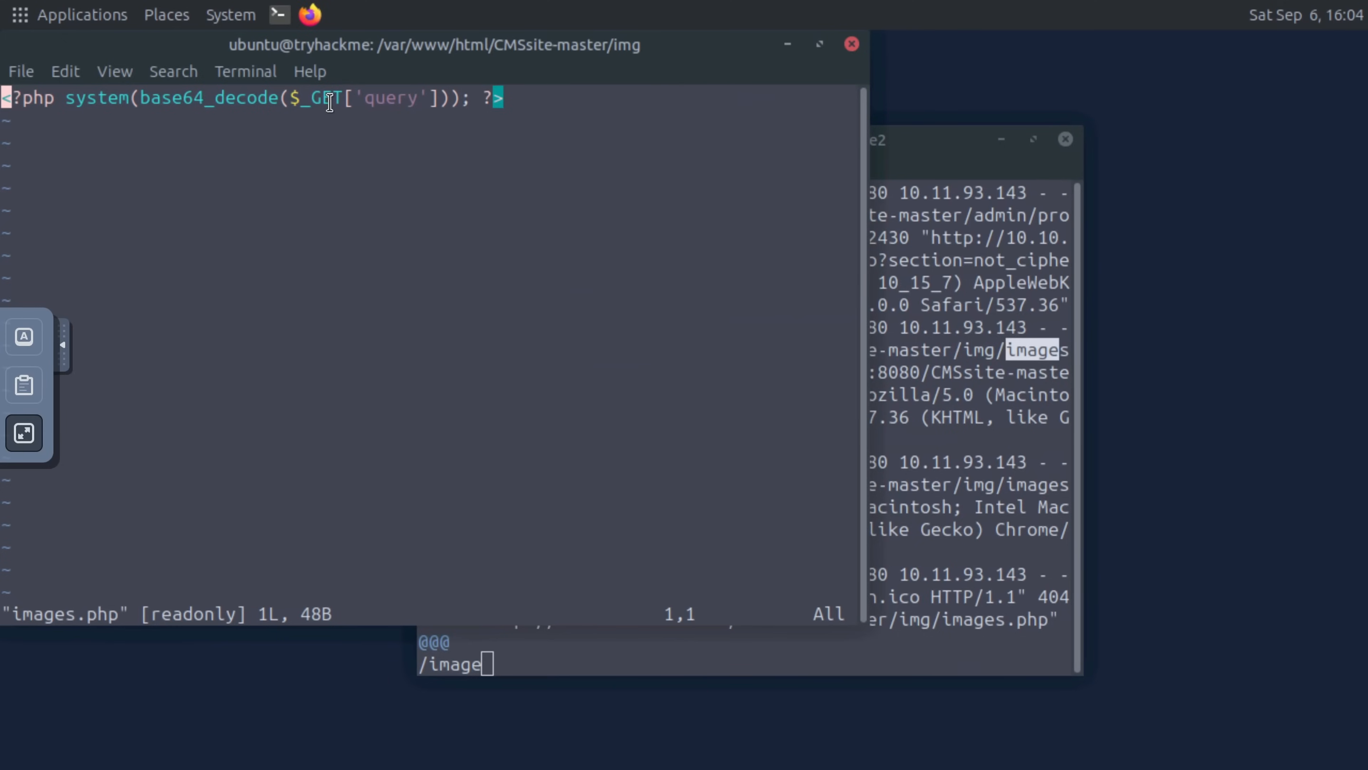
{"action": "mouse_move", "coordinate": [385, 83]}
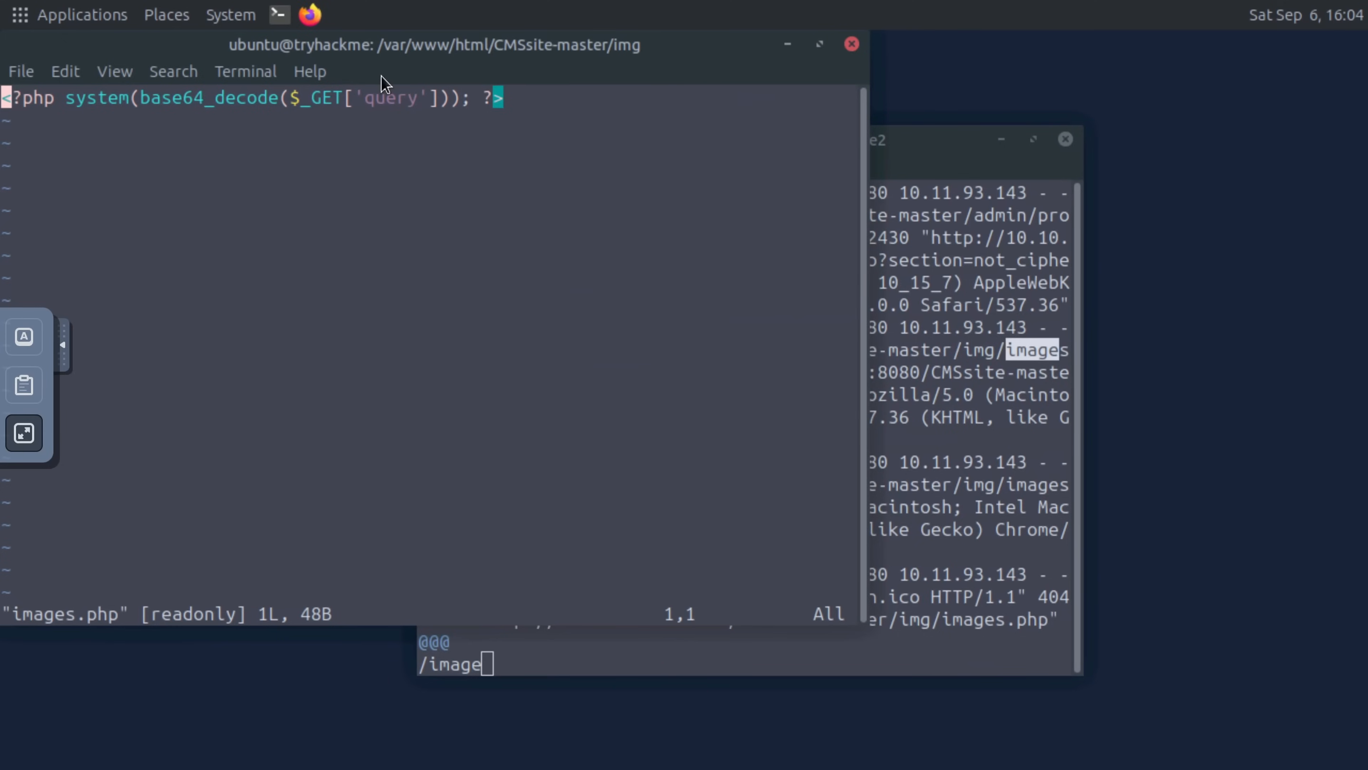
{"action": "mouse_move", "coordinate": [934, 491]}
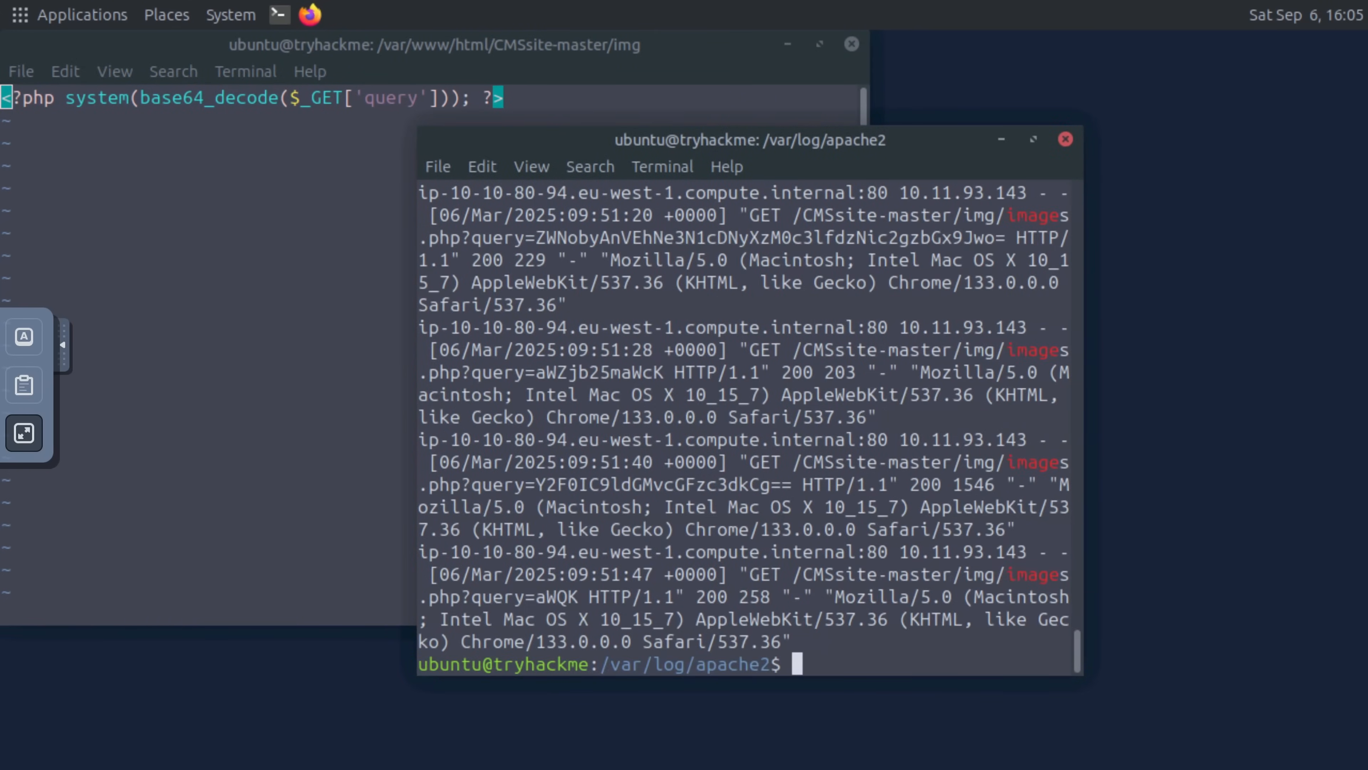
{"action": "mouse_move", "coordinate": [722, 528]}
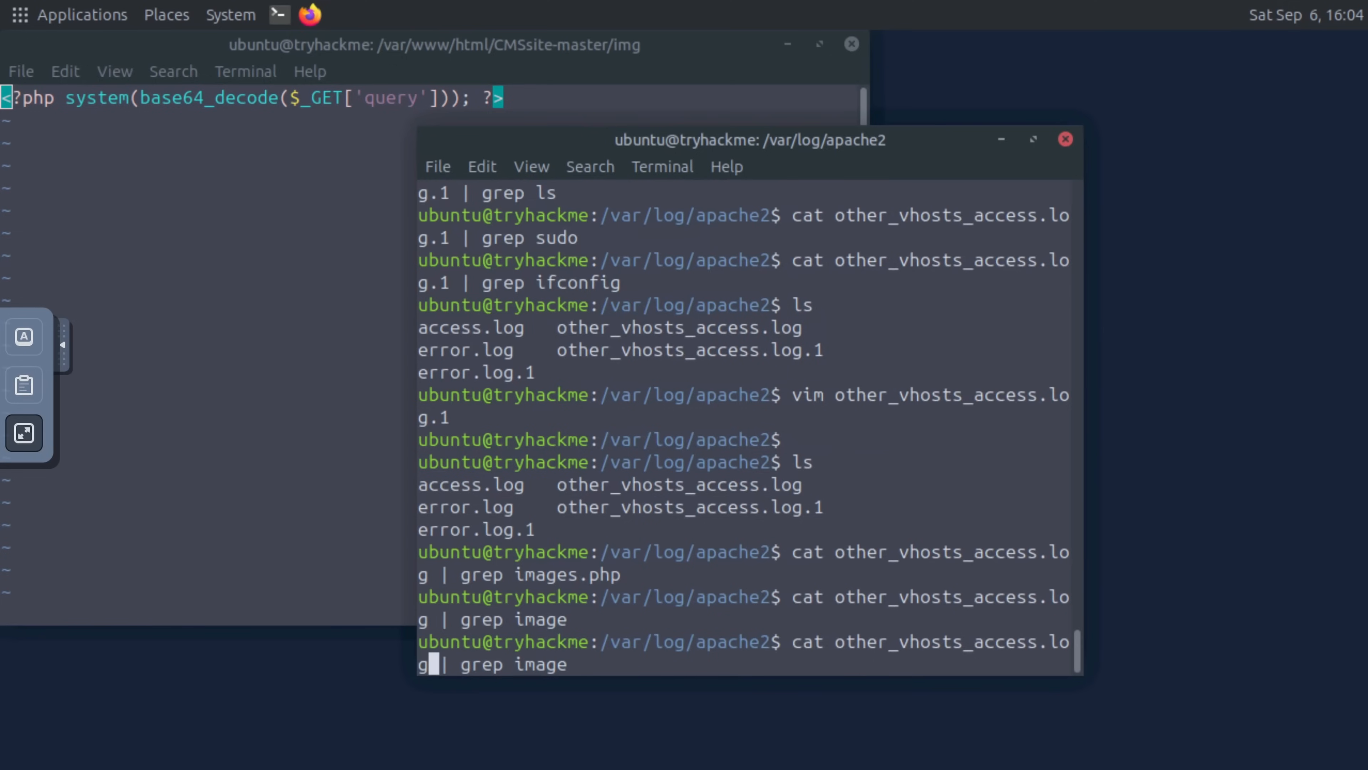
- Rerun the grep for image requests in the vhosts log and launch Firefox on the AttackBox
{"action": "key", "text": "Return"}
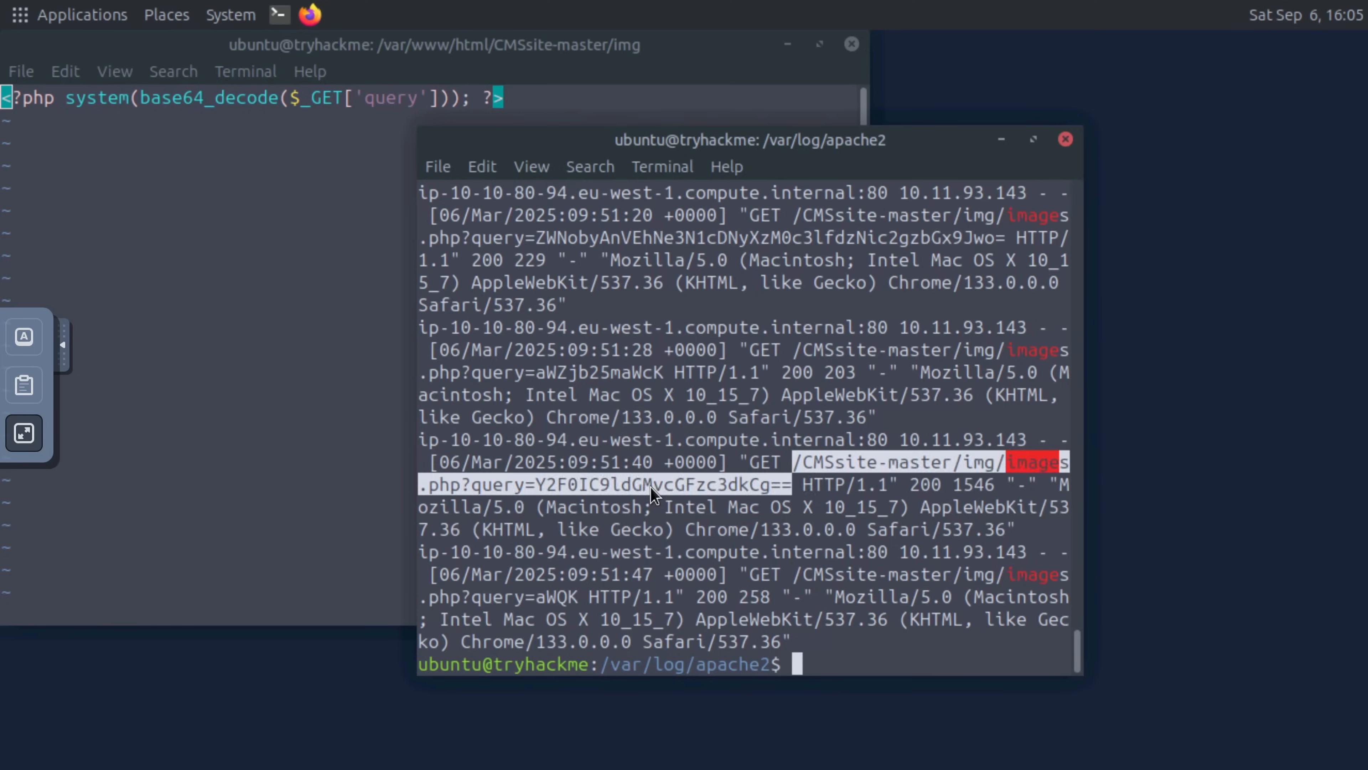
{"action": "mouse_move", "coordinate": [310, 15]}
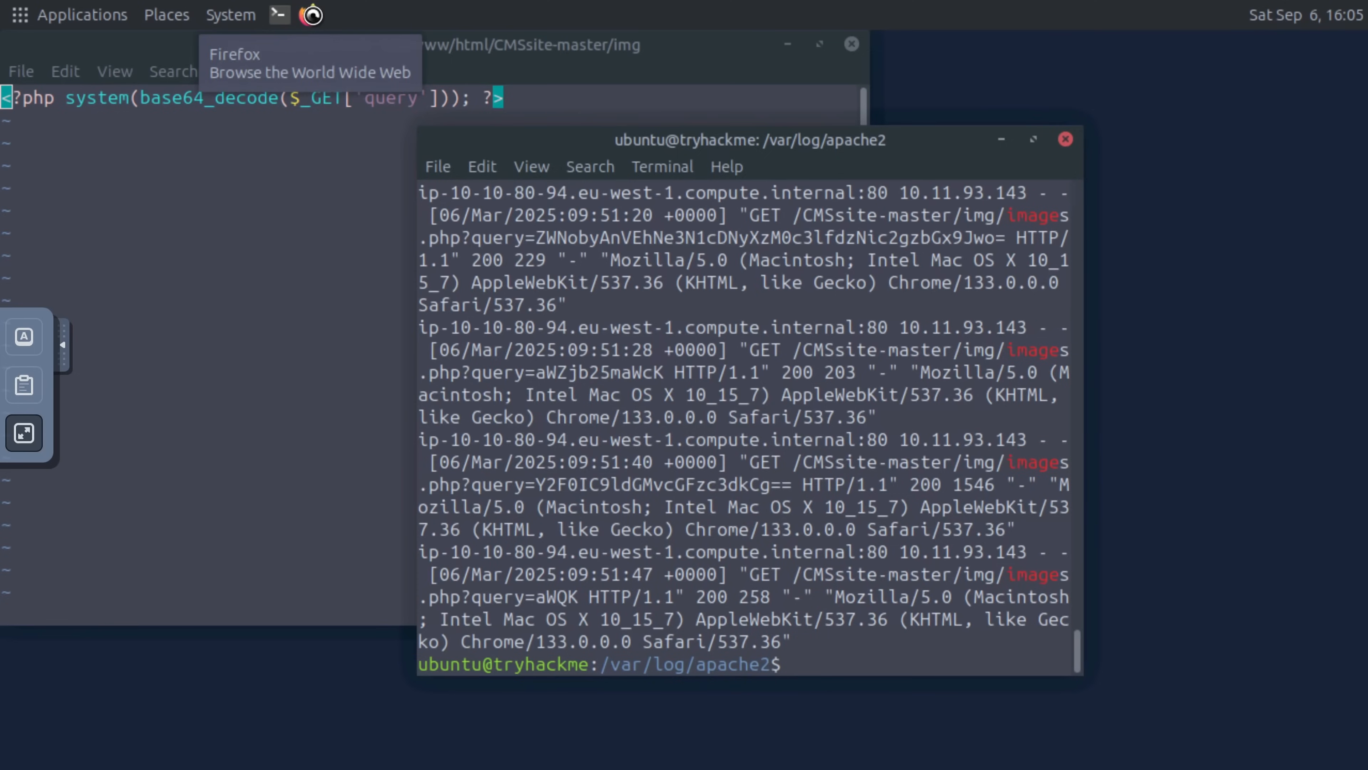
{"action": "left_click", "coordinate": [233, 53]}
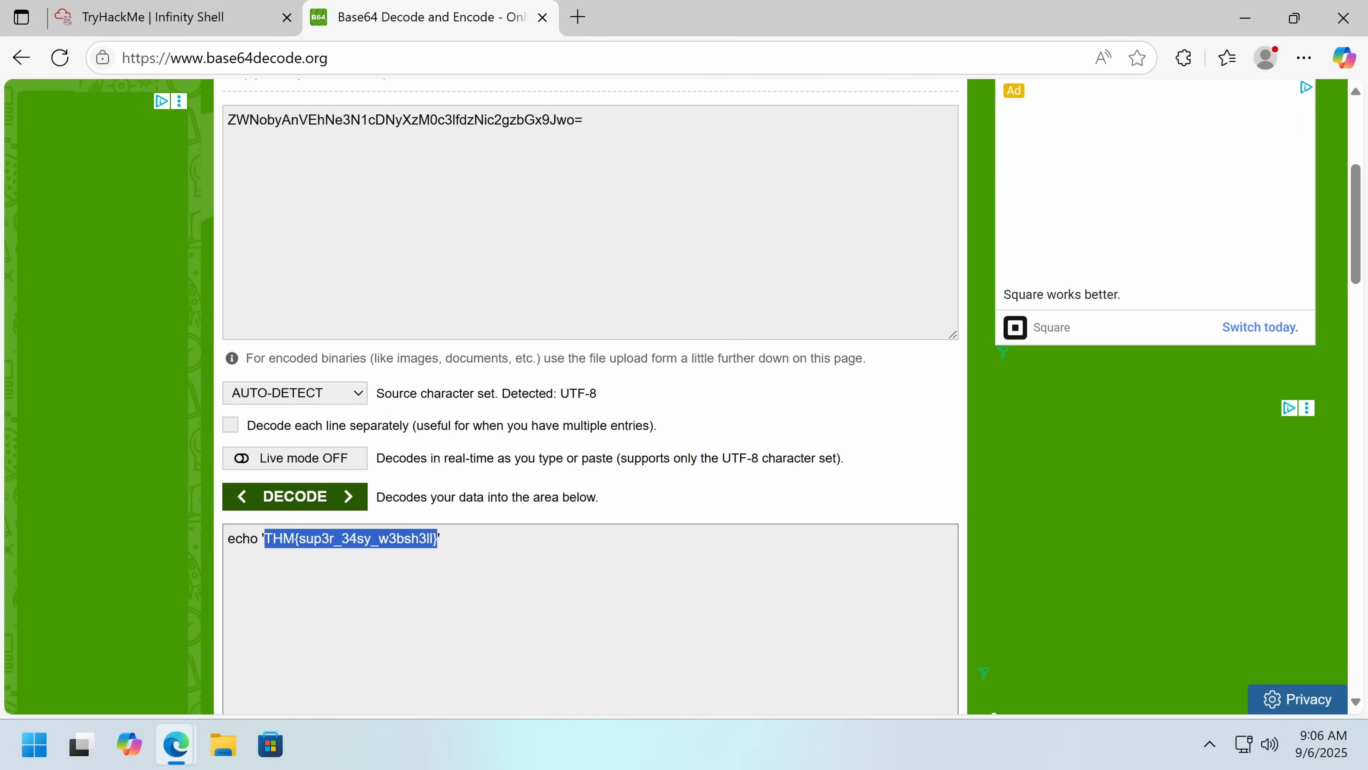
{"action": "right_click", "coordinate": [425, 541]}
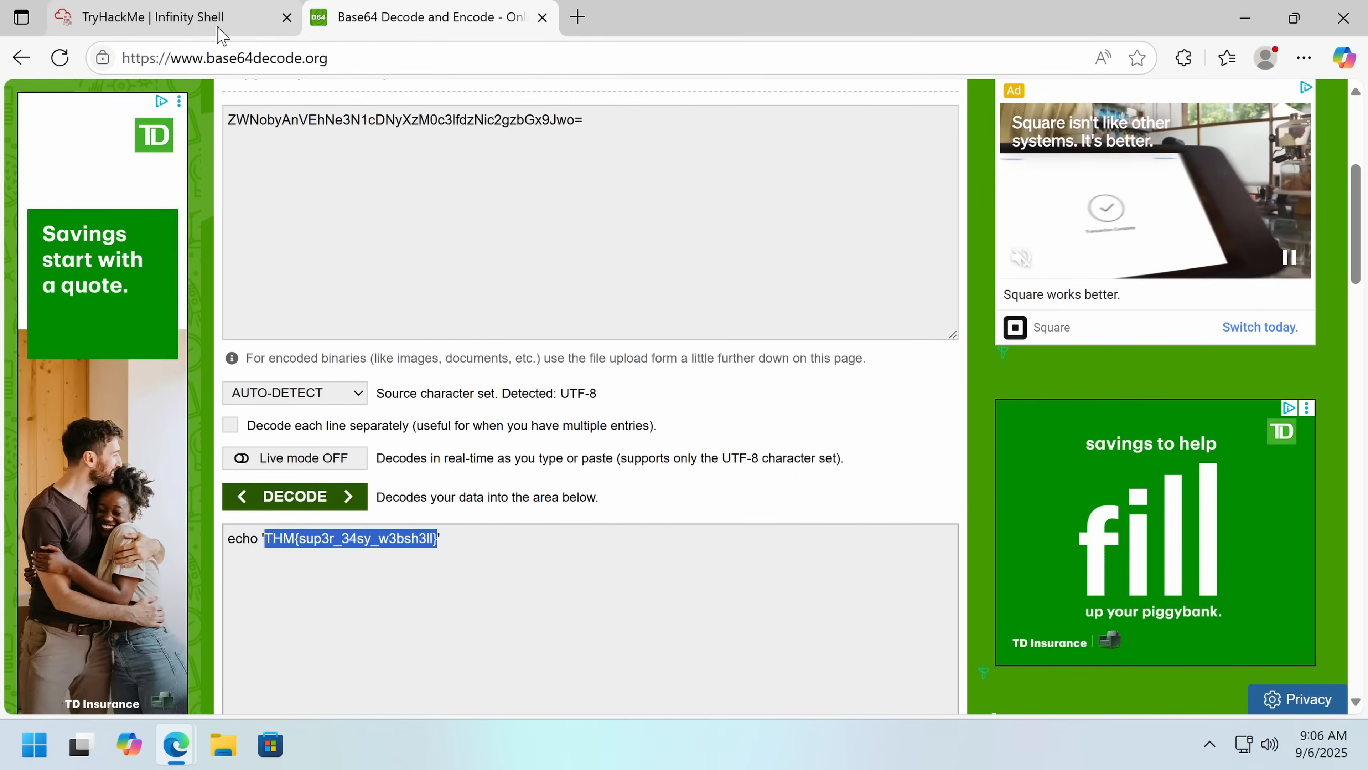
{"action": "left_click", "coordinate": [152, 16]}
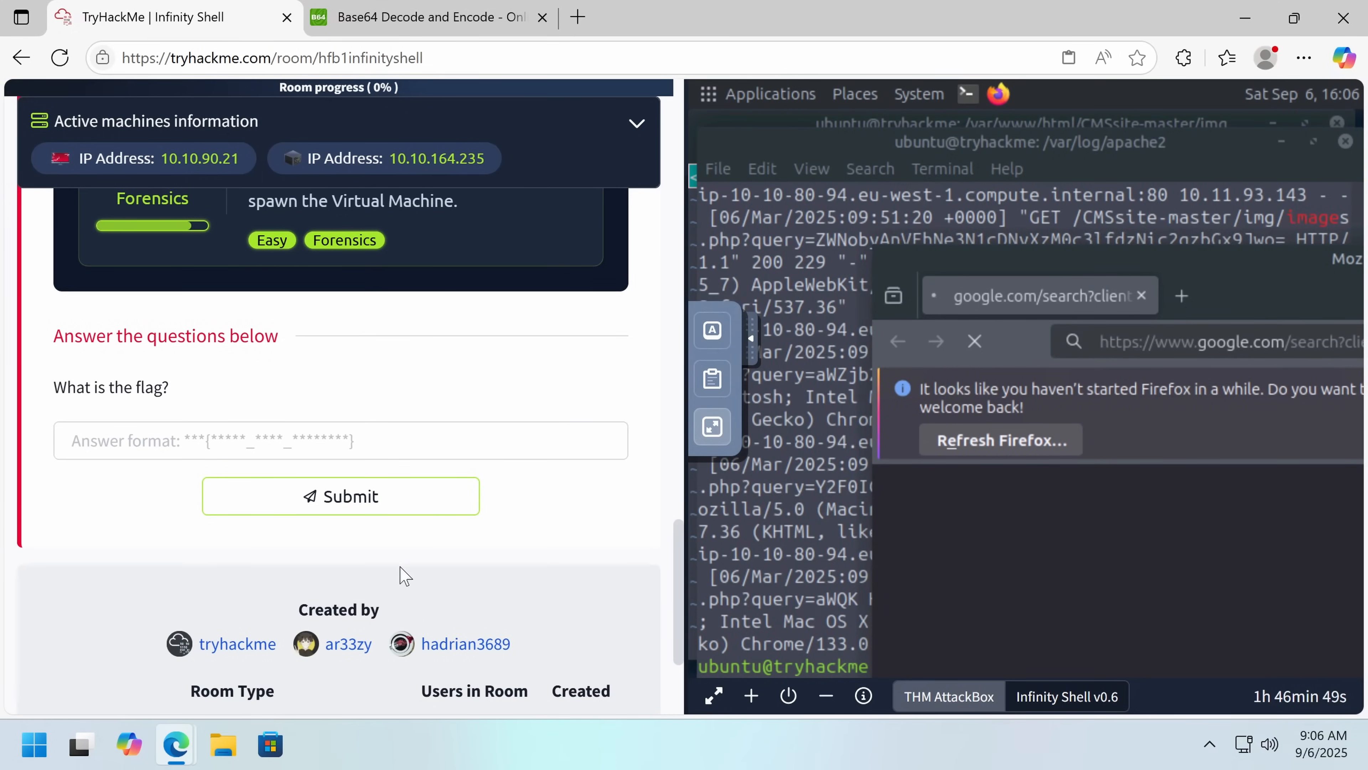
{"action": "type", "text": "THM{sup3r_34sy_w3bsh3ll}"}
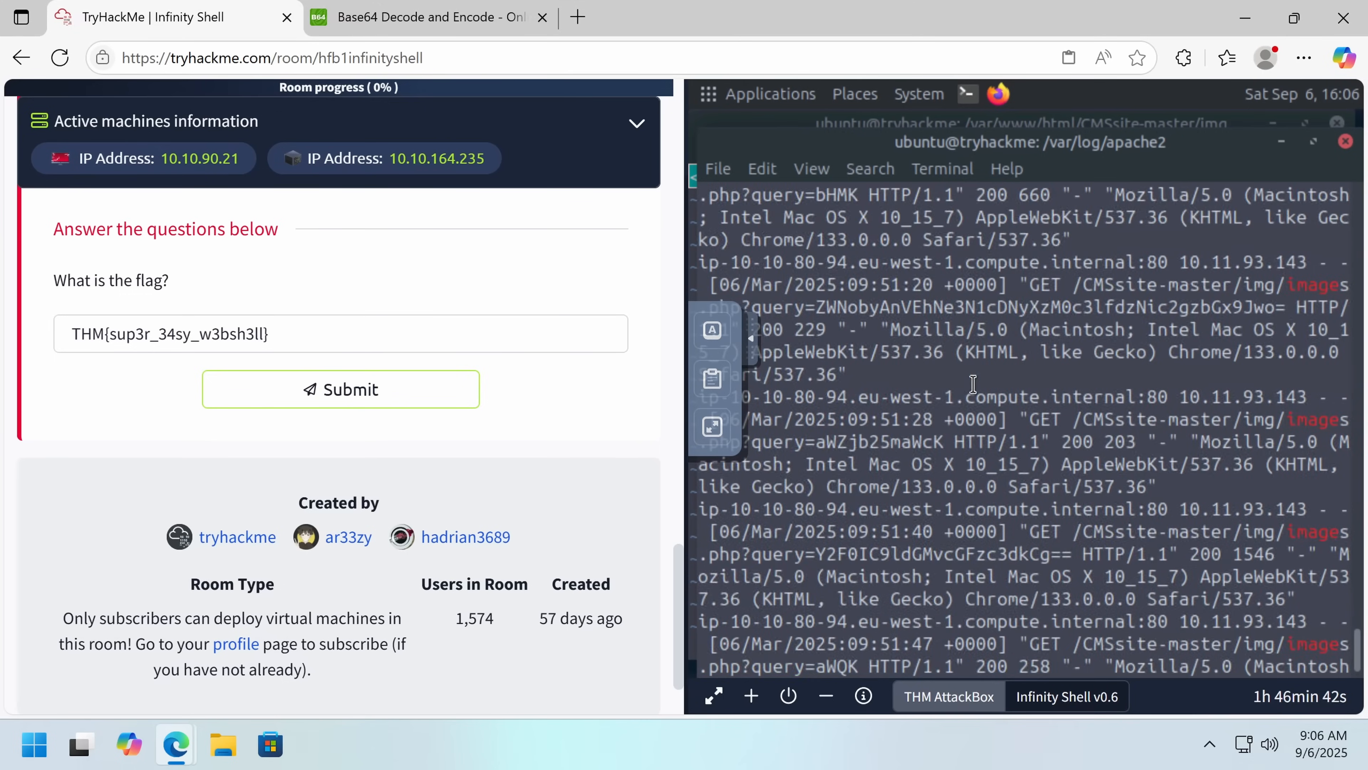
{"action": "mouse_move", "coordinate": [944, 434]}
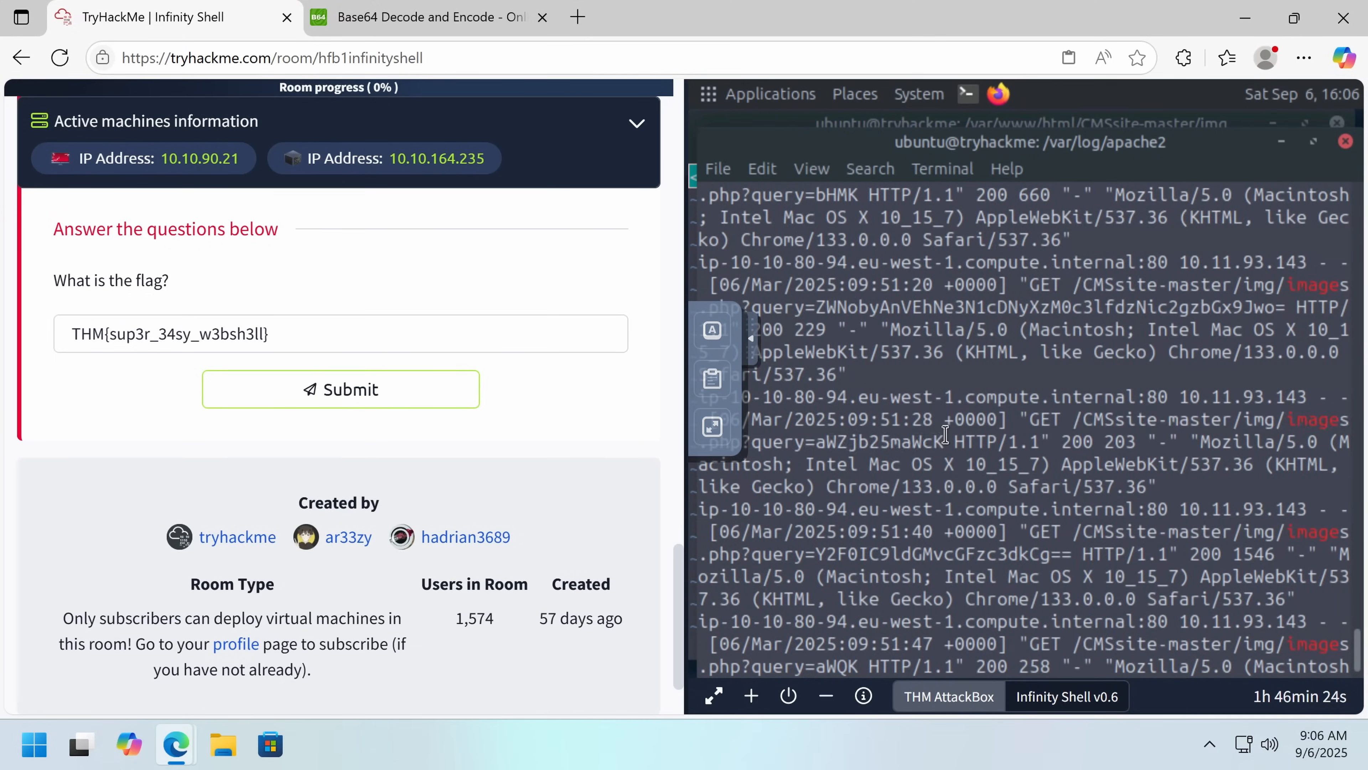
{"action": "double_click", "coordinate": [878, 442]}
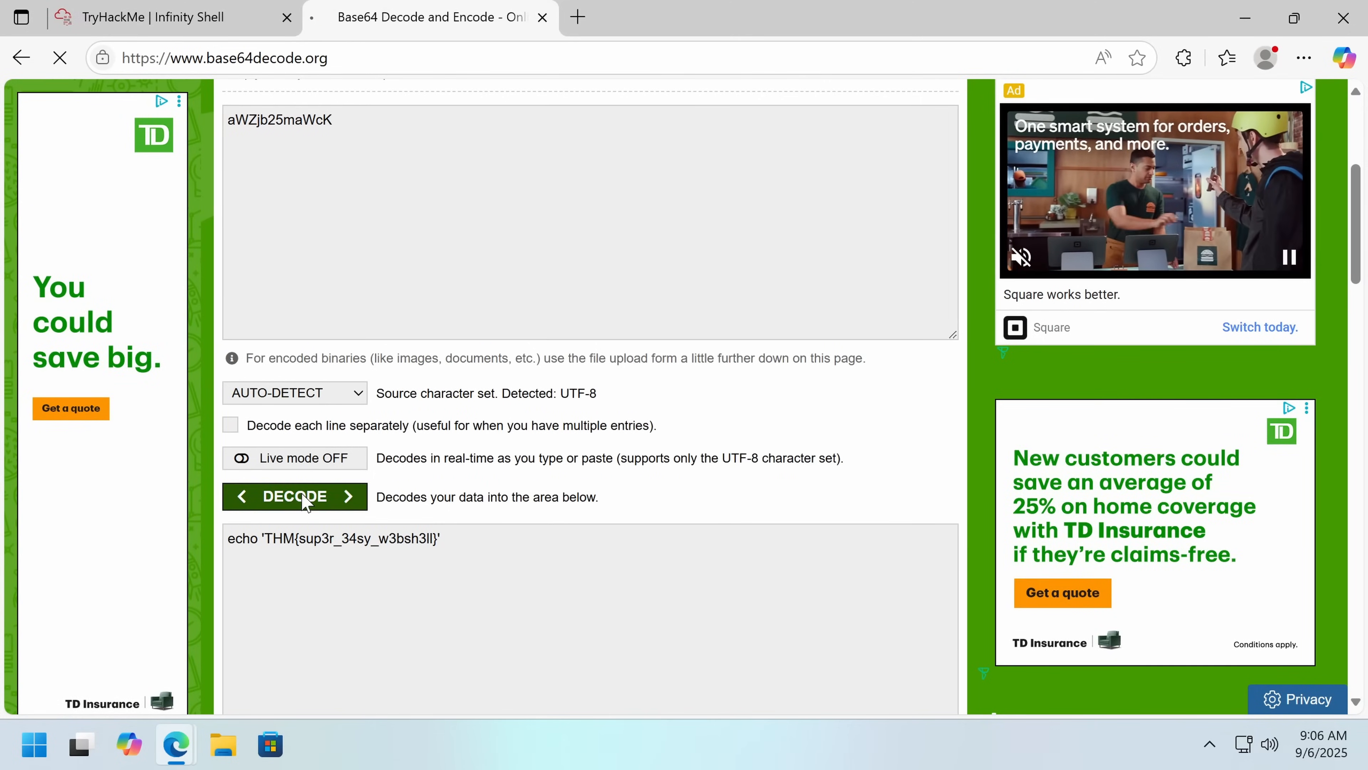
- Decode the remaining logged base64 queries on base64decode.org, one revealing cat /etc/passwd
{"action": "left_click", "coordinate": [294, 497]}
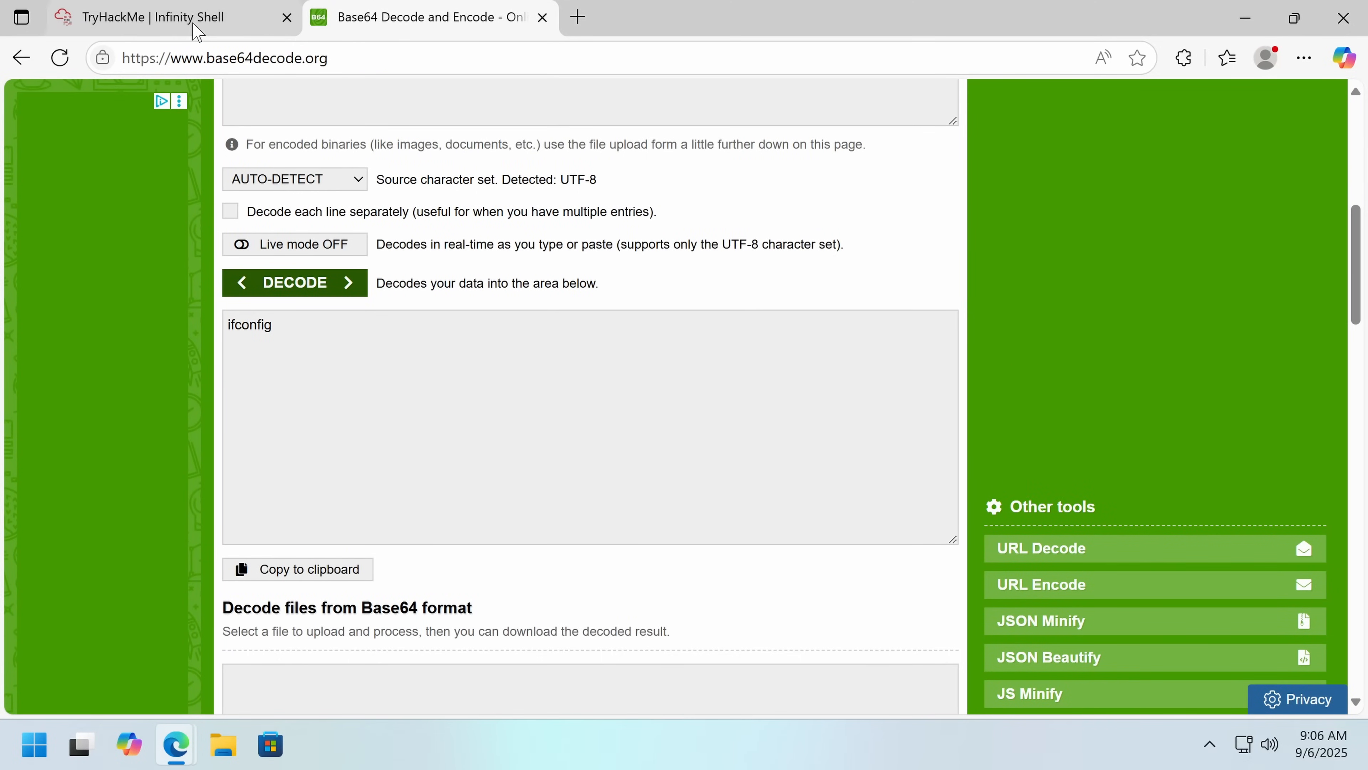
{"action": "left_click", "coordinate": [155, 16]}
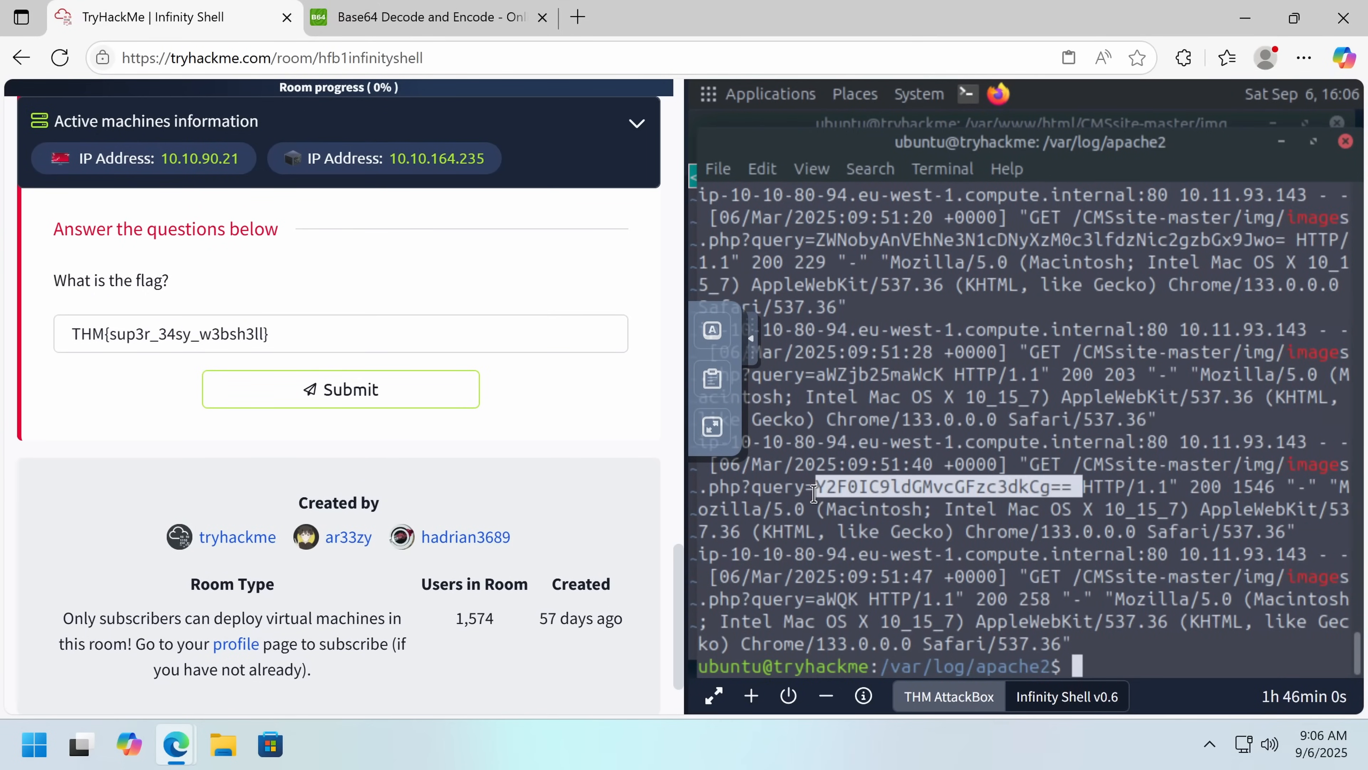
{"action": "mouse_move", "coordinate": [619, 221]}
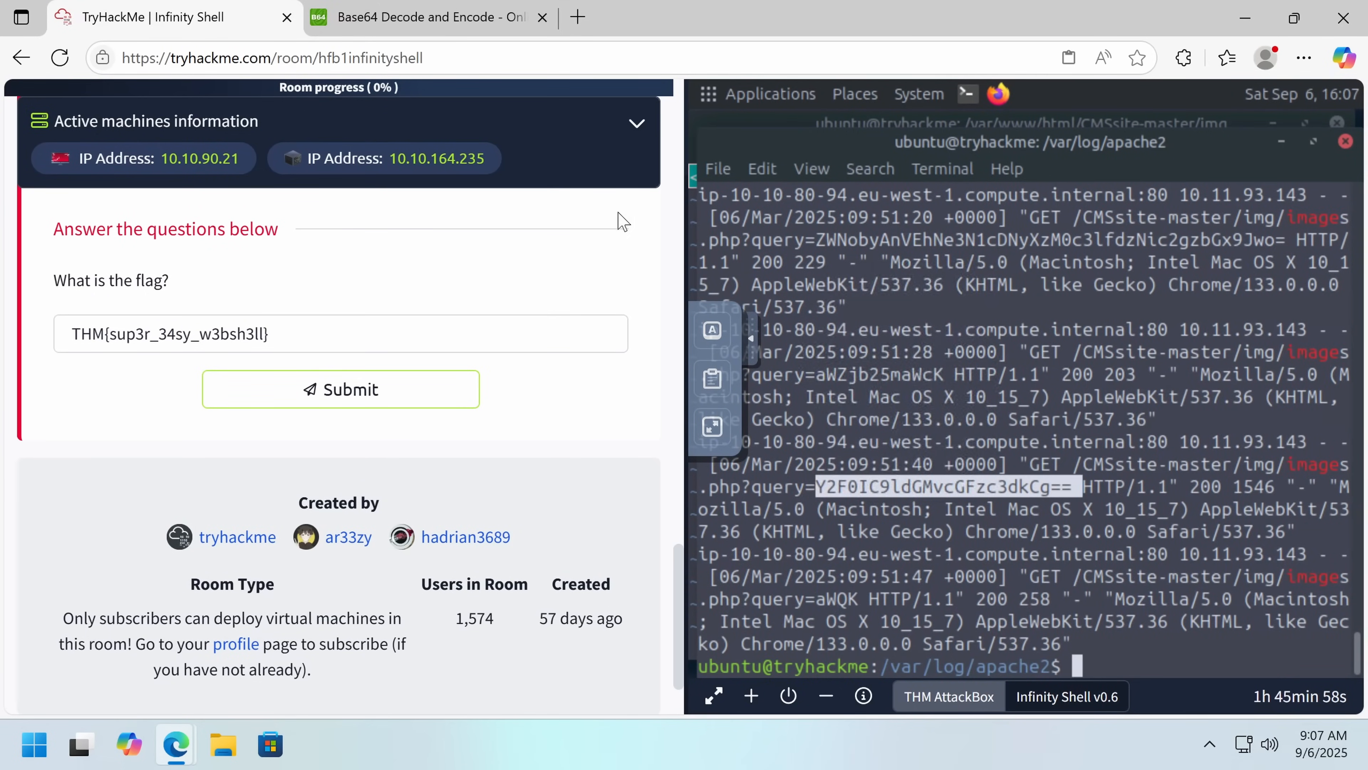
{"action": "left_click", "coordinate": [428, 17]}
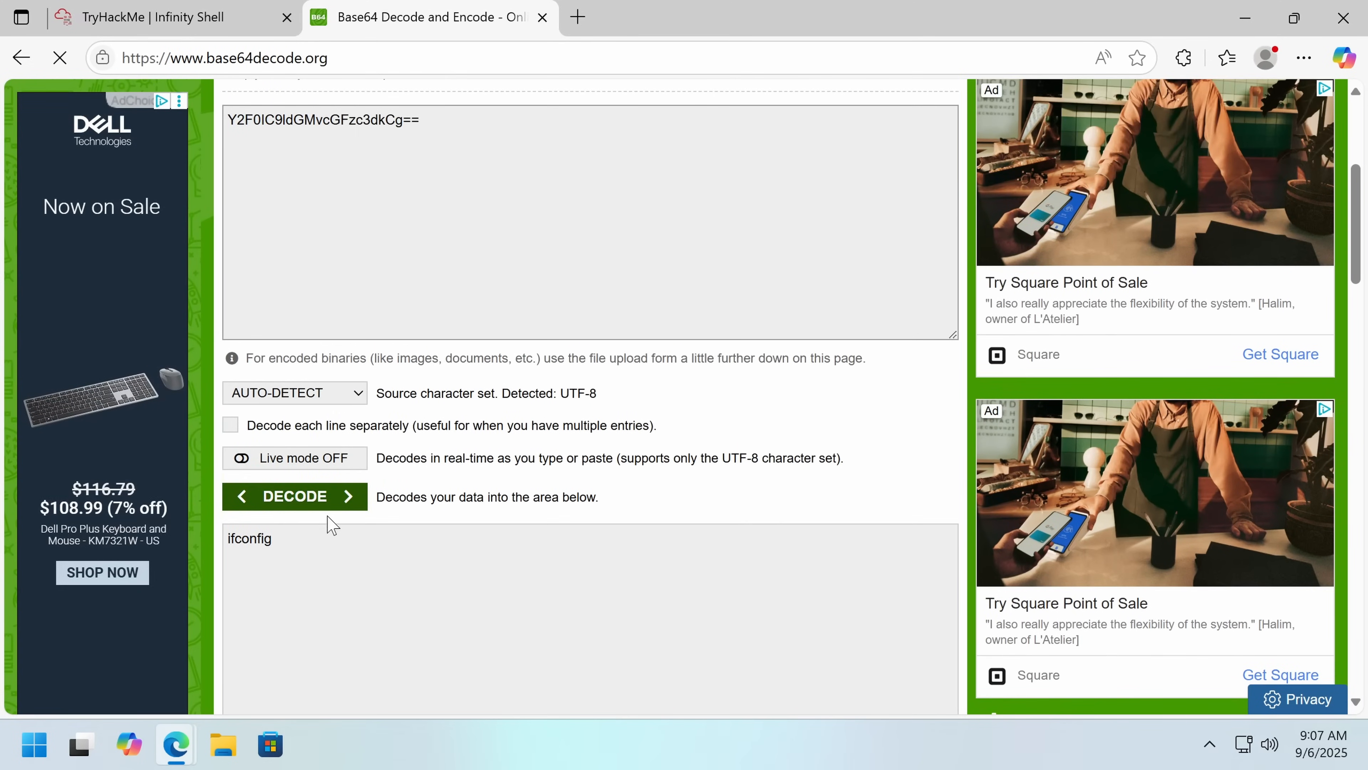
{"action": "left_click", "coordinate": [294, 496]}
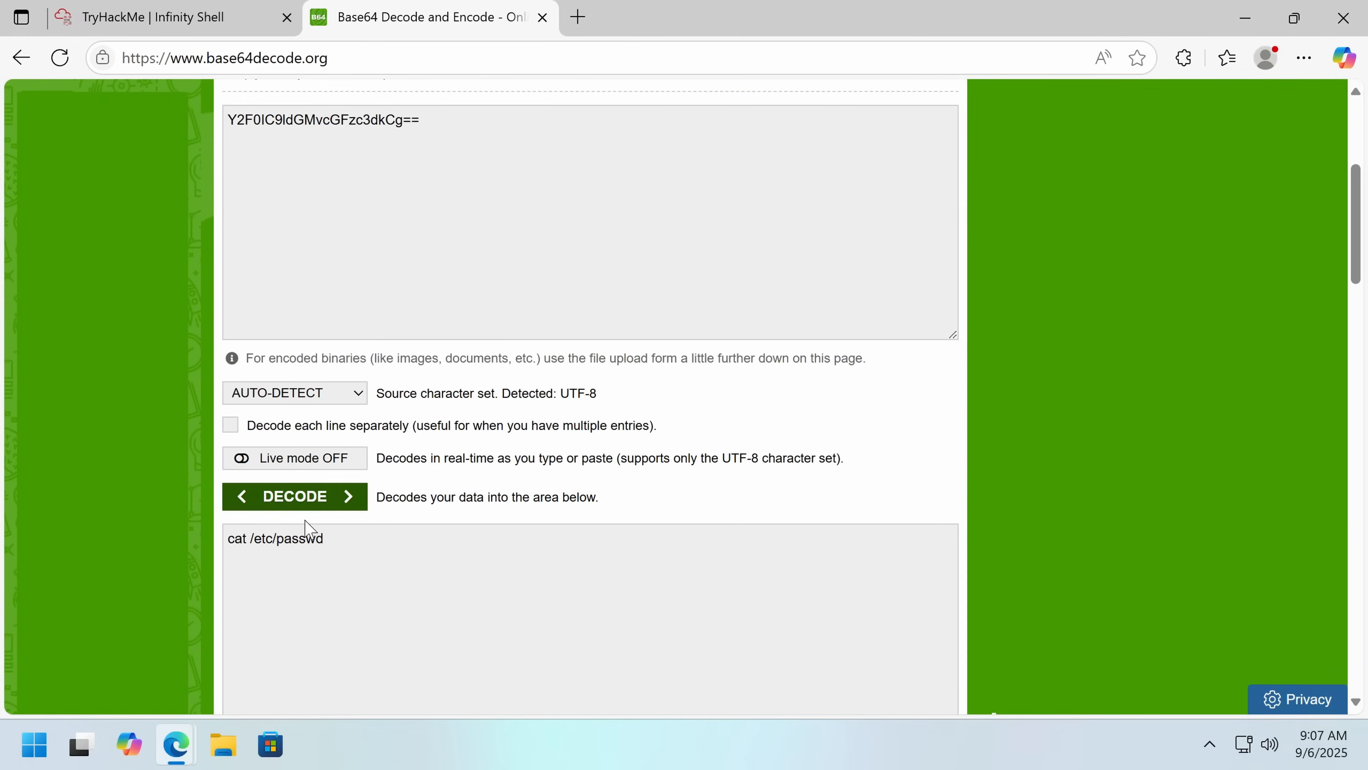
{"action": "mouse_move", "coordinate": [347, 451]}
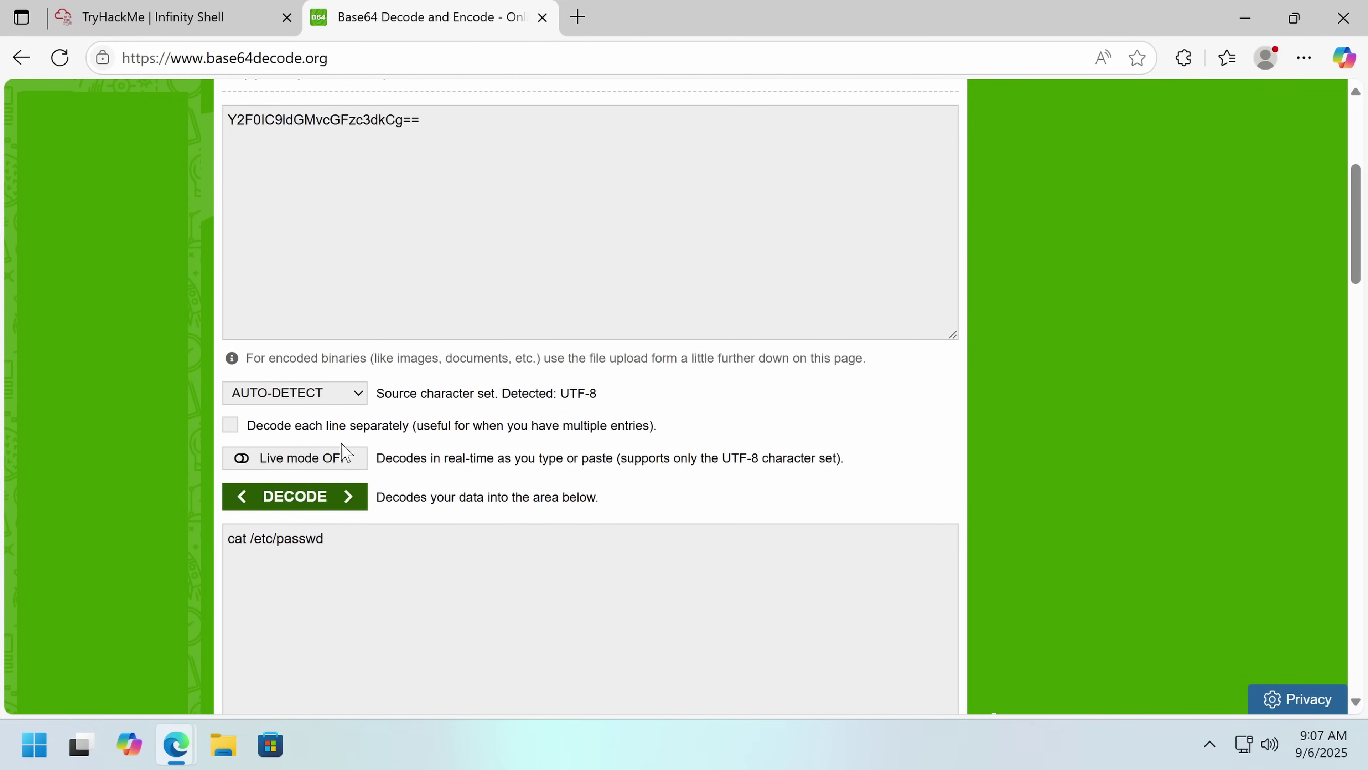
{"action": "left_click", "coordinate": [131, 17]}
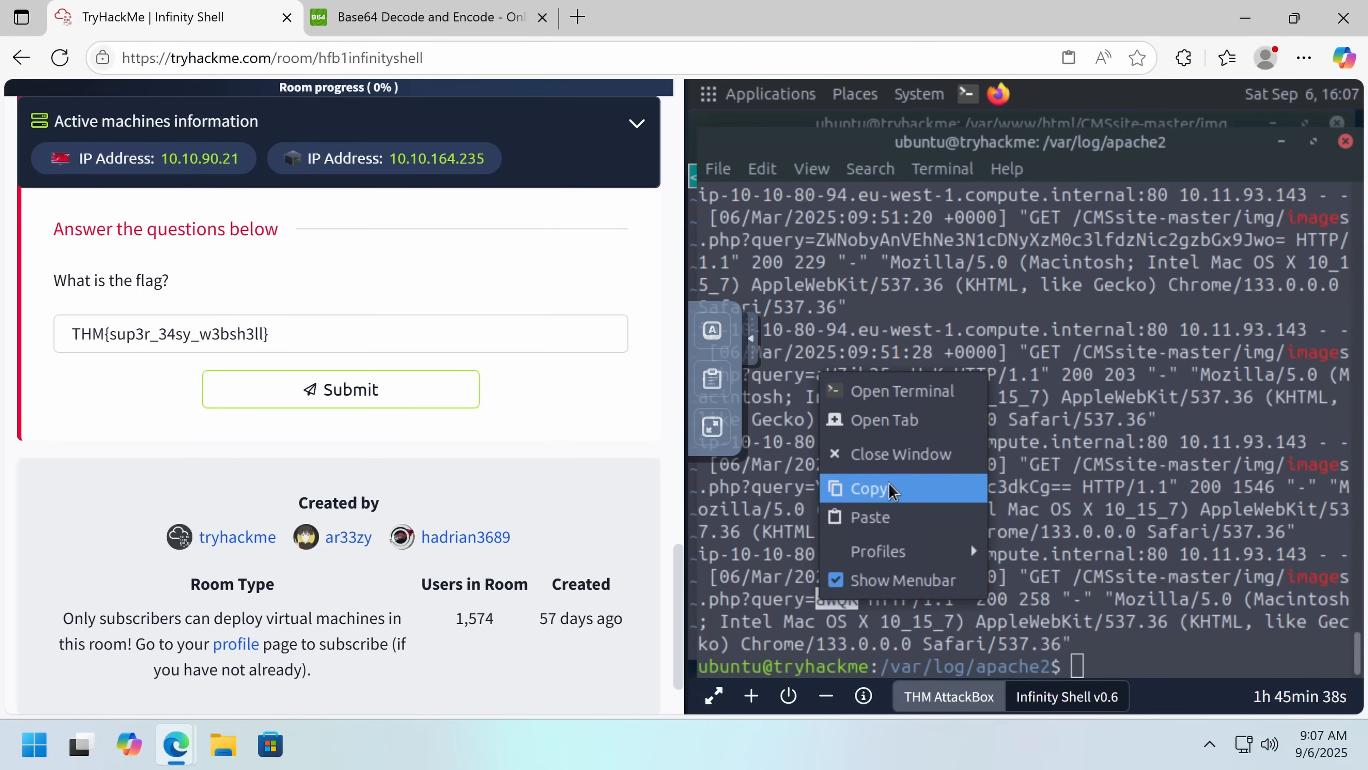
- Submit THM{sup3r_34sy_w3bsh3ll} as the answer to 'What is the flag?'
{"action": "left_click", "coordinate": [428, 16]}
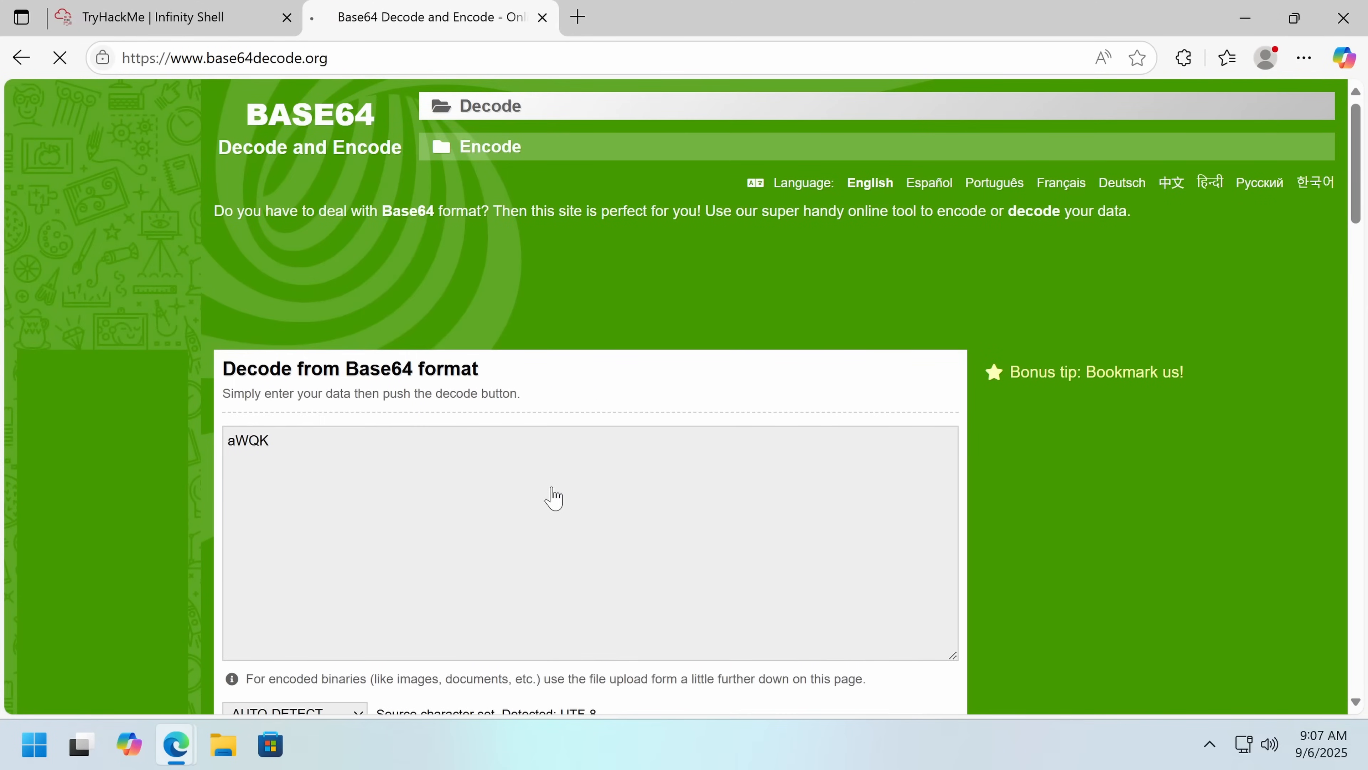
{"action": "scroll", "scroll_direction": "down", "scroll_amount": 3}
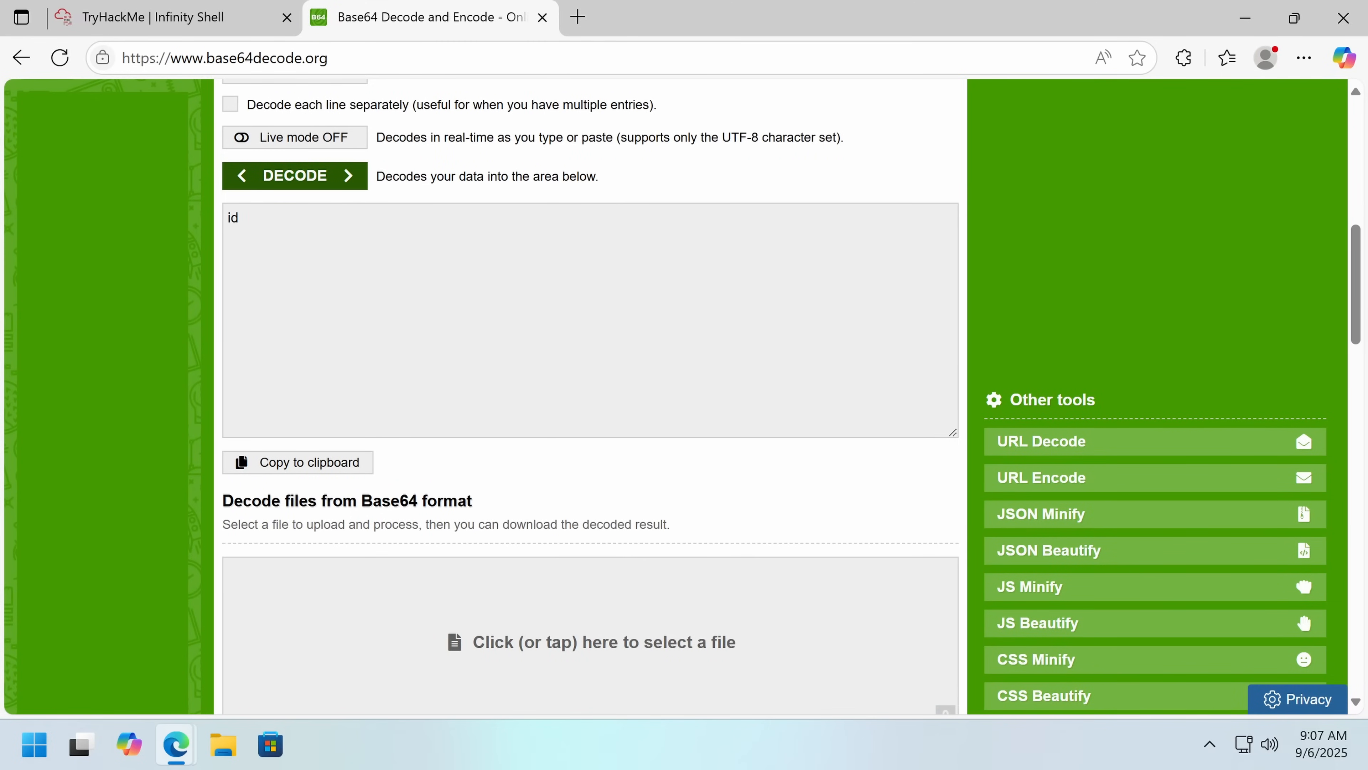
{"action": "left_click", "coordinate": [166, 17]}
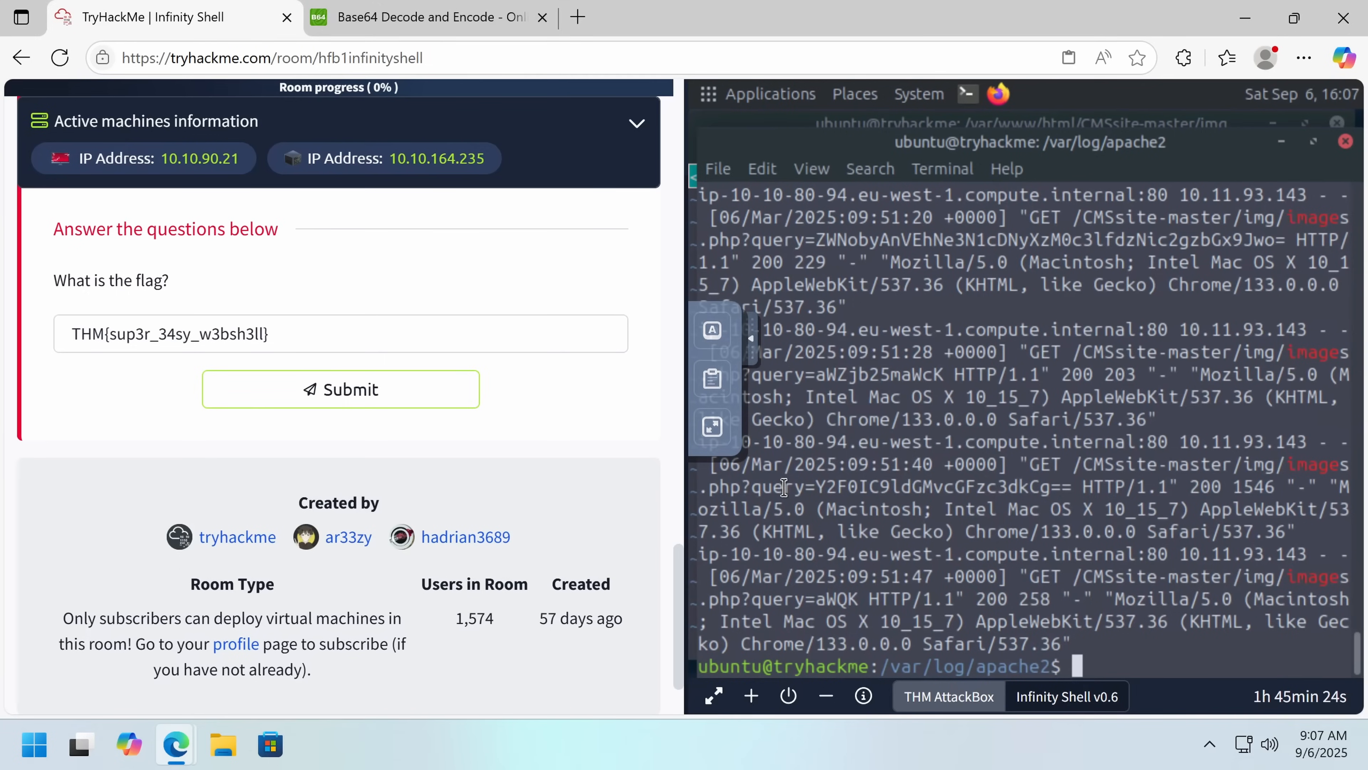
{"action": "mouse_move", "coordinate": [1019, 491]}
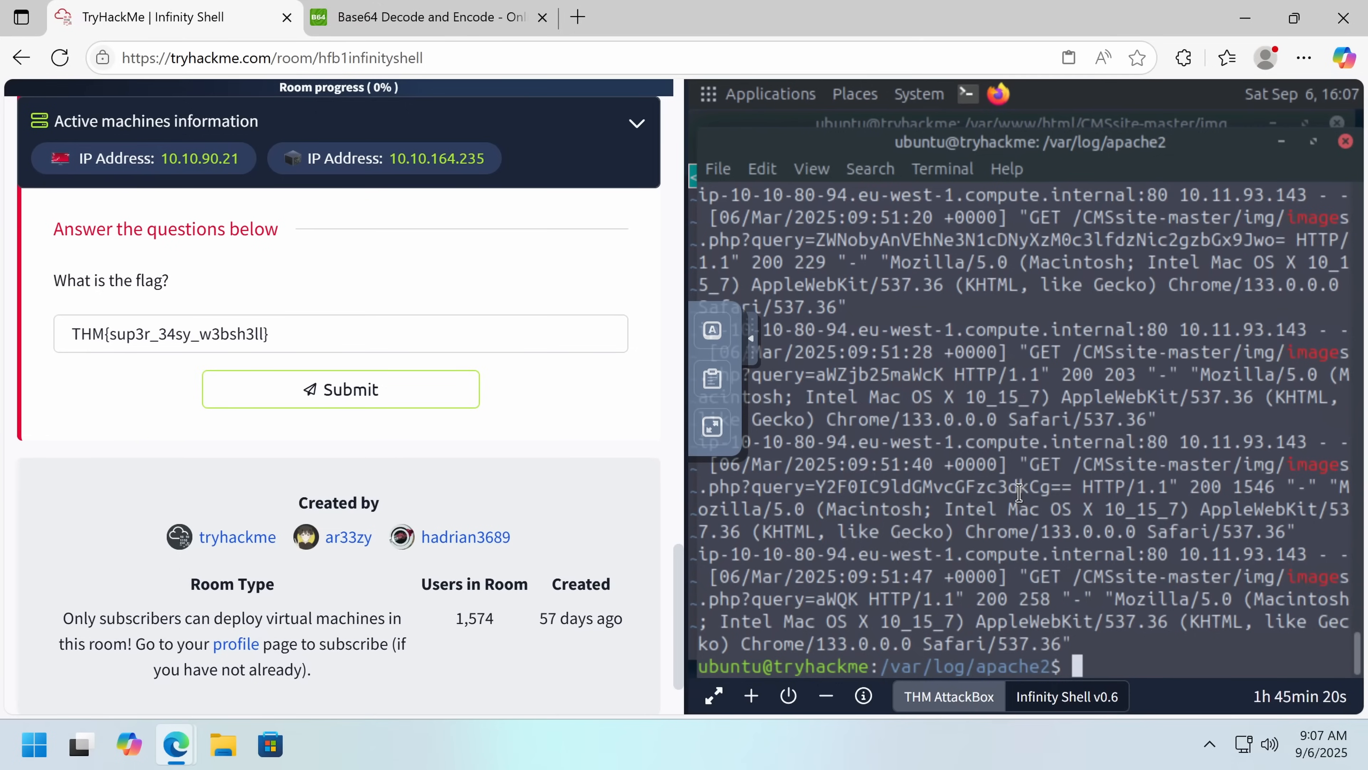
{"action": "left_click", "coordinate": [340, 388]}
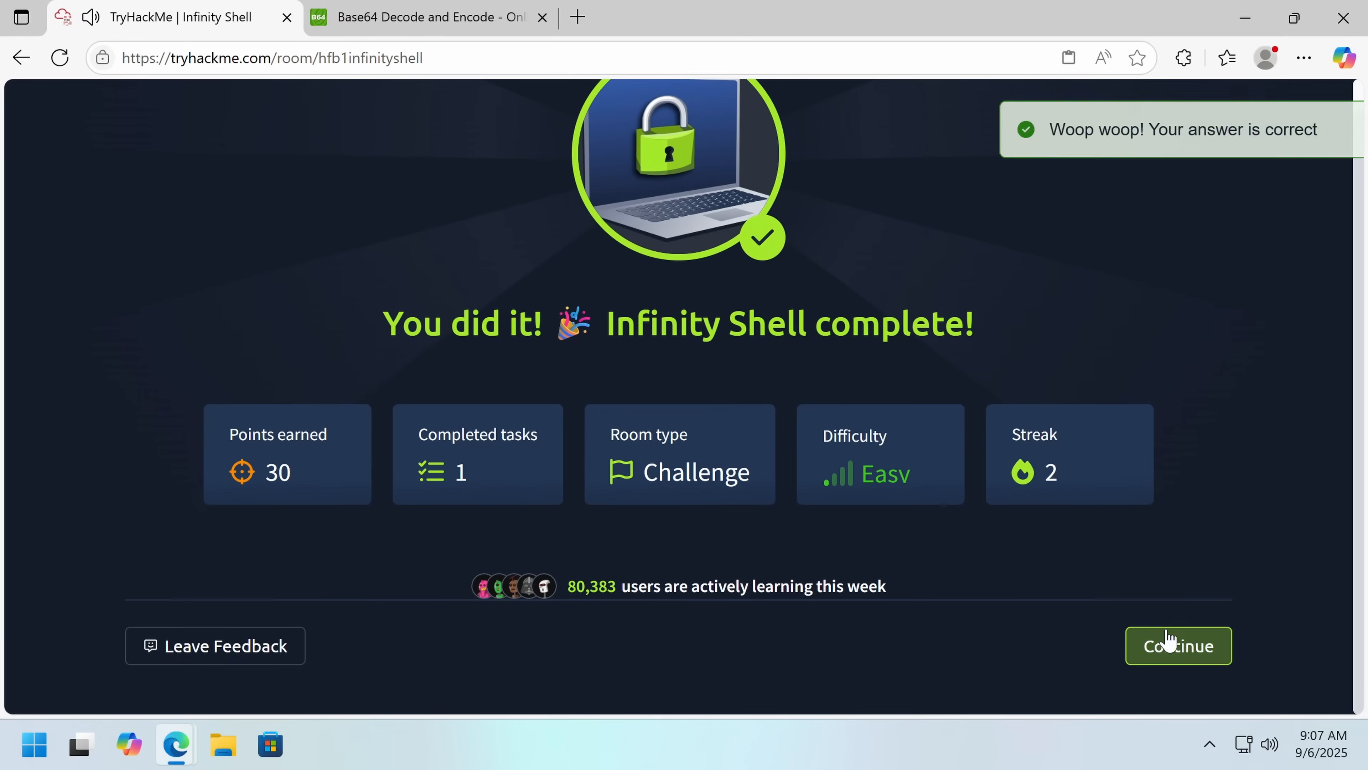
{"action": "mouse_move", "coordinate": [1202, 470]}
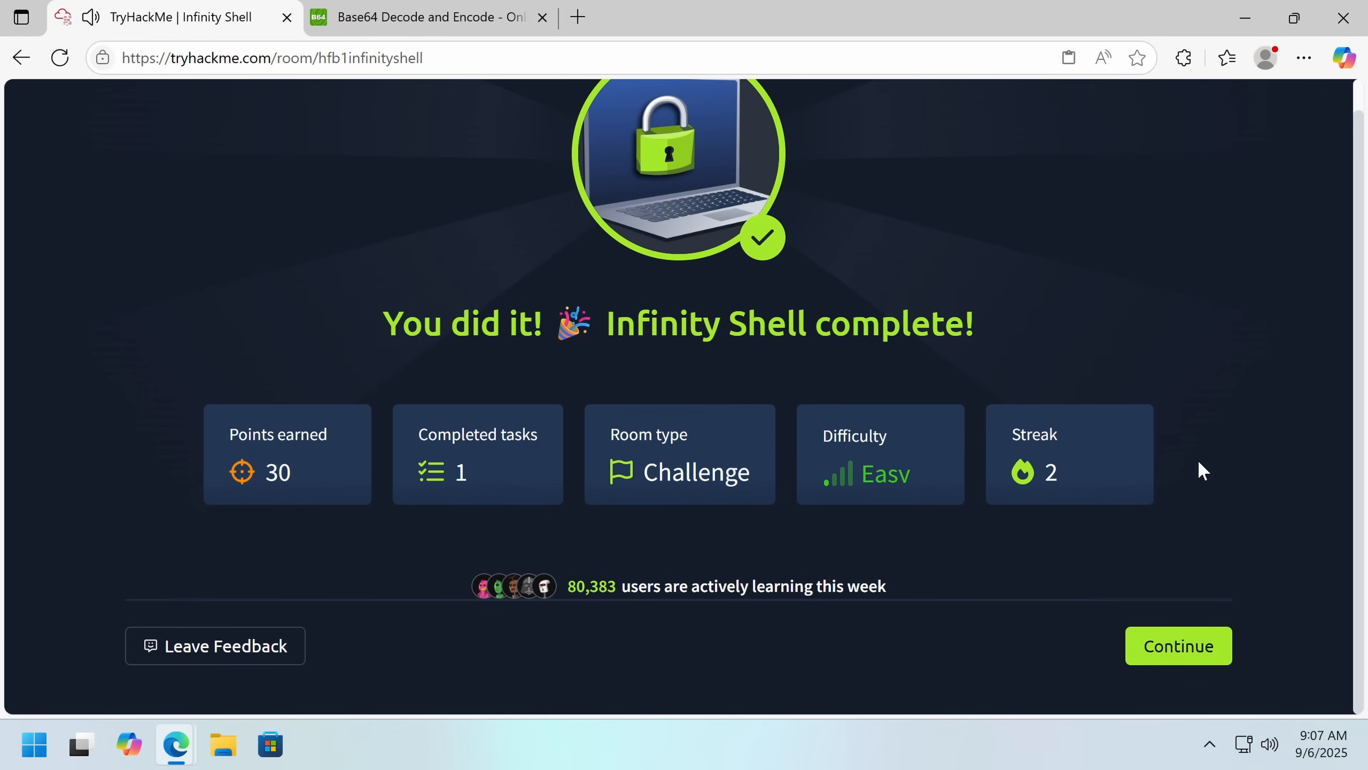
{"action": "mouse_move", "coordinate": [915, 486]}
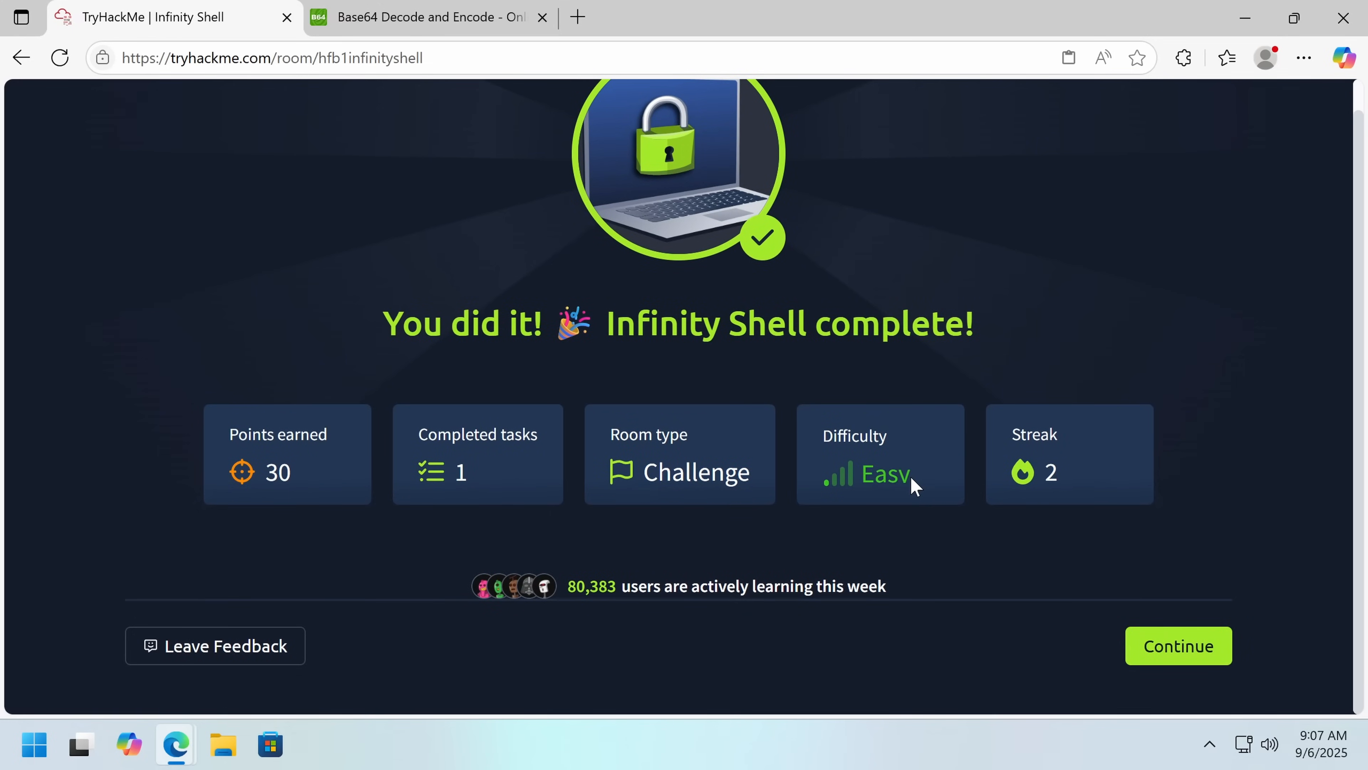
- Continue past the 'You did it!' summary and ticket reward screens back to the room page
{"action": "scroll", "scroll_direction": "down", "scroll_amount": 3}
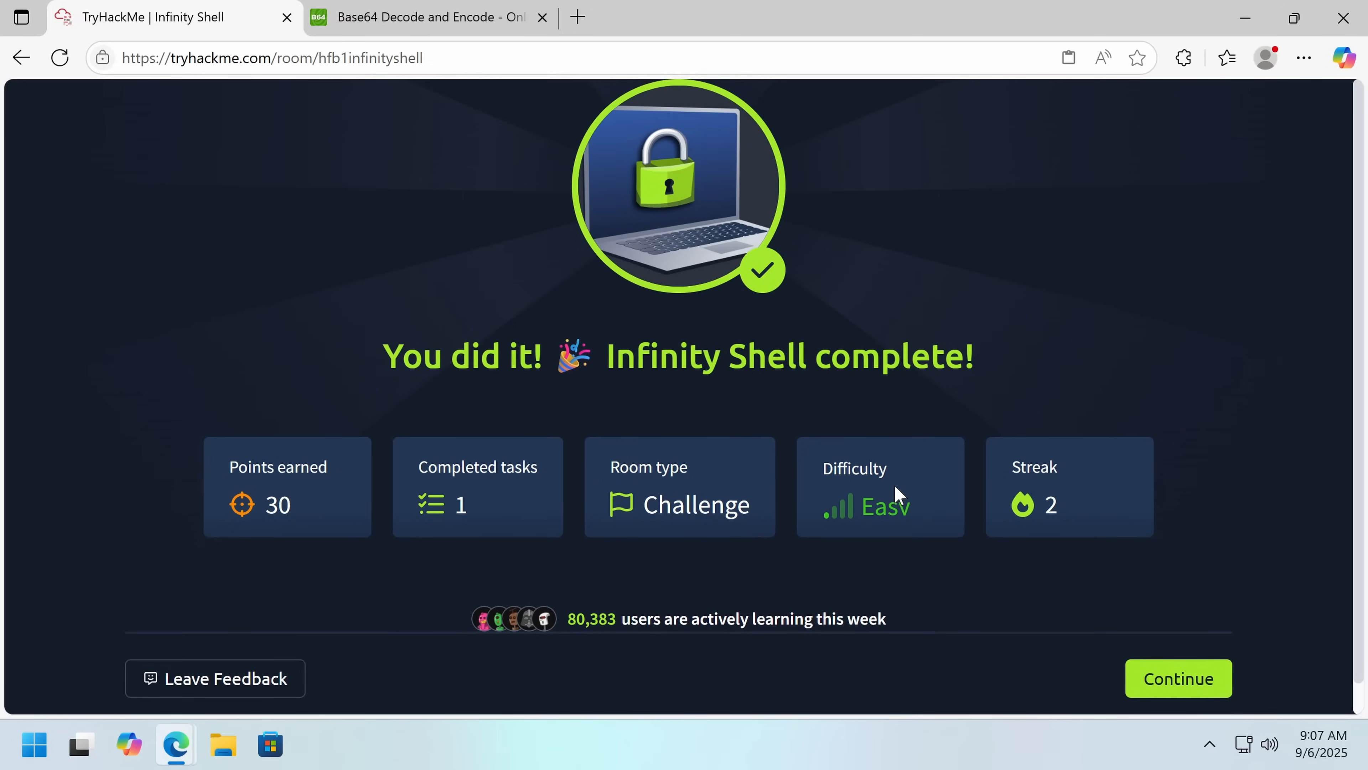
{"action": "mouse_move", "coordinate": [1104, 660]}
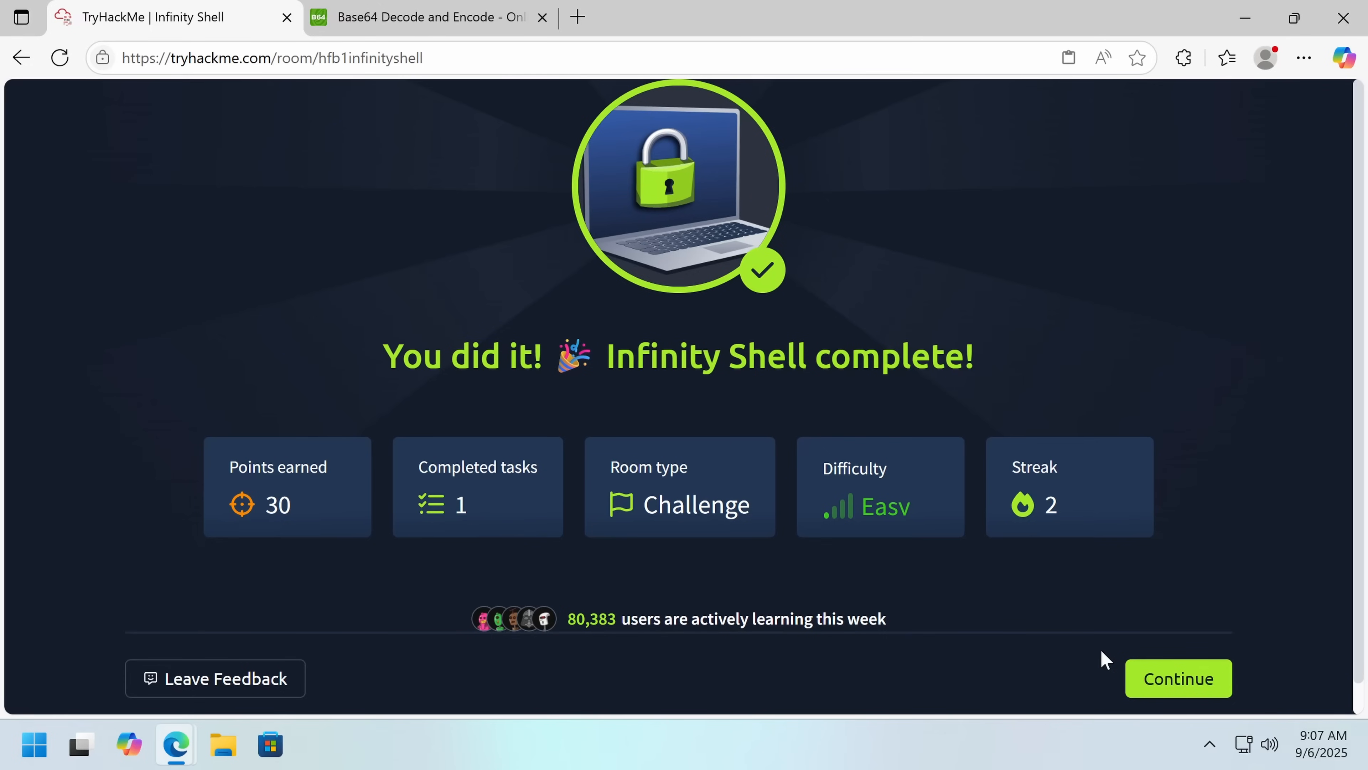
{"action": "mouse_move", "coordinate": [897, 557]}
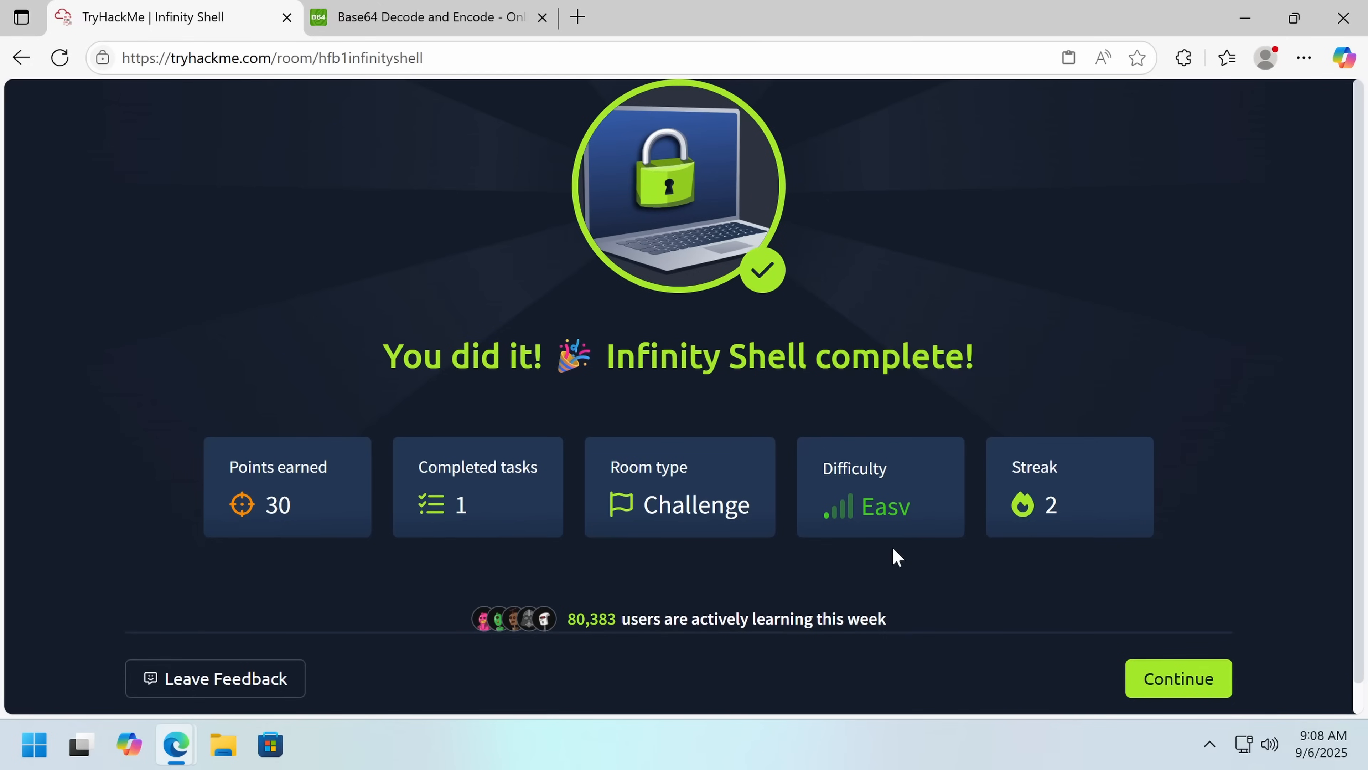
{"action": "mouse_move", "coordinate": [688, 211]}
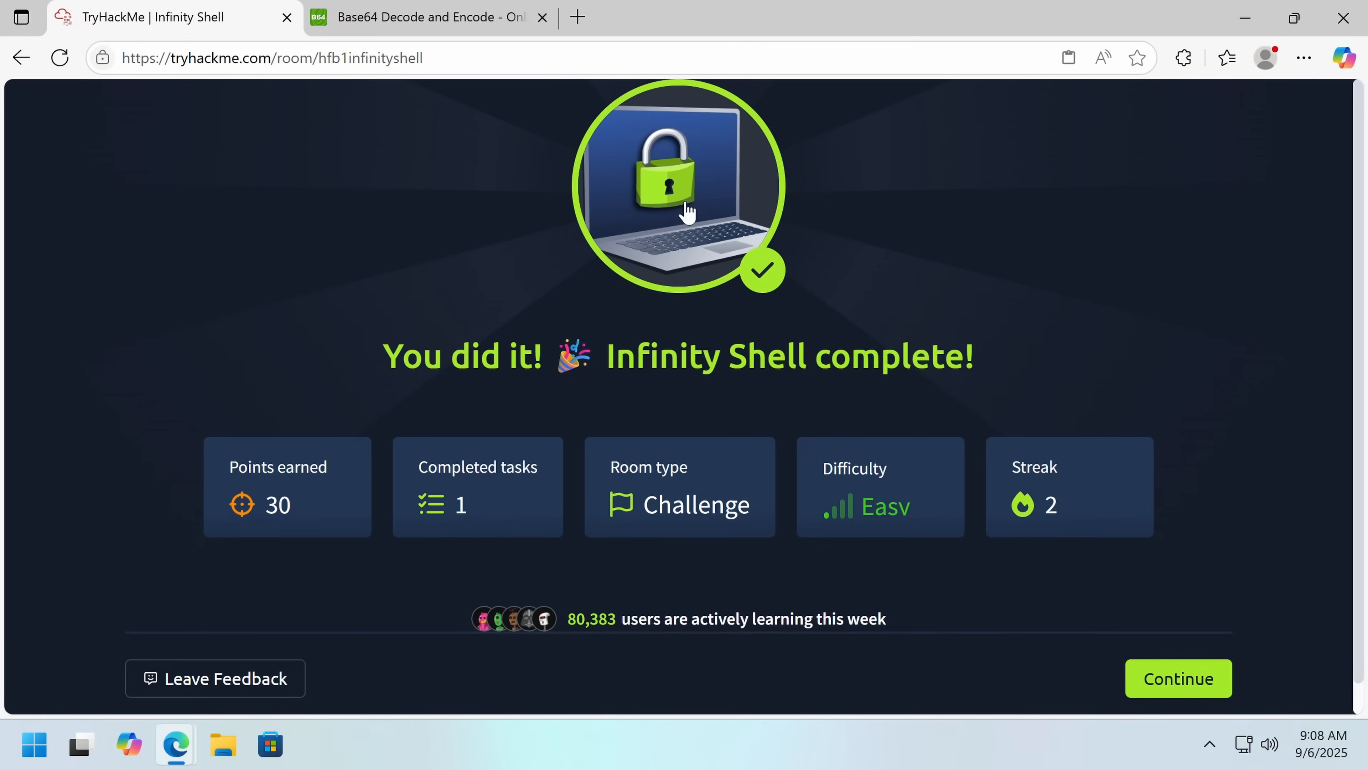
{"action": "left_click", "coordinate": [1177, 677]}
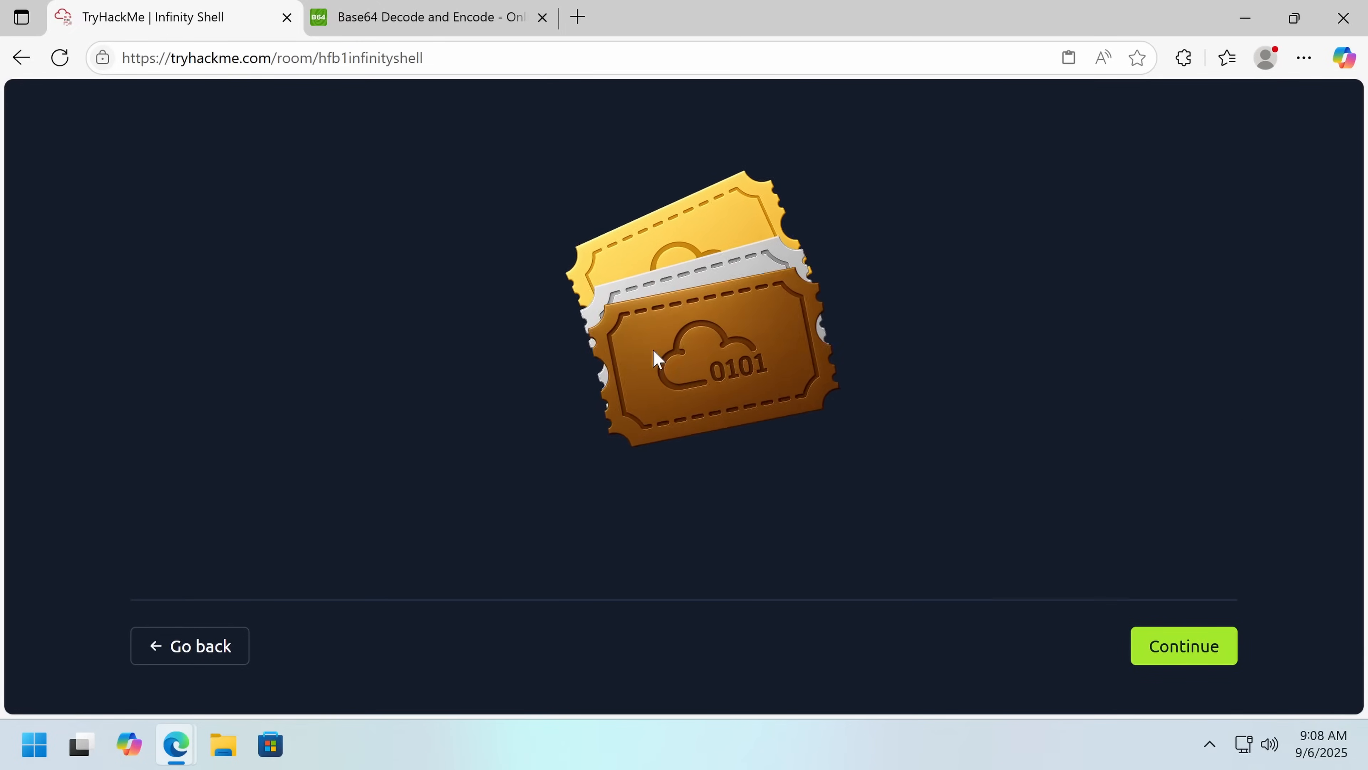
{"action": "left_click", "coordinate": [1183, 645]}
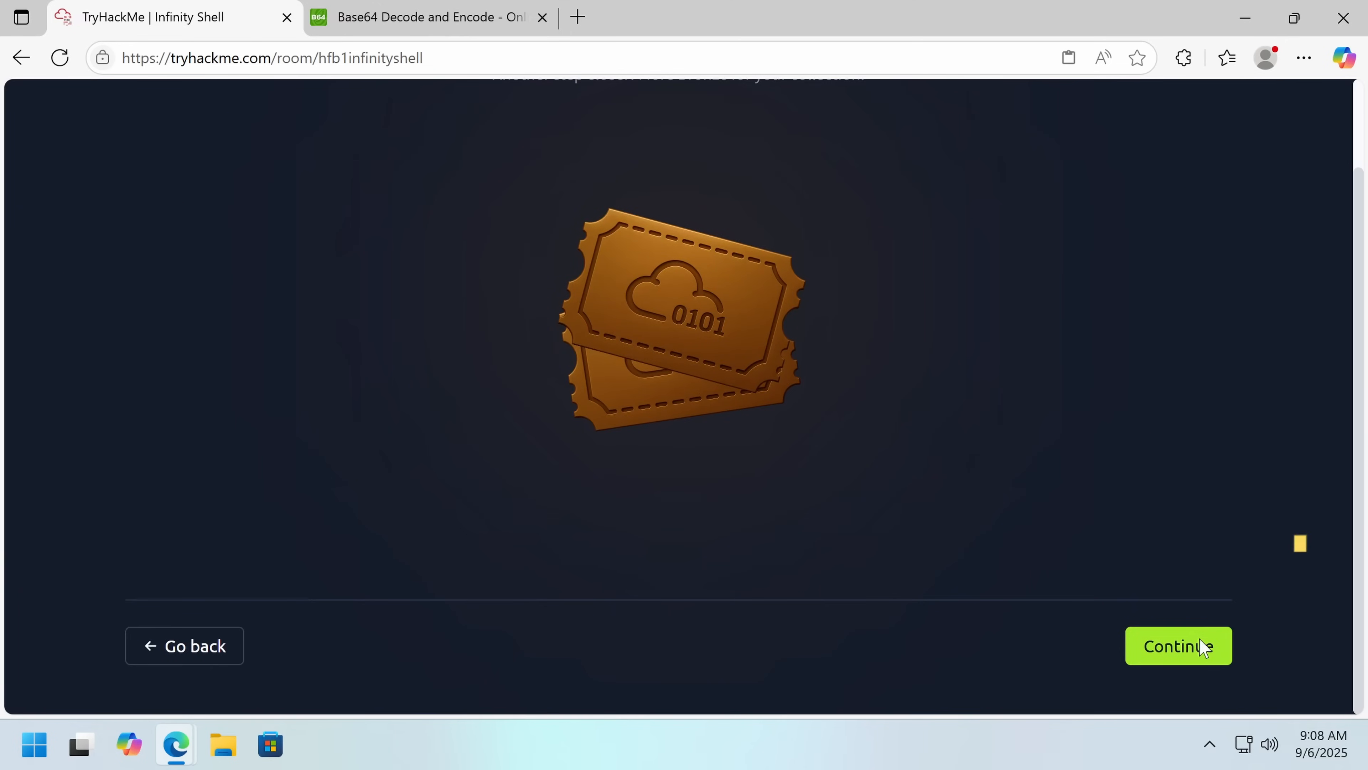
{"action": "left_click", "coordinate": [1176, 646]}
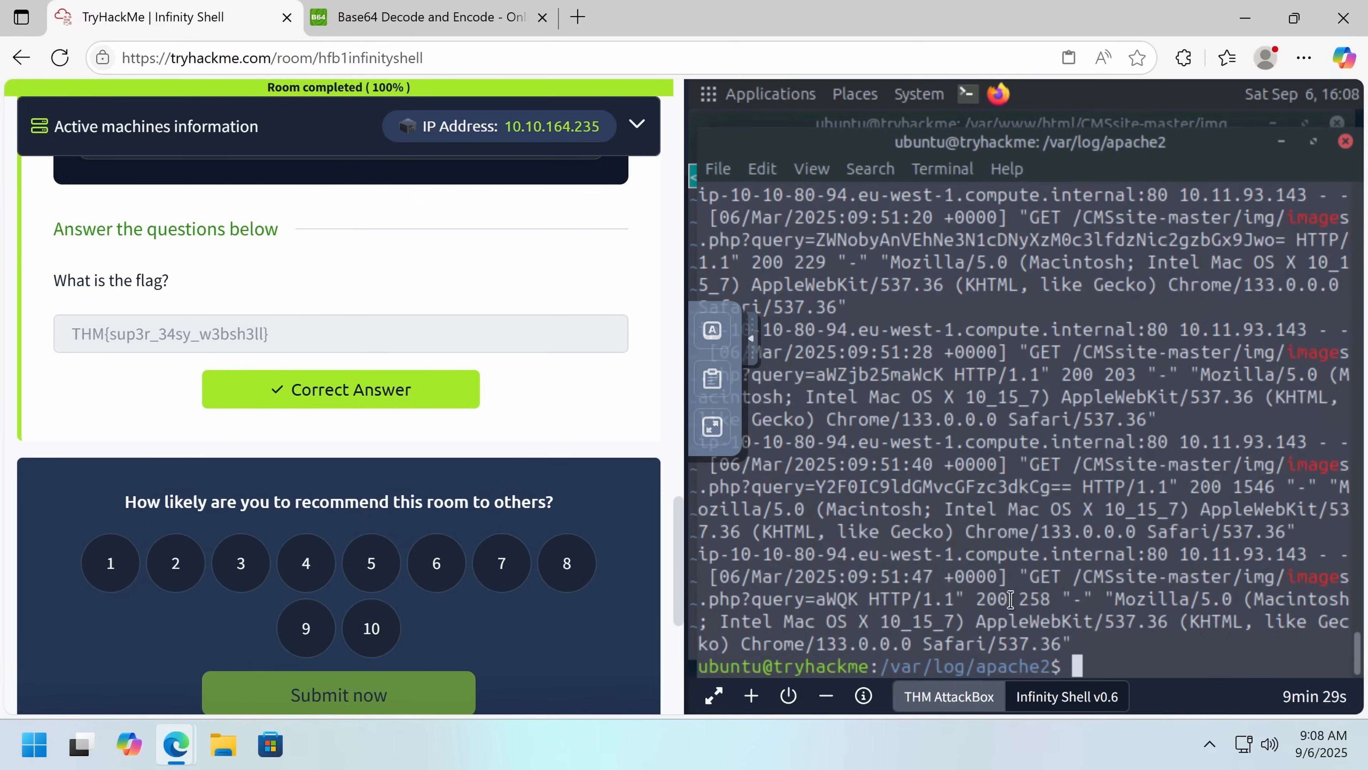
- Terminate the running AttackBox machine and confirm in the dialog
{"action": "scroll", "scroll_direction": "up", "scroll_amount": 3}
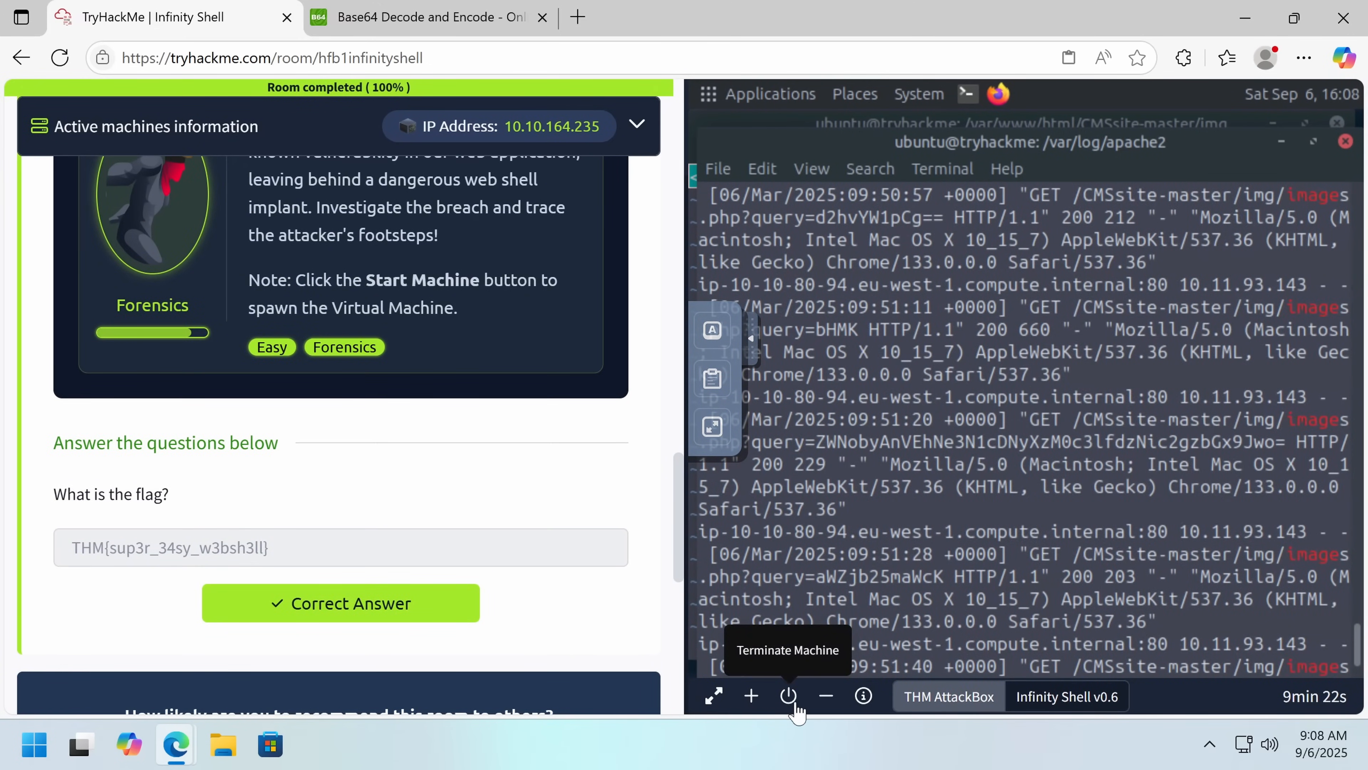
{"action": "left_click", "coordinate": [786, 696]}
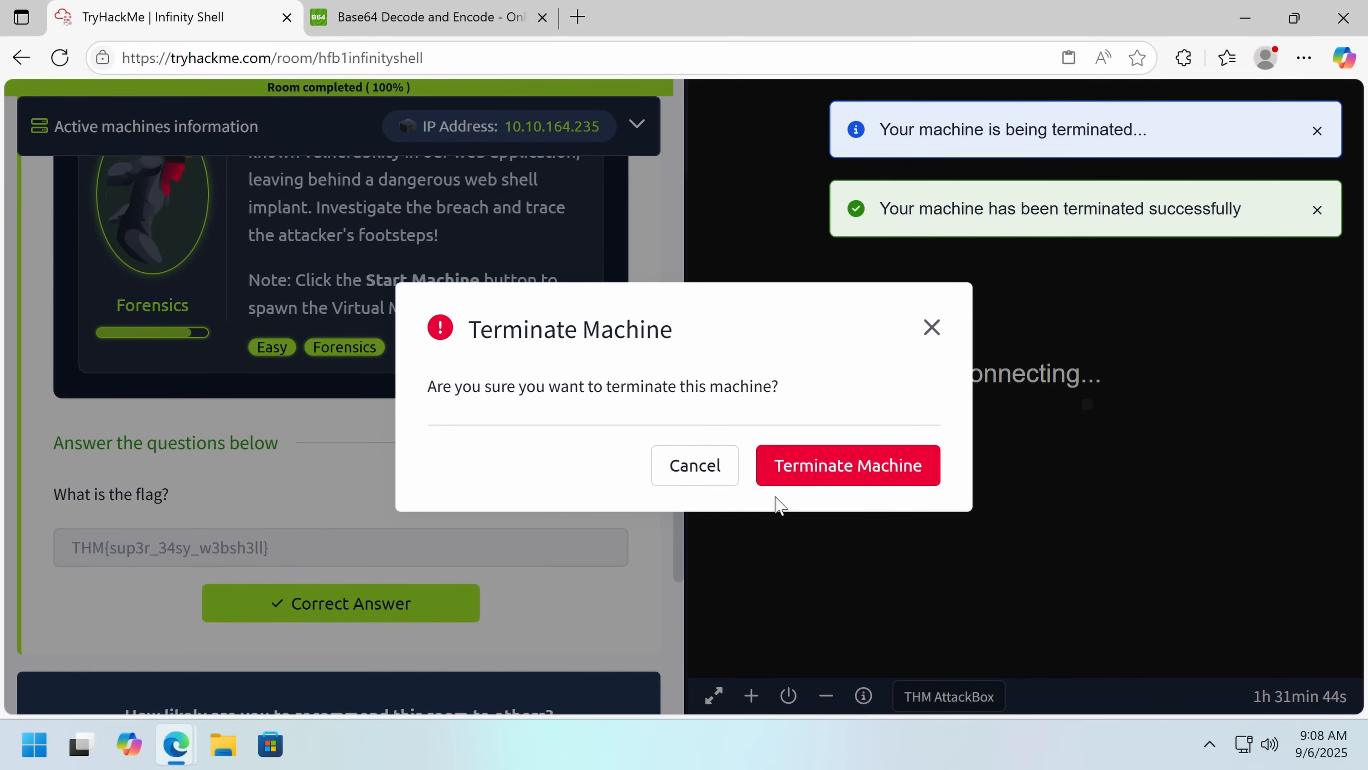
{"action": "left_click", "coordinate": [846, 464]}
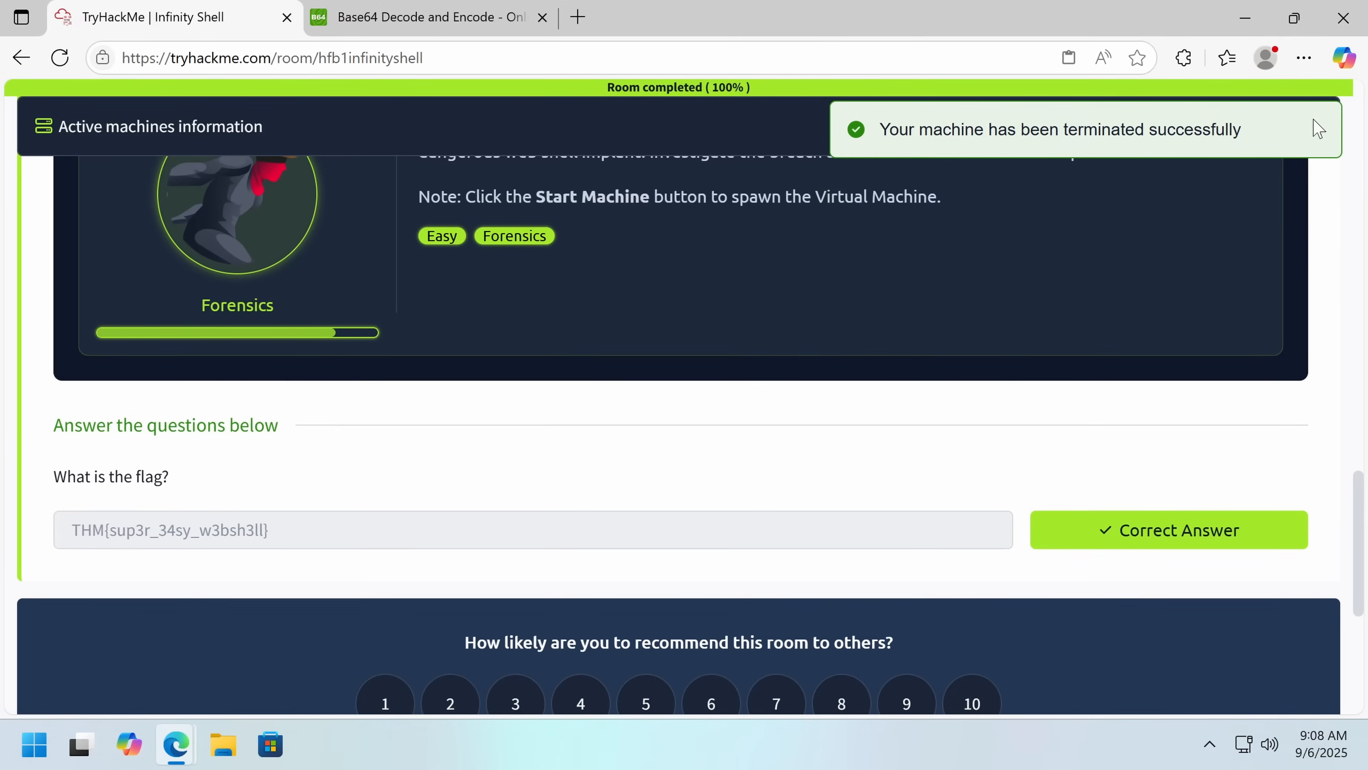
{"action": "scroll", "scroll_direction": "up", "scroll_amount": 3}
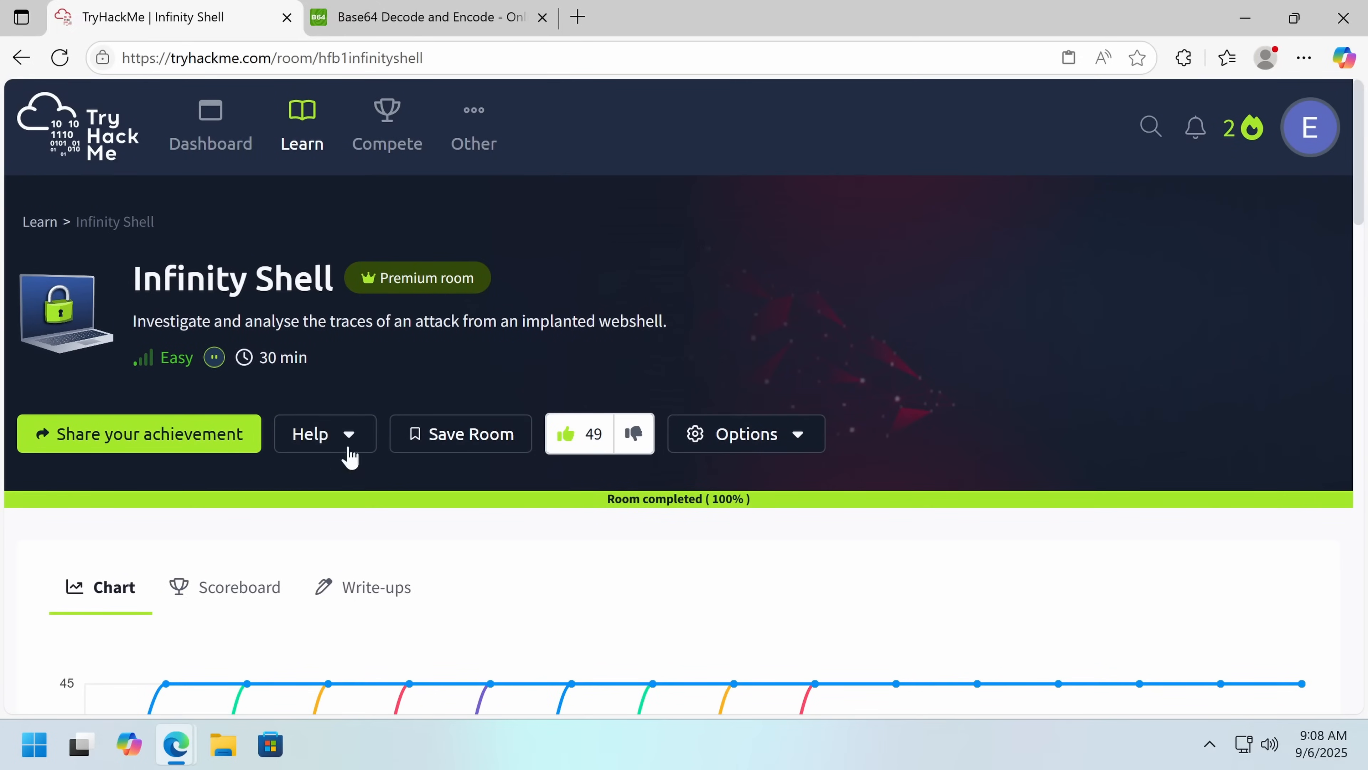
{"action": "mouse_move", "coordinate": [768, 419]}
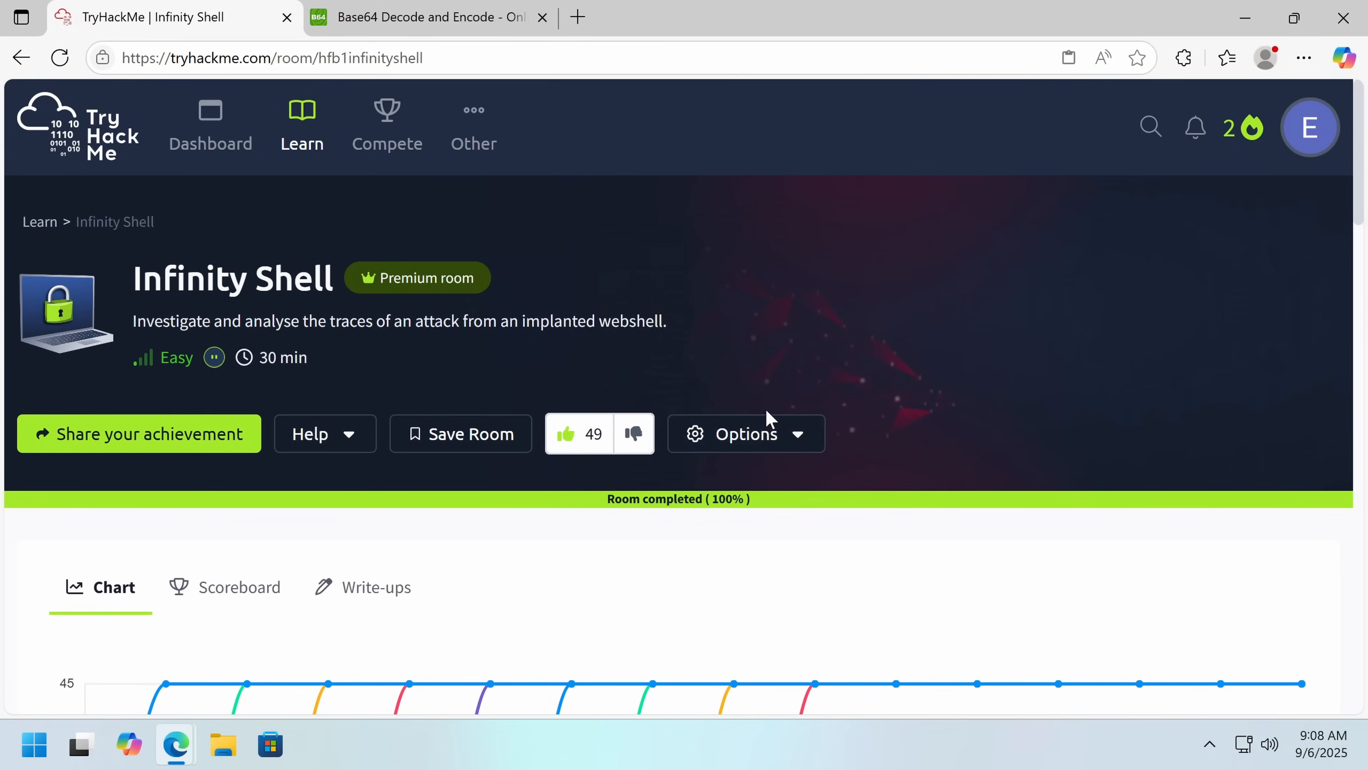
{"action": "mouse_move", "coordinate": [451, 383]}
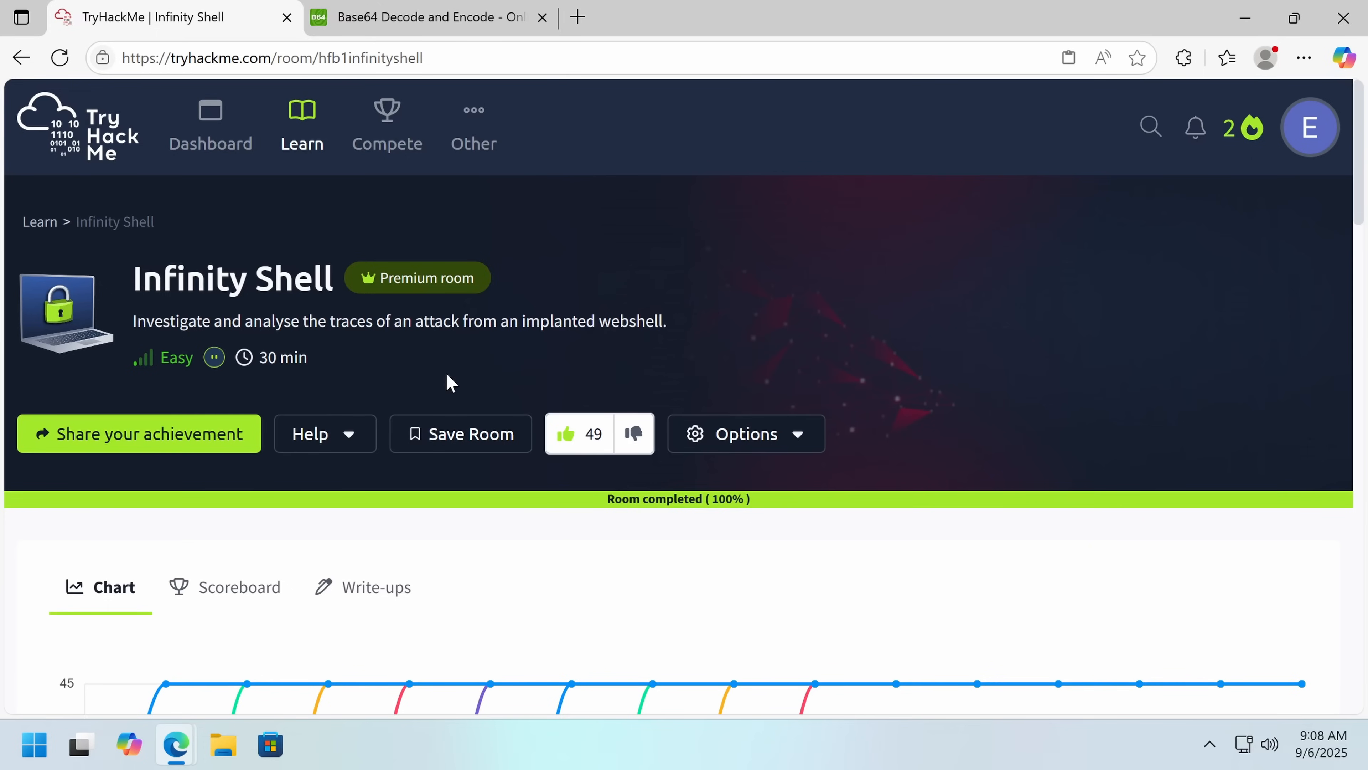
{"action": "scroll", "scroll_direction": "down", "scroll_amount": 3}
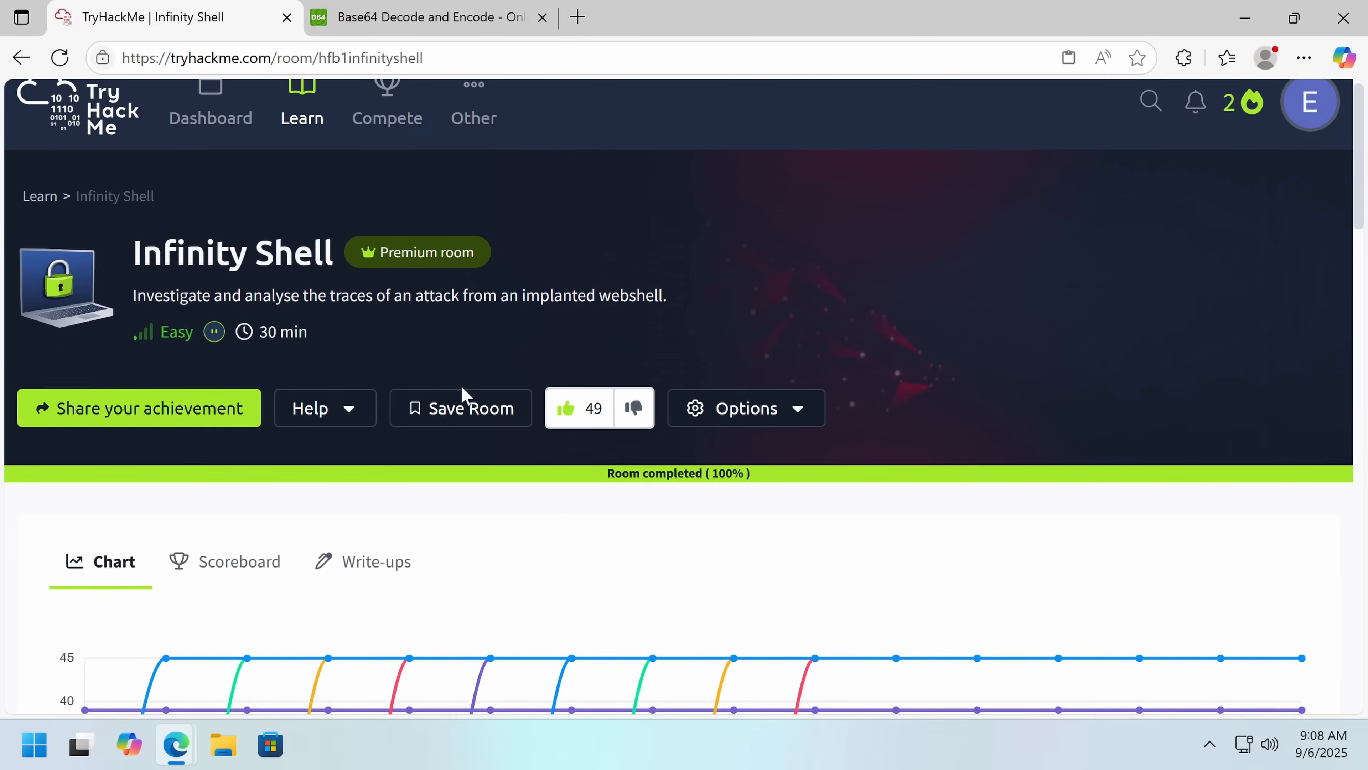
{"action": "scroll", "scroll_direction": "up", "scroll_amount": 3}
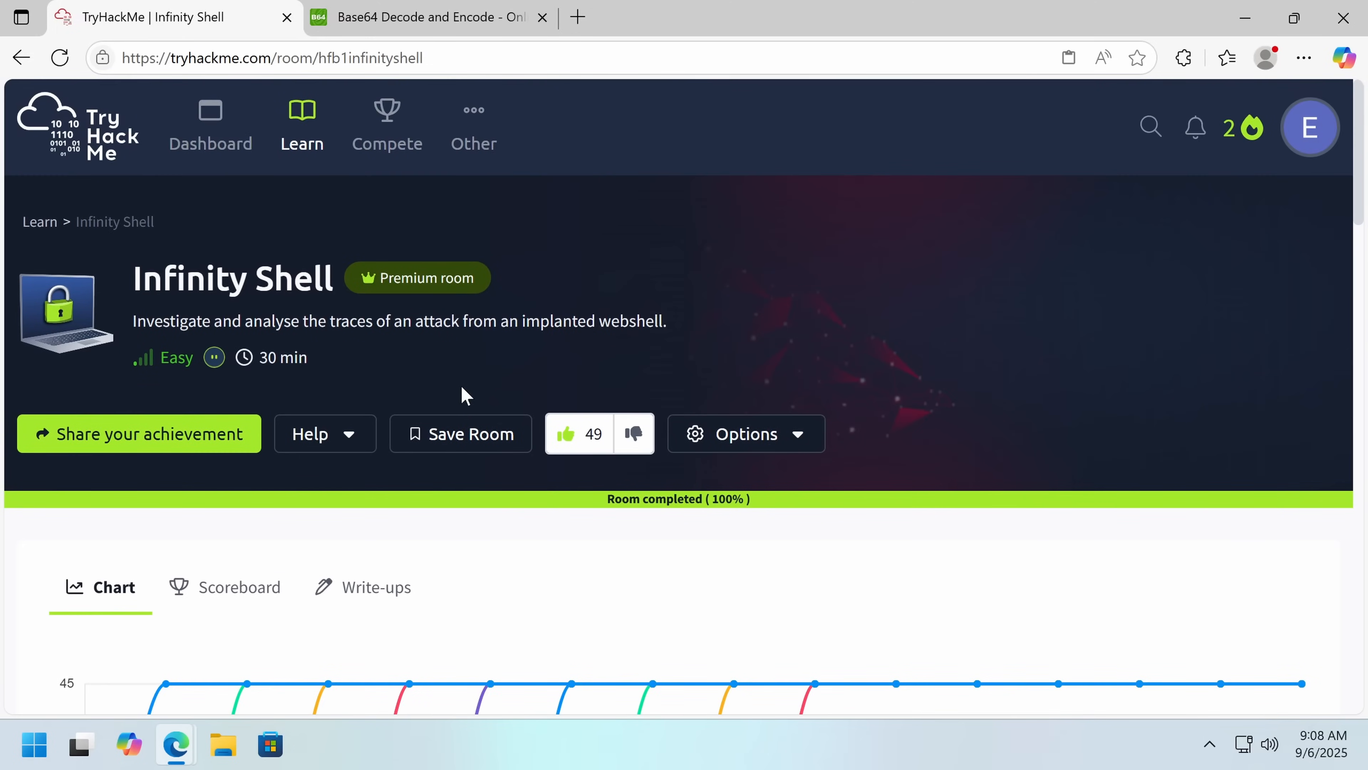
{"action": "mouse_move", "coordinate": [475, 388]}
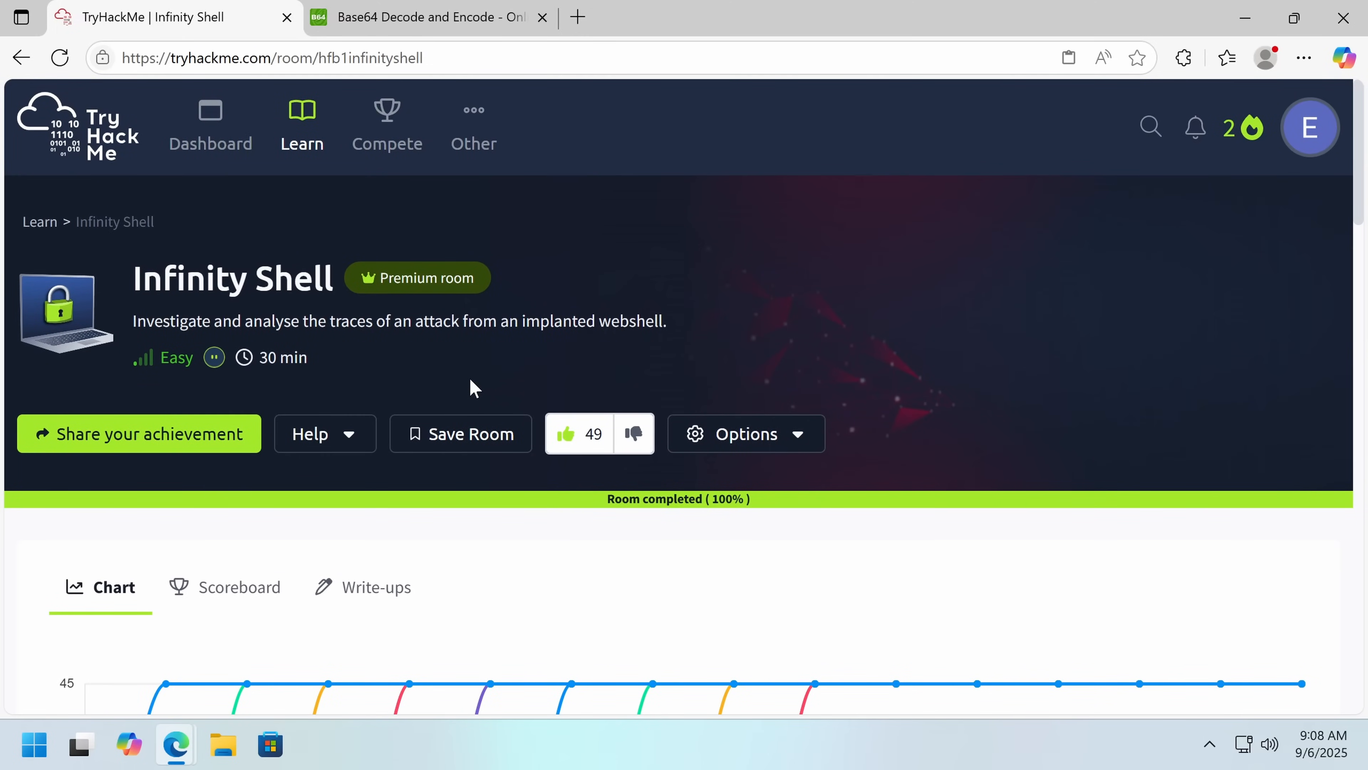
{"action": "mouse_move", "coordinate": [4, 131]}
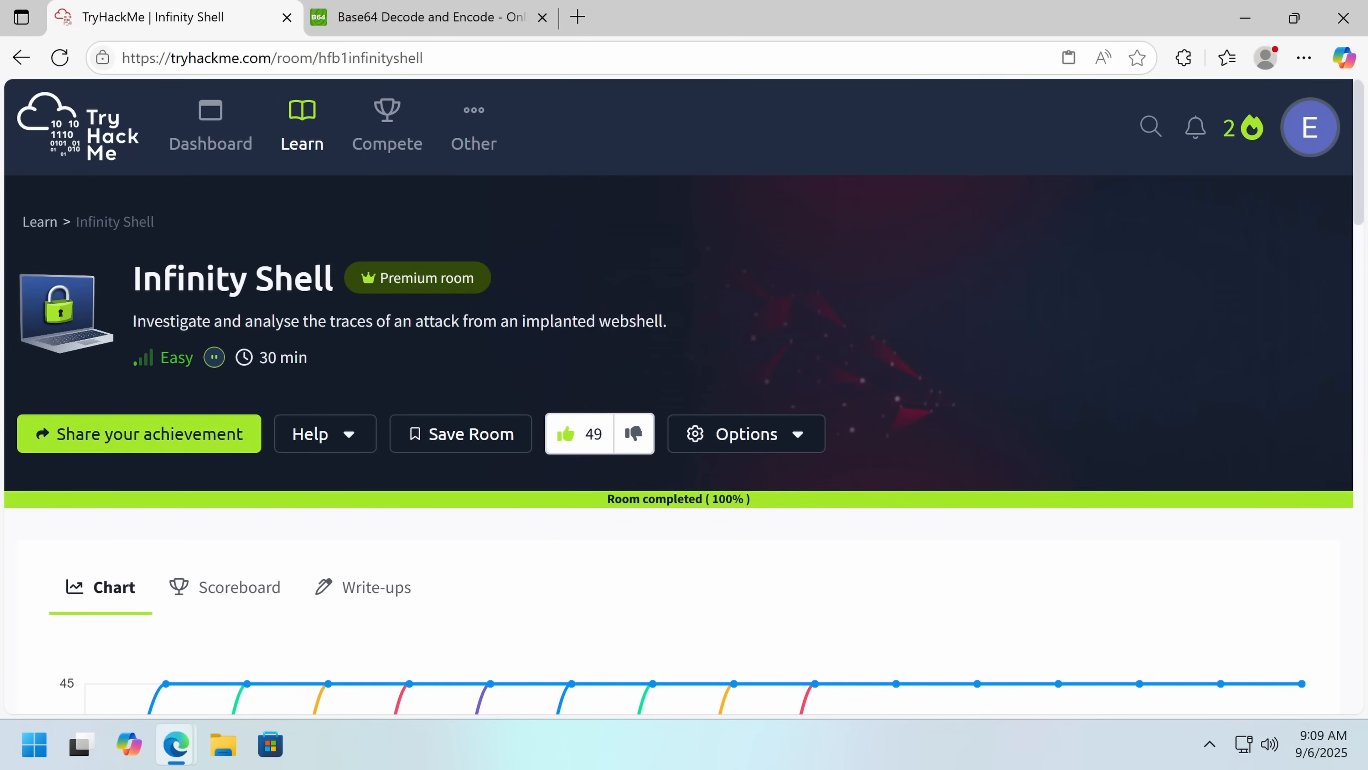
{"action": "mouse_move", "coordinate": [1015, 314]}
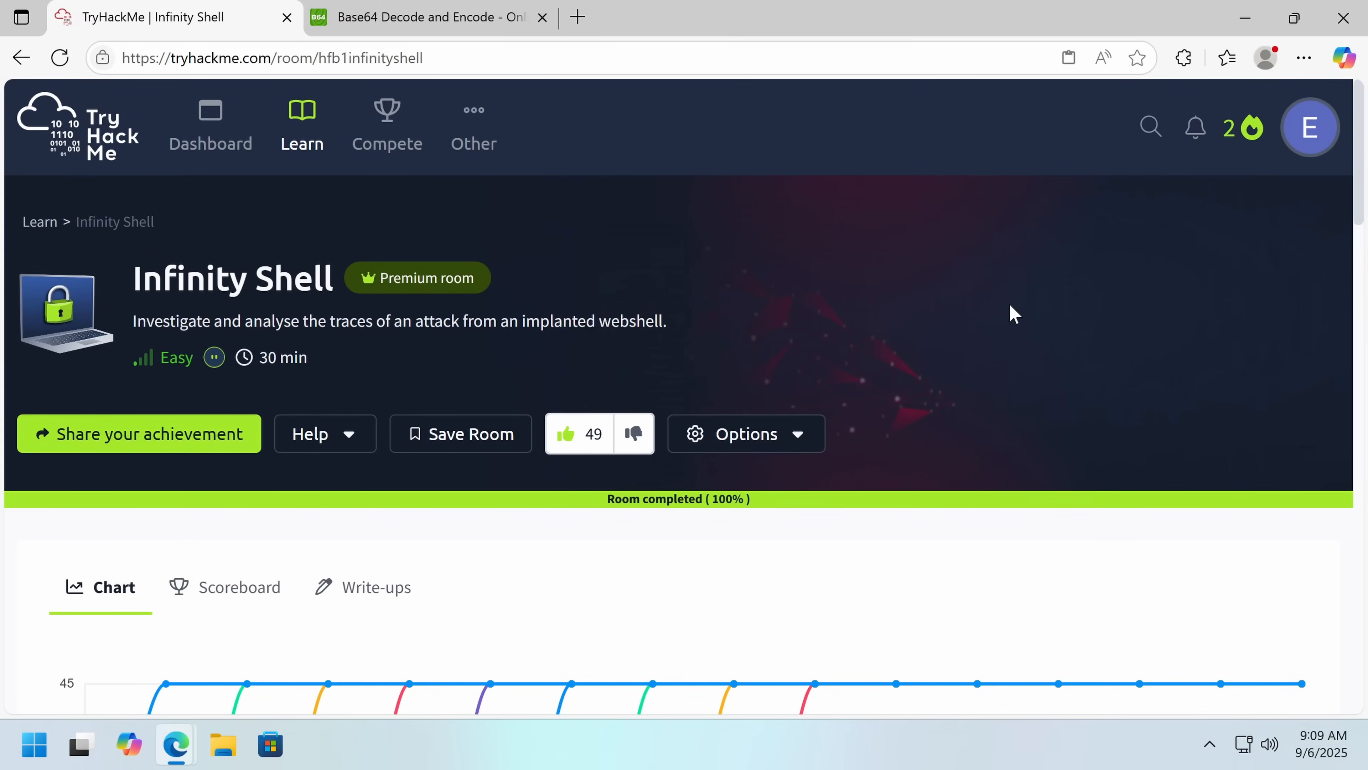
{"action": "mouse_move", "coordinate": [257, 316]}
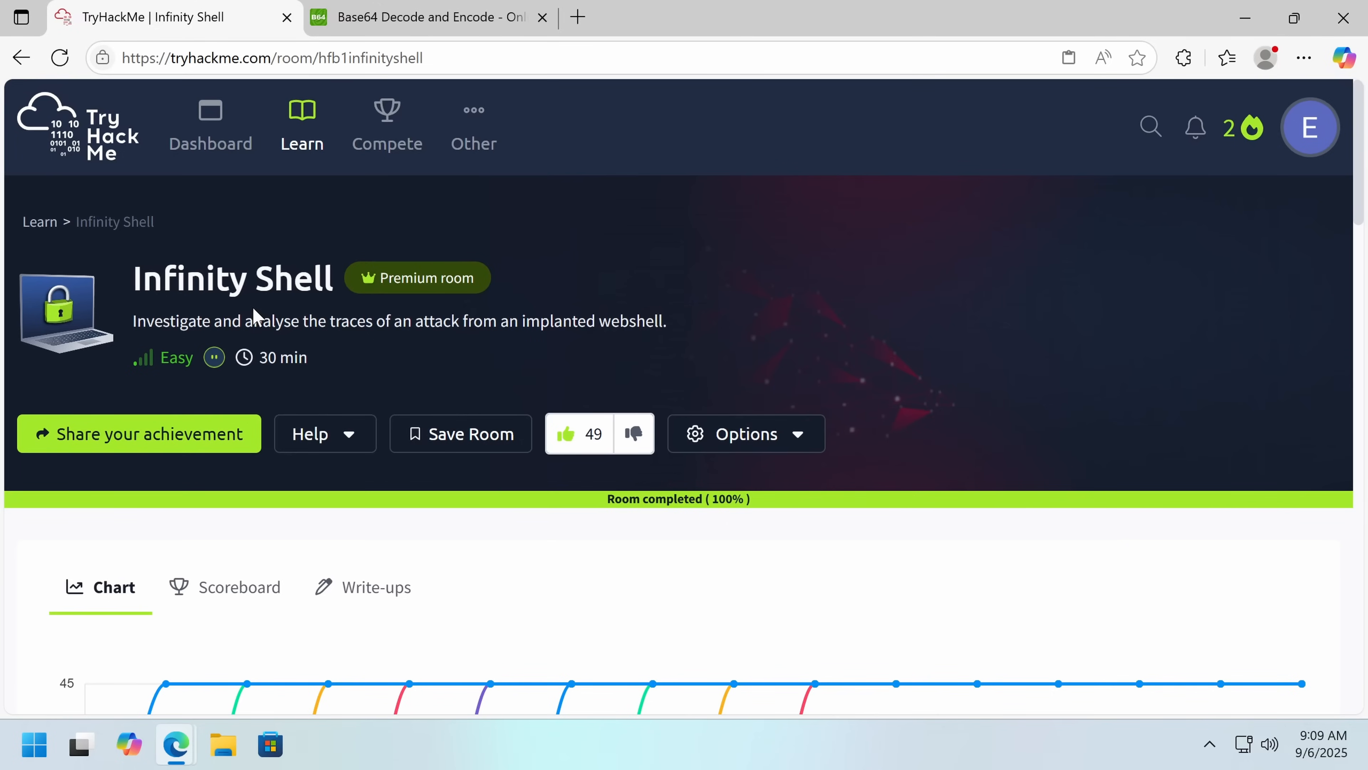
{"action": "mouse_move", "coordinate": [416, 280]}
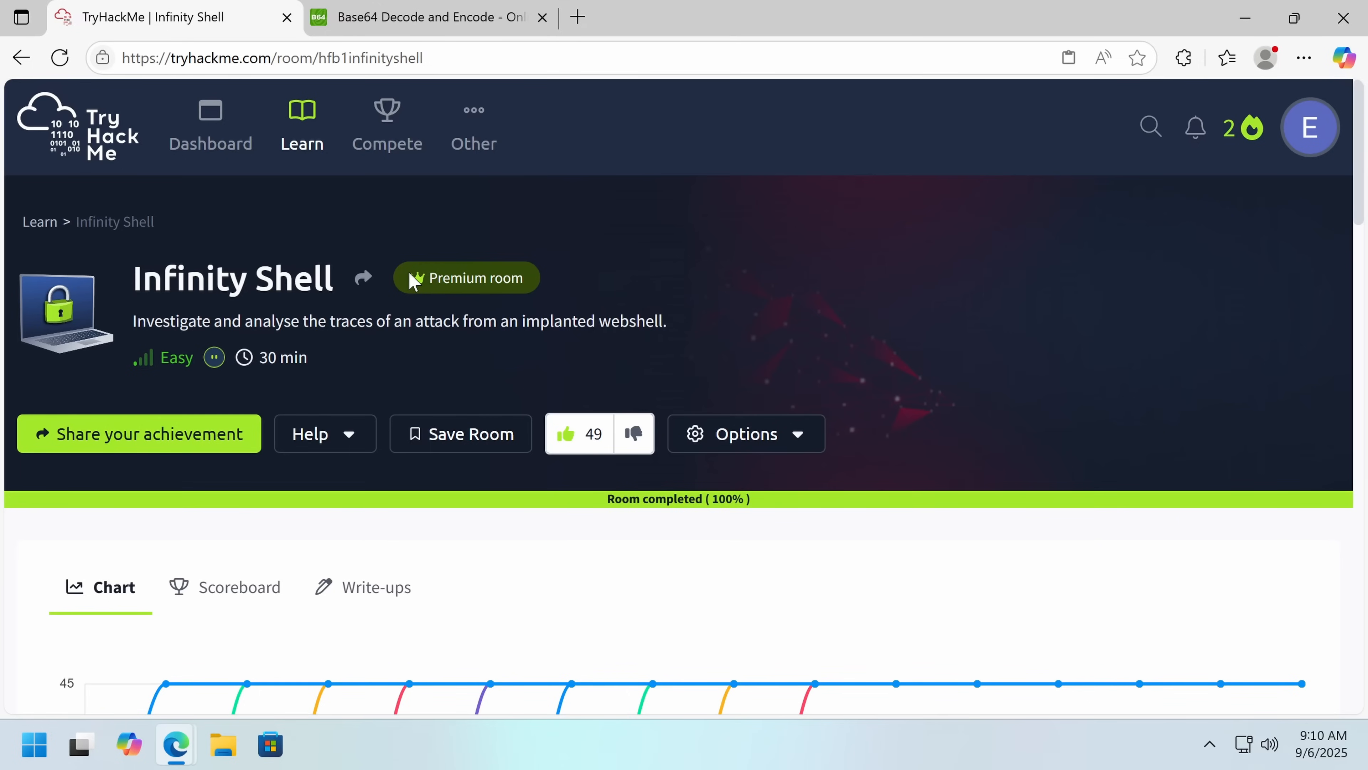
{"action": "mouse_move", "coordinate": [497, 351]}
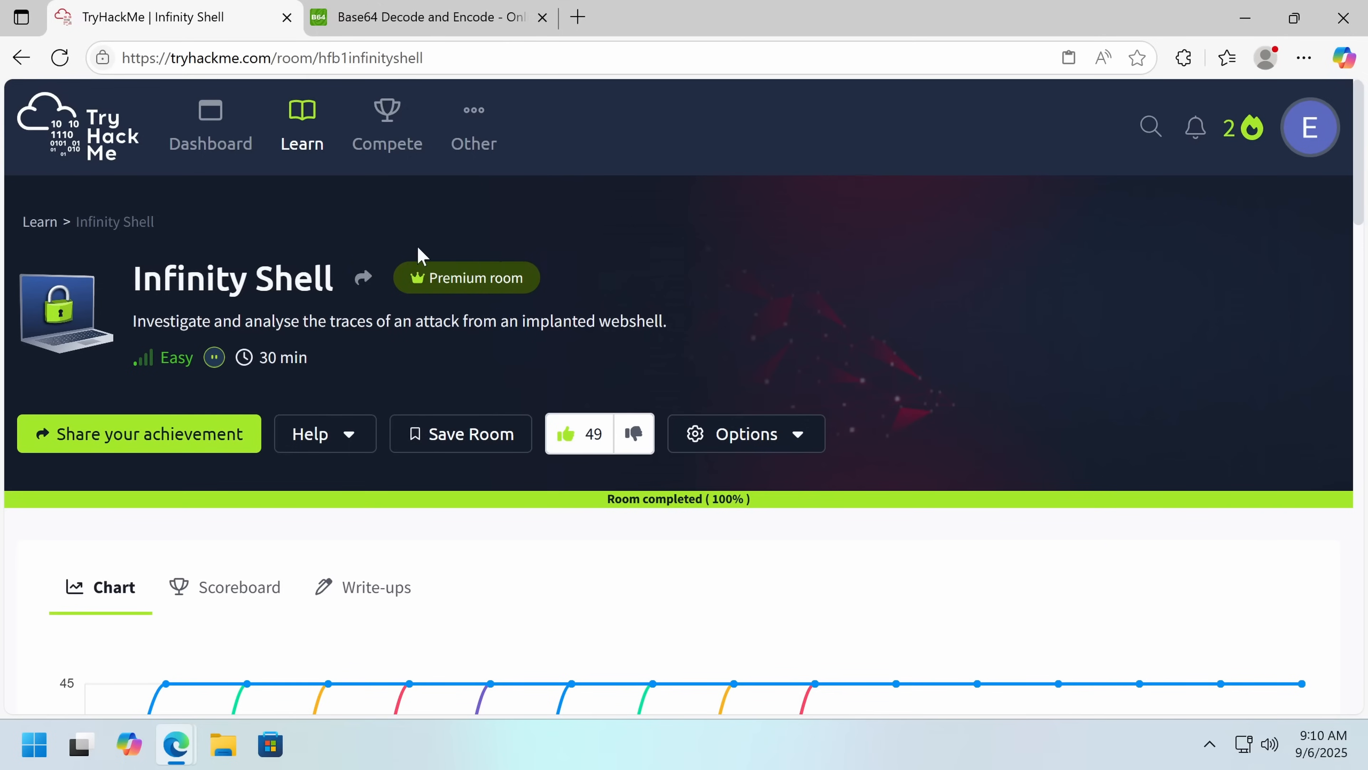
{"action": "mouse_move", "coordinate": [365, 205]}
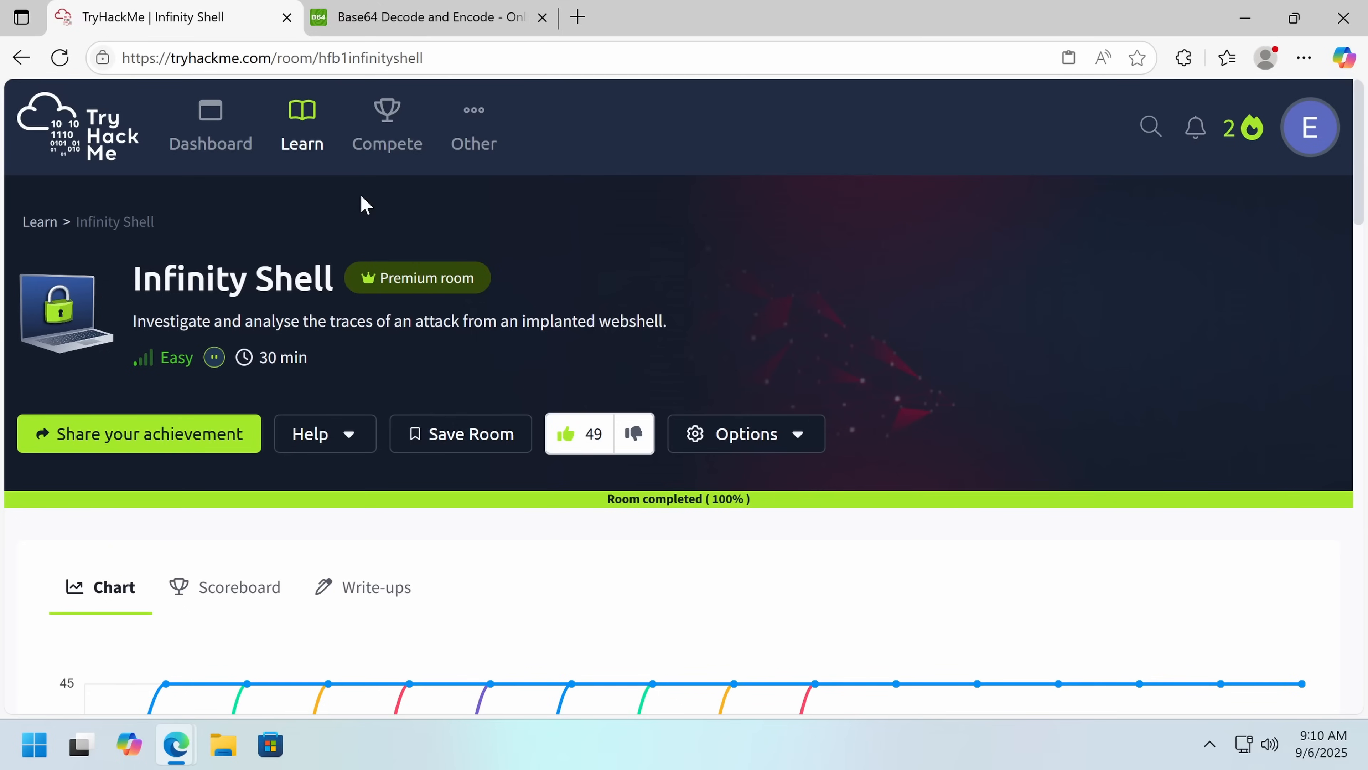
{"action": "mouse_move", "coordinate": [1010, 11]}
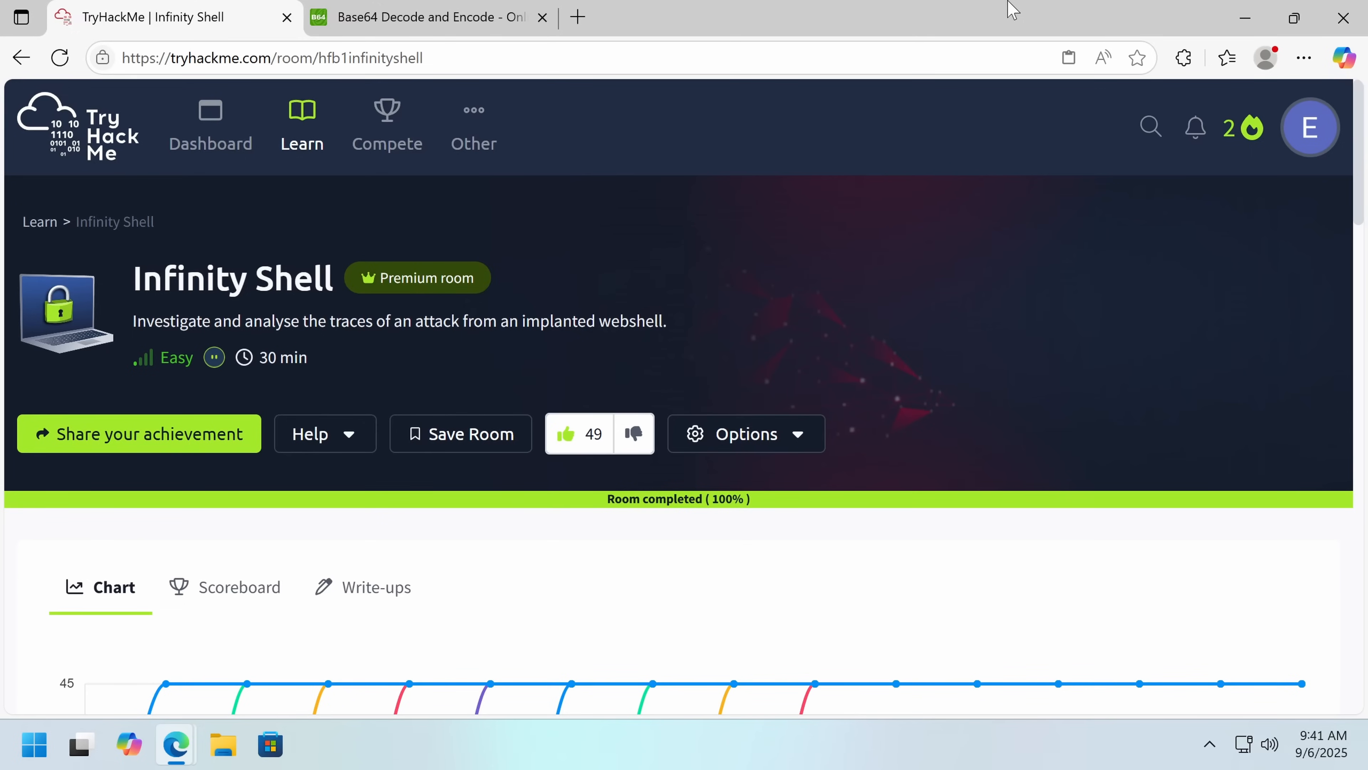